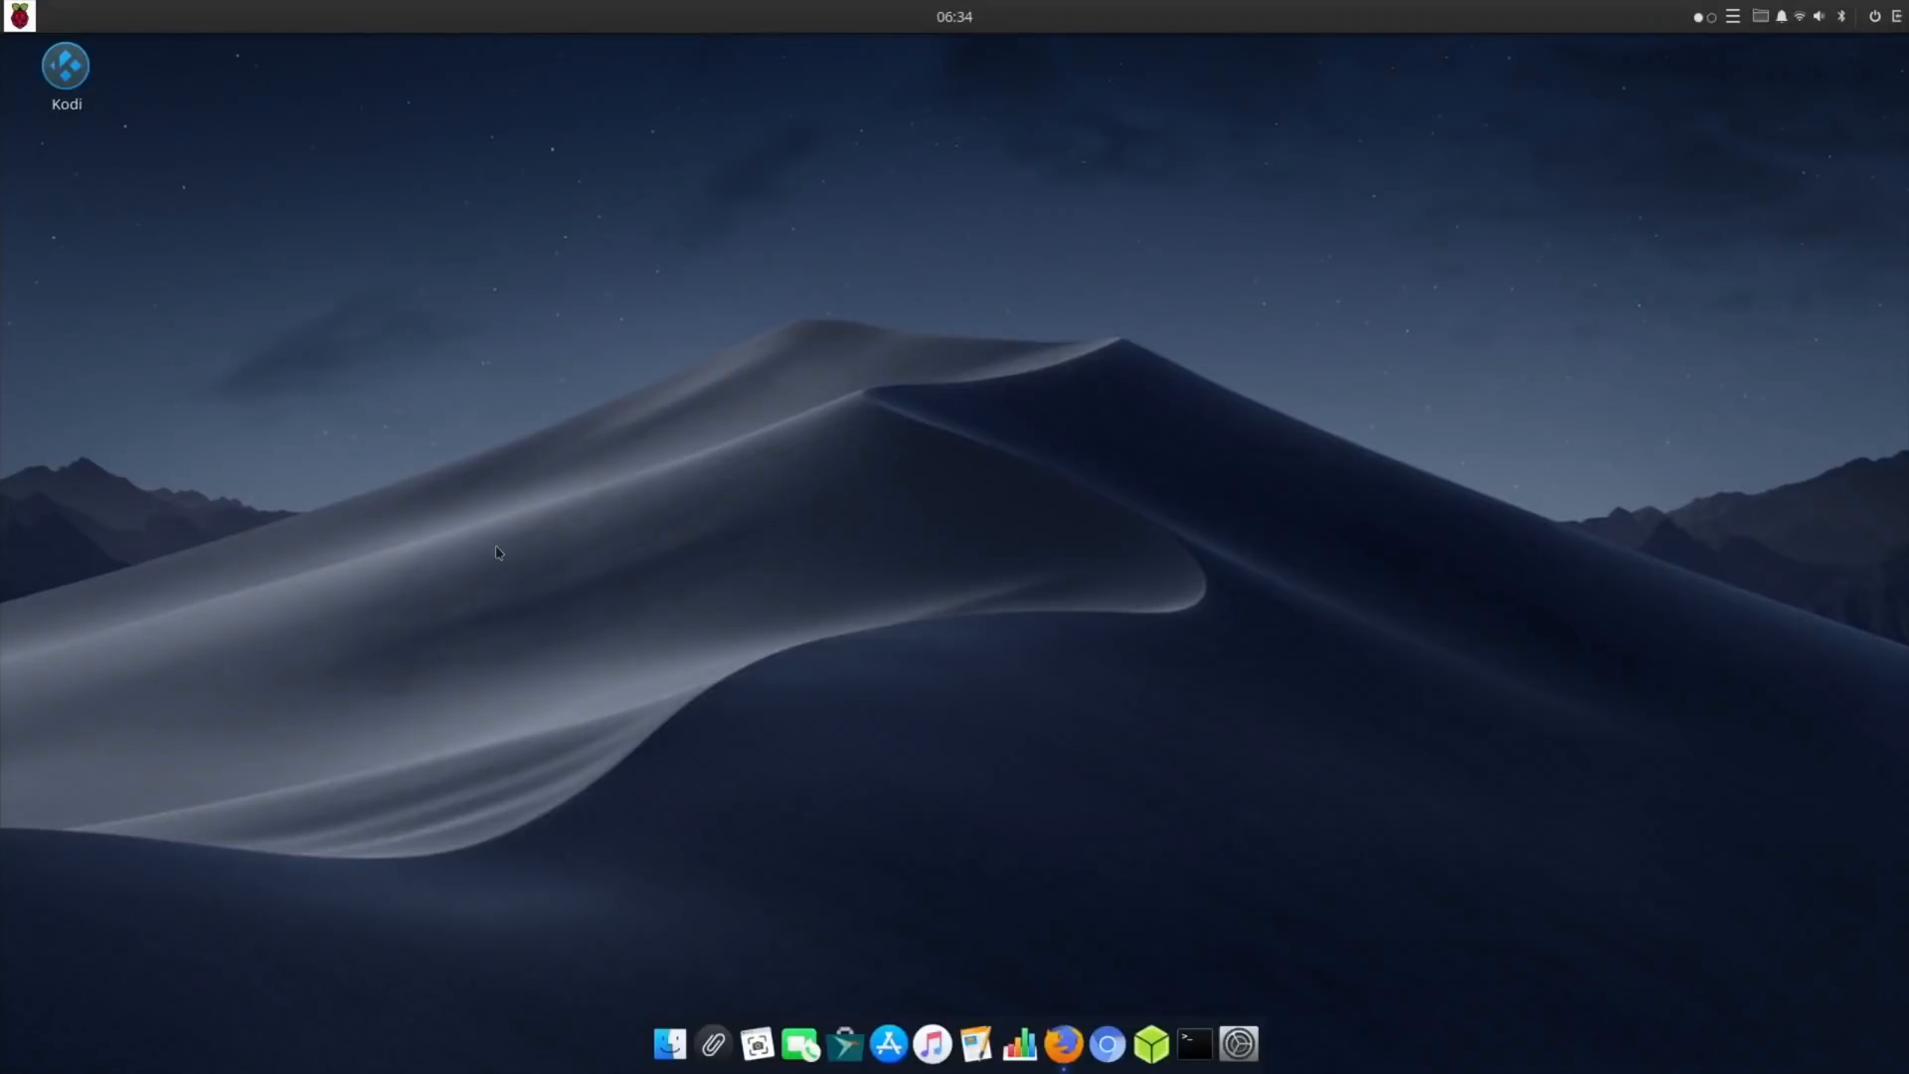
pyautogui.moveTo(814, 799)
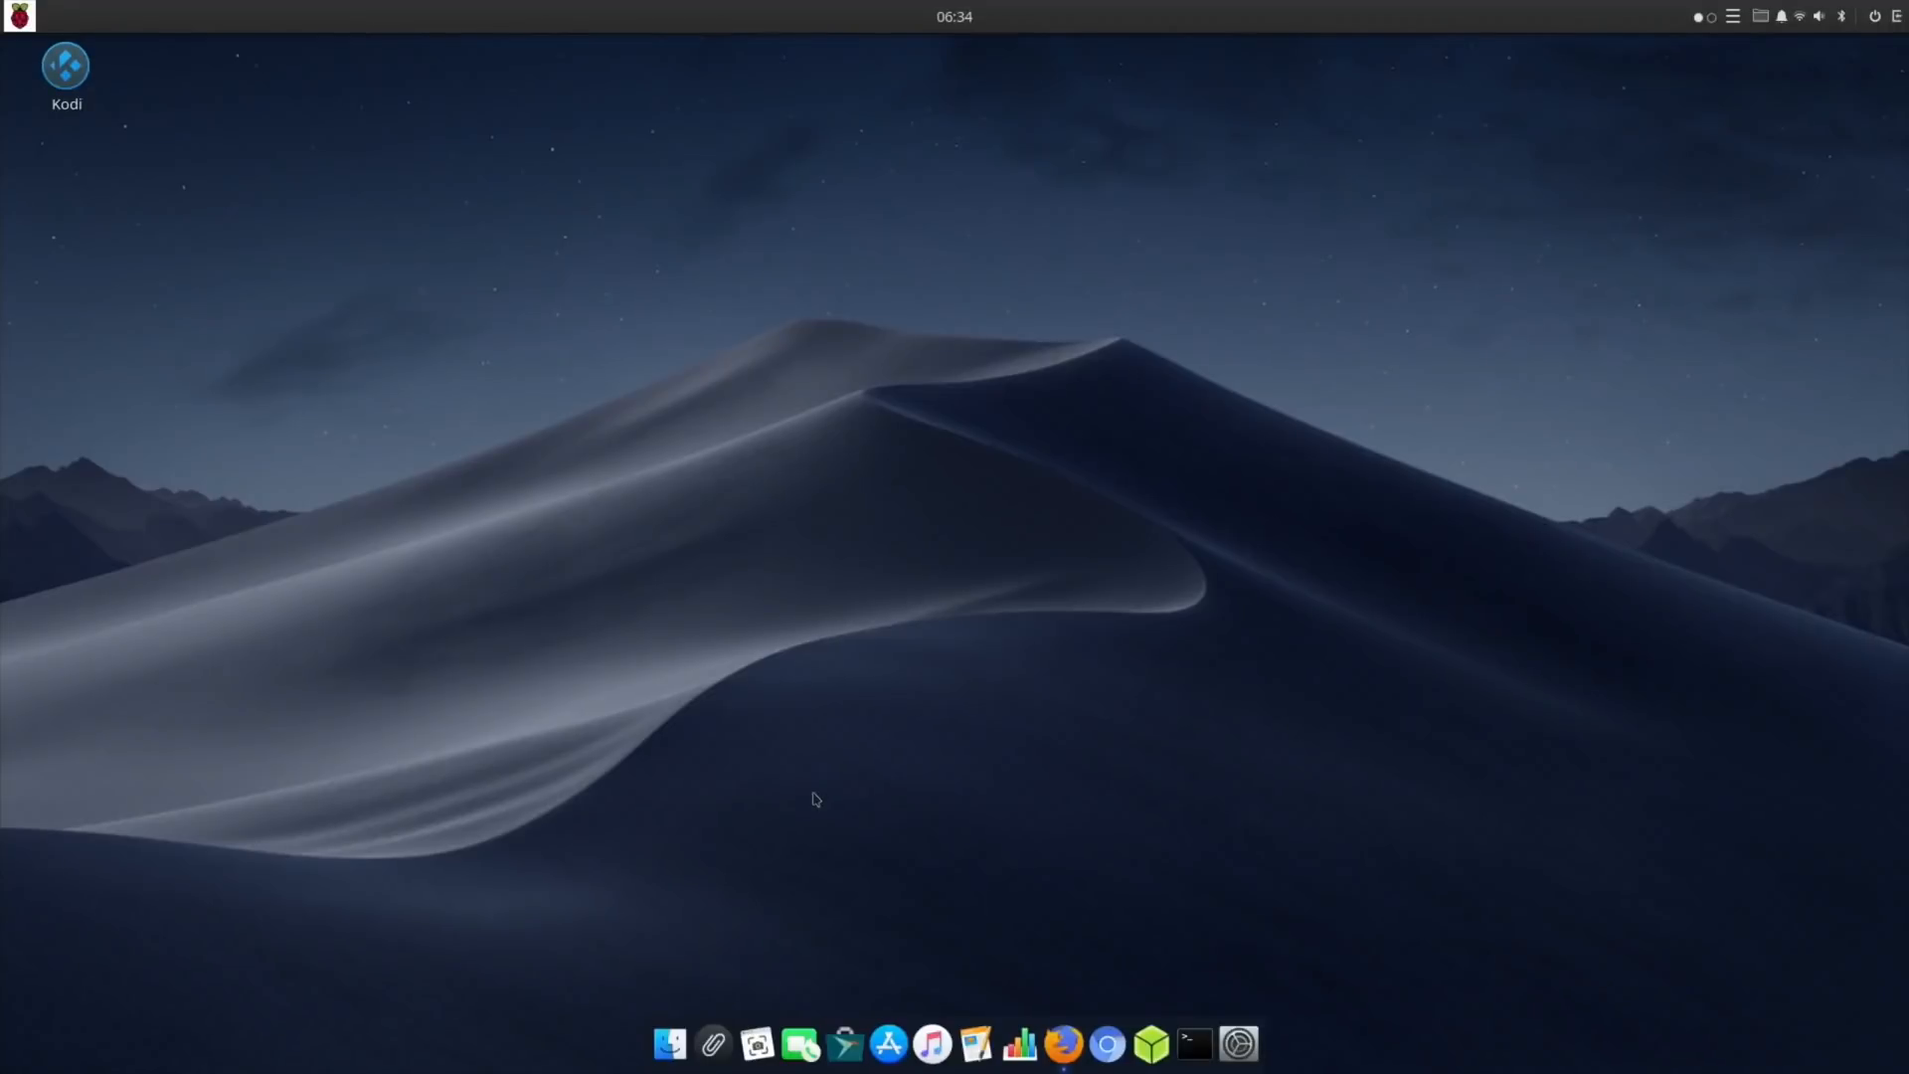
pyautogui.moveTo(1038, 1016)
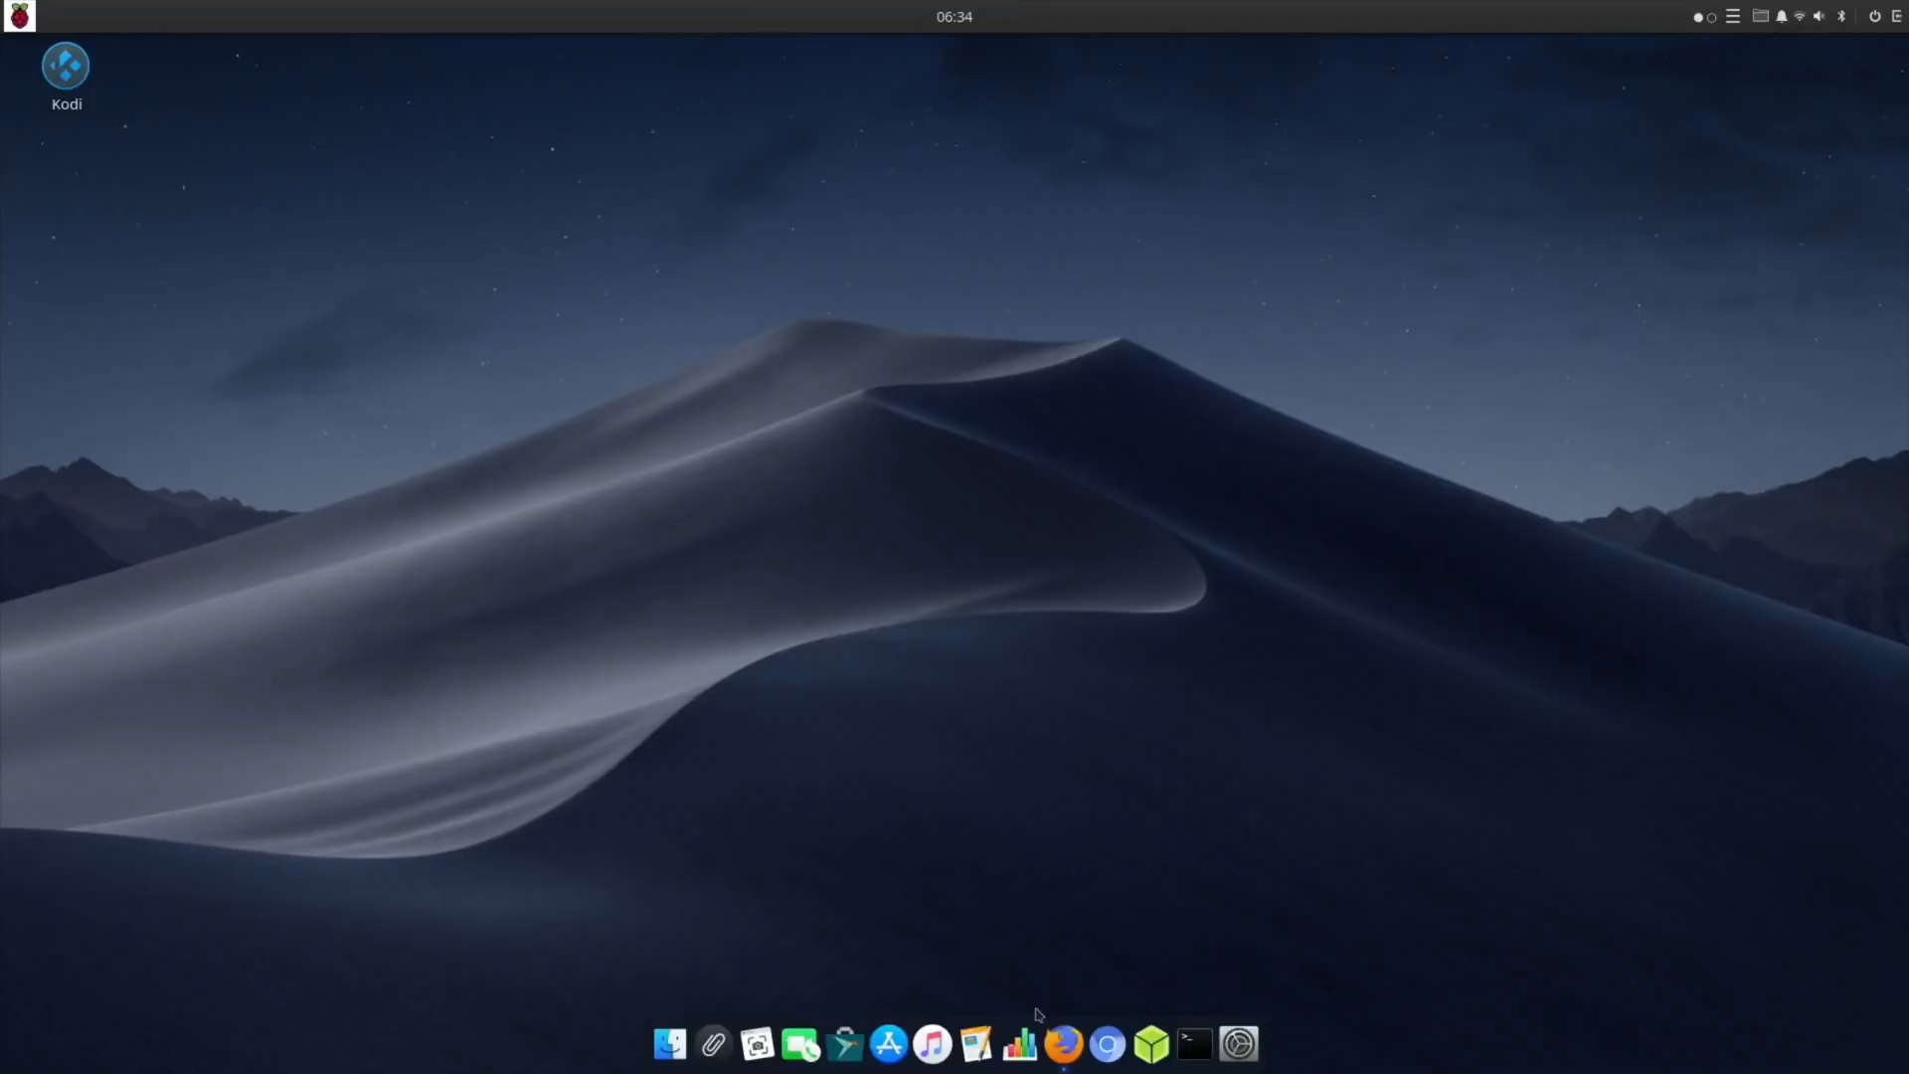
# Return from the browser to the desktop with the app dock and Settings Sound page showing.
pyautogui.click(1086, 1040)
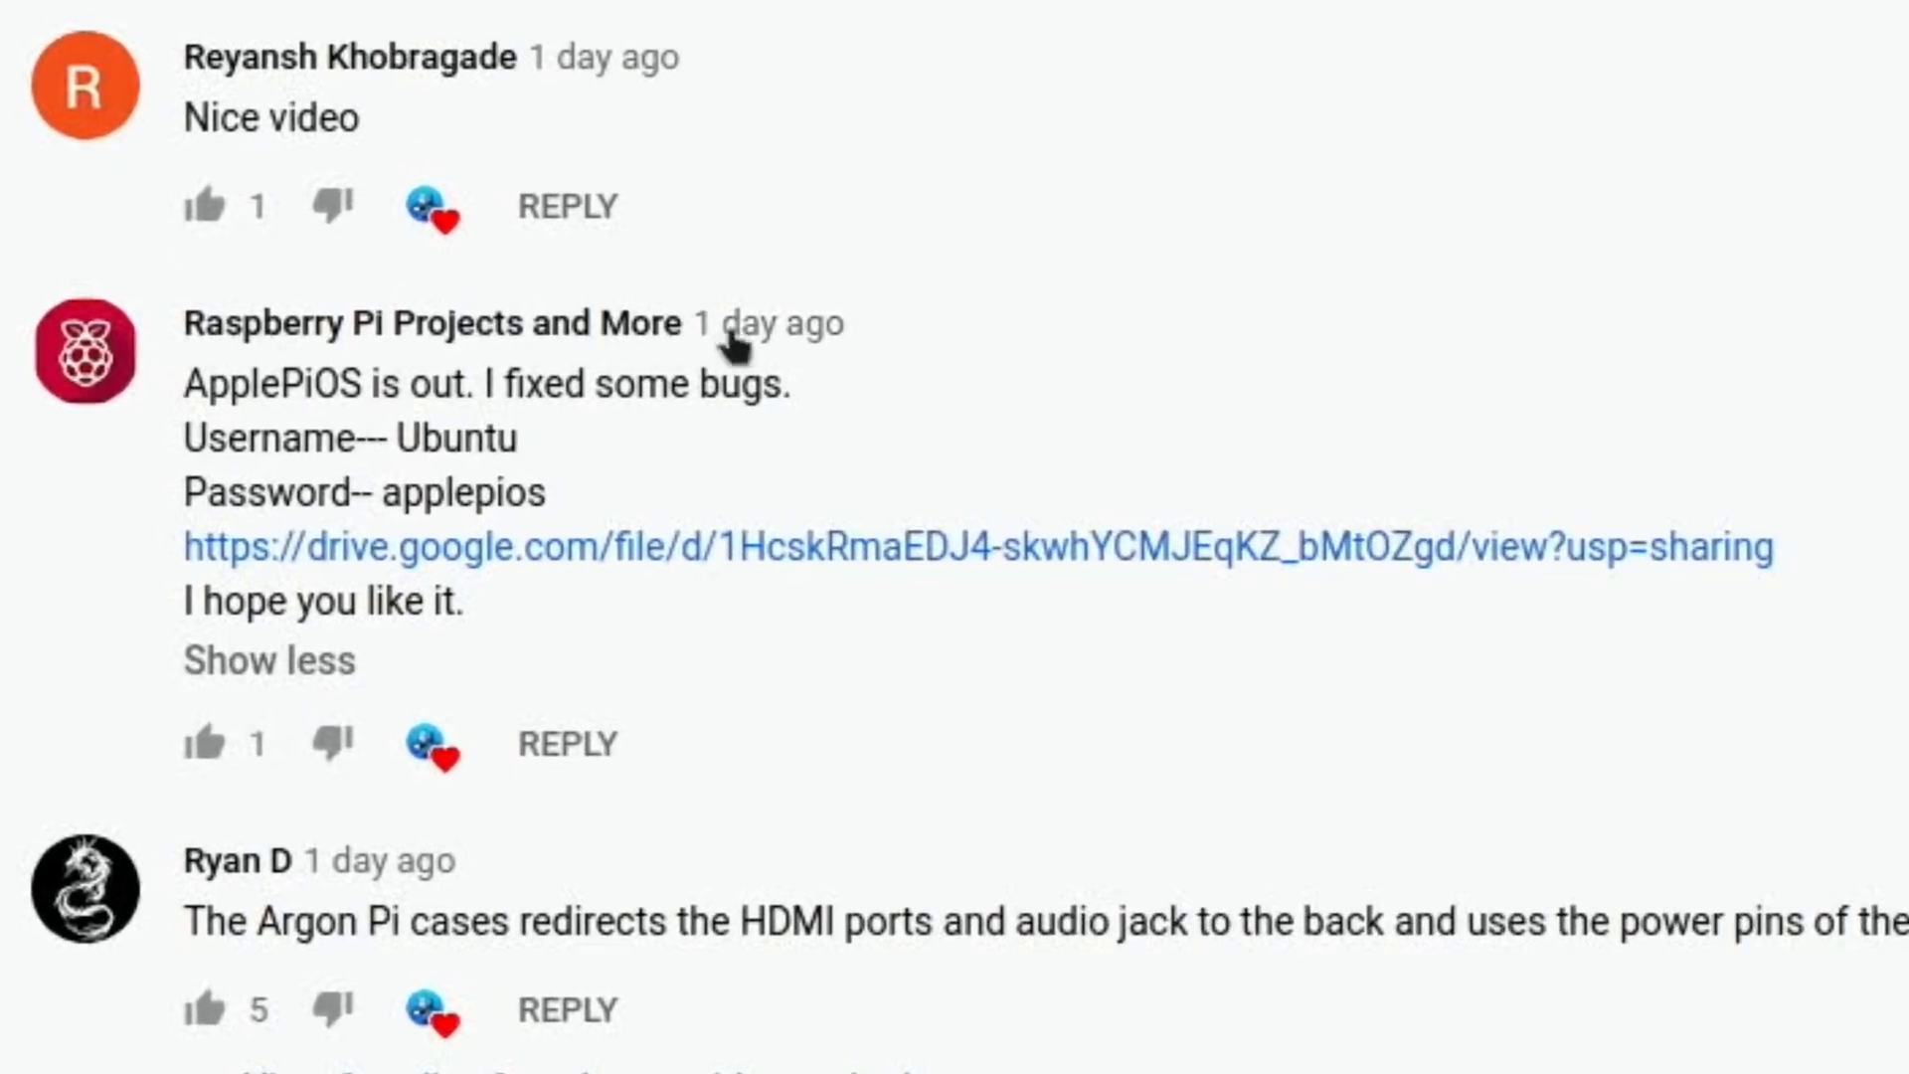
pyautogui.moveTo(1124, 457)
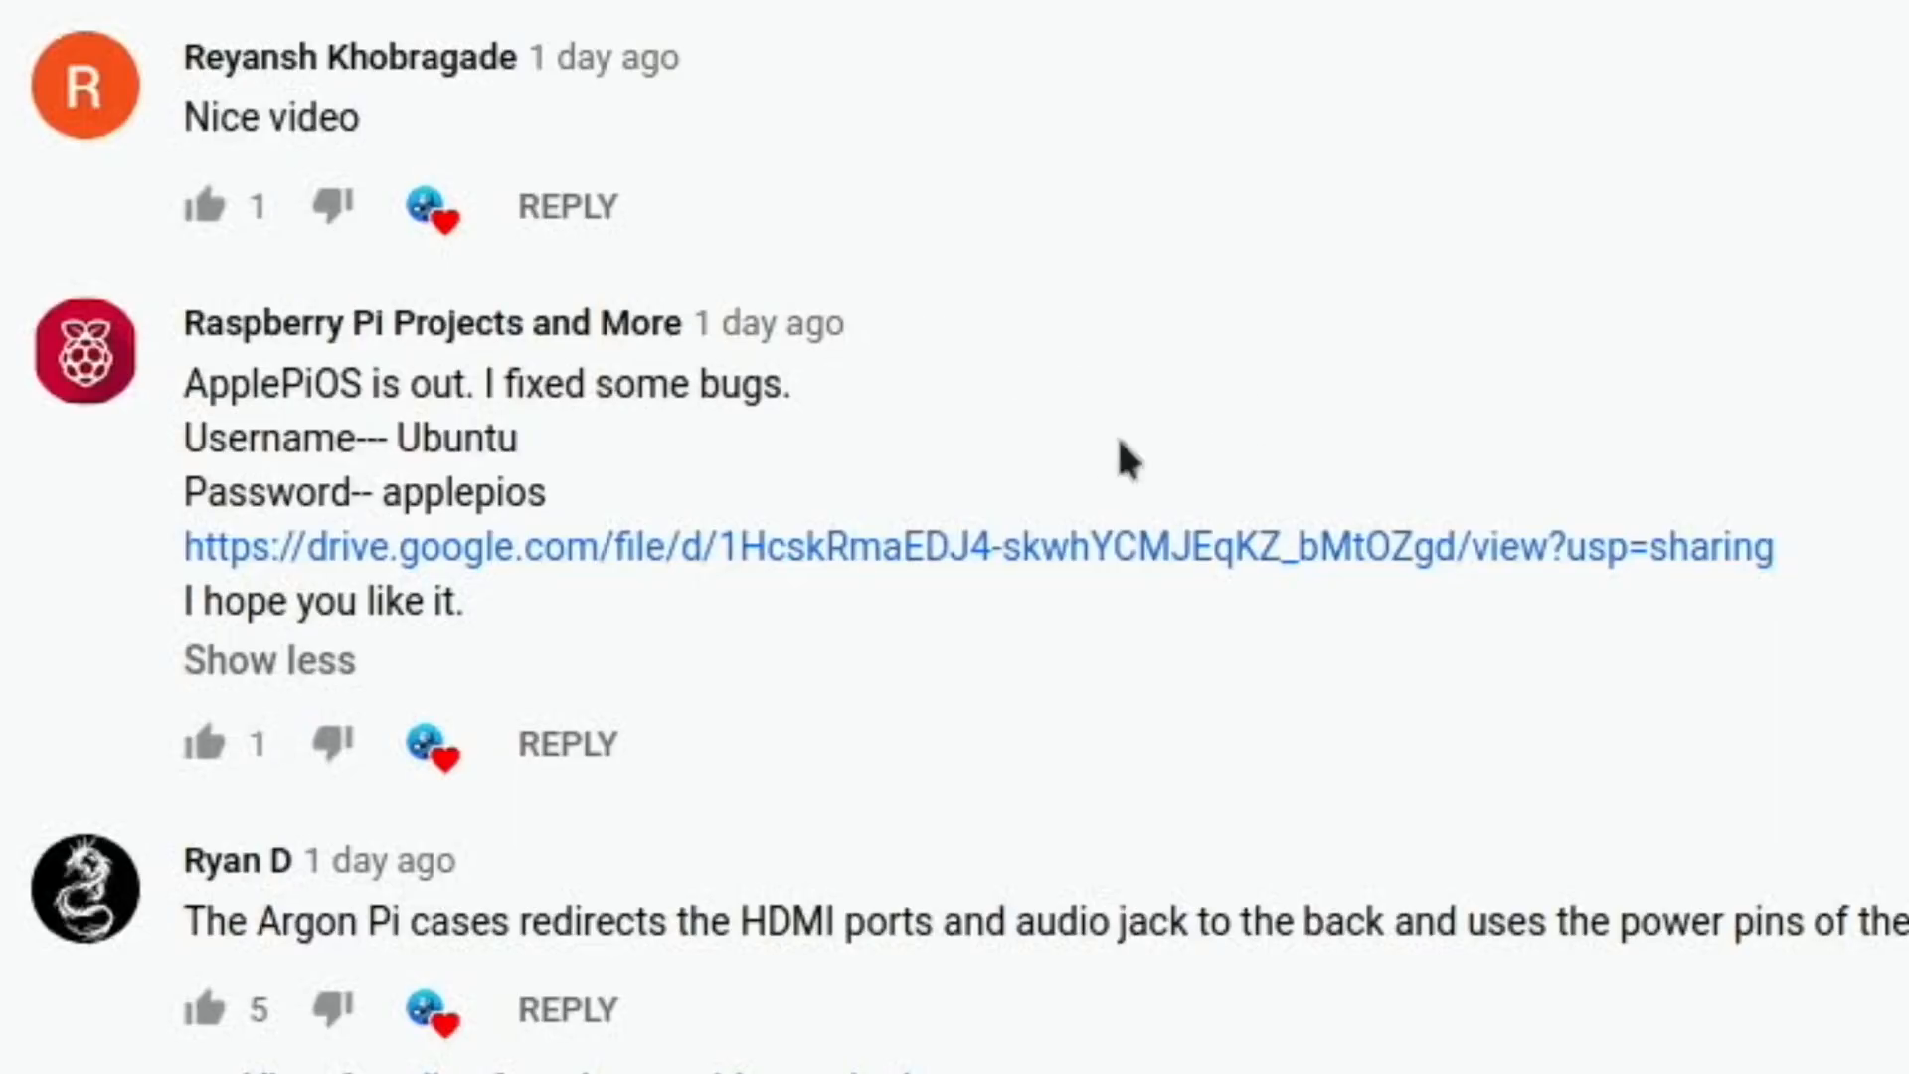
pyautogui.moveTo(626, 473)
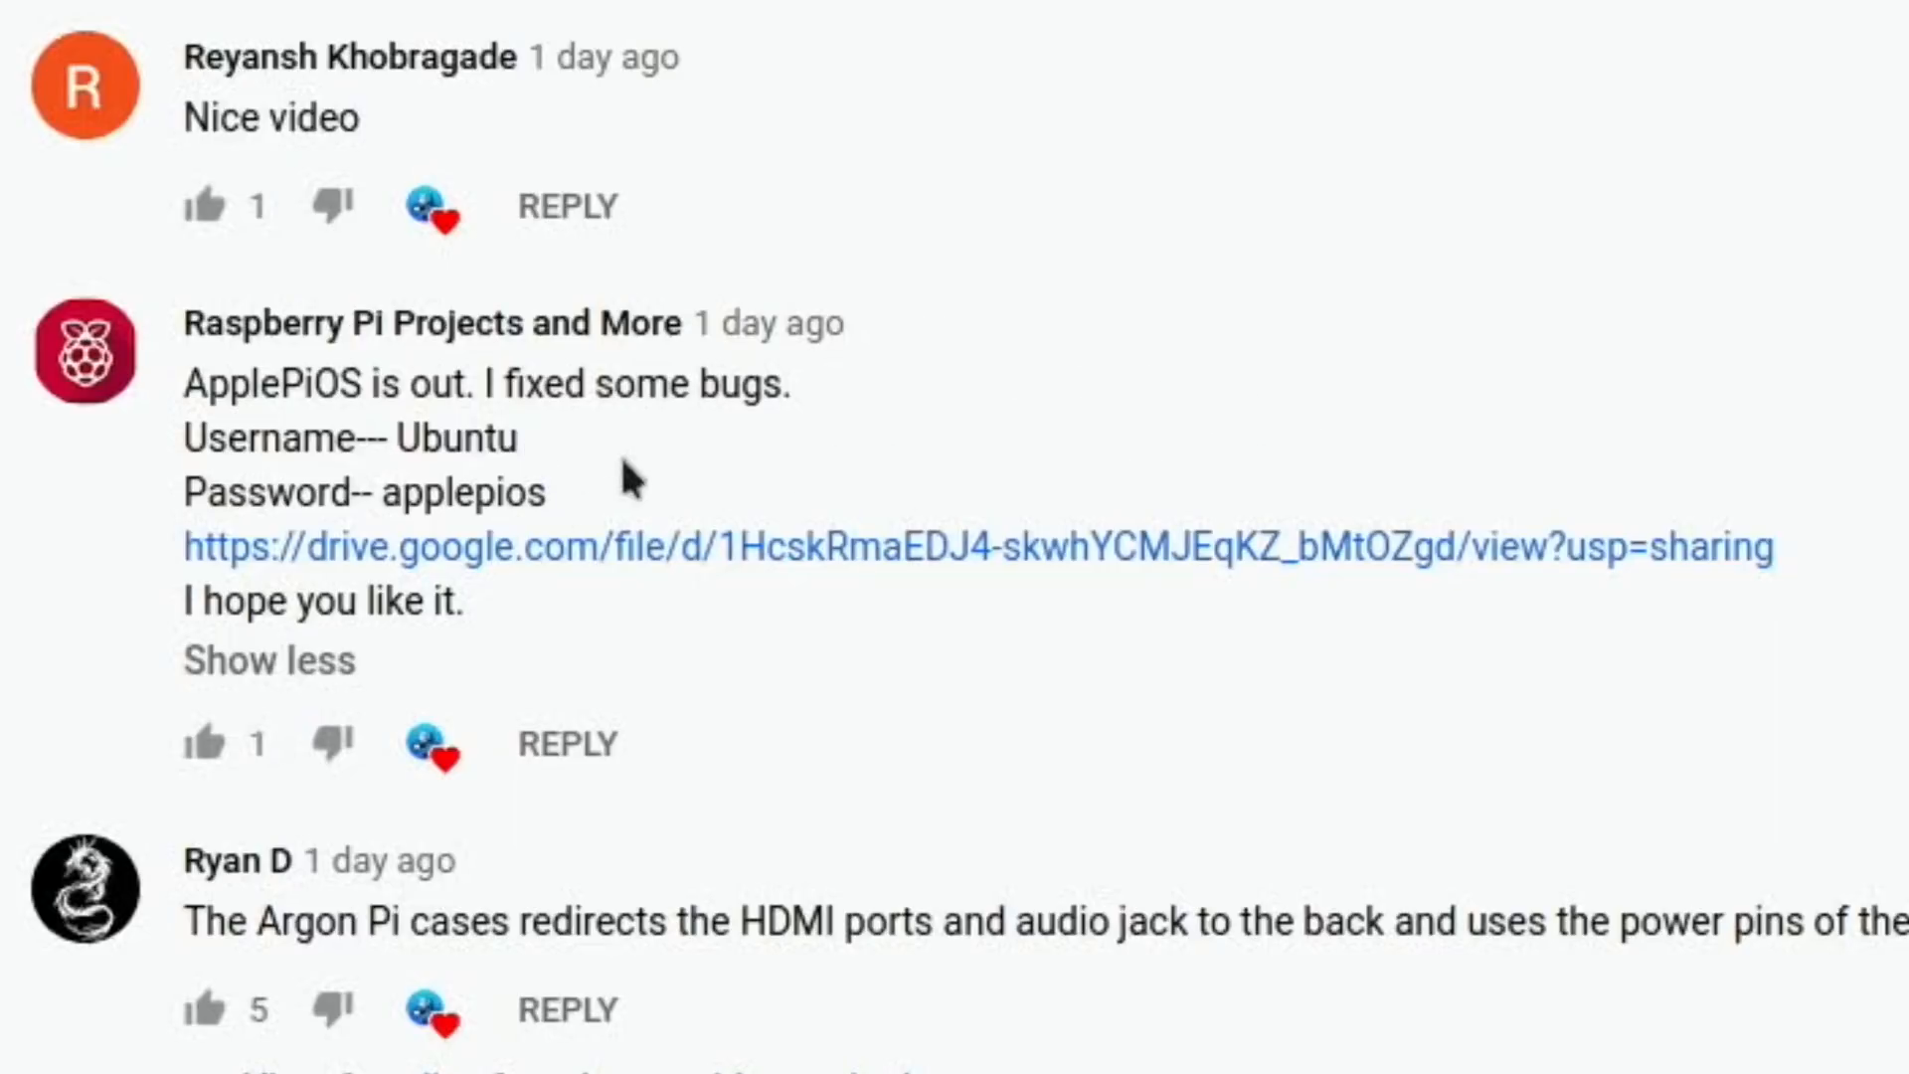
pyautogui.moveTo(565, 447)
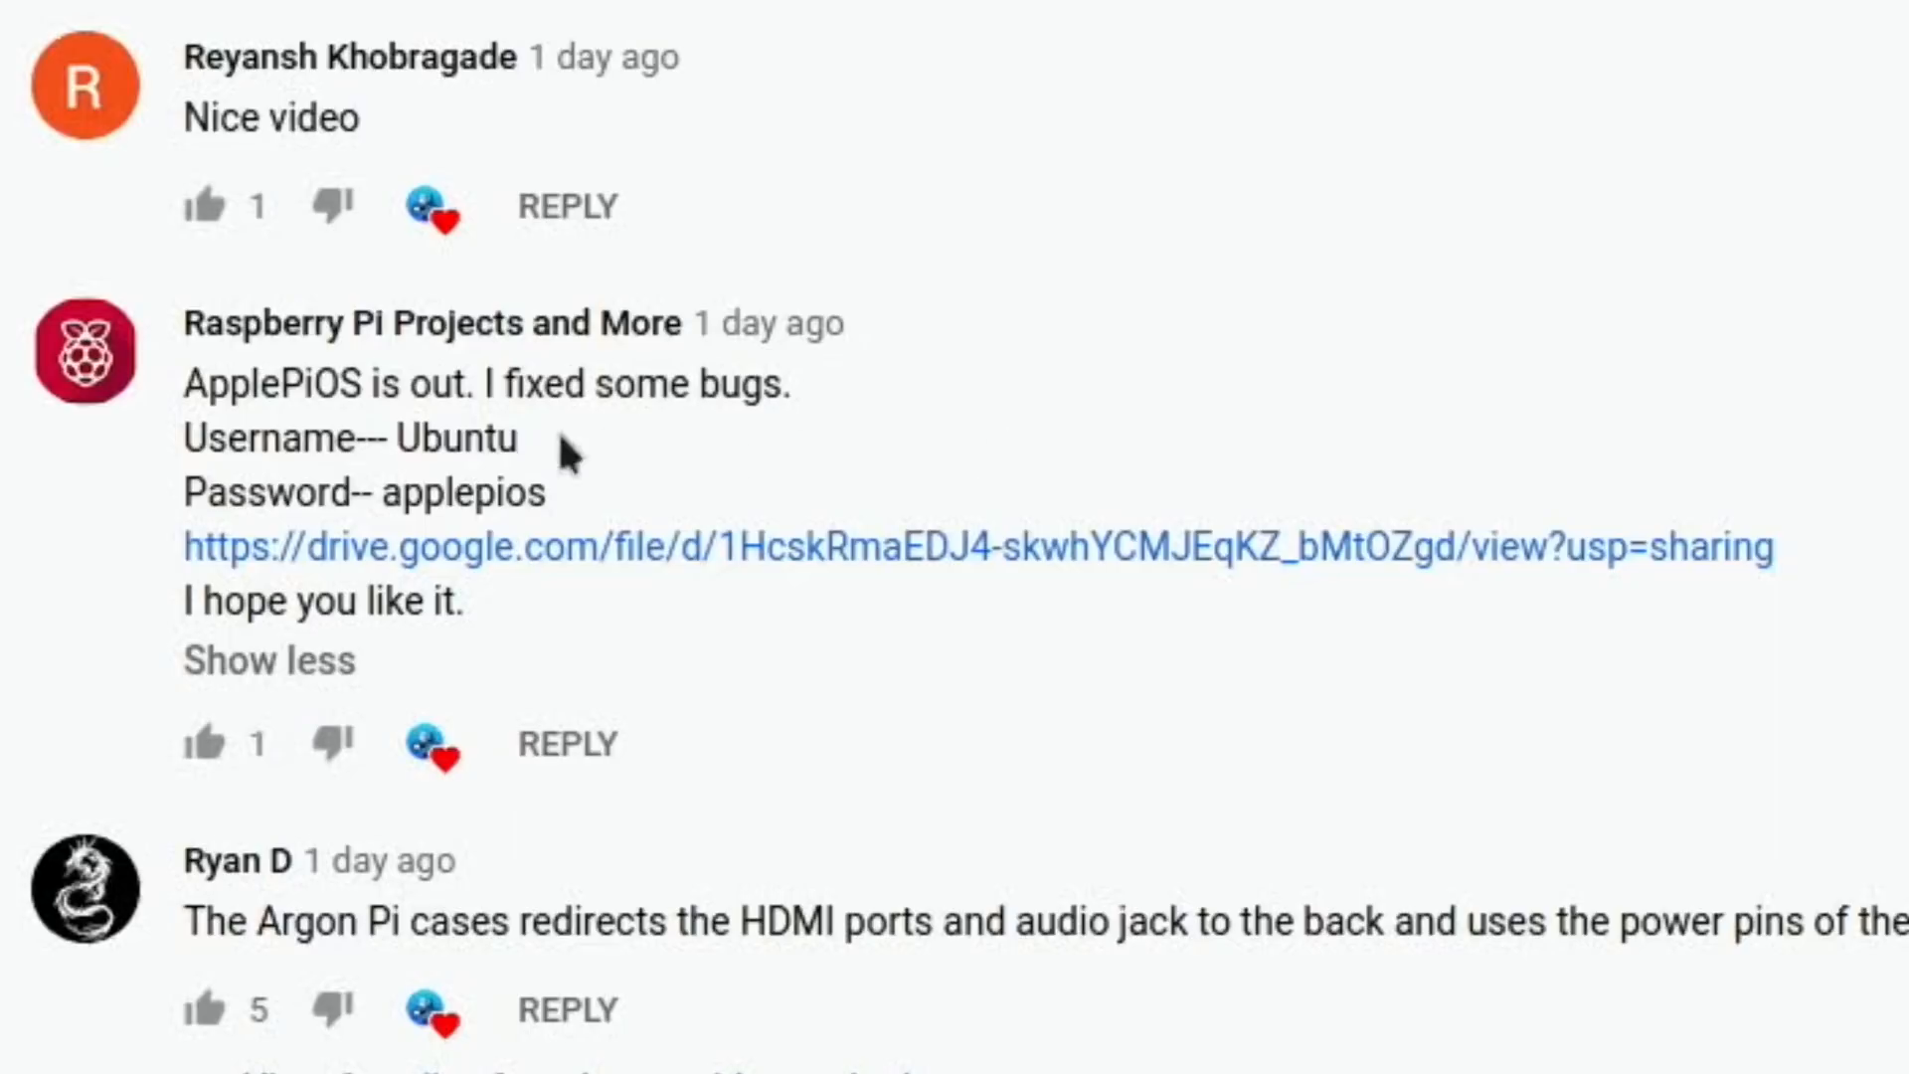
pyautogui.moveTo(827, 557)
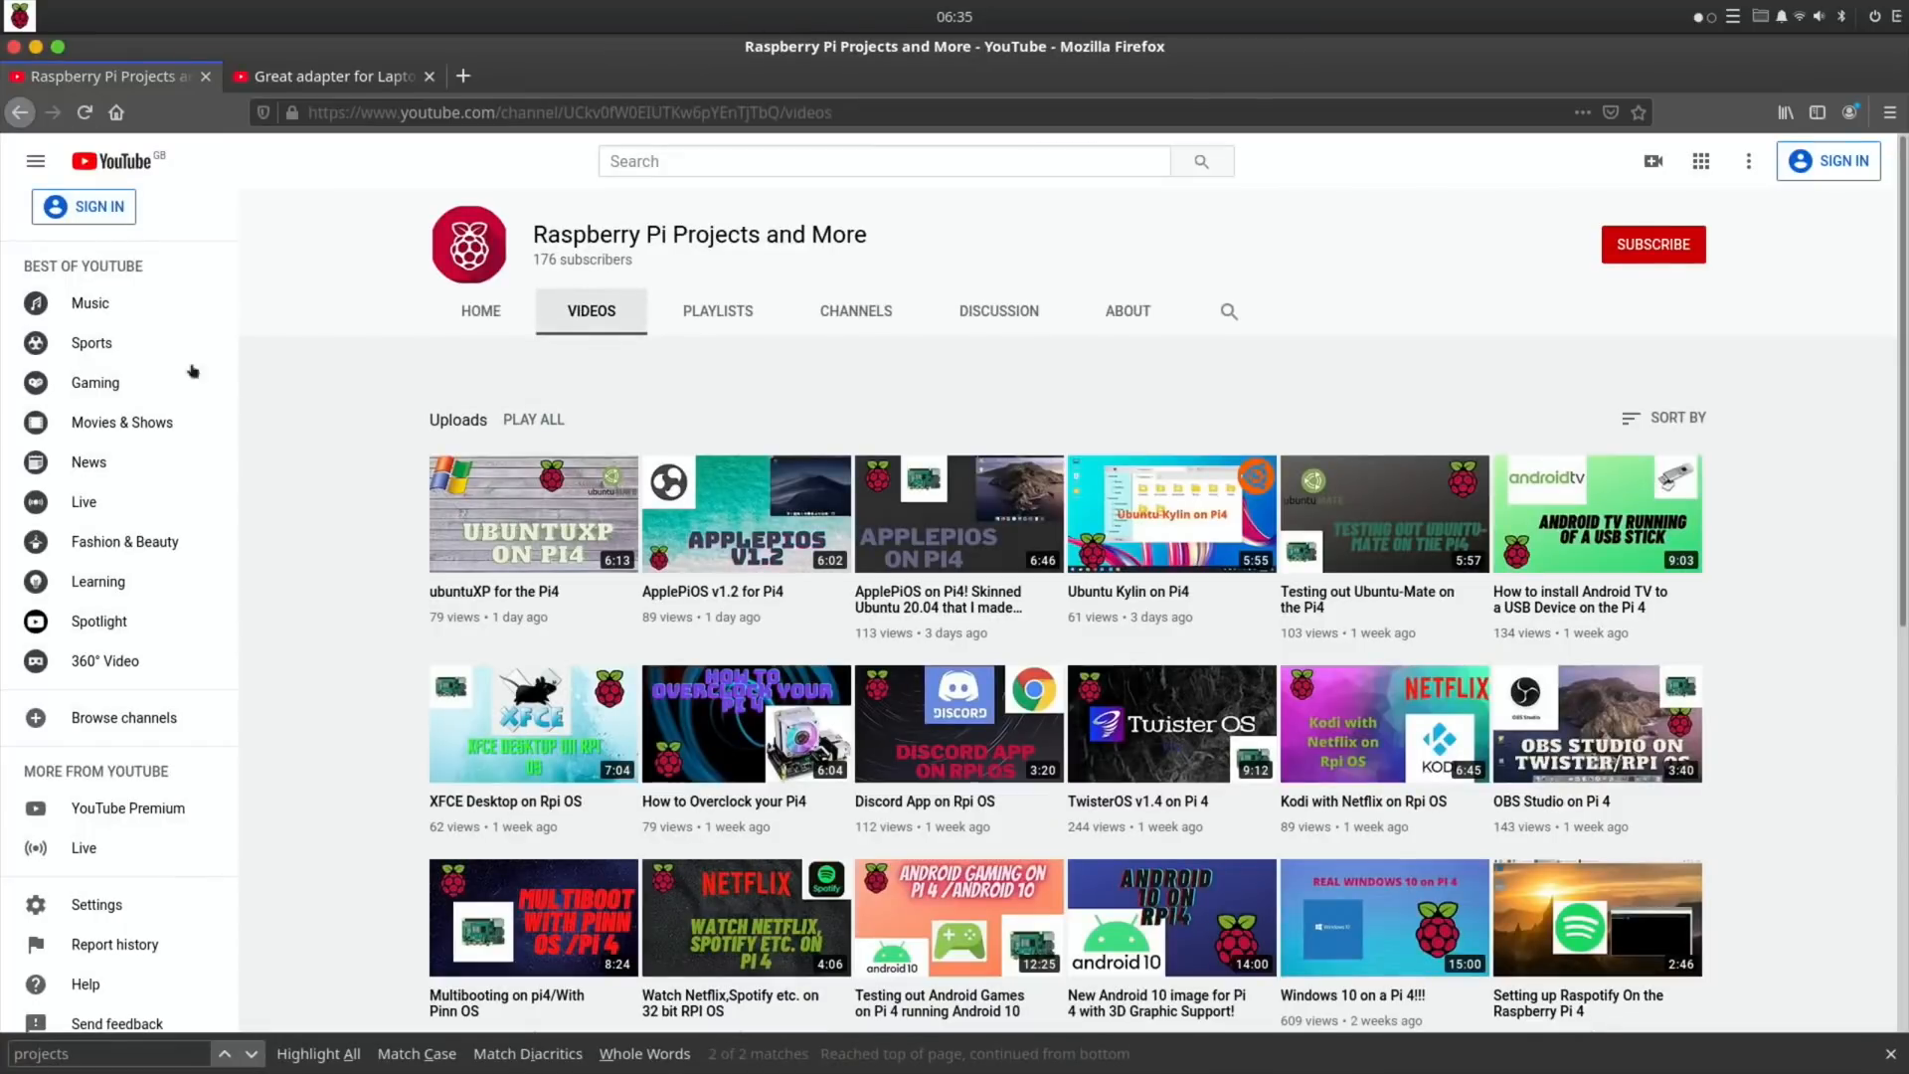
pyautogui.moveTo(255, 479)
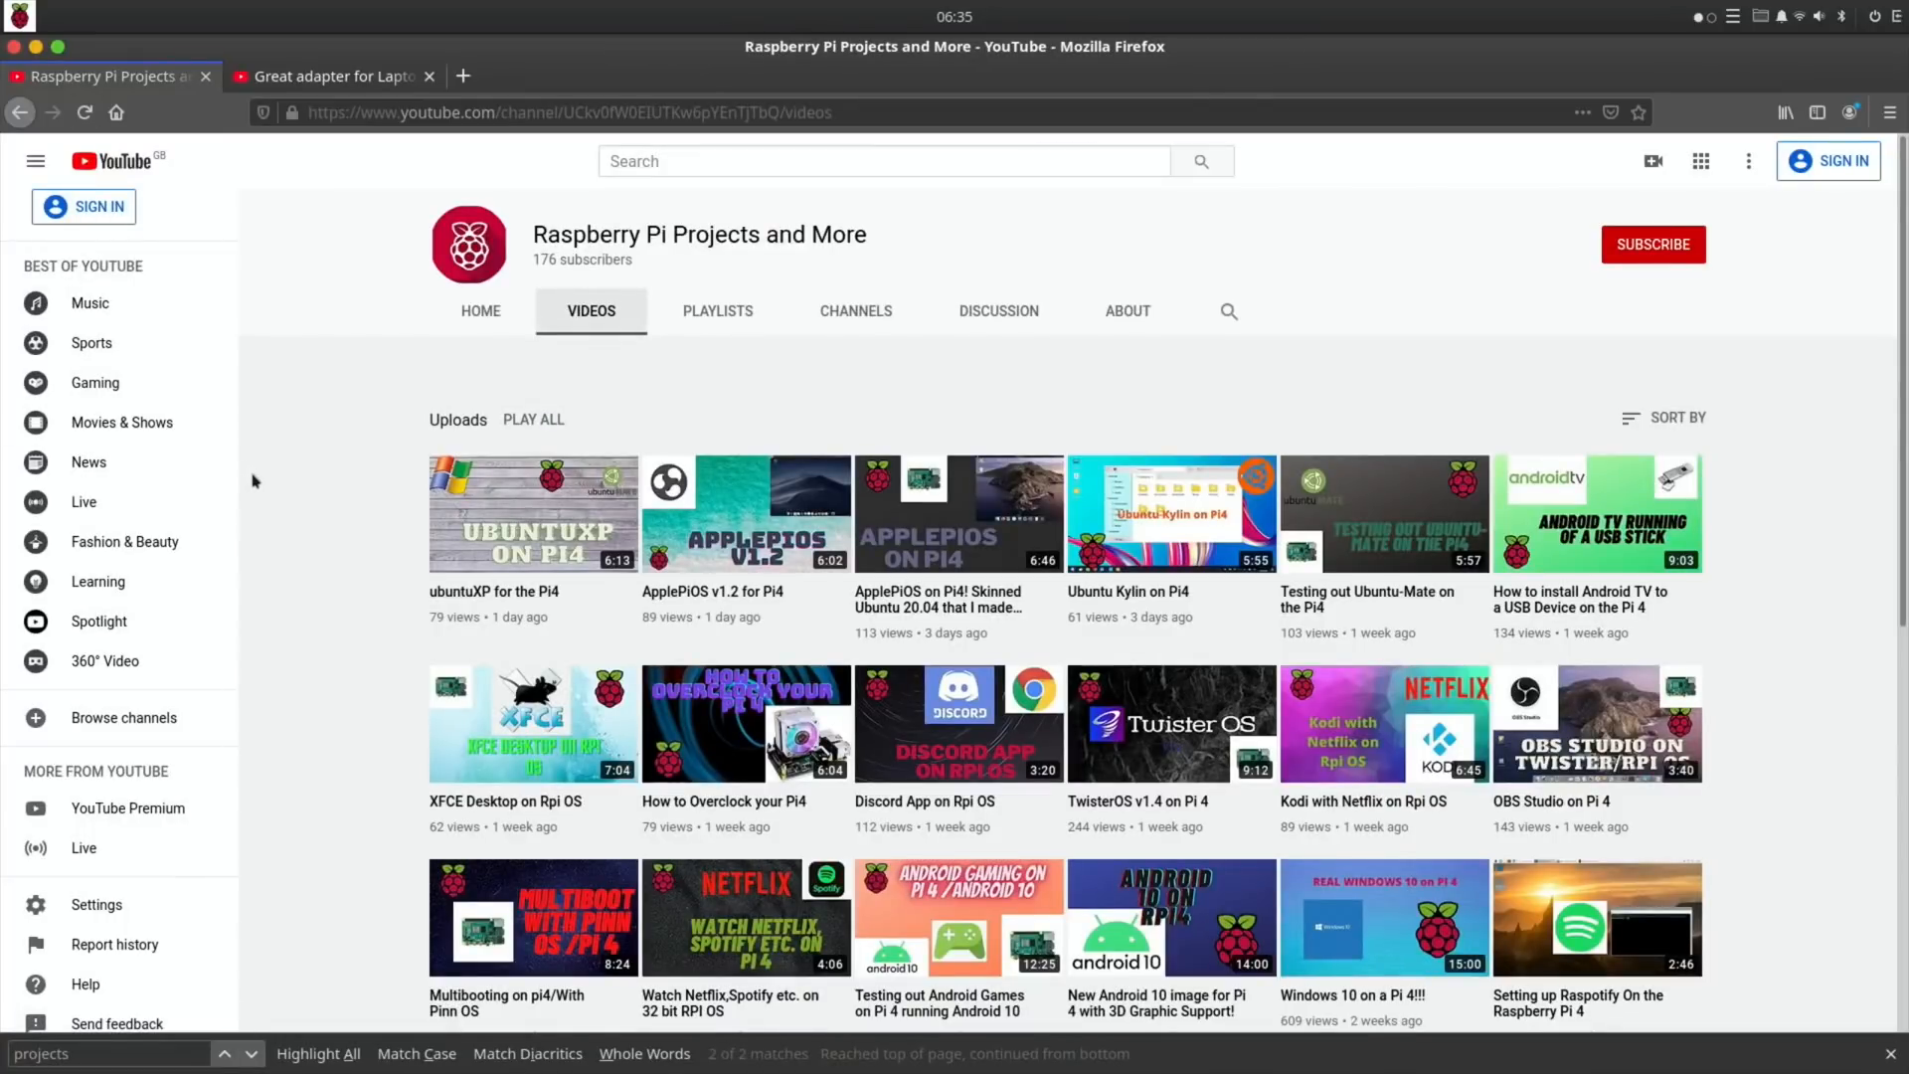
pyautogui.scroll(-3)
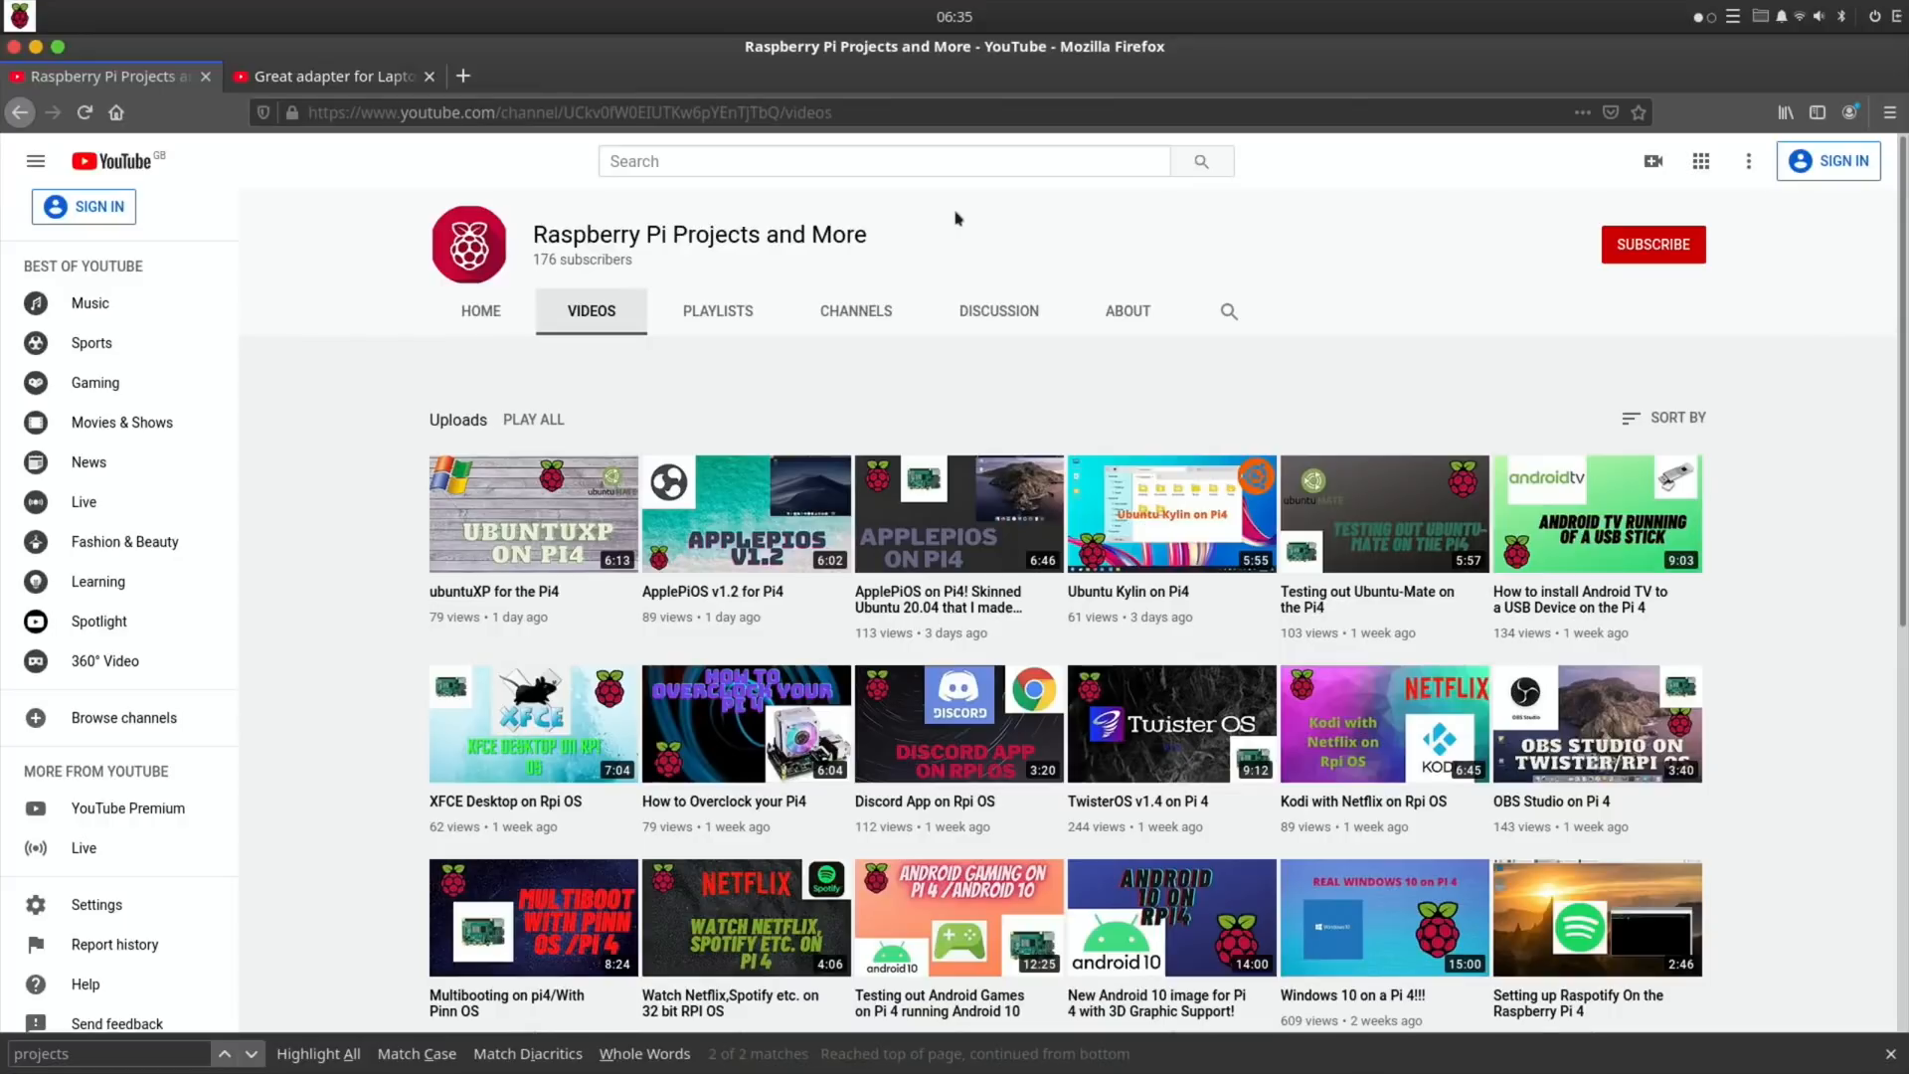
pyautogui.moveTo(313, 347)
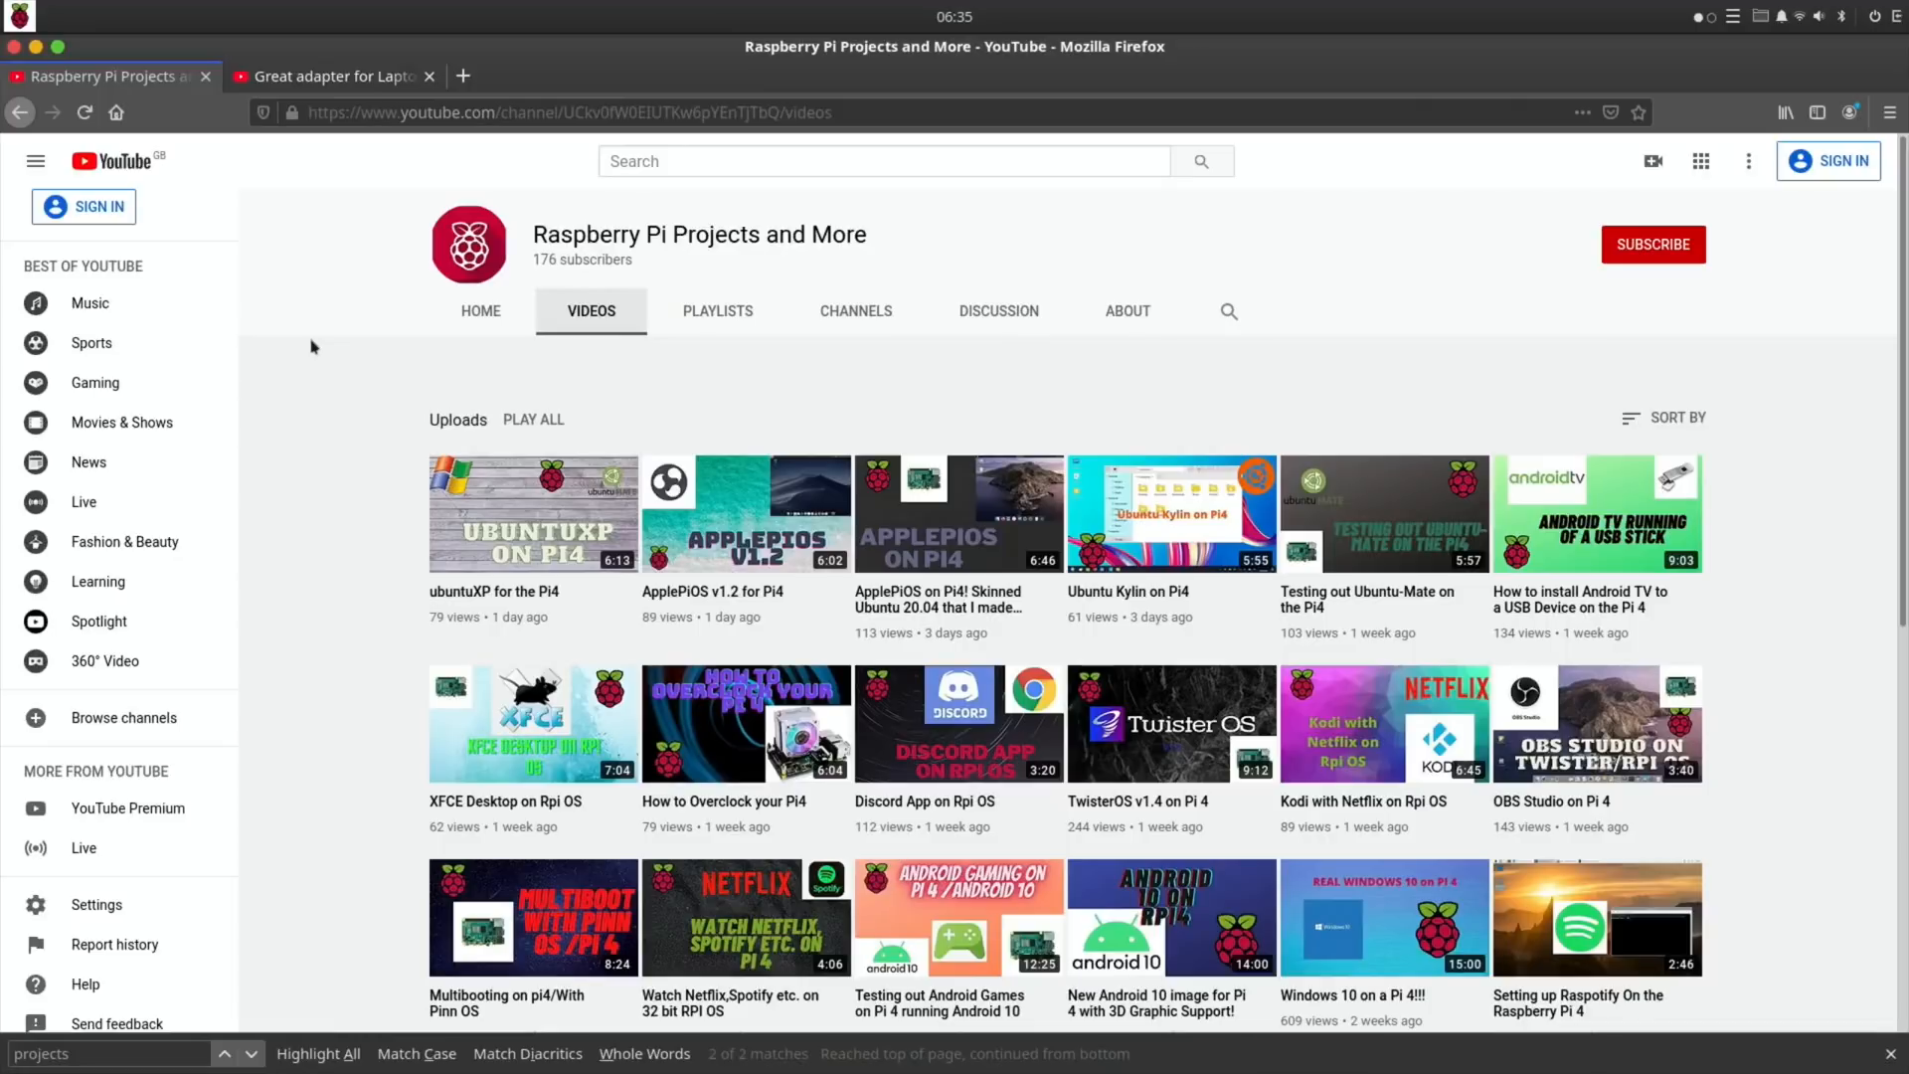
pyautogui.moveTo(293, 336)
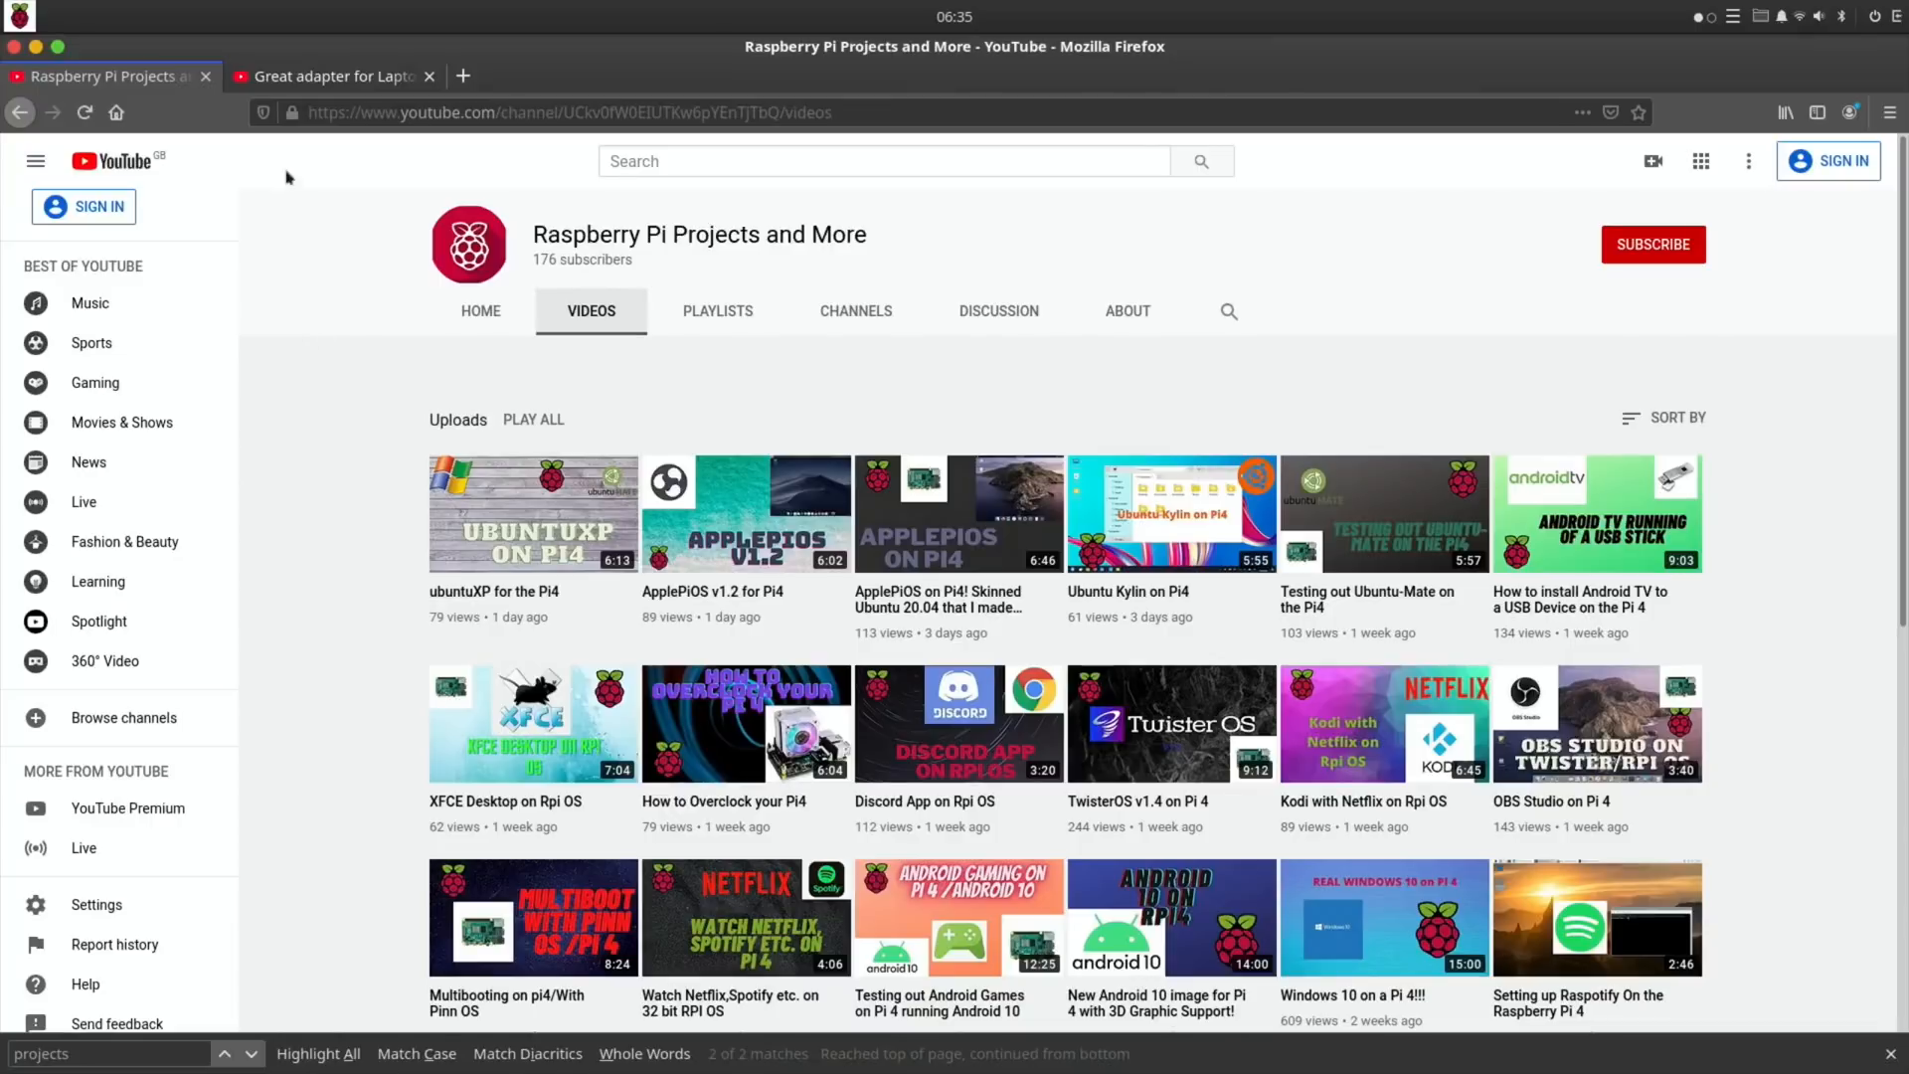
pyautogui.moveTo(769, 111)
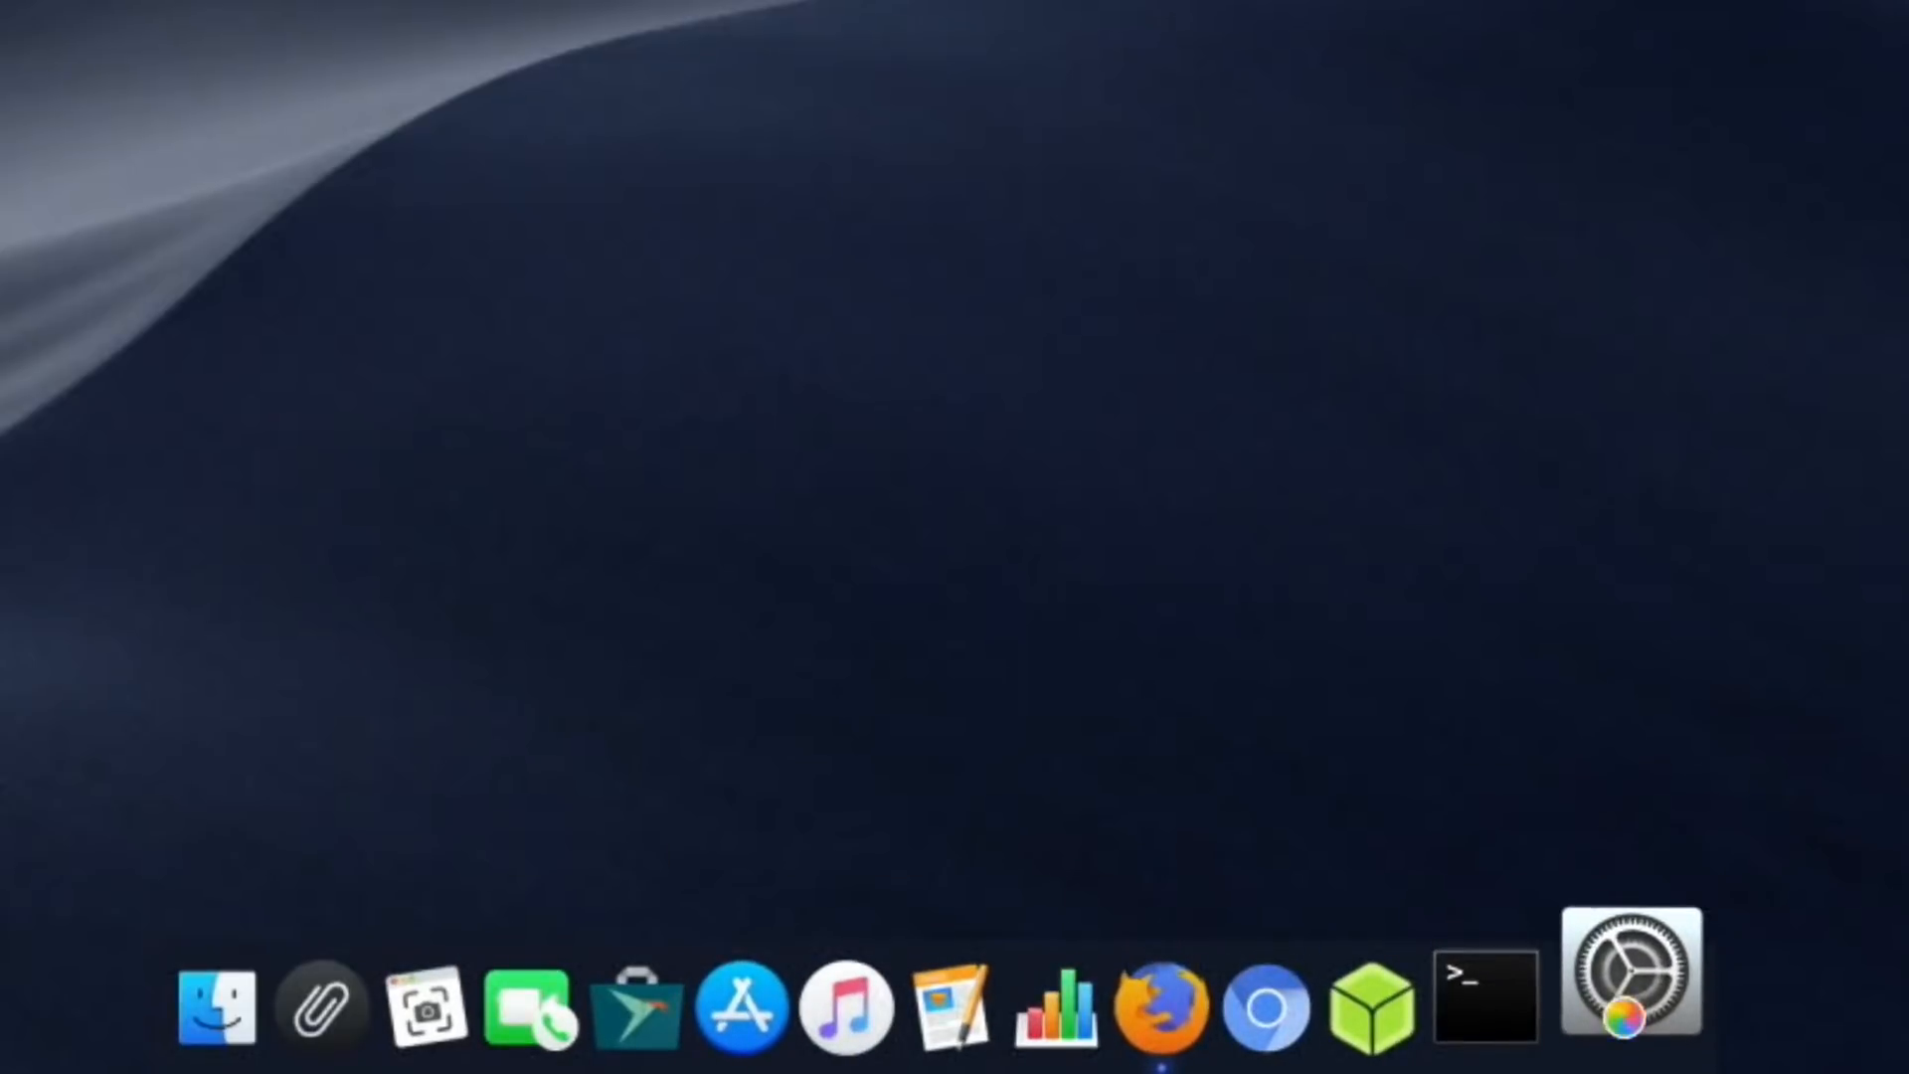
pyautogui.click(1631, 973)
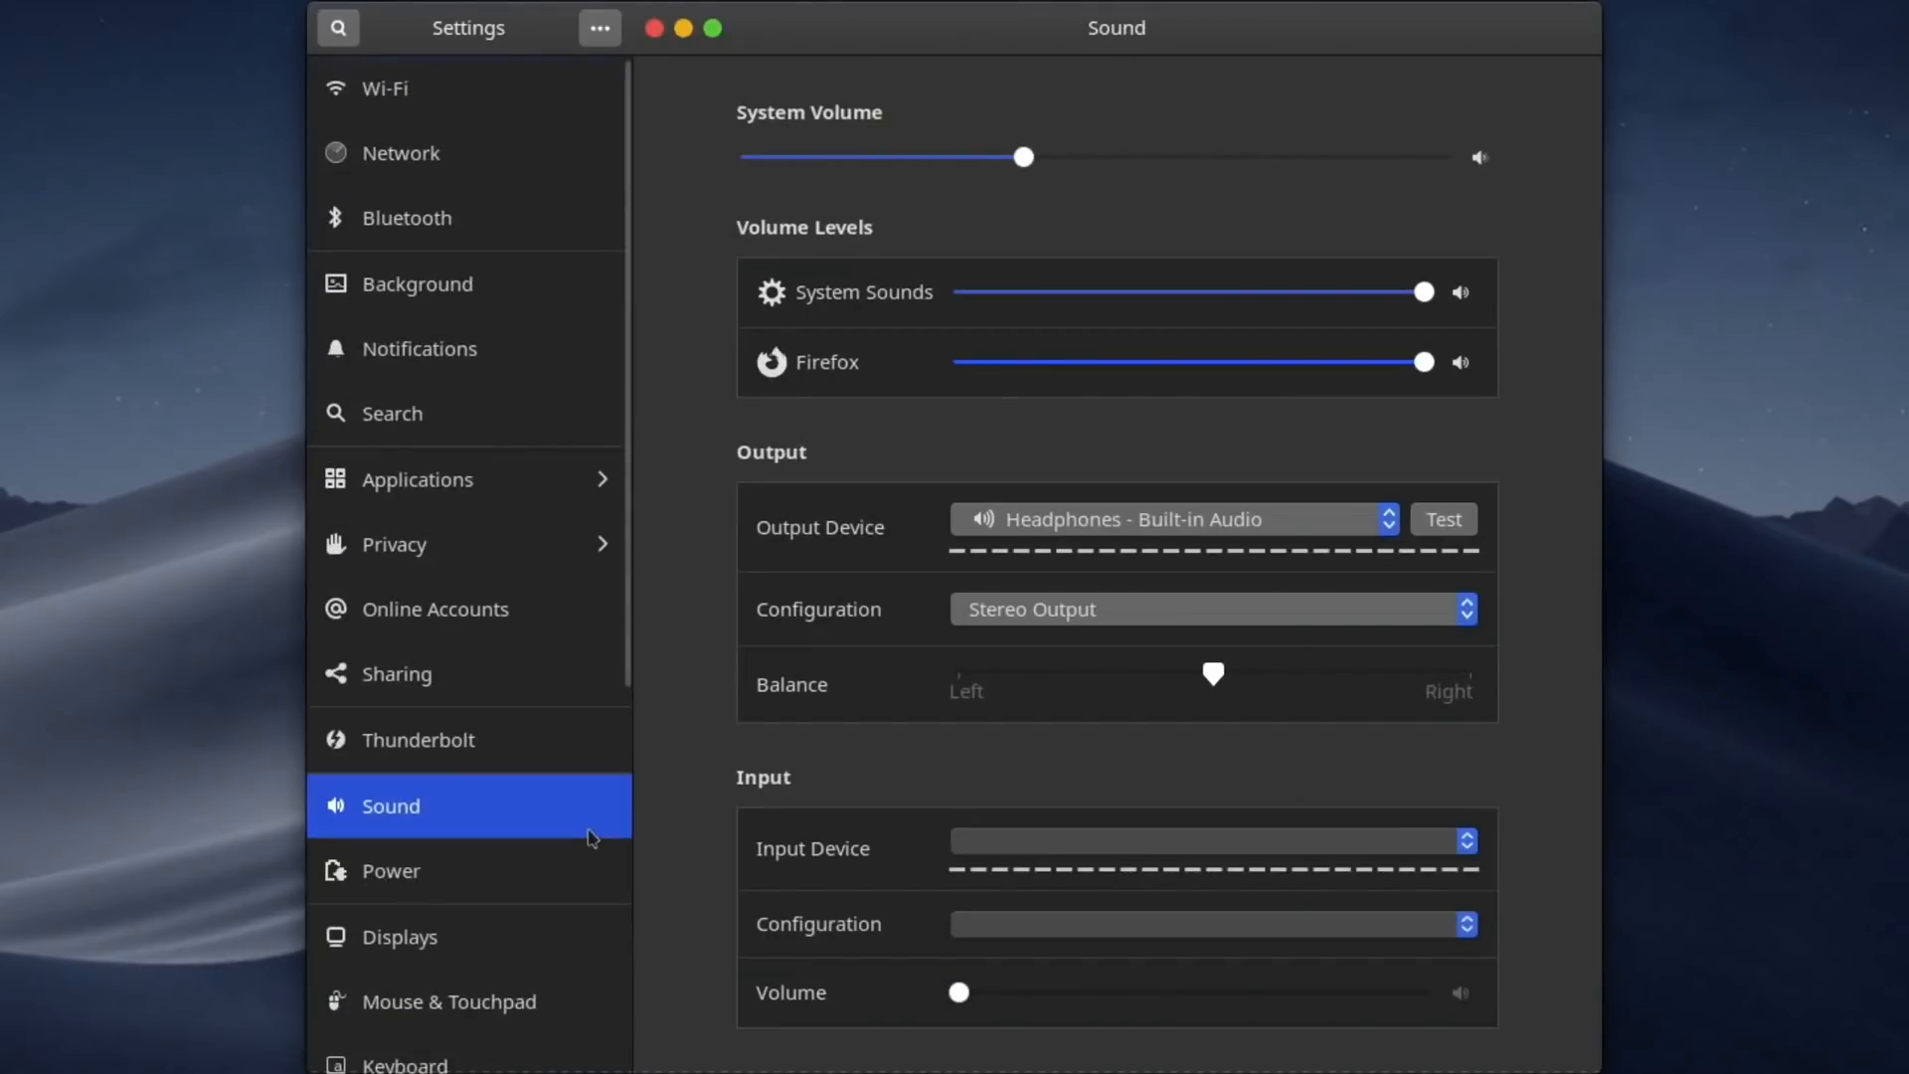
pyautogui.moveTo(995, 95)
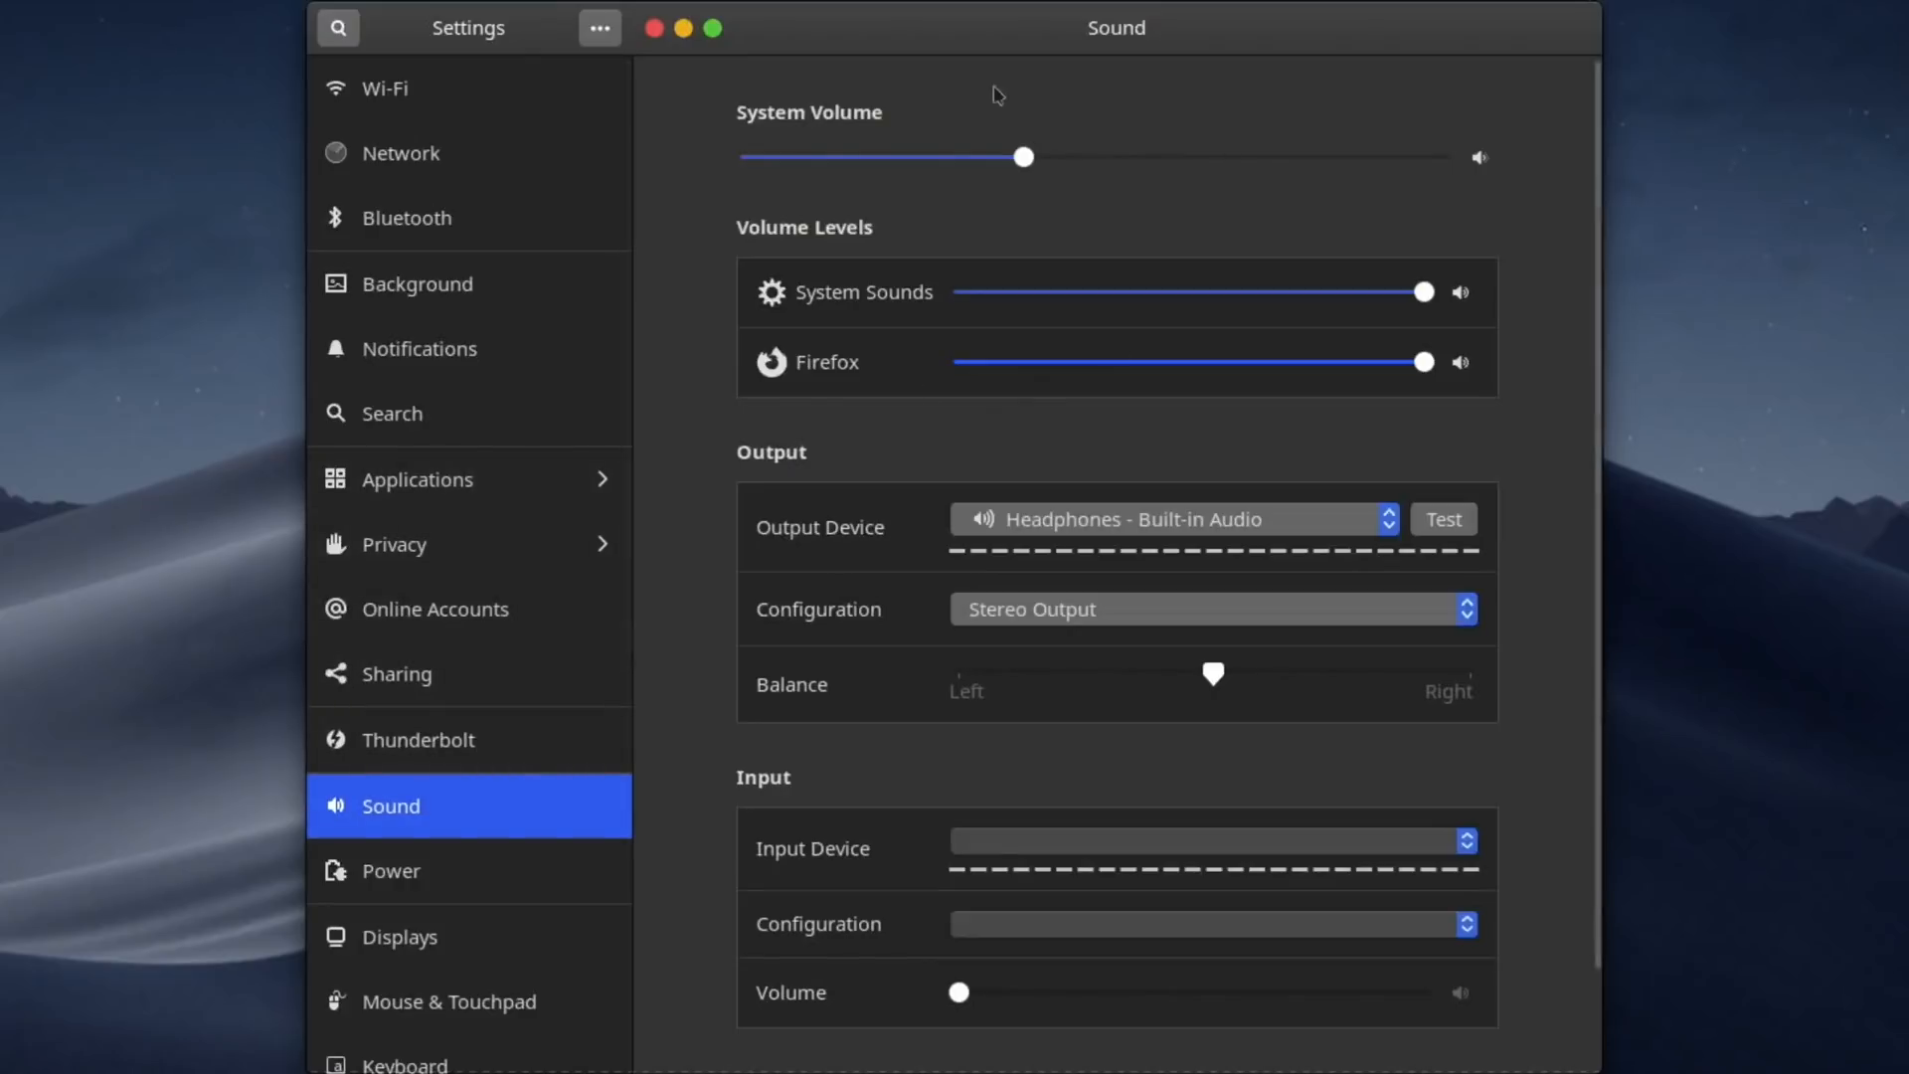
pyautogui.moveTo(657, 28)
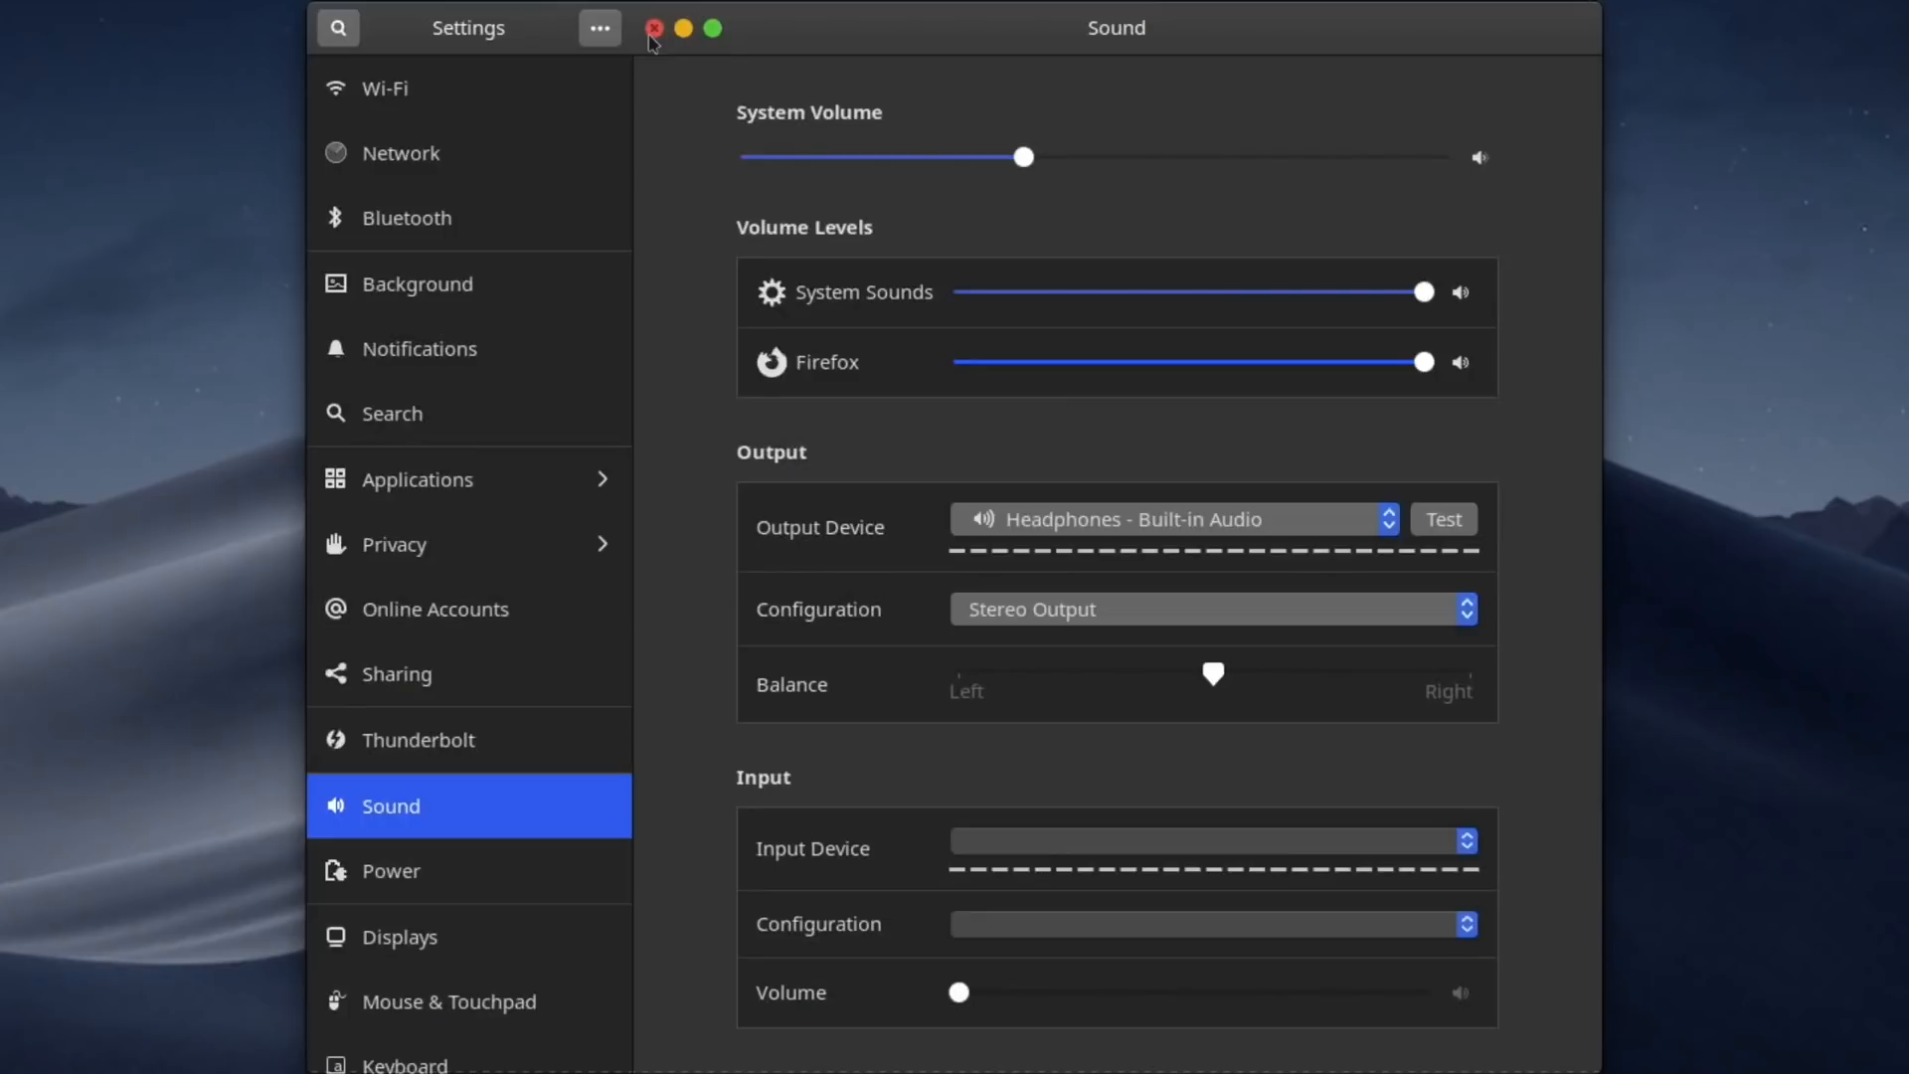
pyautogui.moveTo(577, 143)
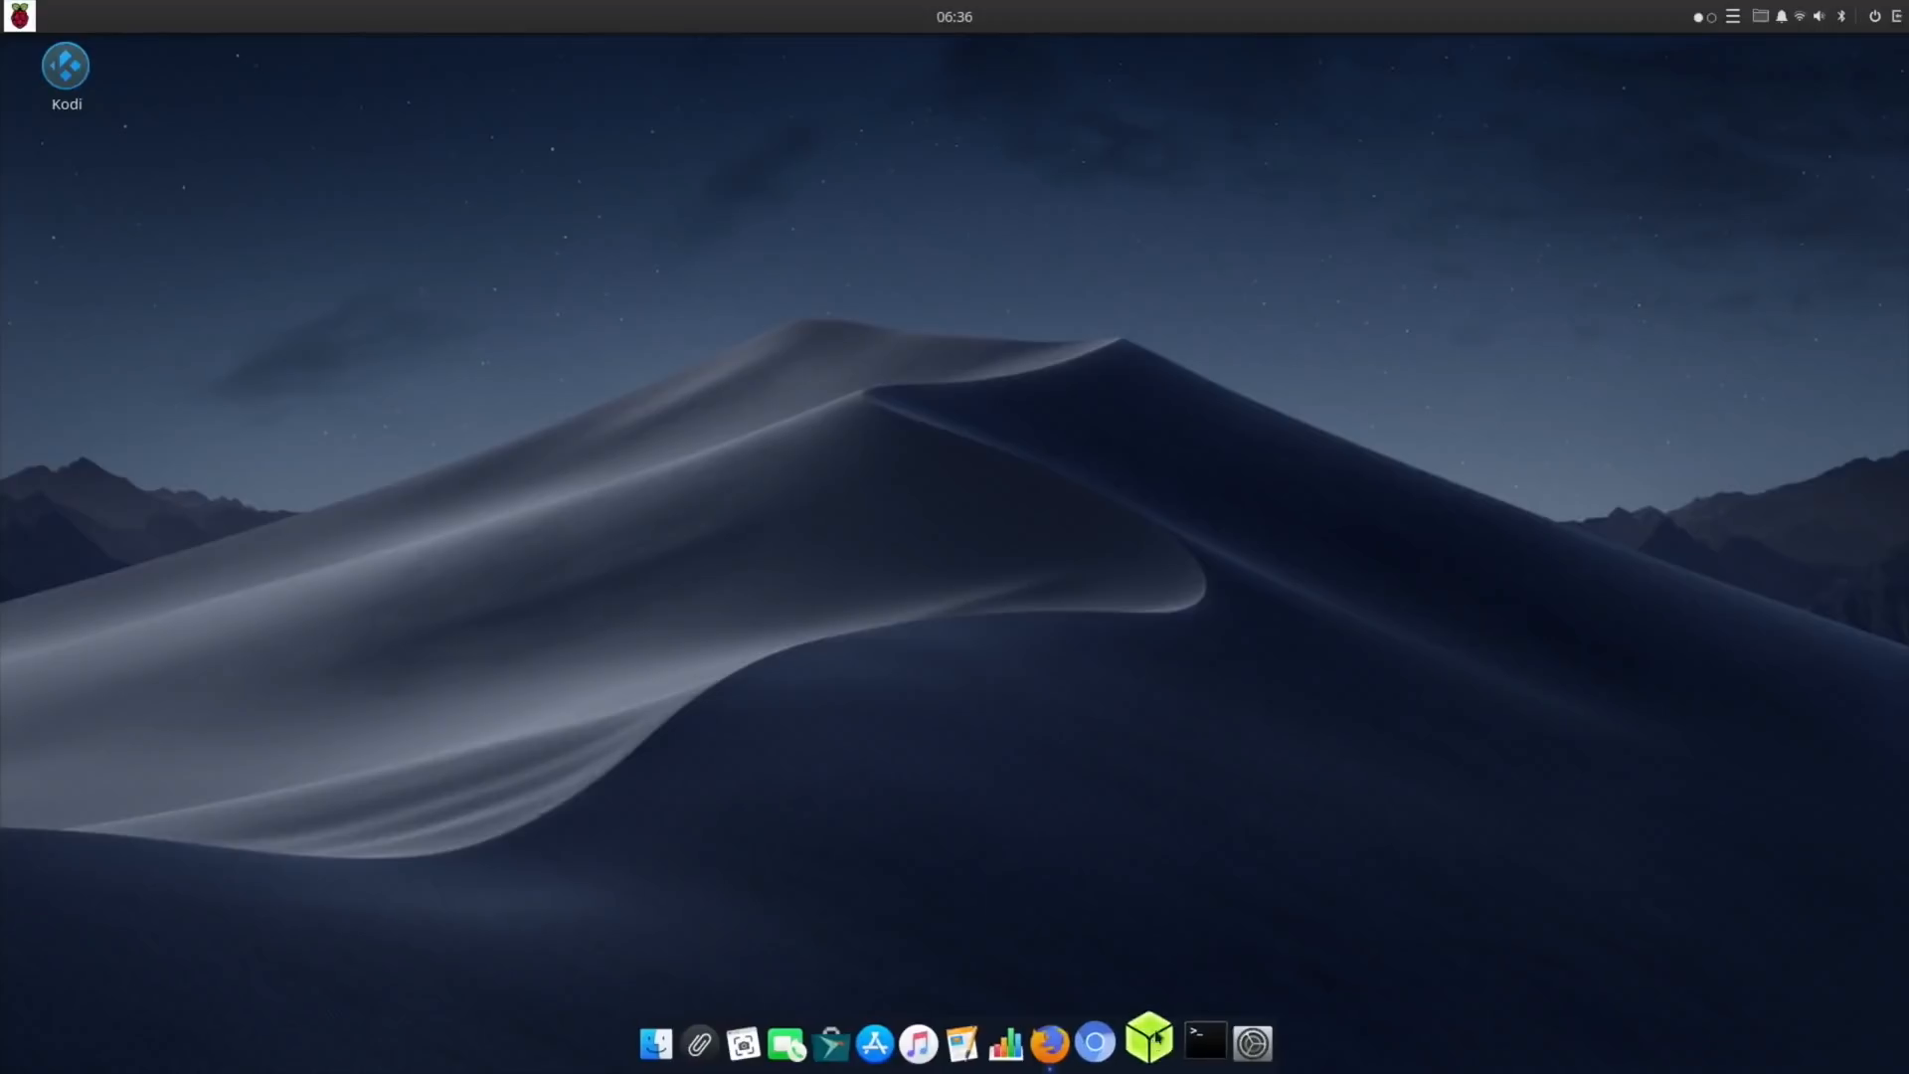
pyautogui.moveTo(1149, 1038)
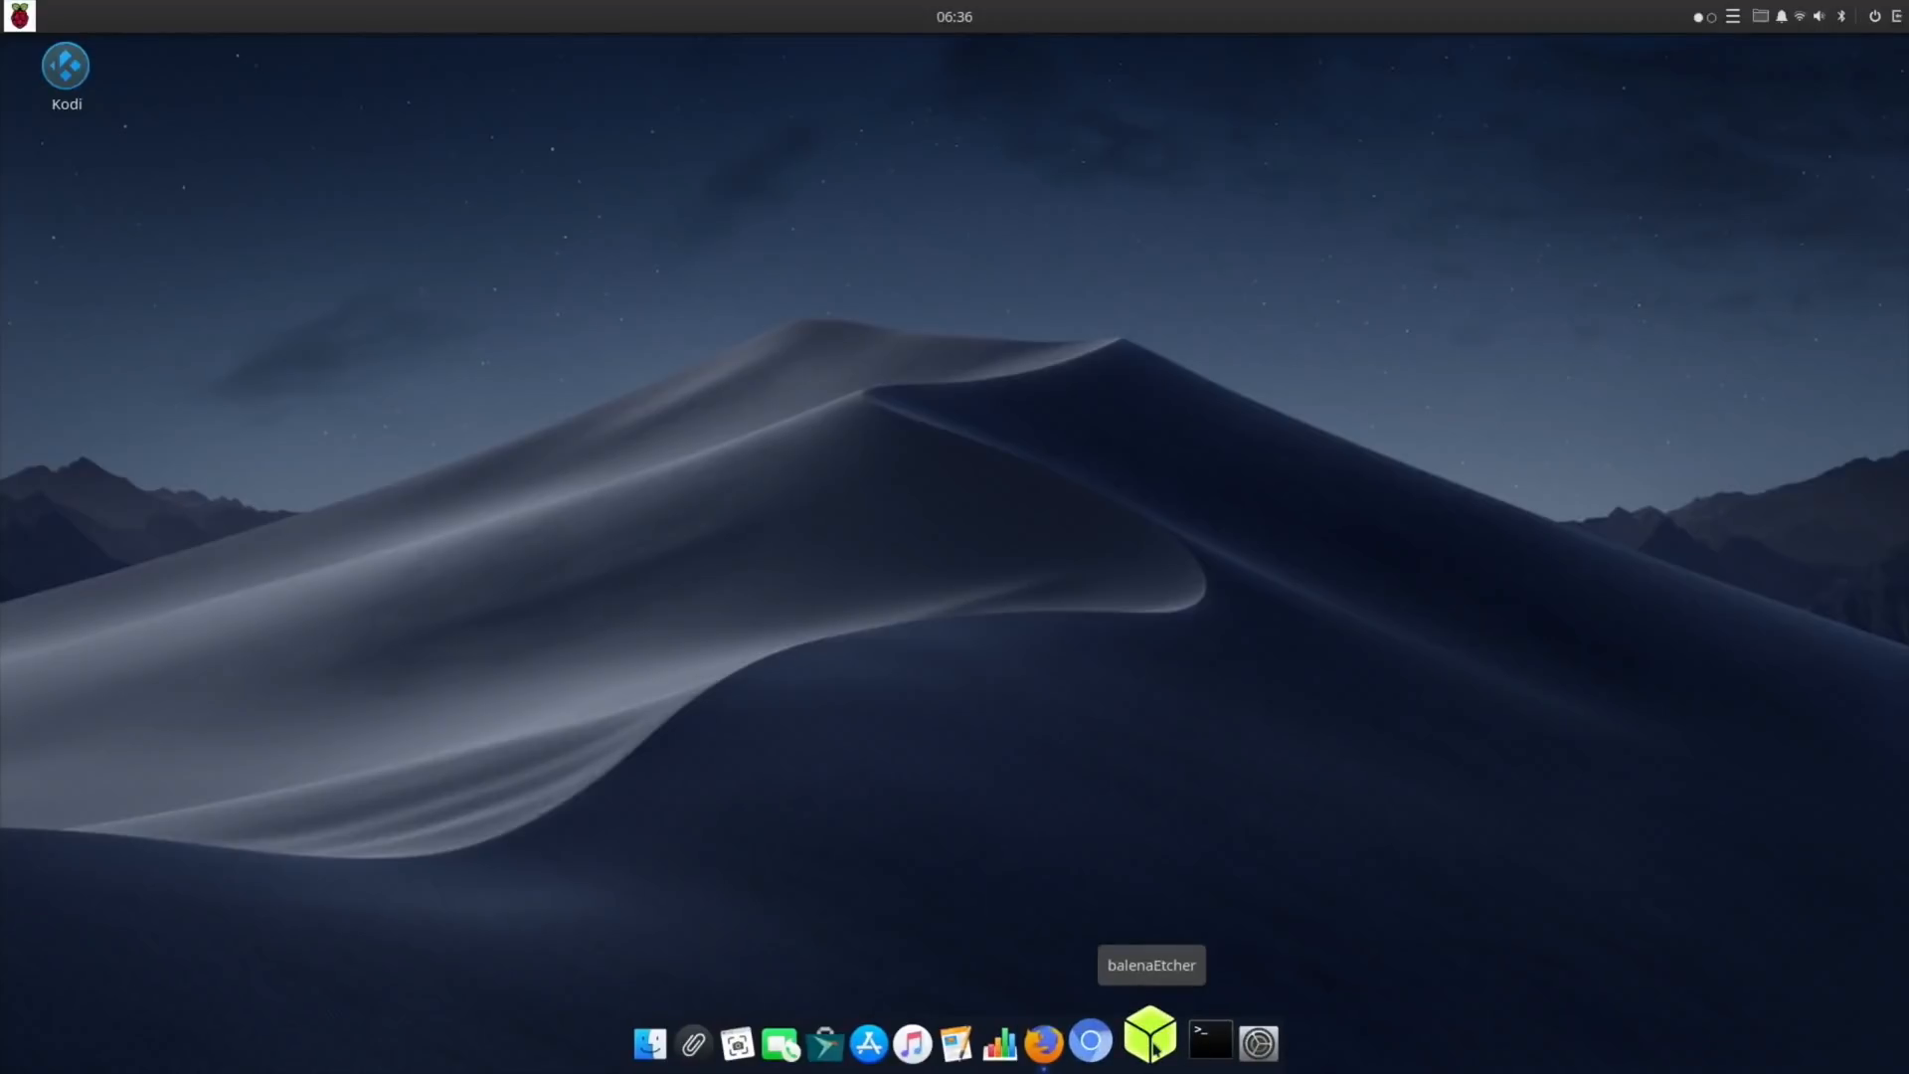
pyautogui.moveTo(1094, 1038)
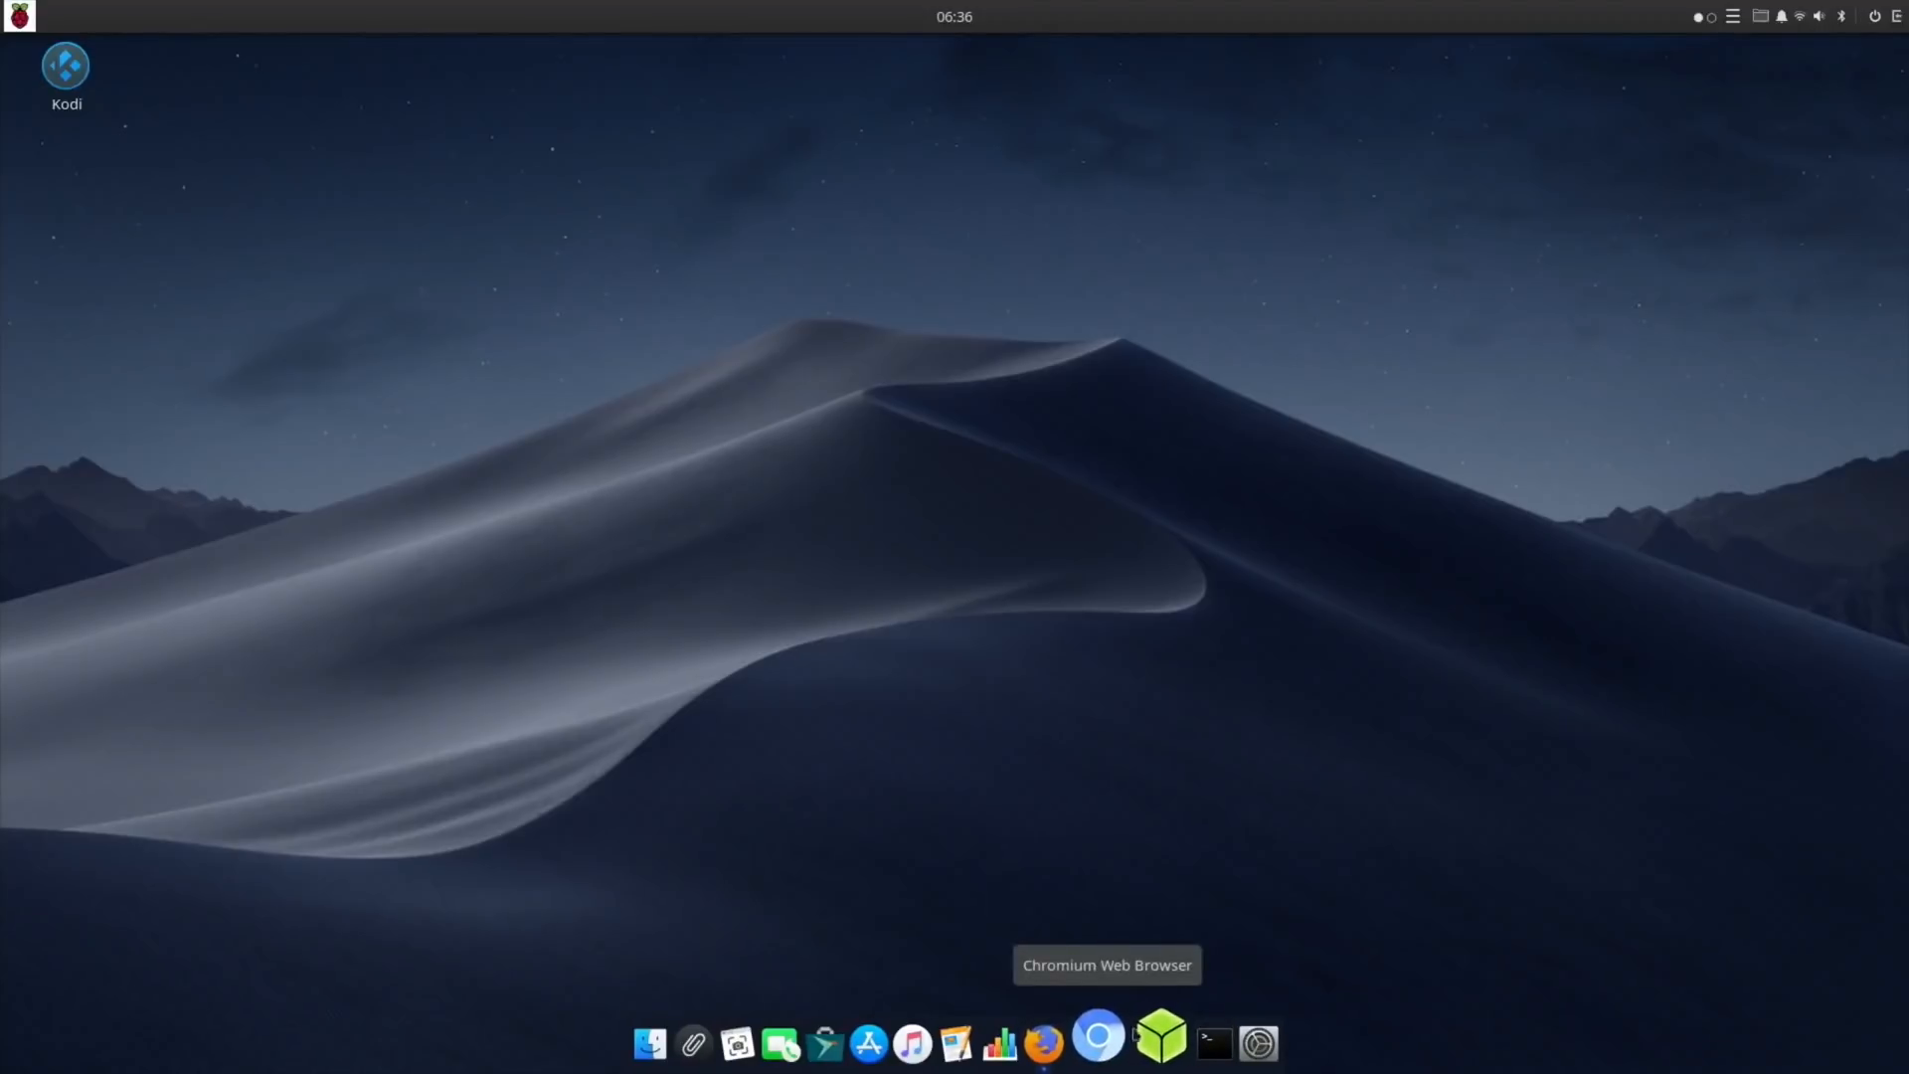
pyautogui.moveTo(1125, 1004)
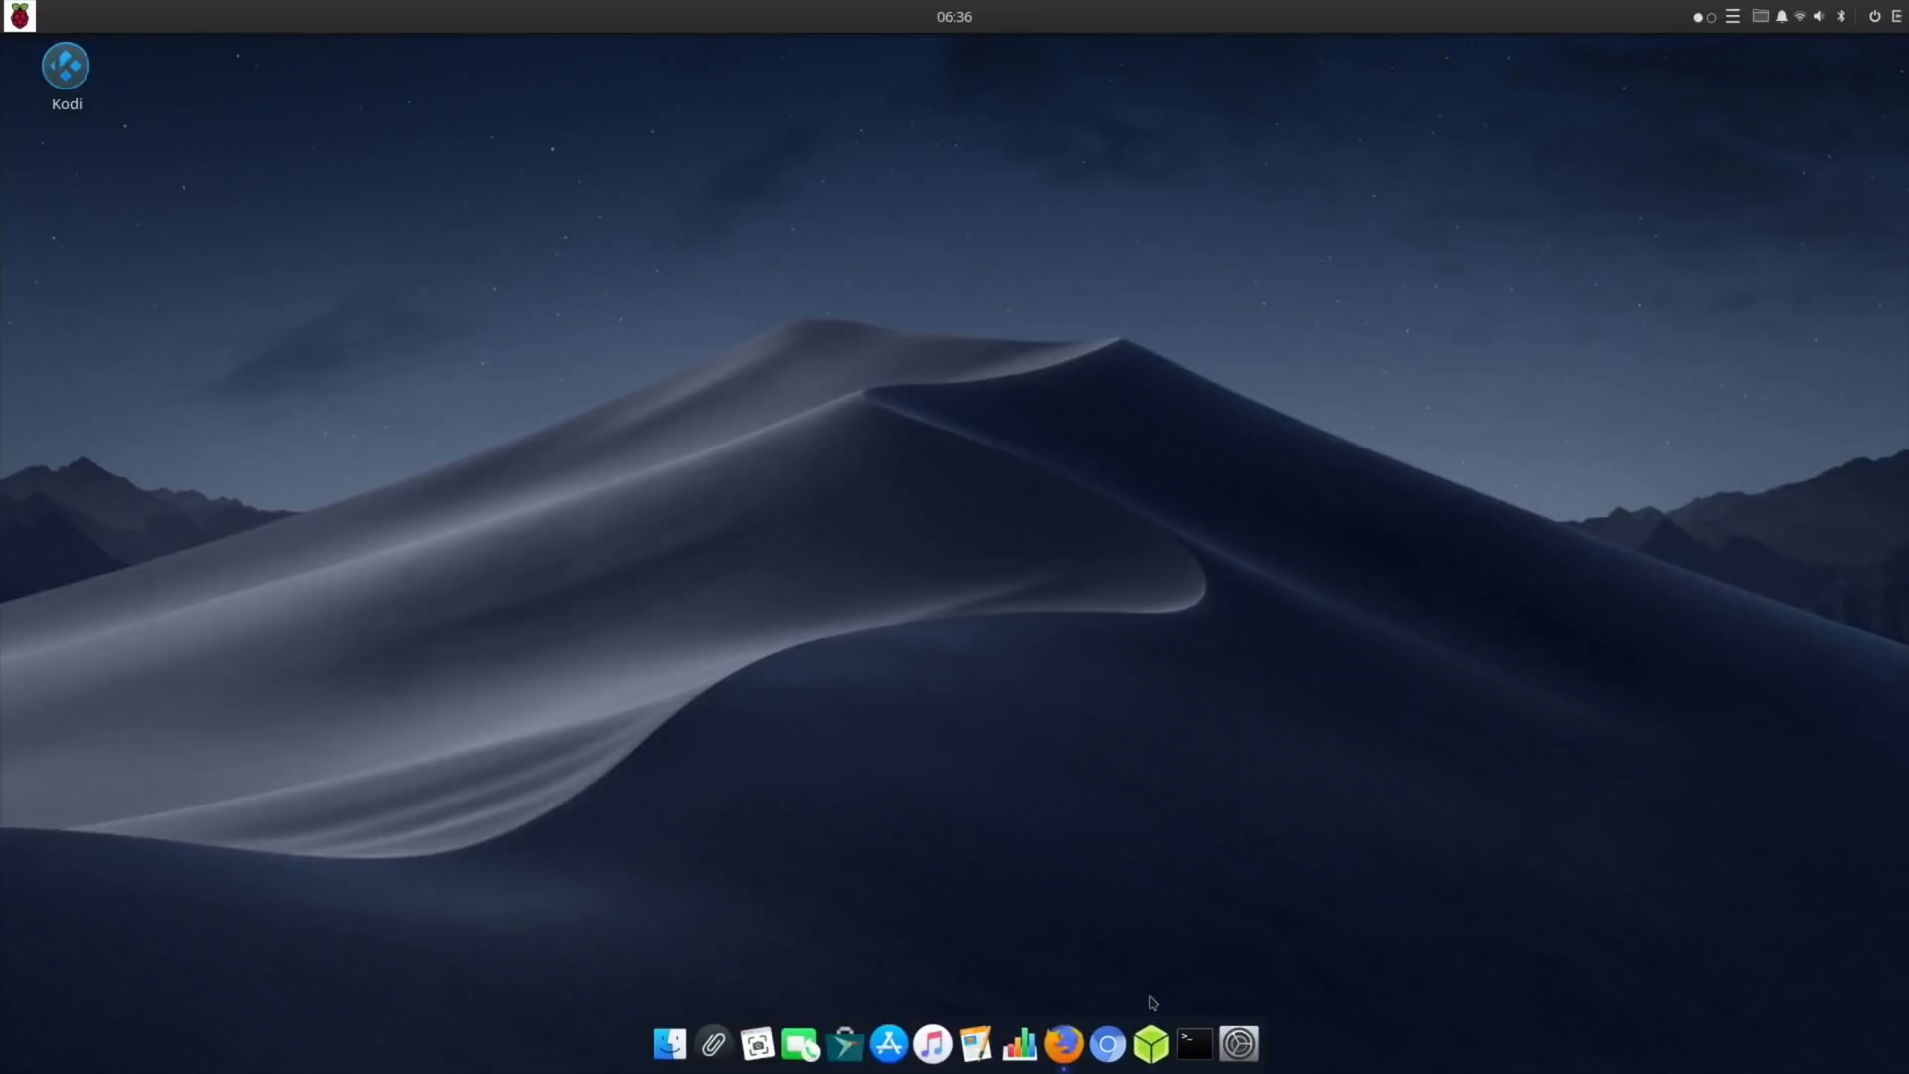
pyautogui.moveTo(1151, 1038)
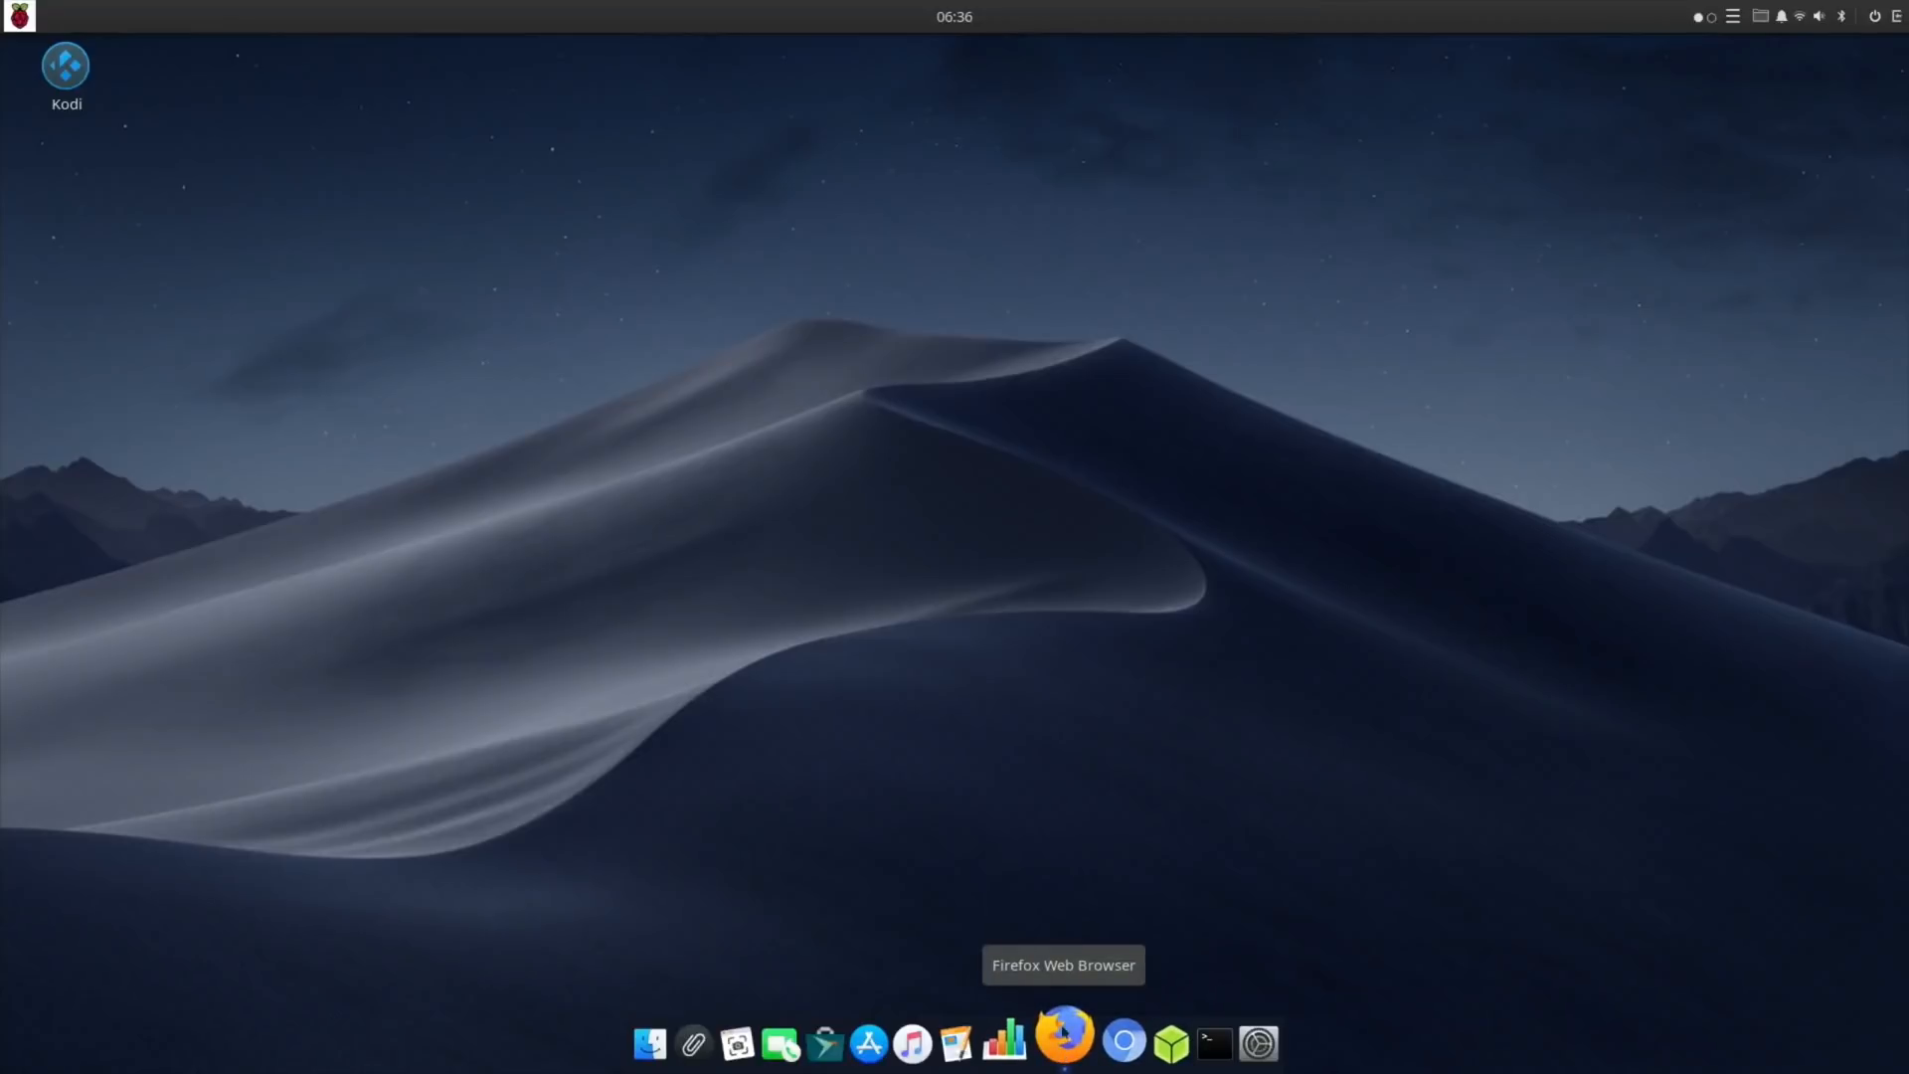
pyautogui.moveTo(1122, 1038)
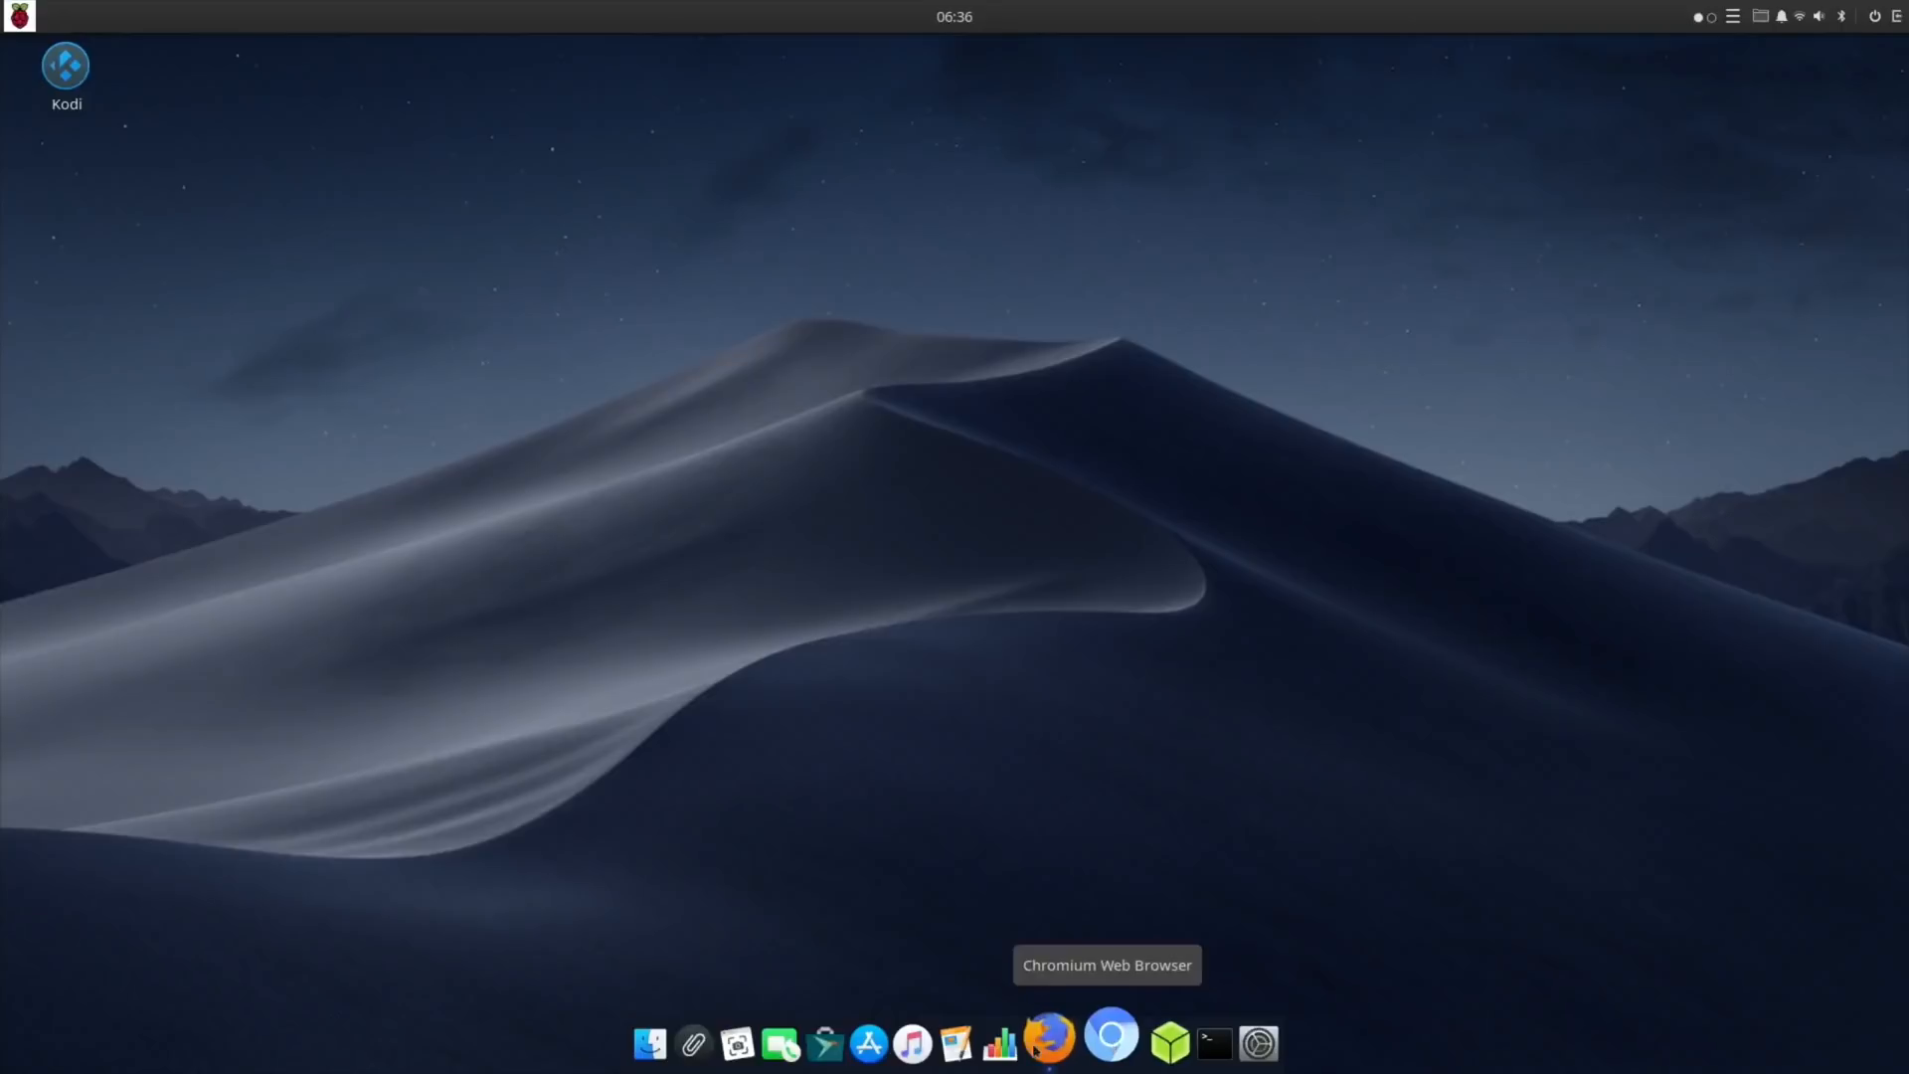
pyautogui.moveTo(971, 1049)
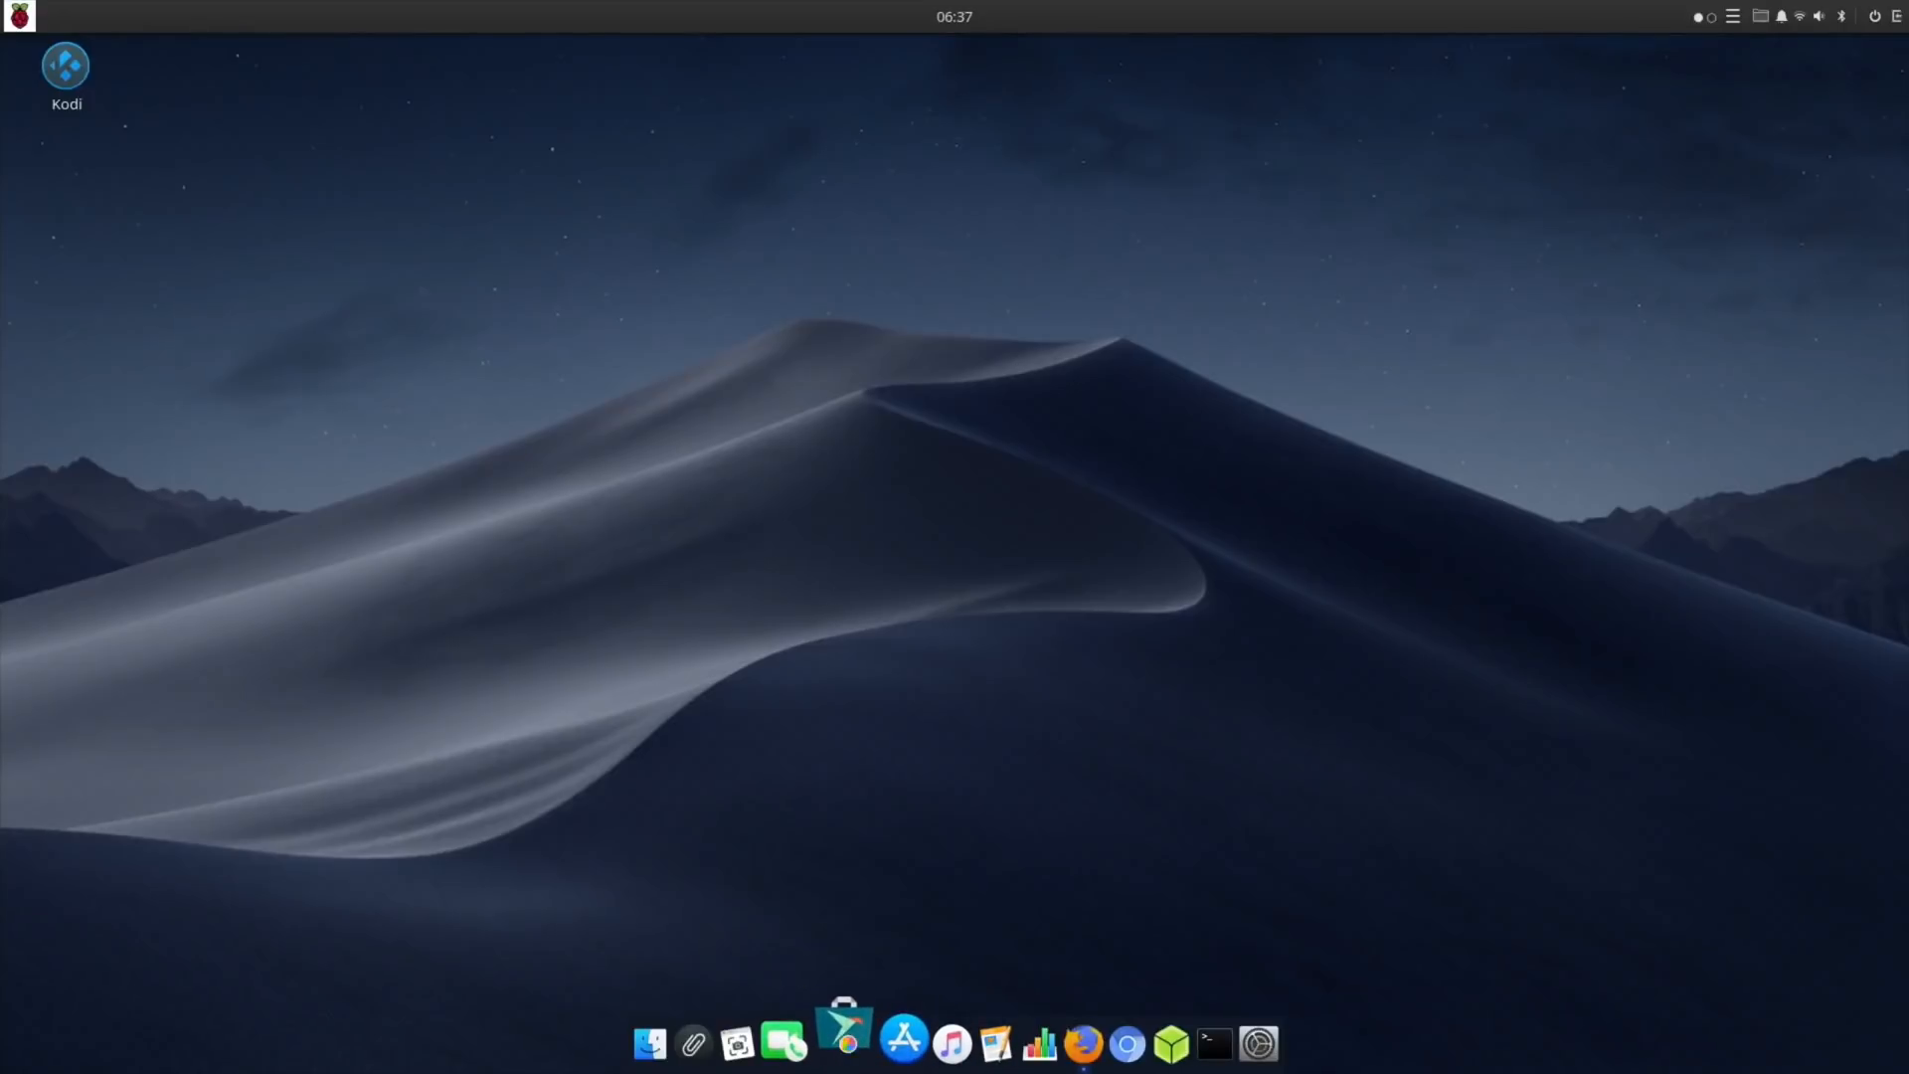
pyautogui.click(846, 1042)
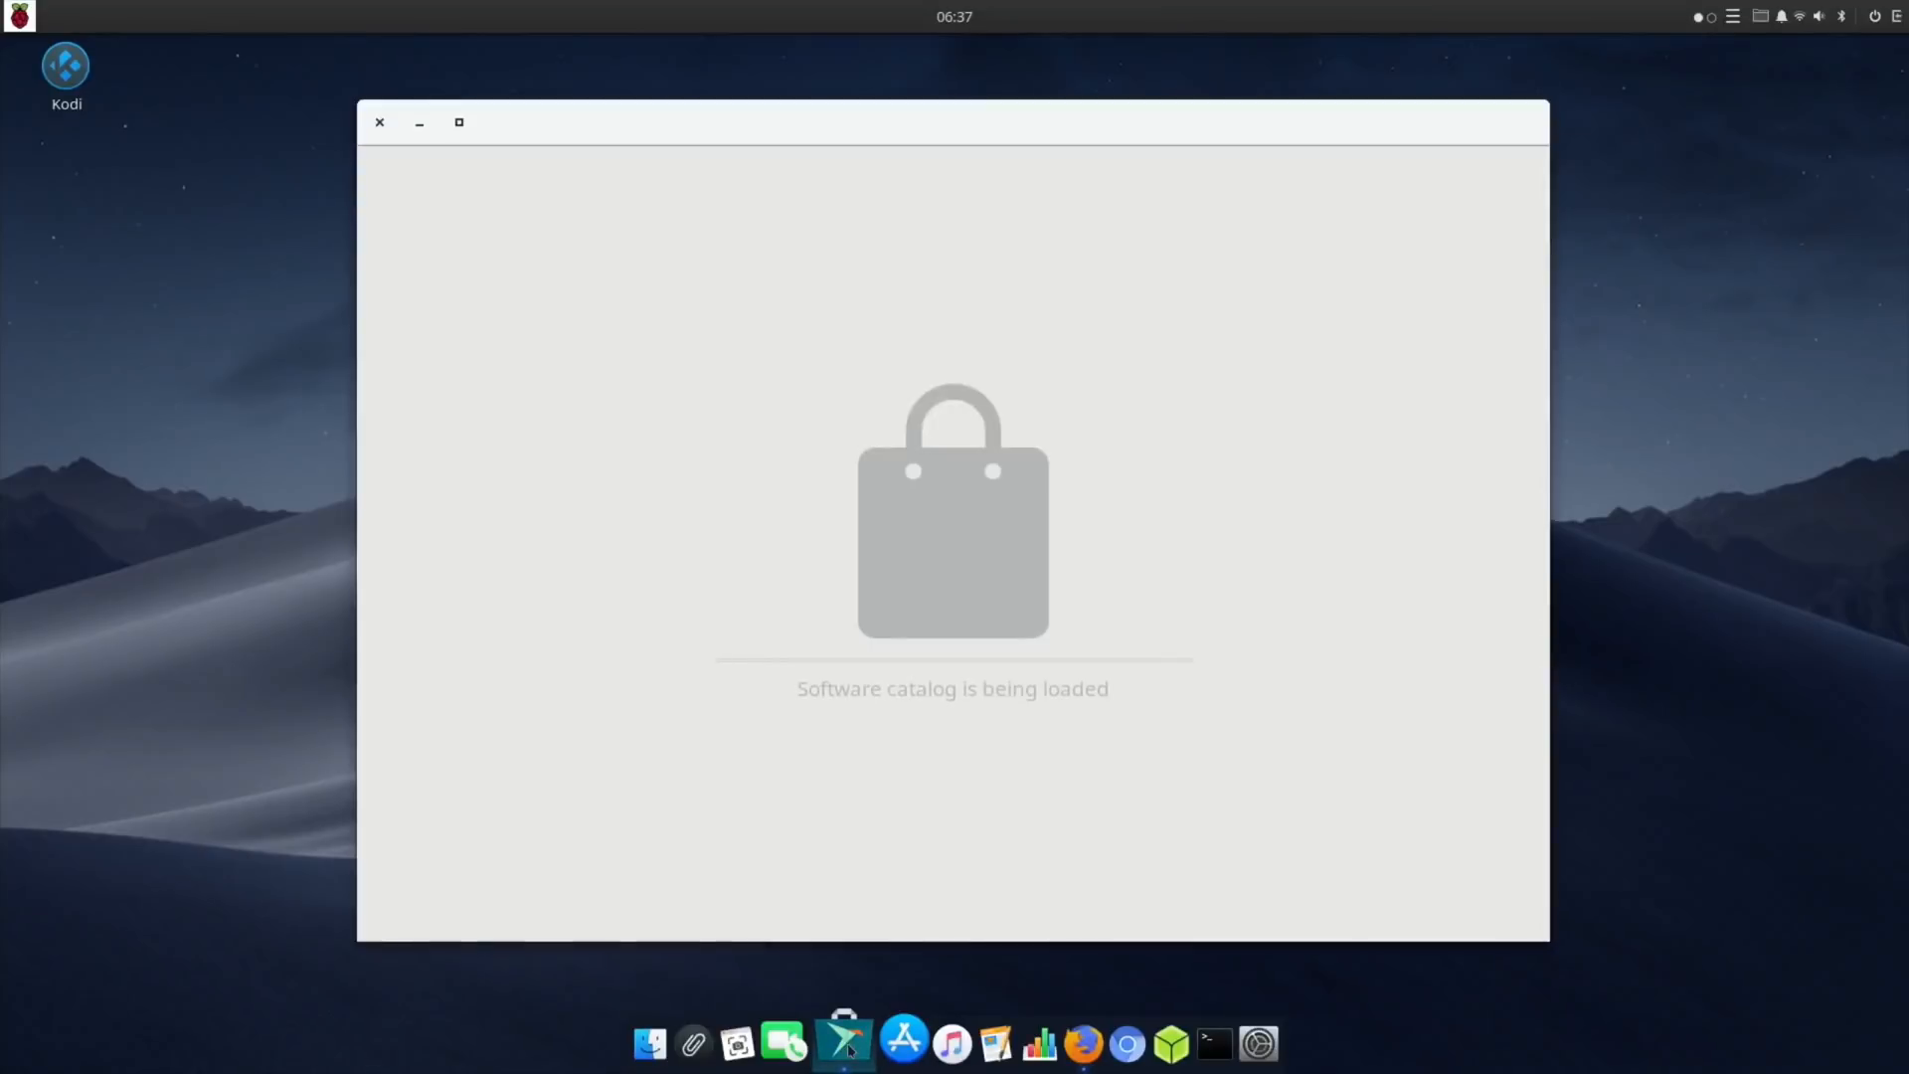
pyautogui.click(380, 123)
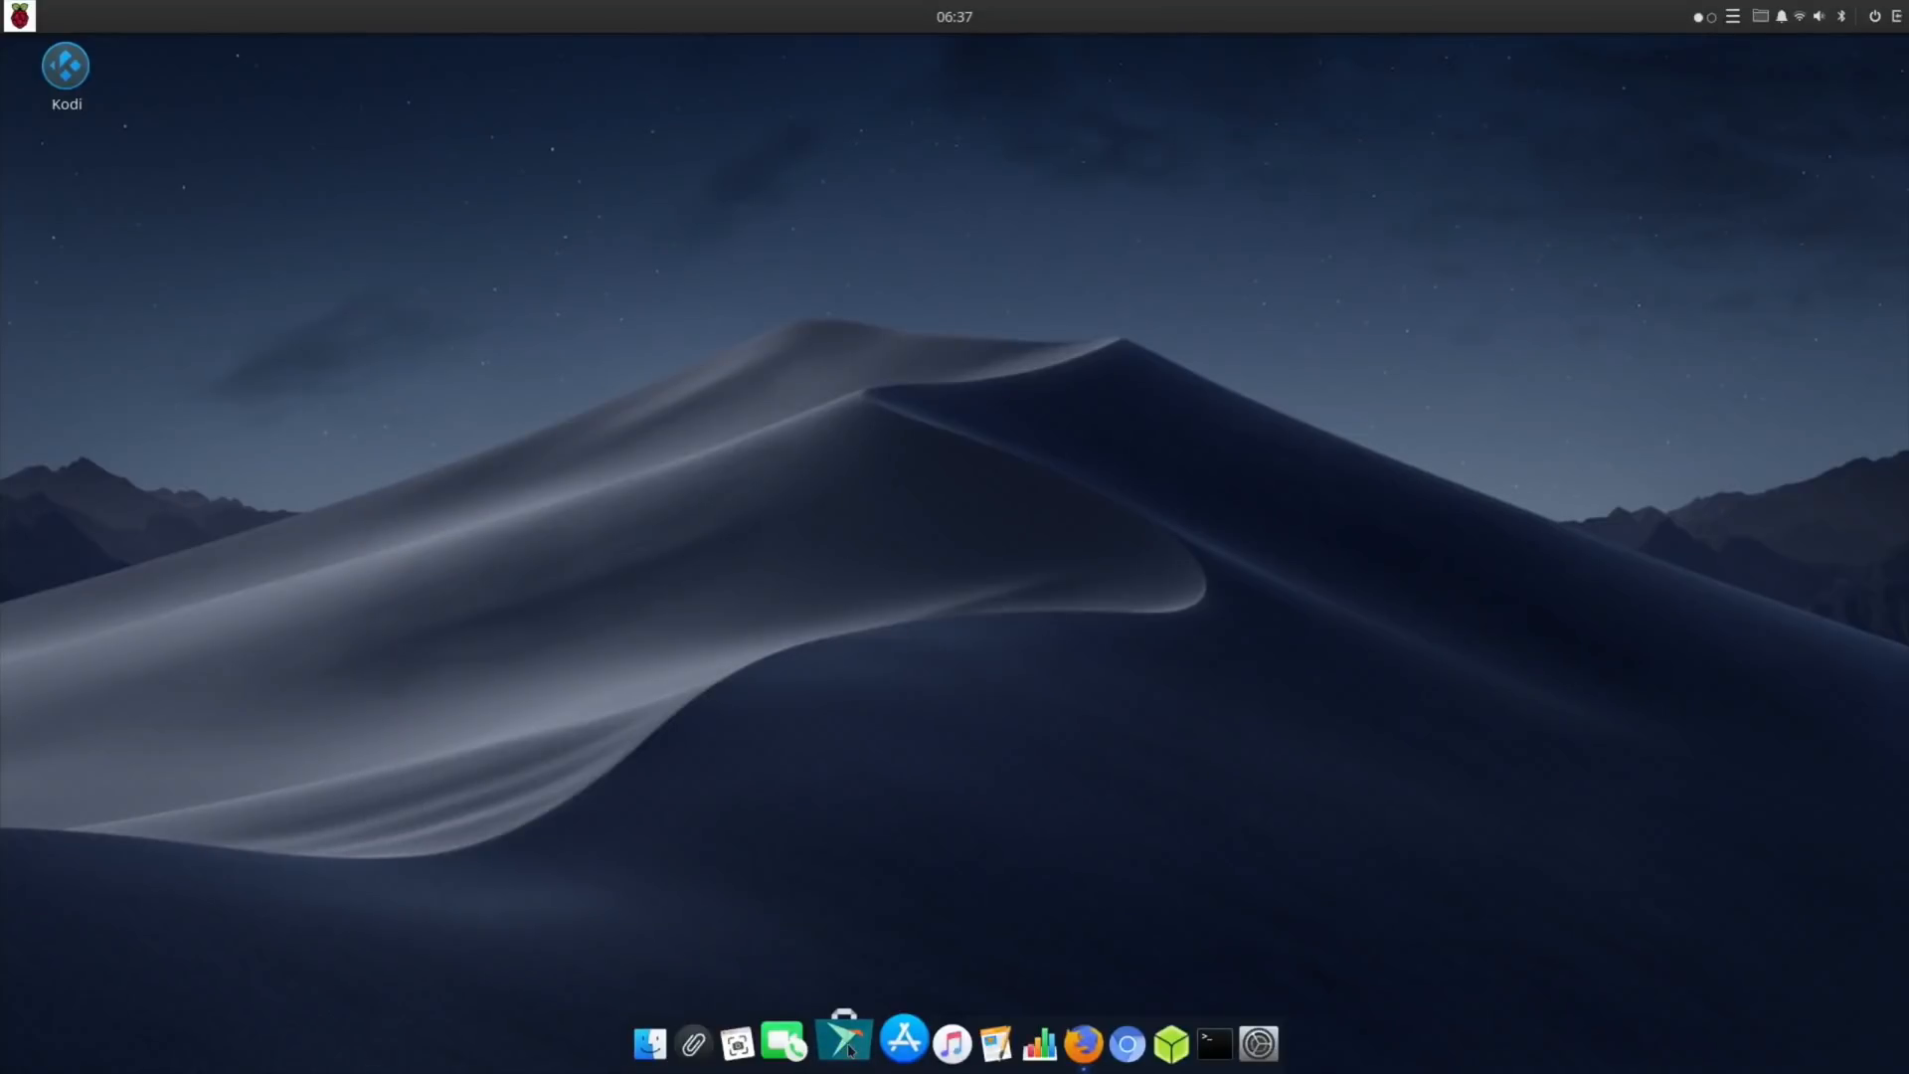
pyautogui.moveTo(845, 1050)
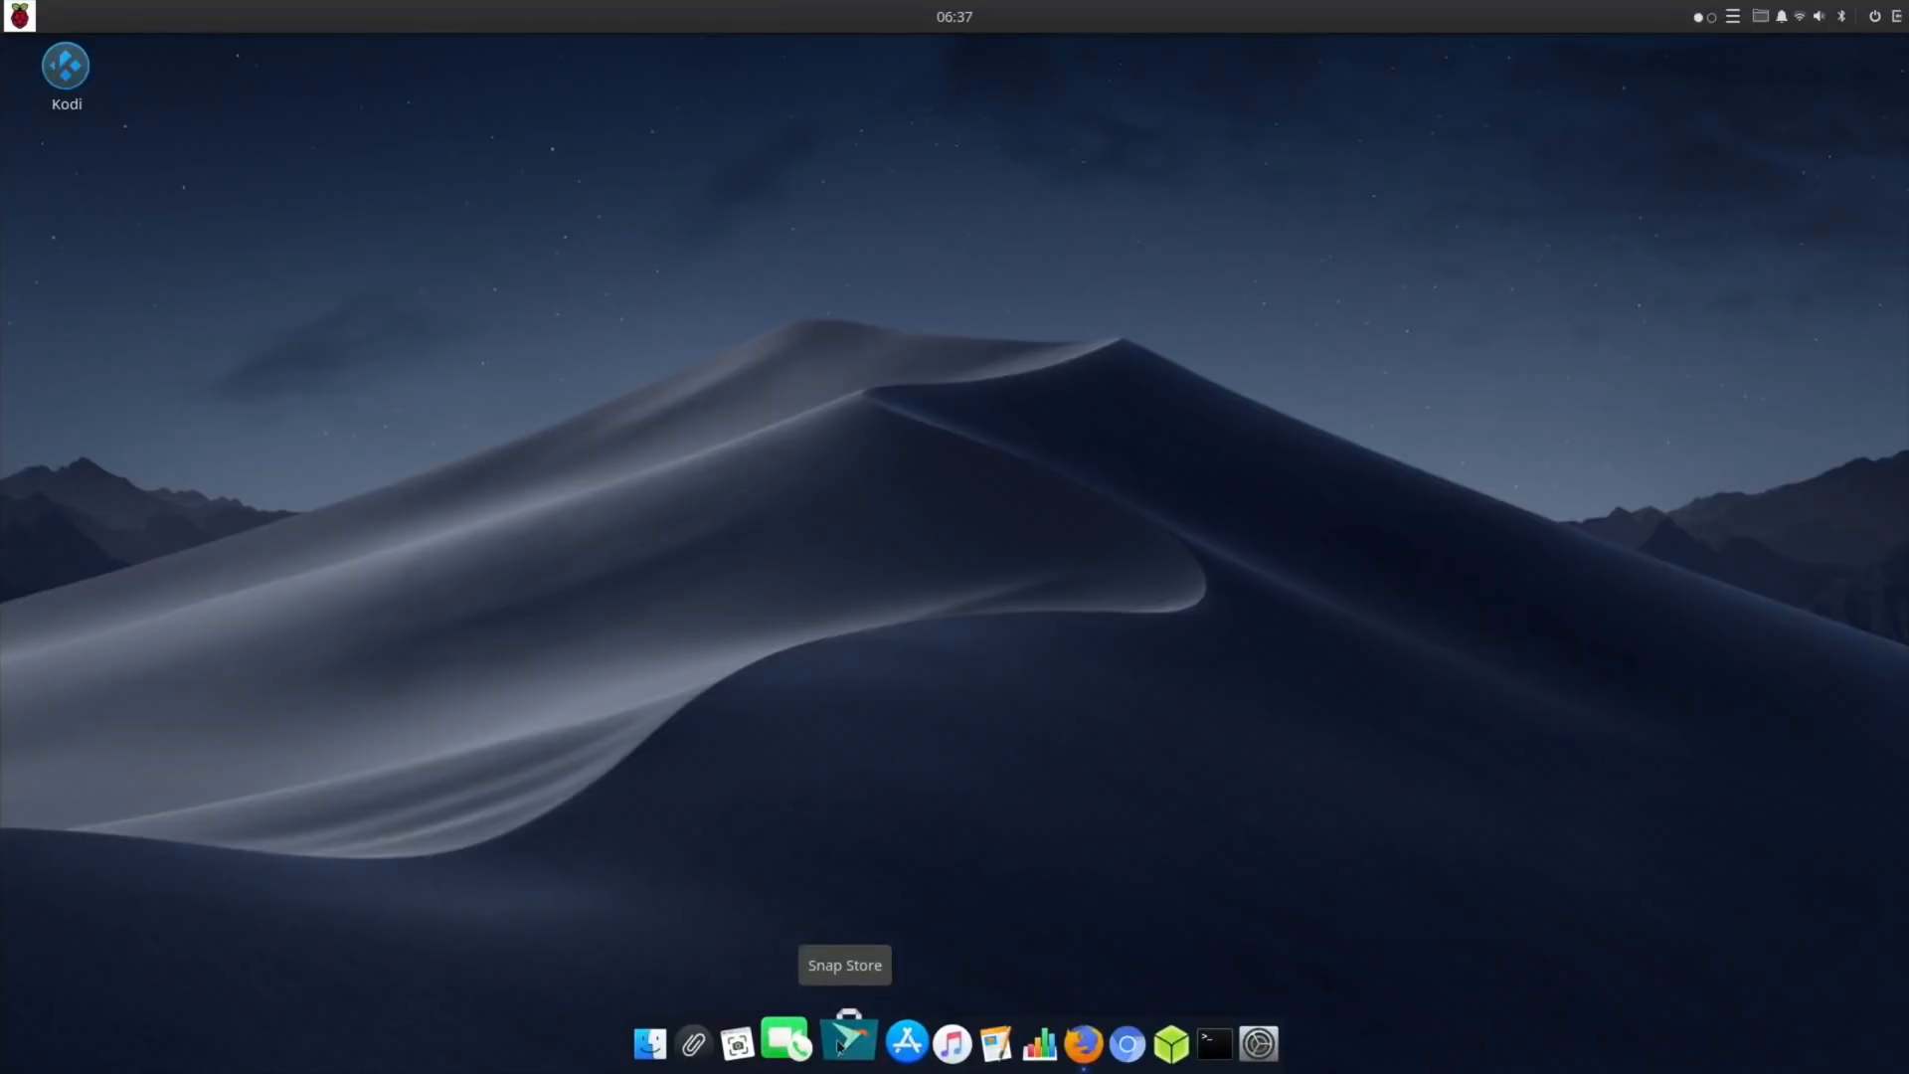
pyautogui.moveTo(851, 1048)
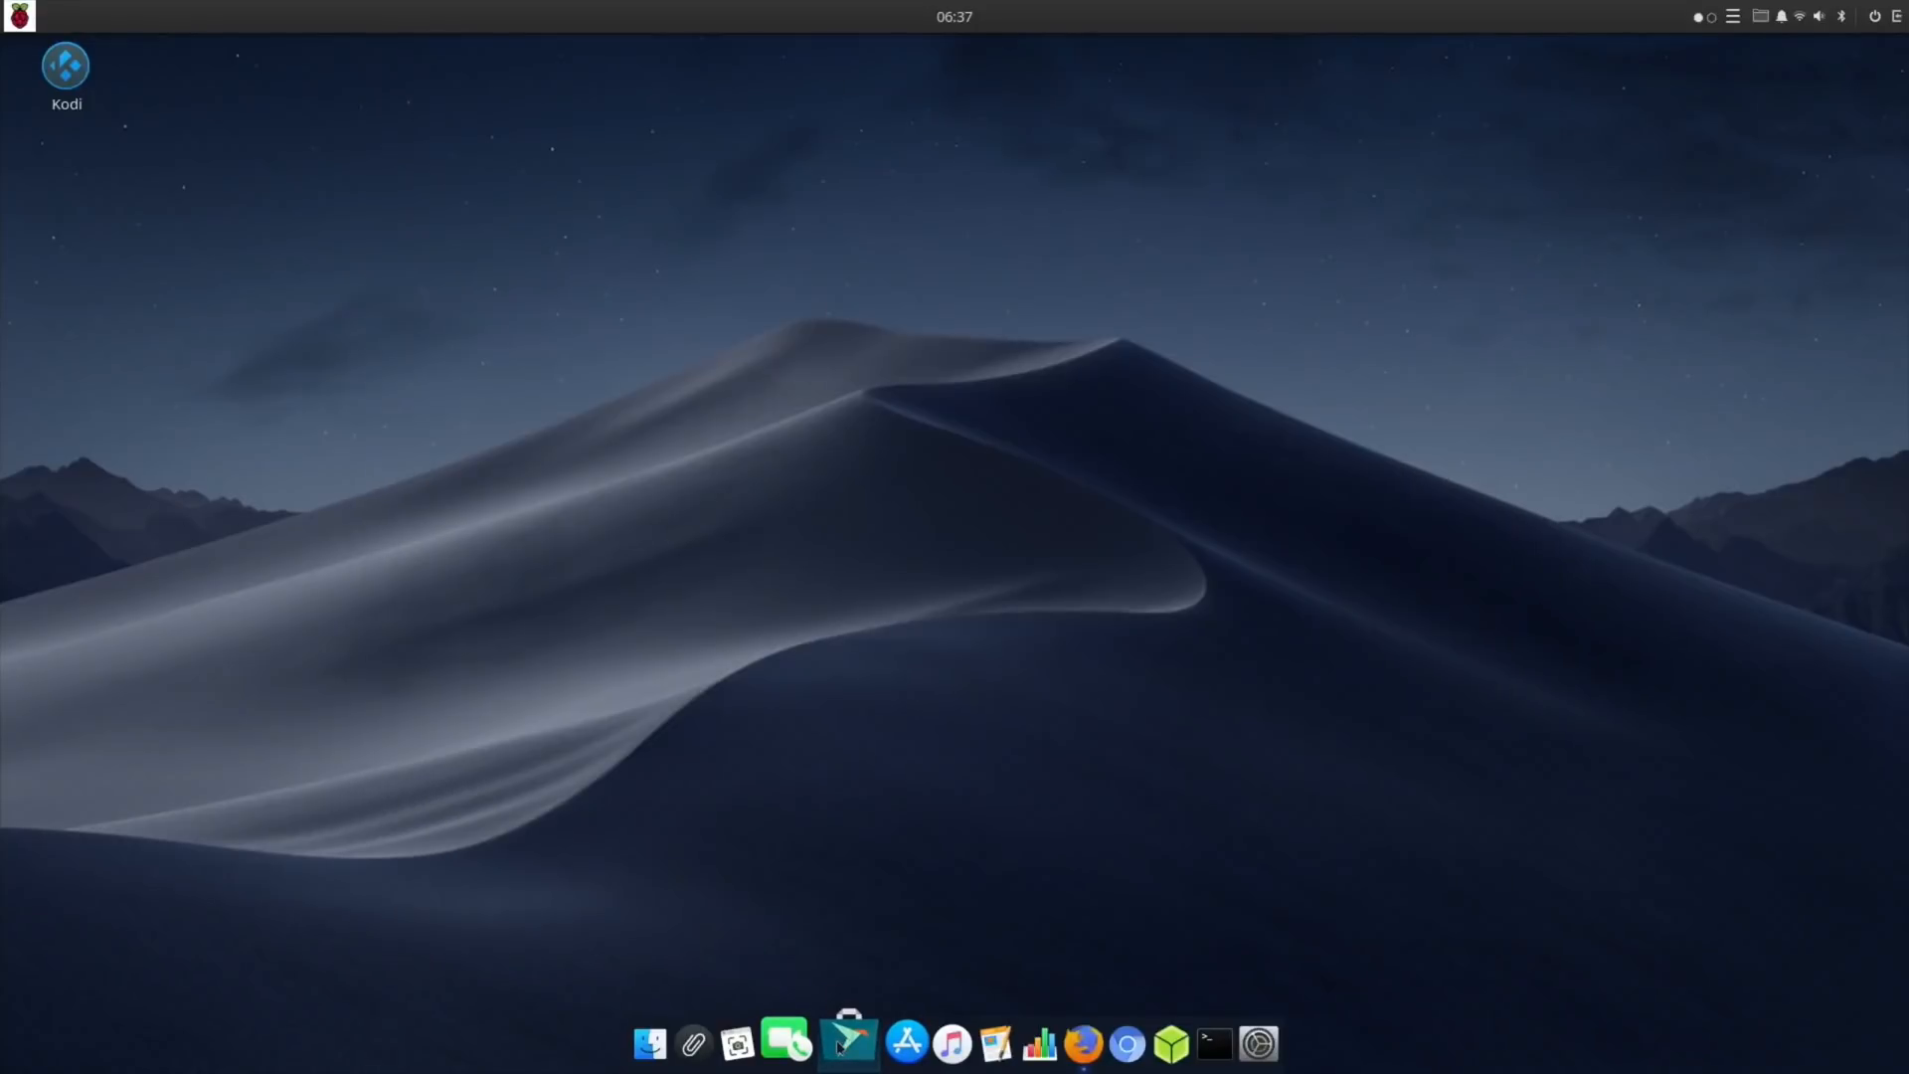
pyautogui.moveTo(746, 1047)
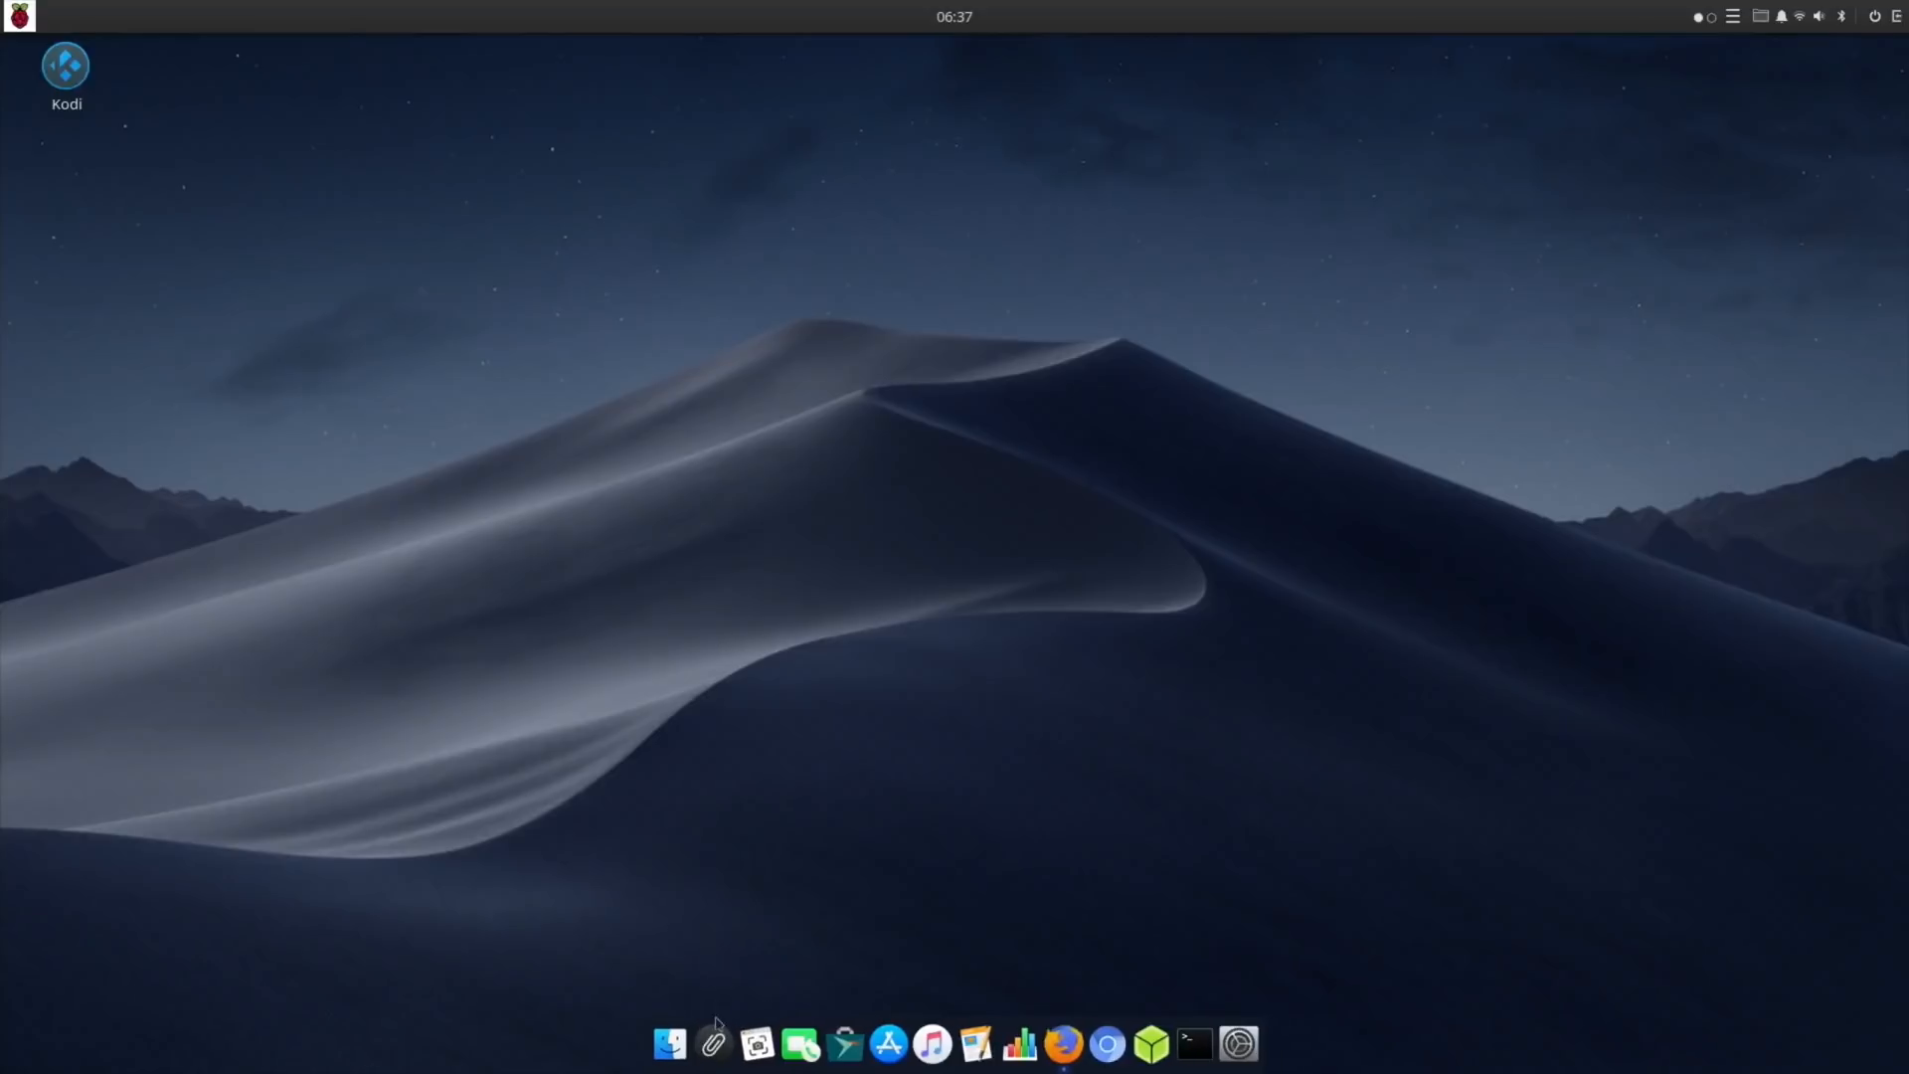
pyautogui.moveTo(270, 421)
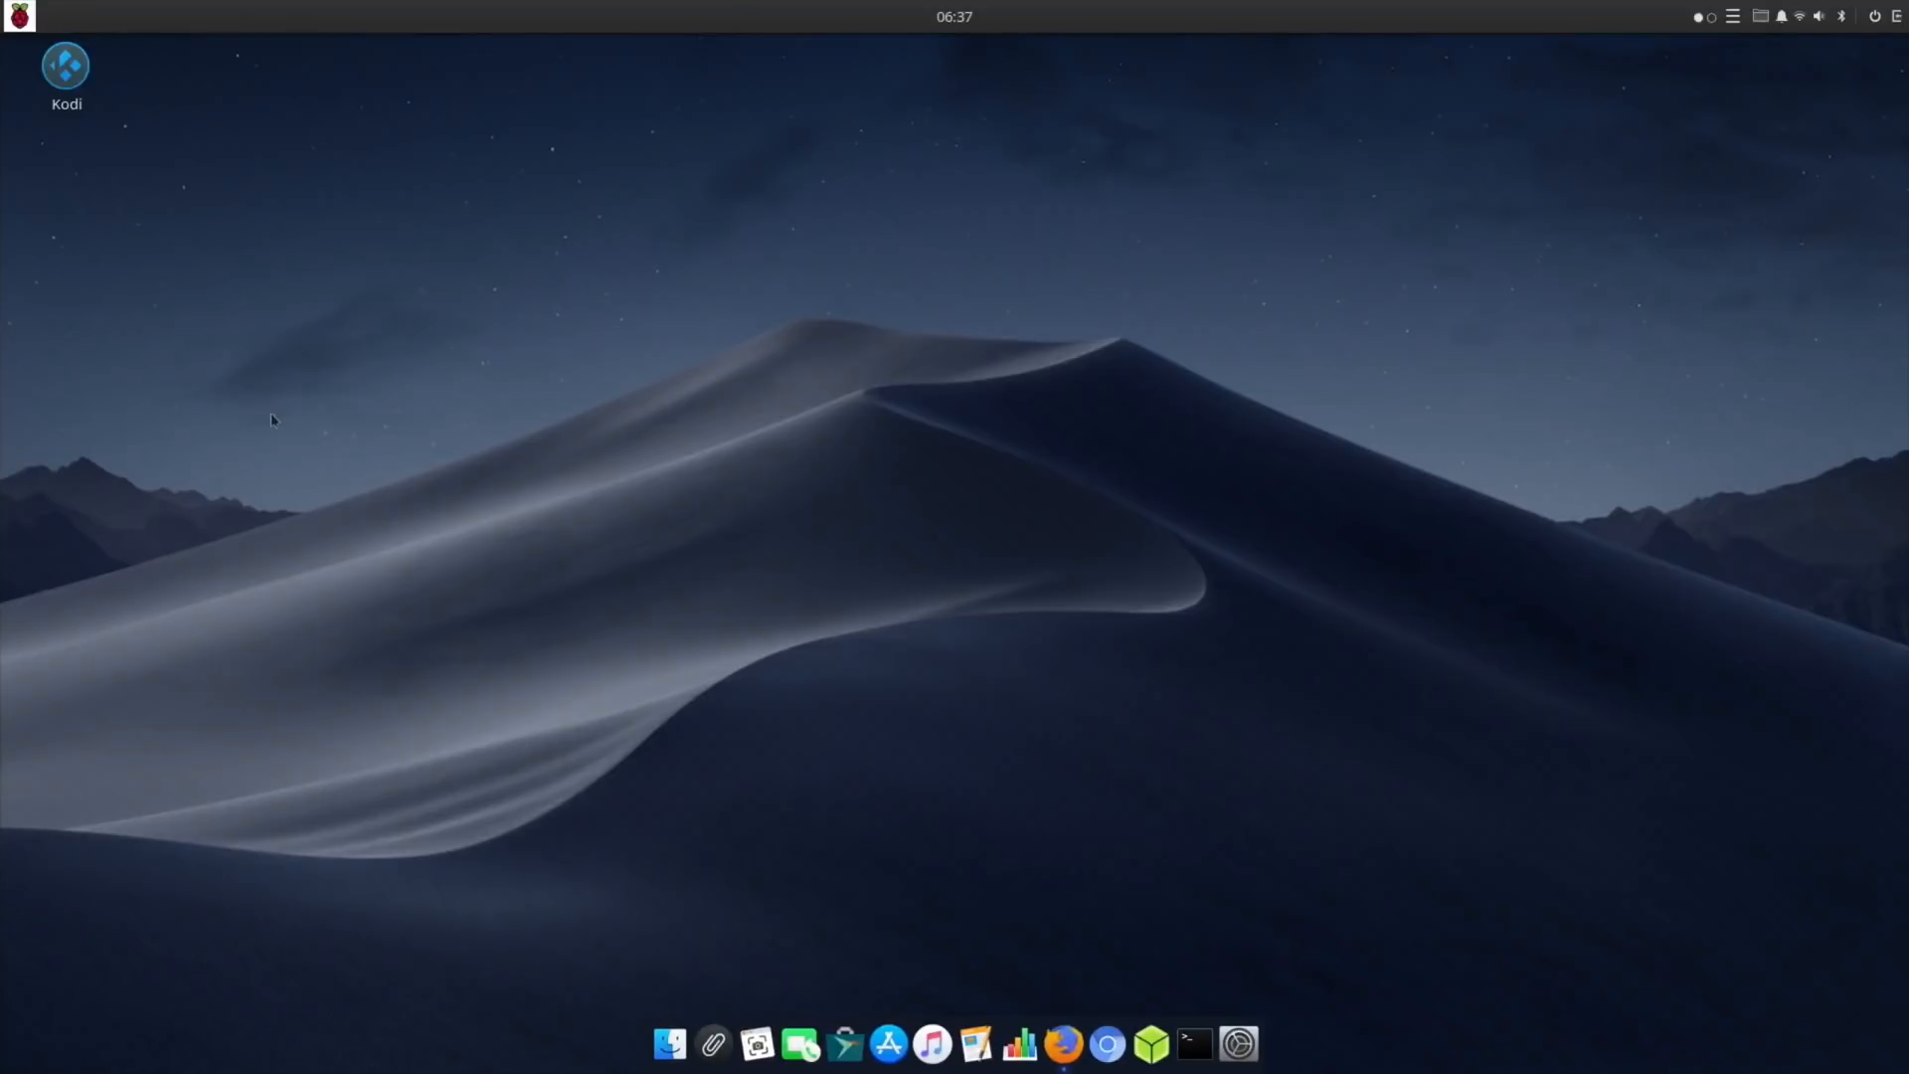
# Bring up the Budgie app menu and list the Accessories applications.
pyautogui.click(18, 18)
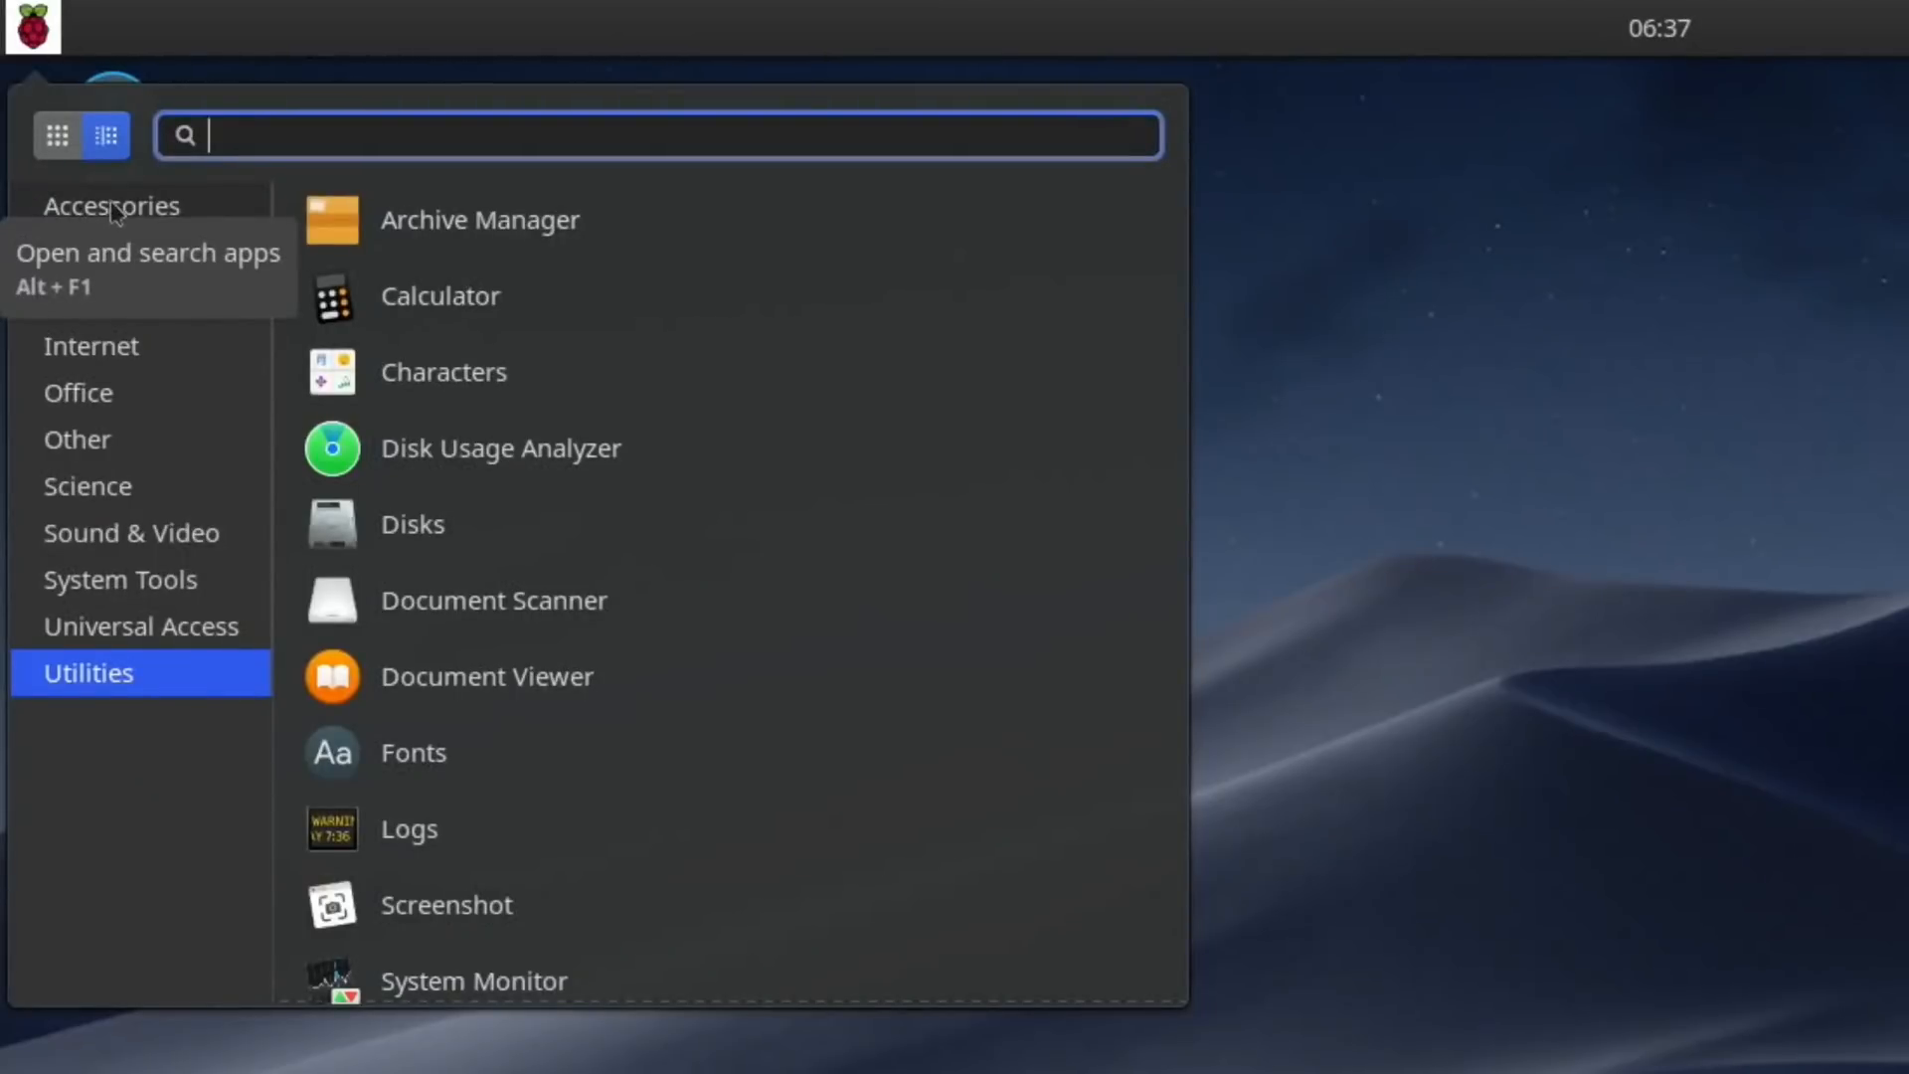
pyautogui.click(112, 205)
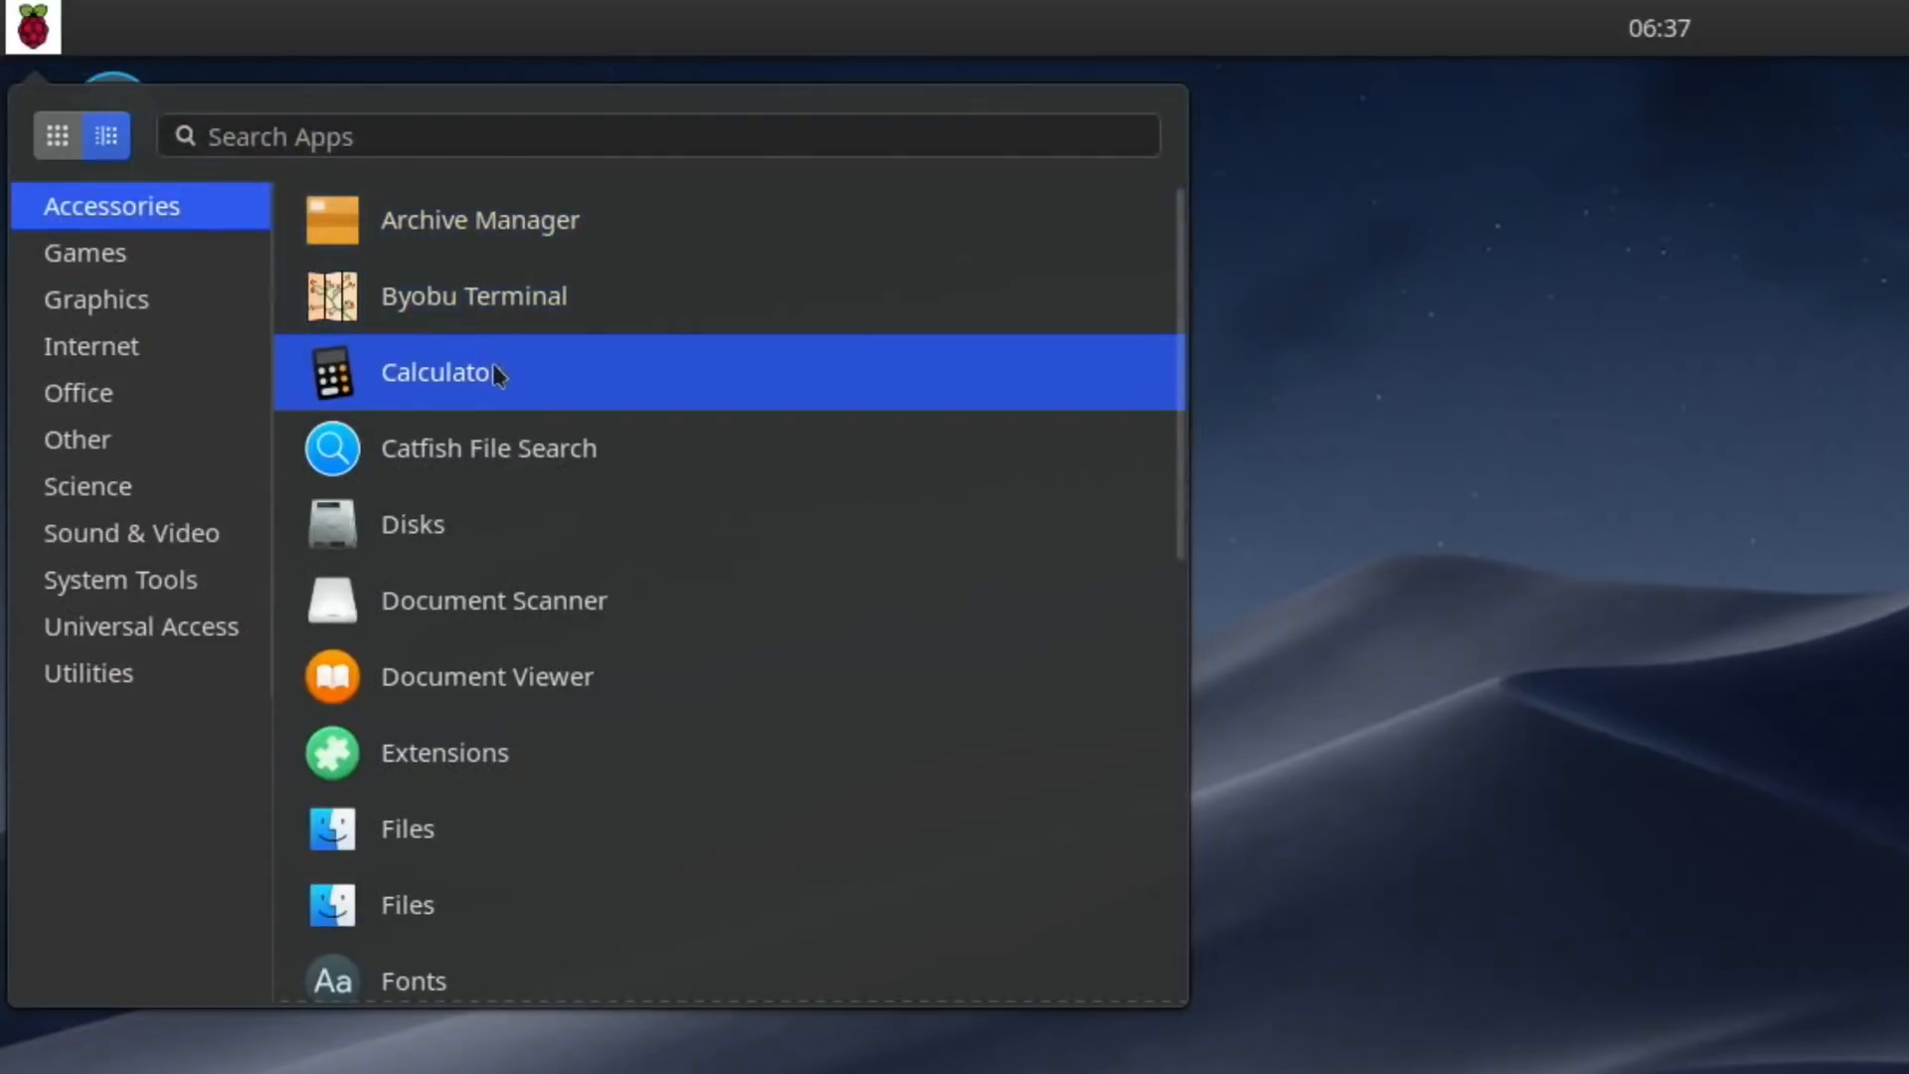
pyautogui.scroll(-3)
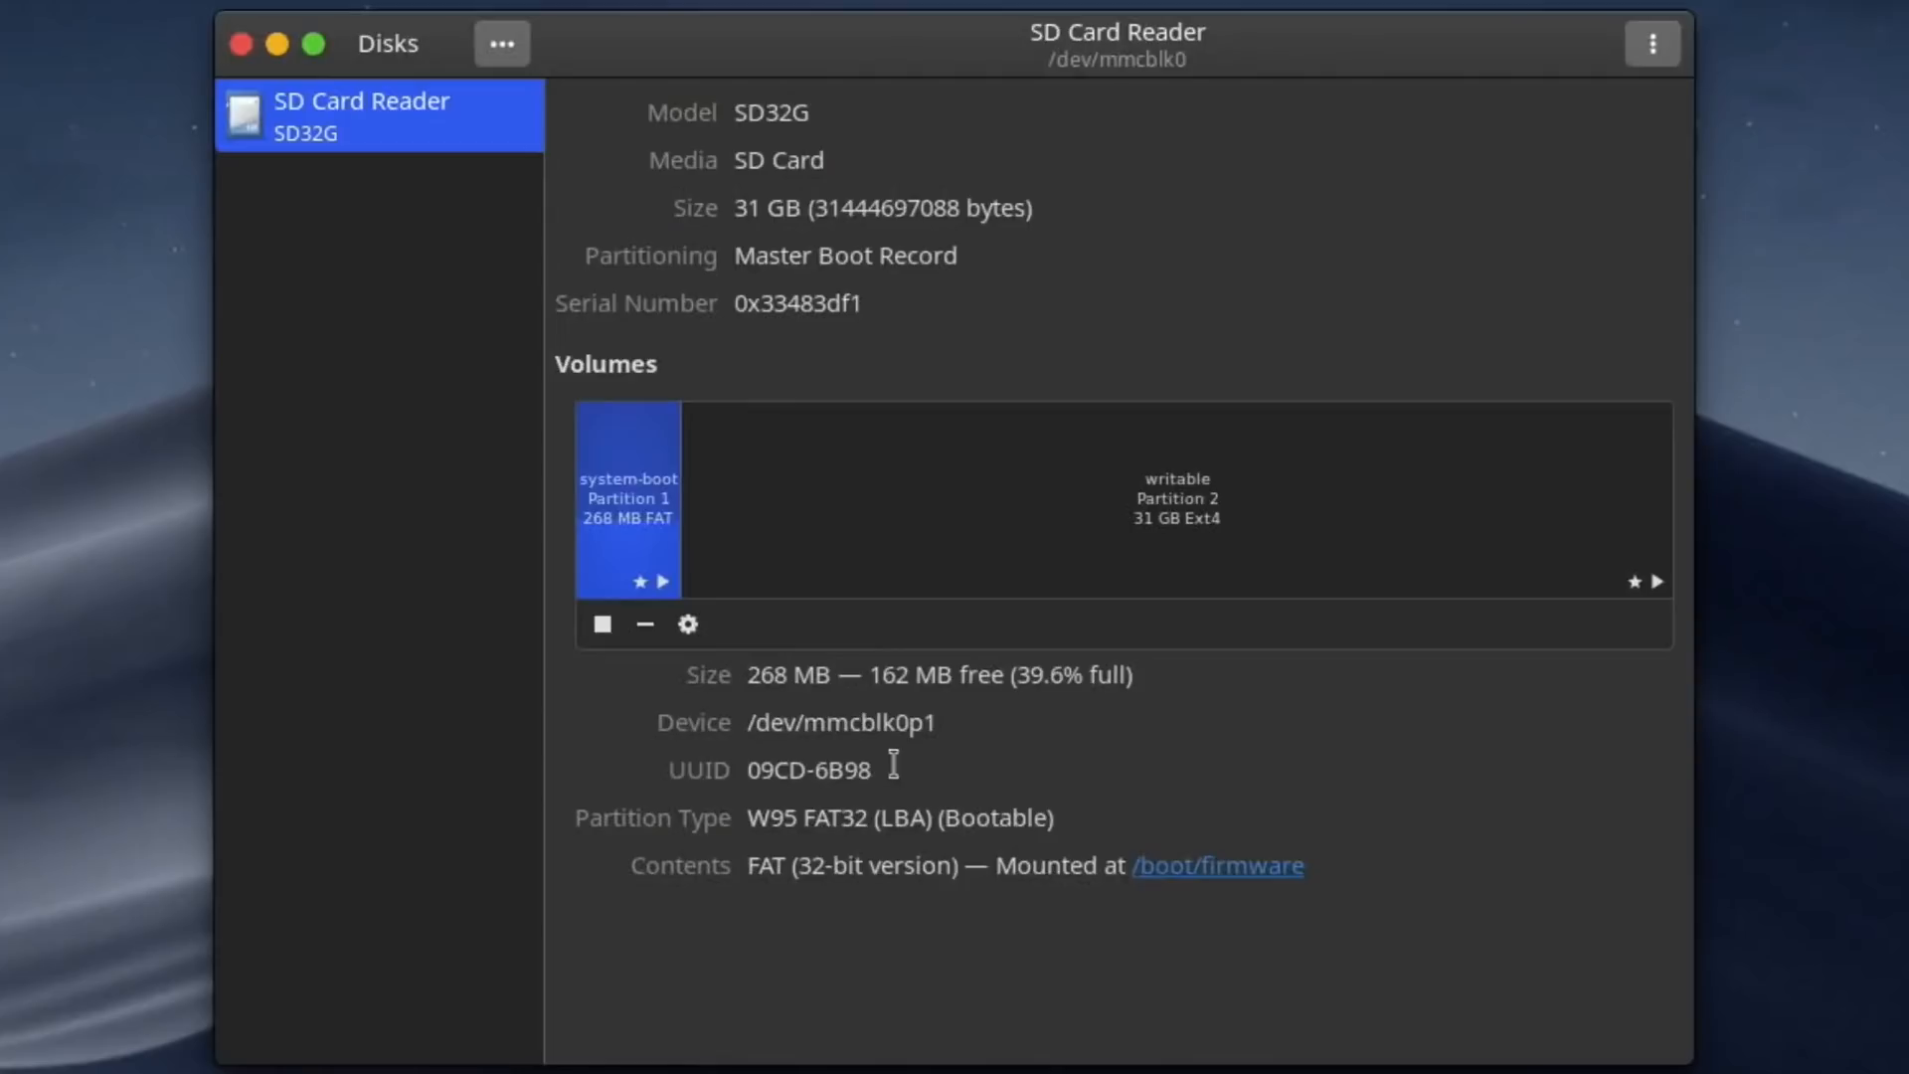
pyautogui.moveTo(821, 380)
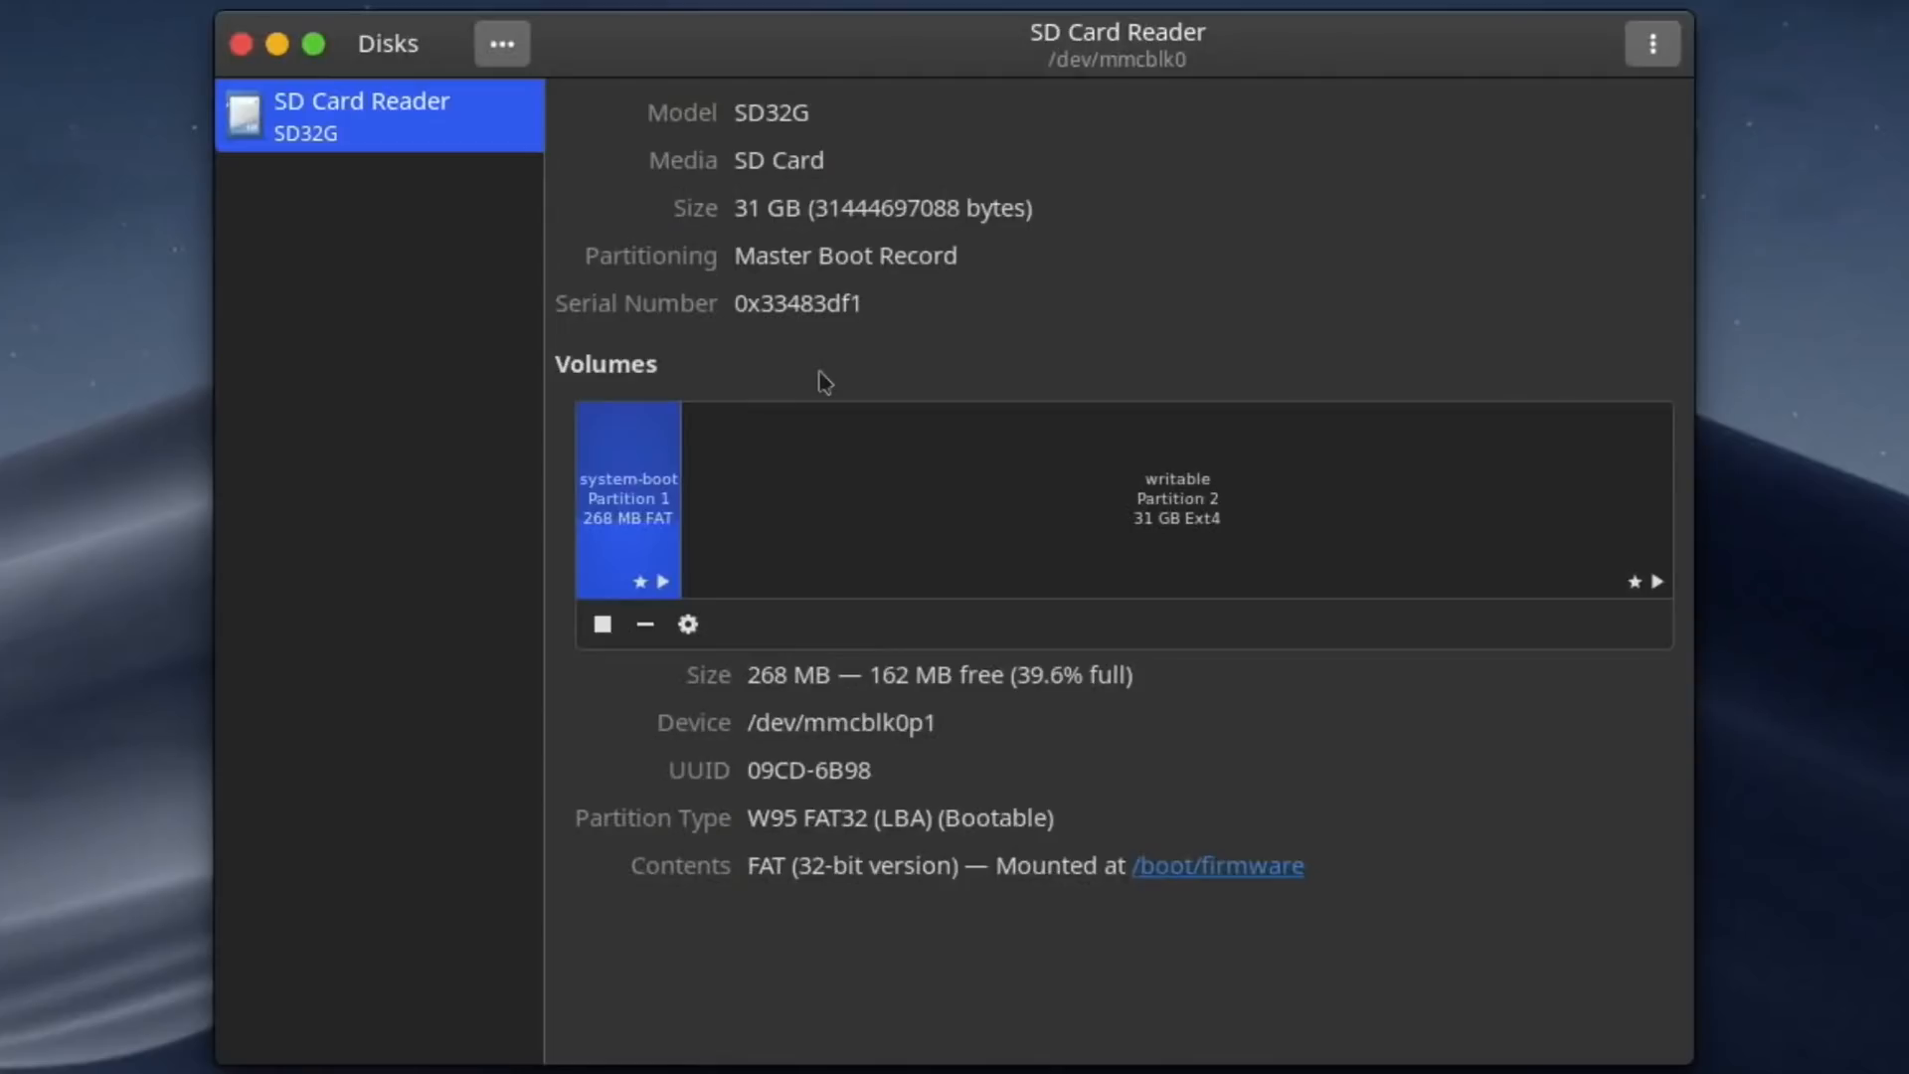
# Check the SD card's actions menu in Disks, close it, and show the Games category.
pyautogui.click(1653, 43)
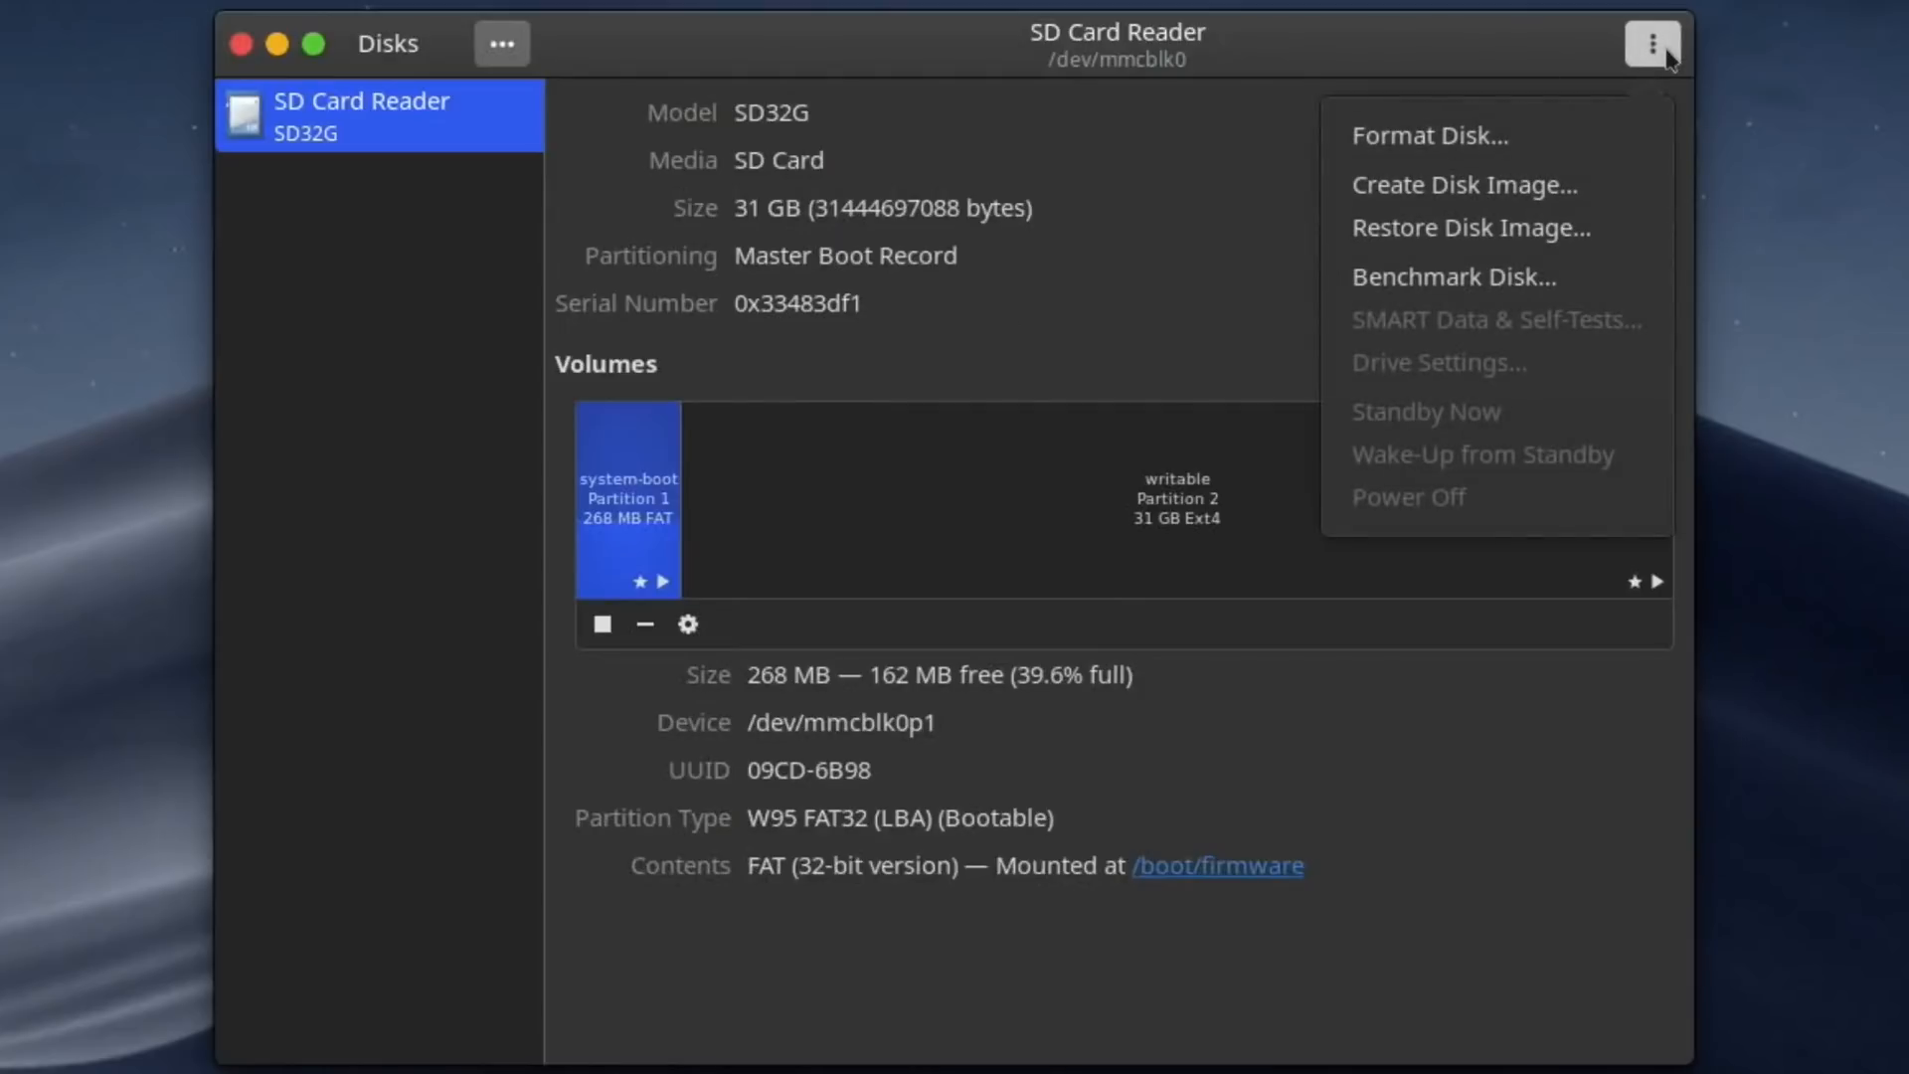
pyautogui.moveTo(1494, 183)
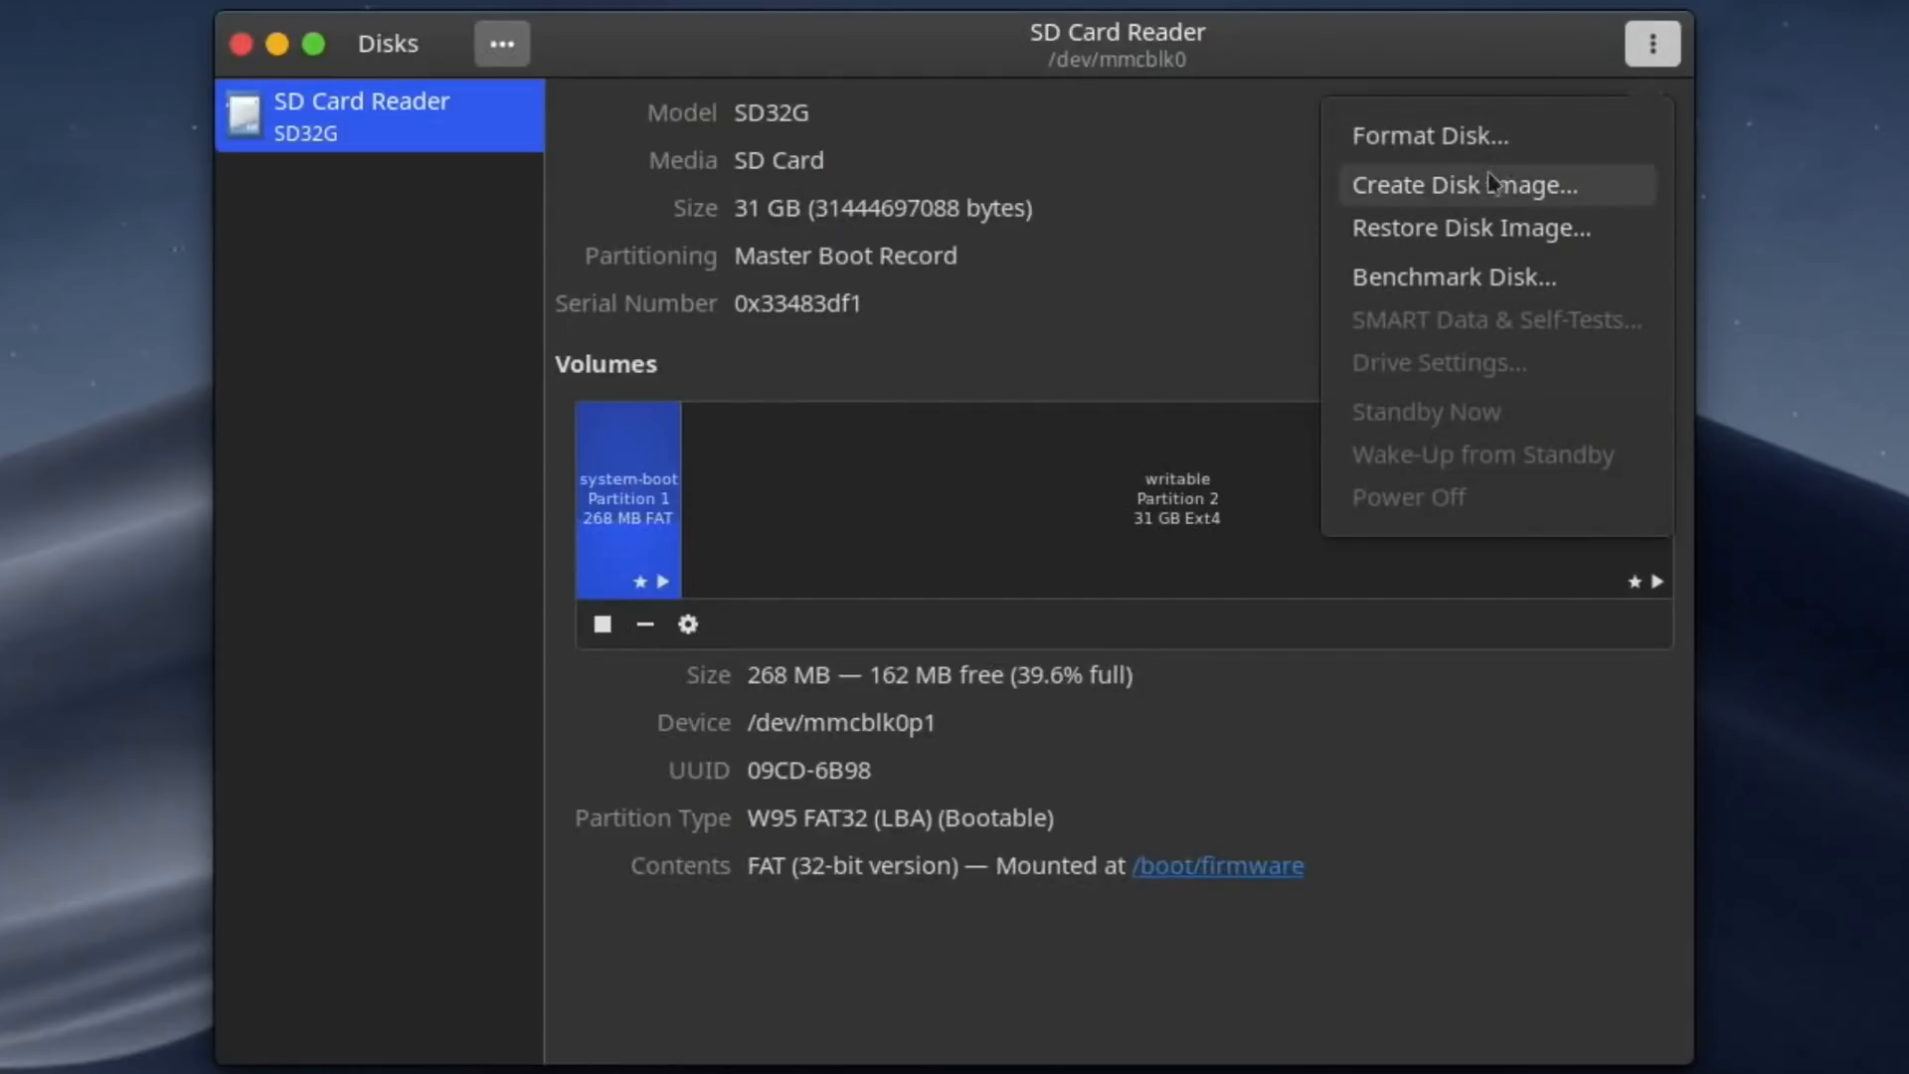
pyautogui.moveTo(1373, 330)
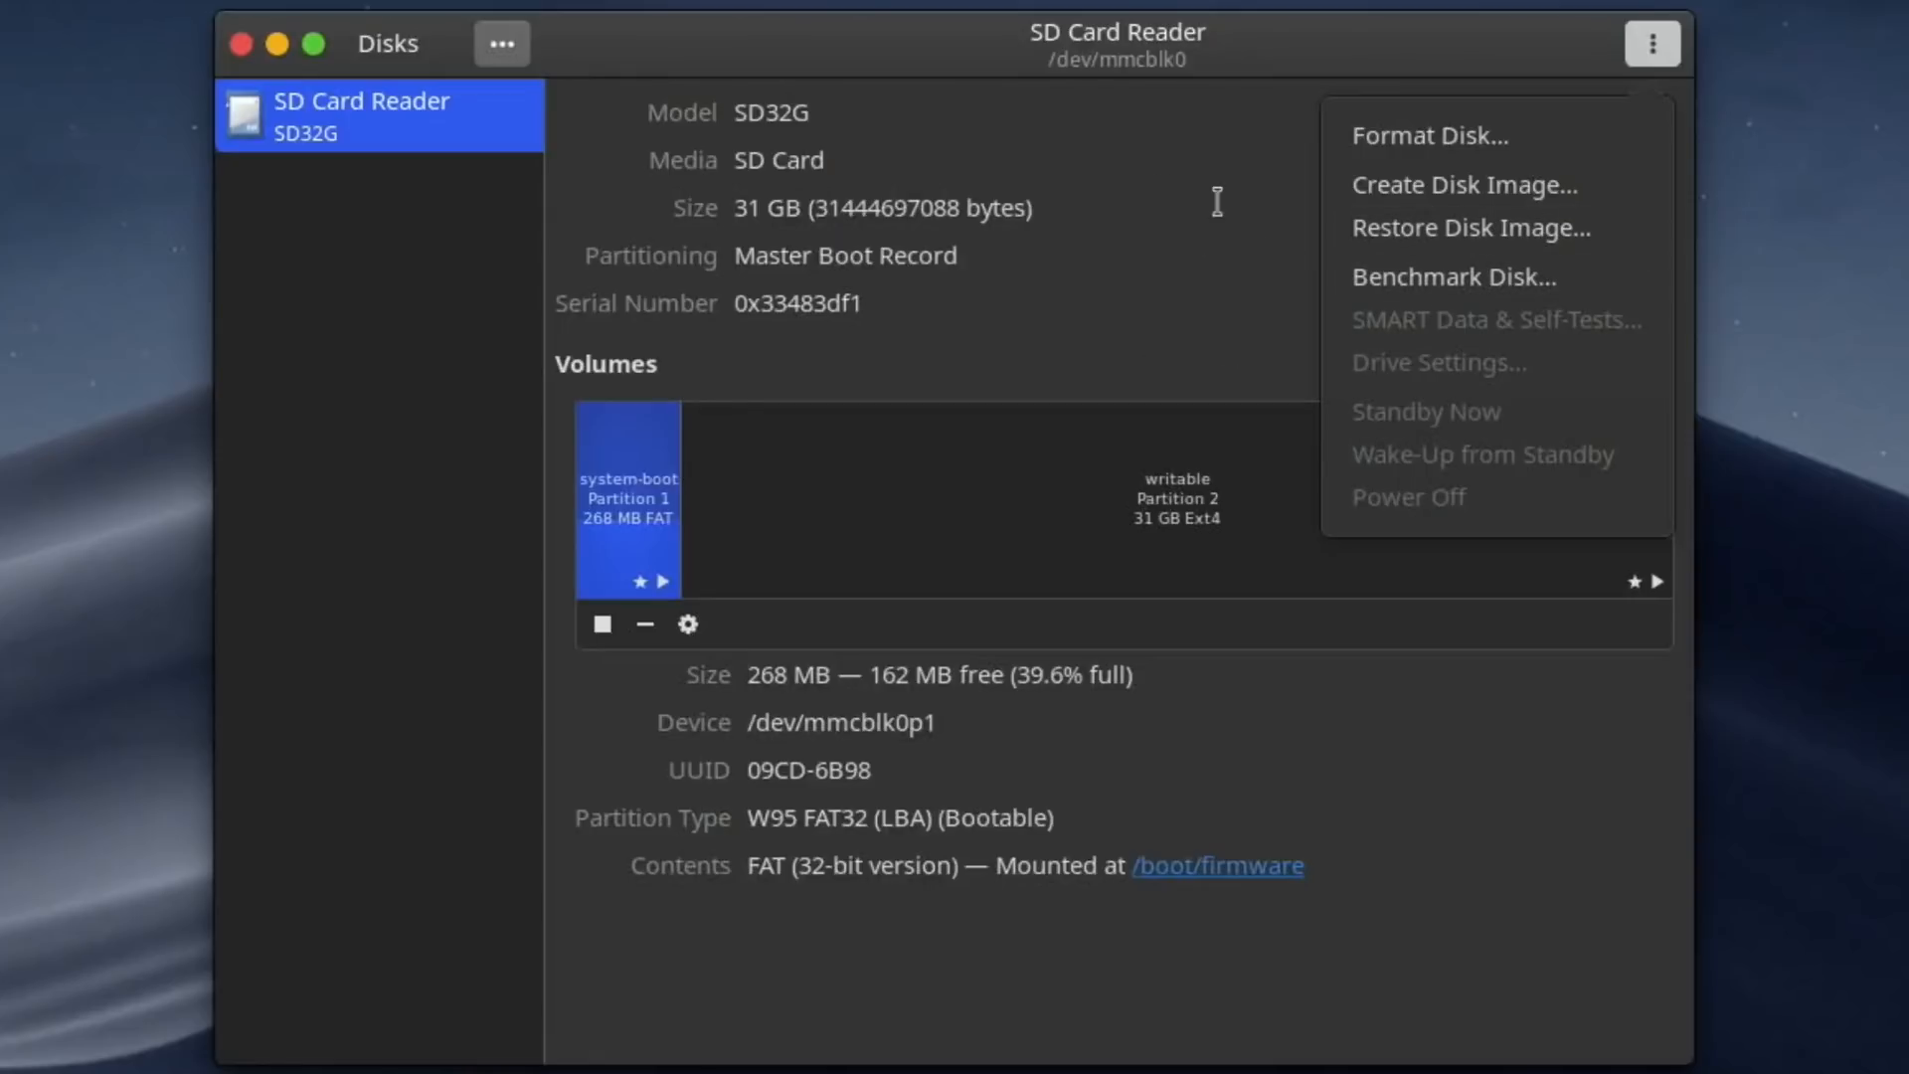
pyautogui.moveTo(242, 92)
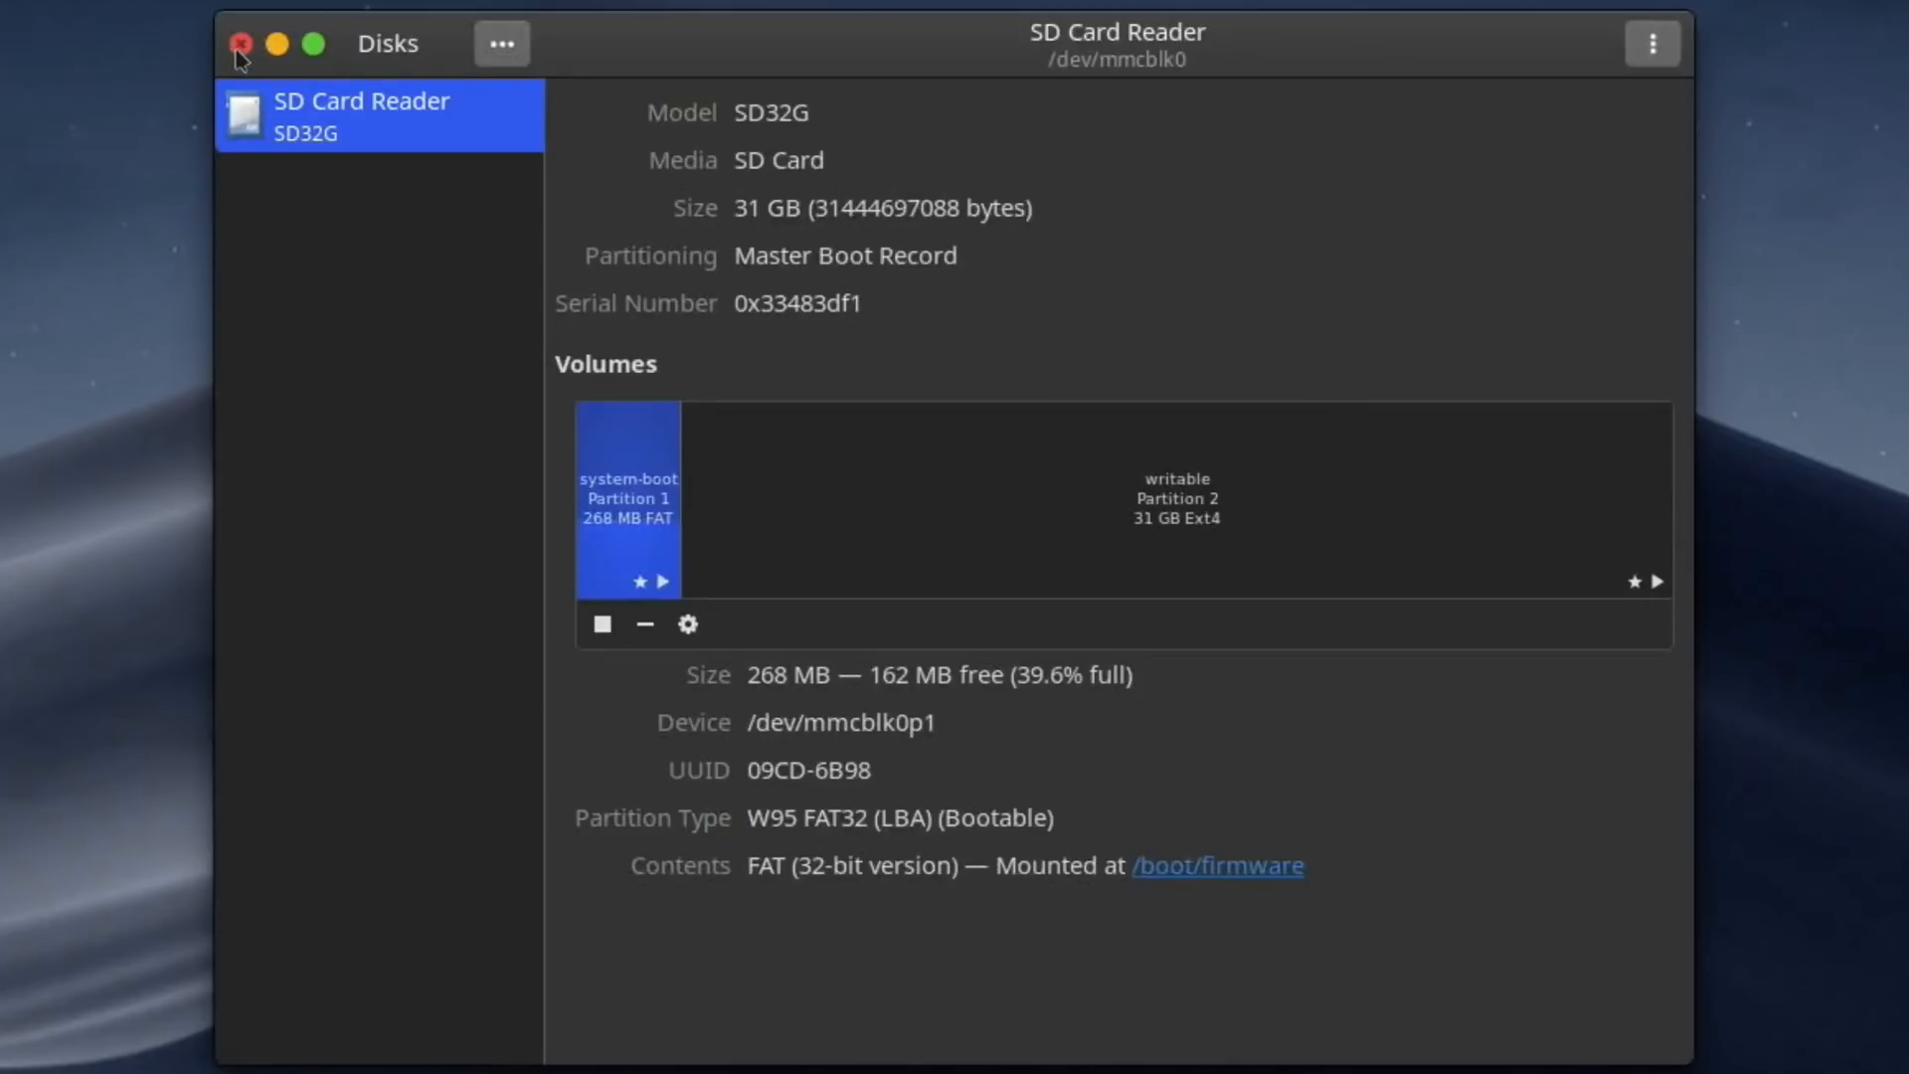
pyautogui.click(239, 44)
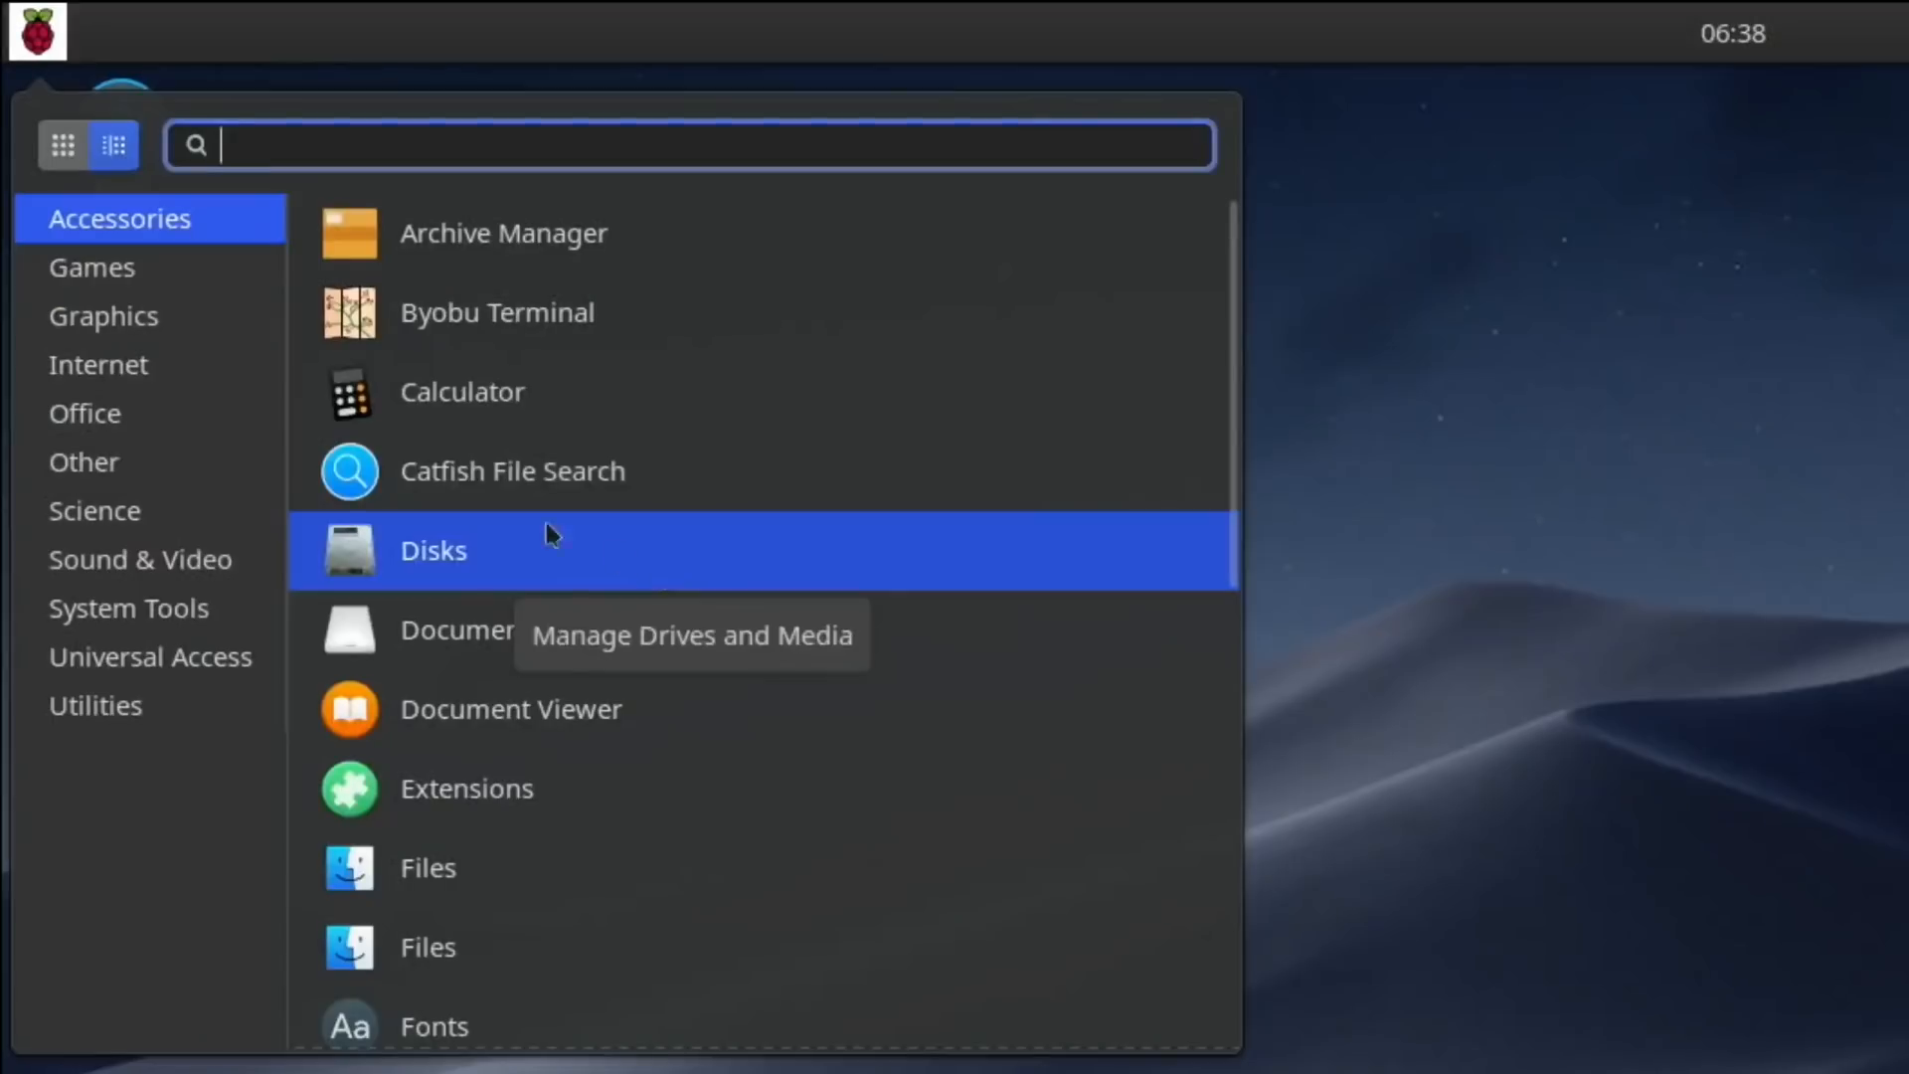
pyautogui.click(91, 267)
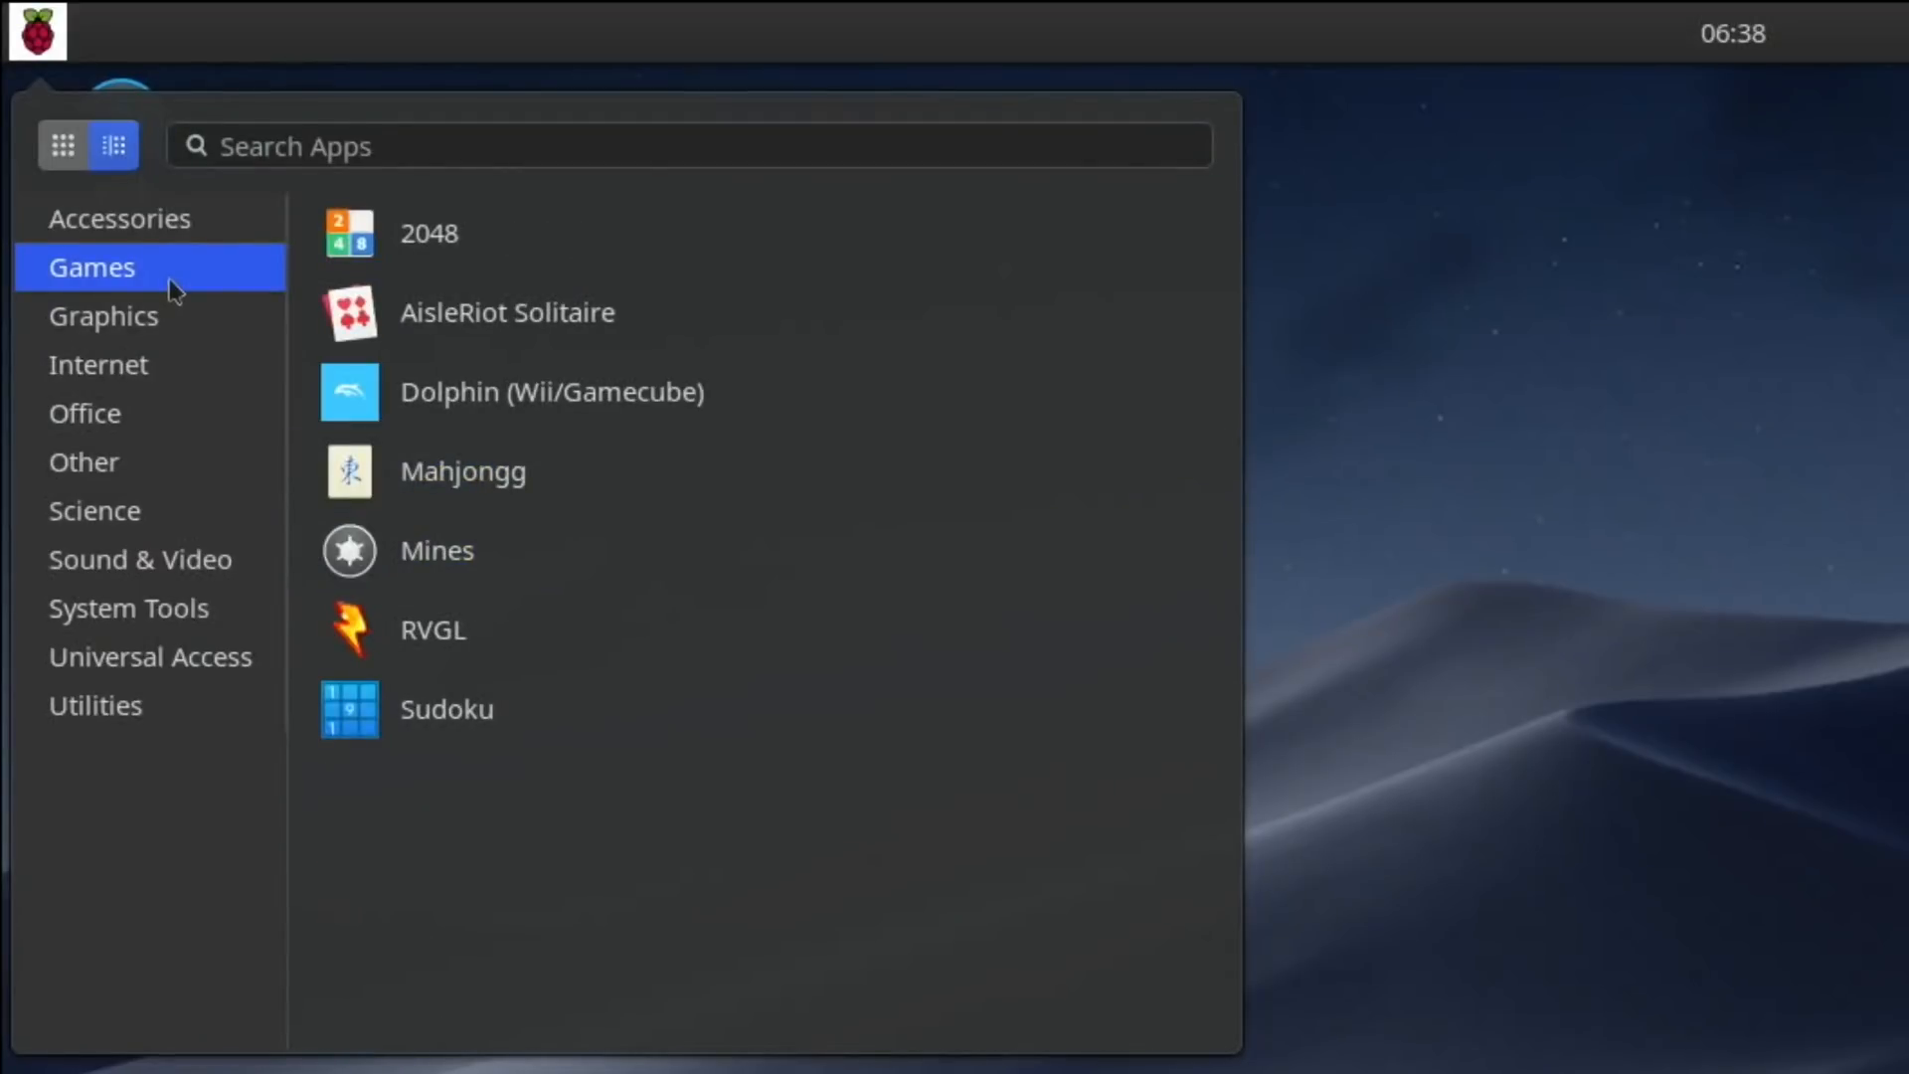
pyautogui.moveTo(410, 462)
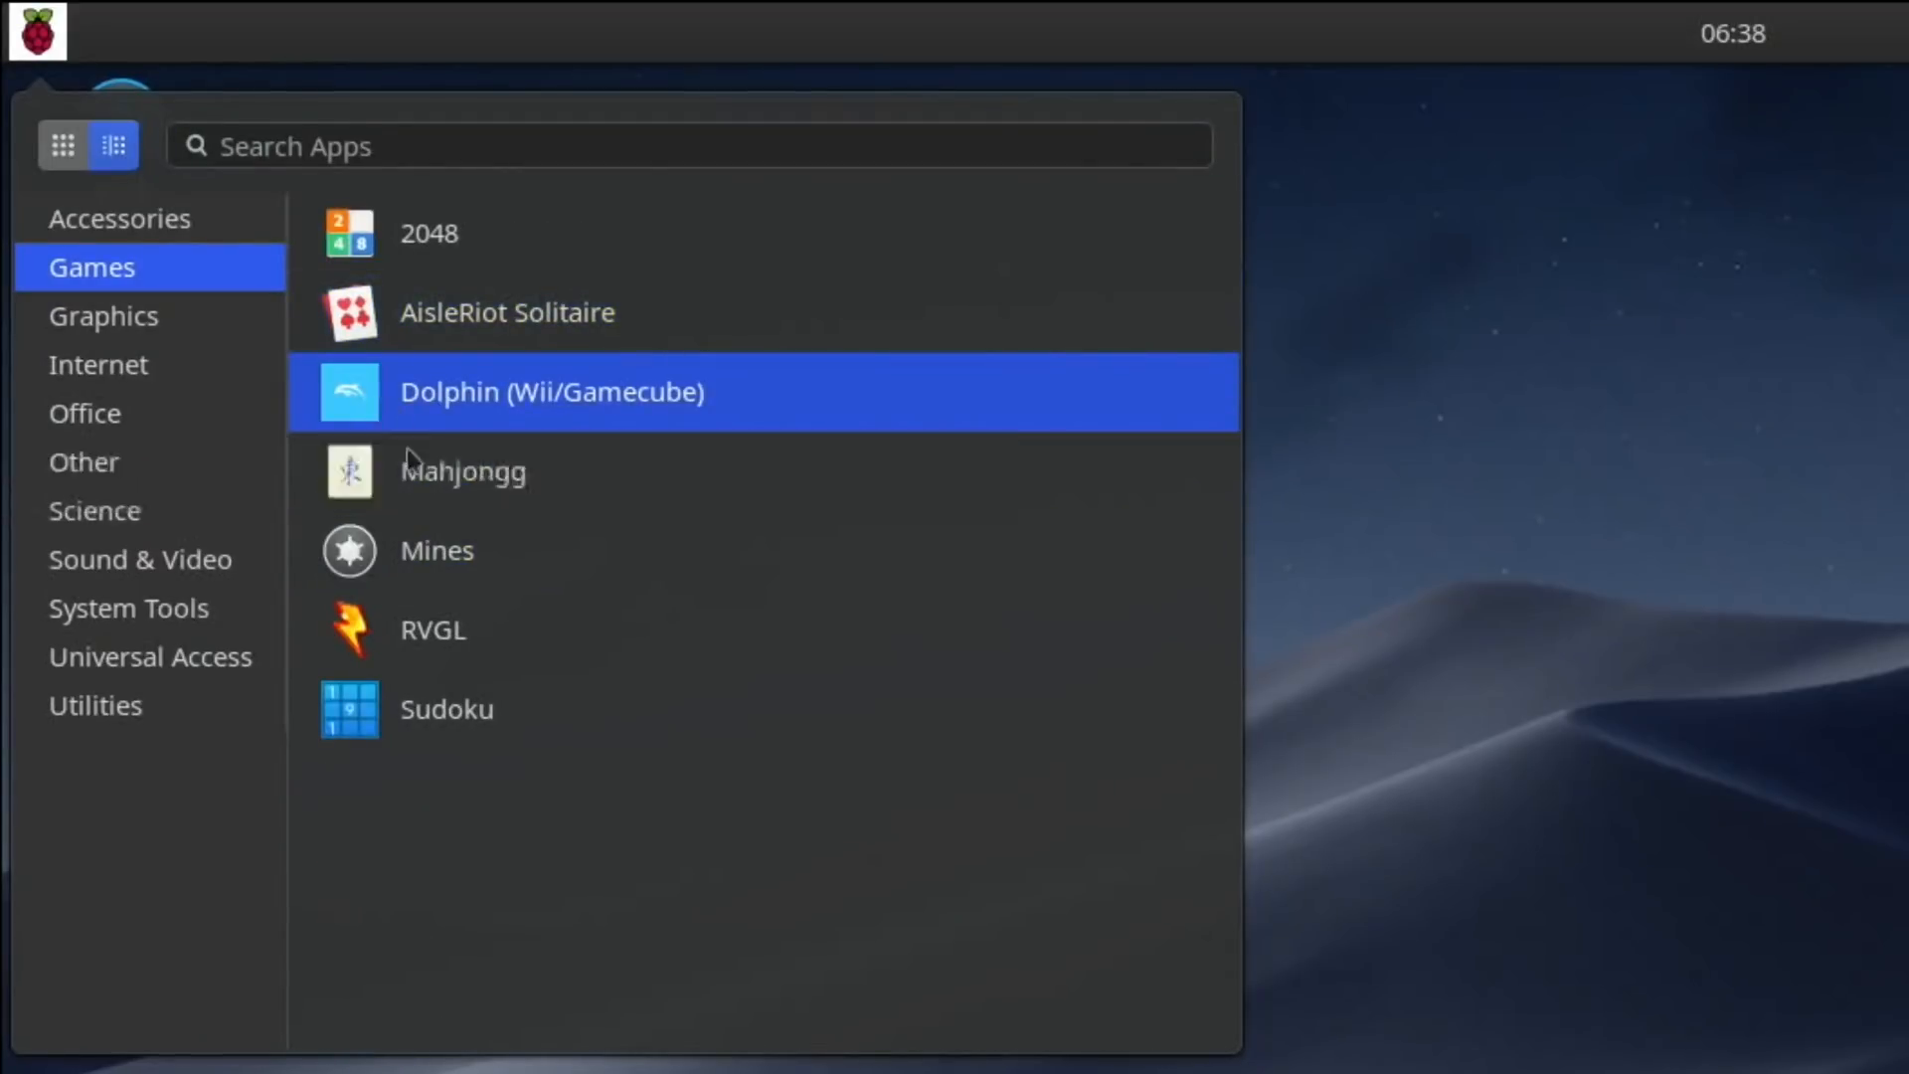
pyautogui.moveTo(456, 710)
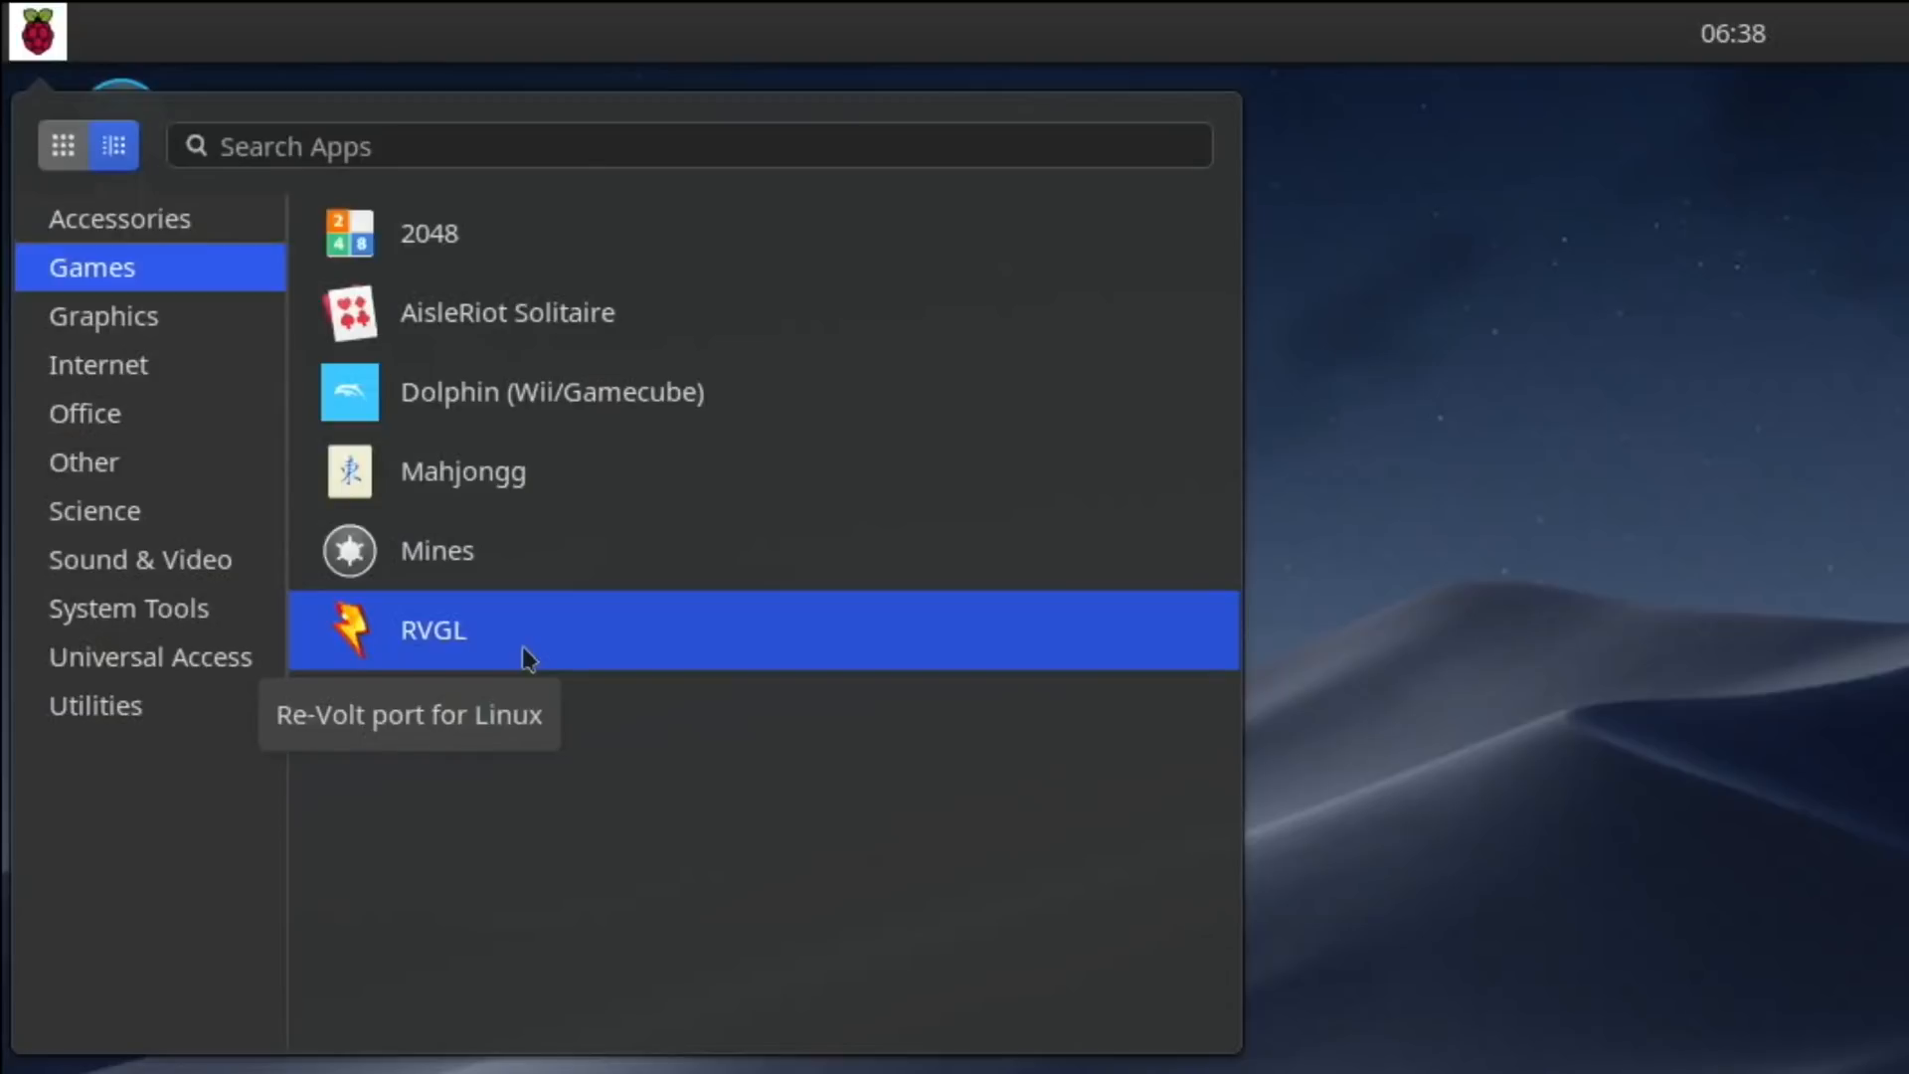
# Browse the Graphics, Internet, Office and Other app categories, then dismiss the menu.
pyautogui.click(103, 314)
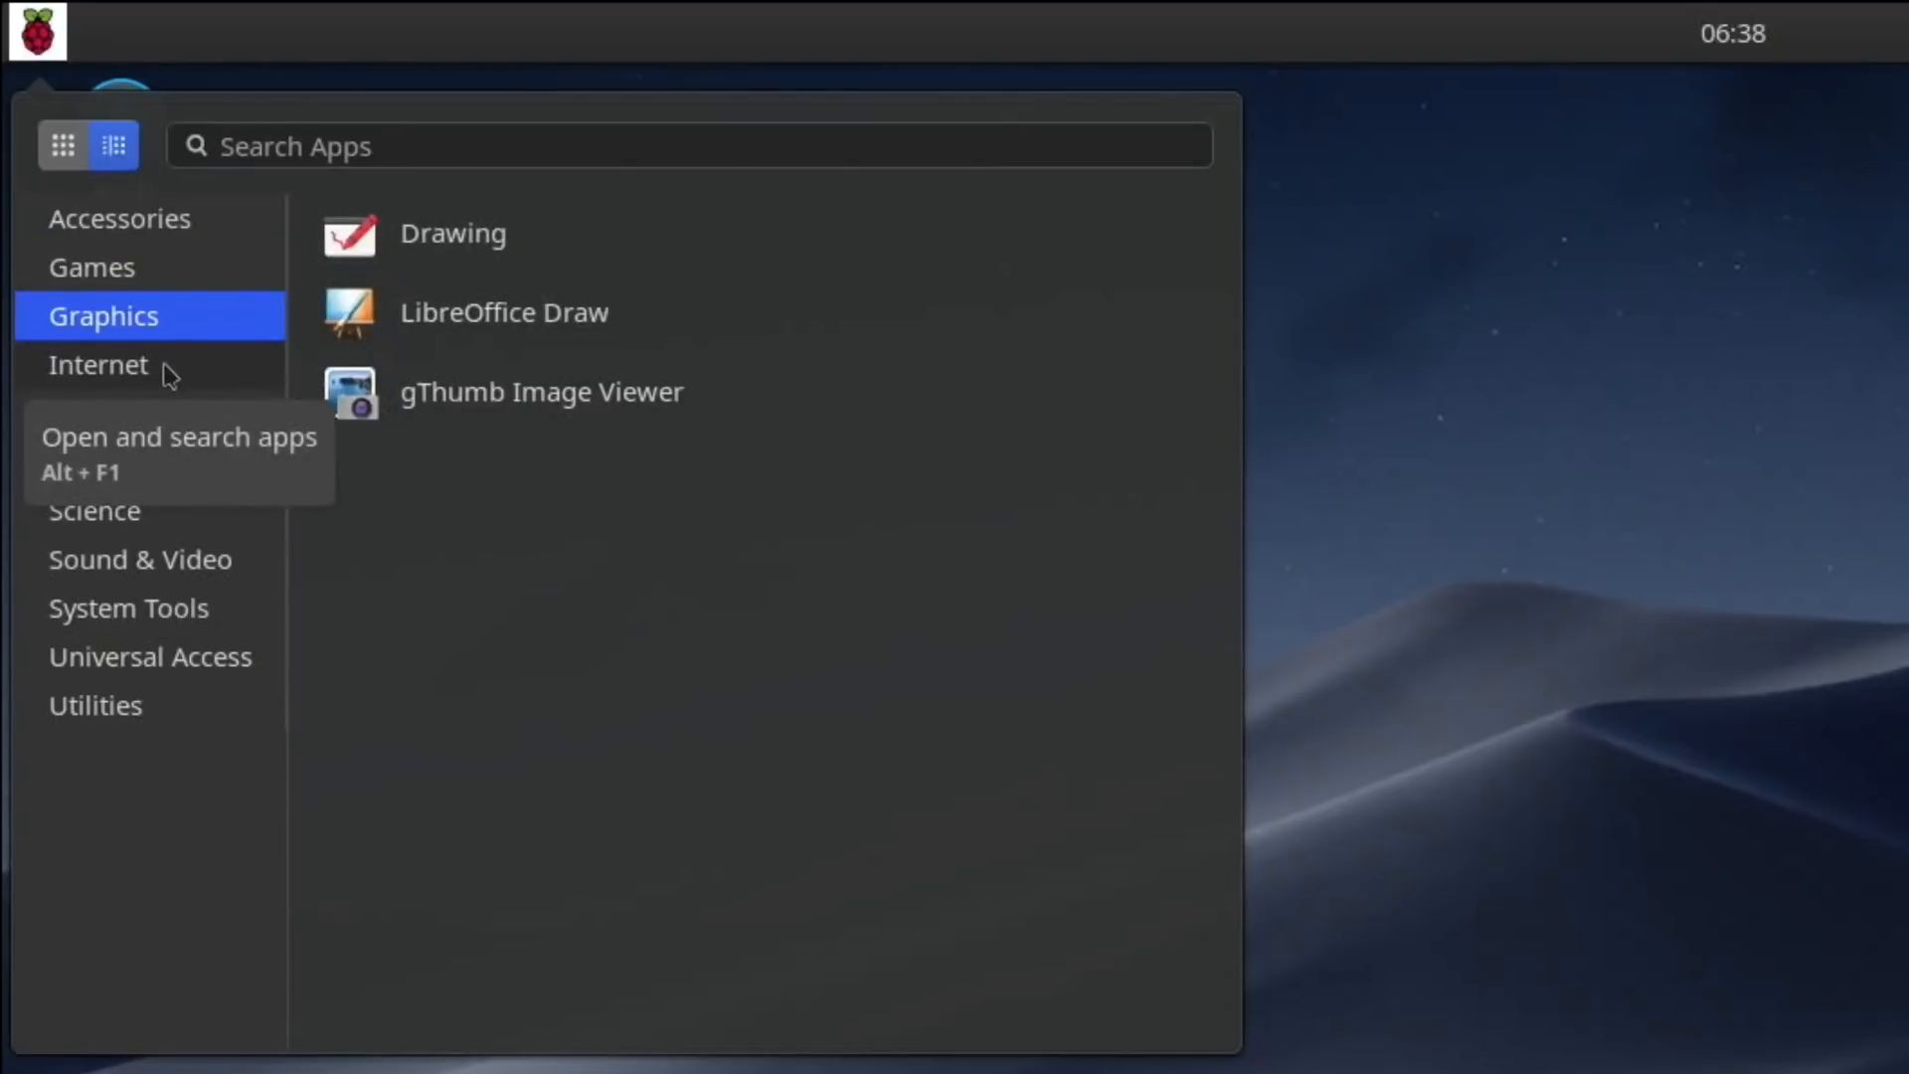
pyautogui.click(97, 366)
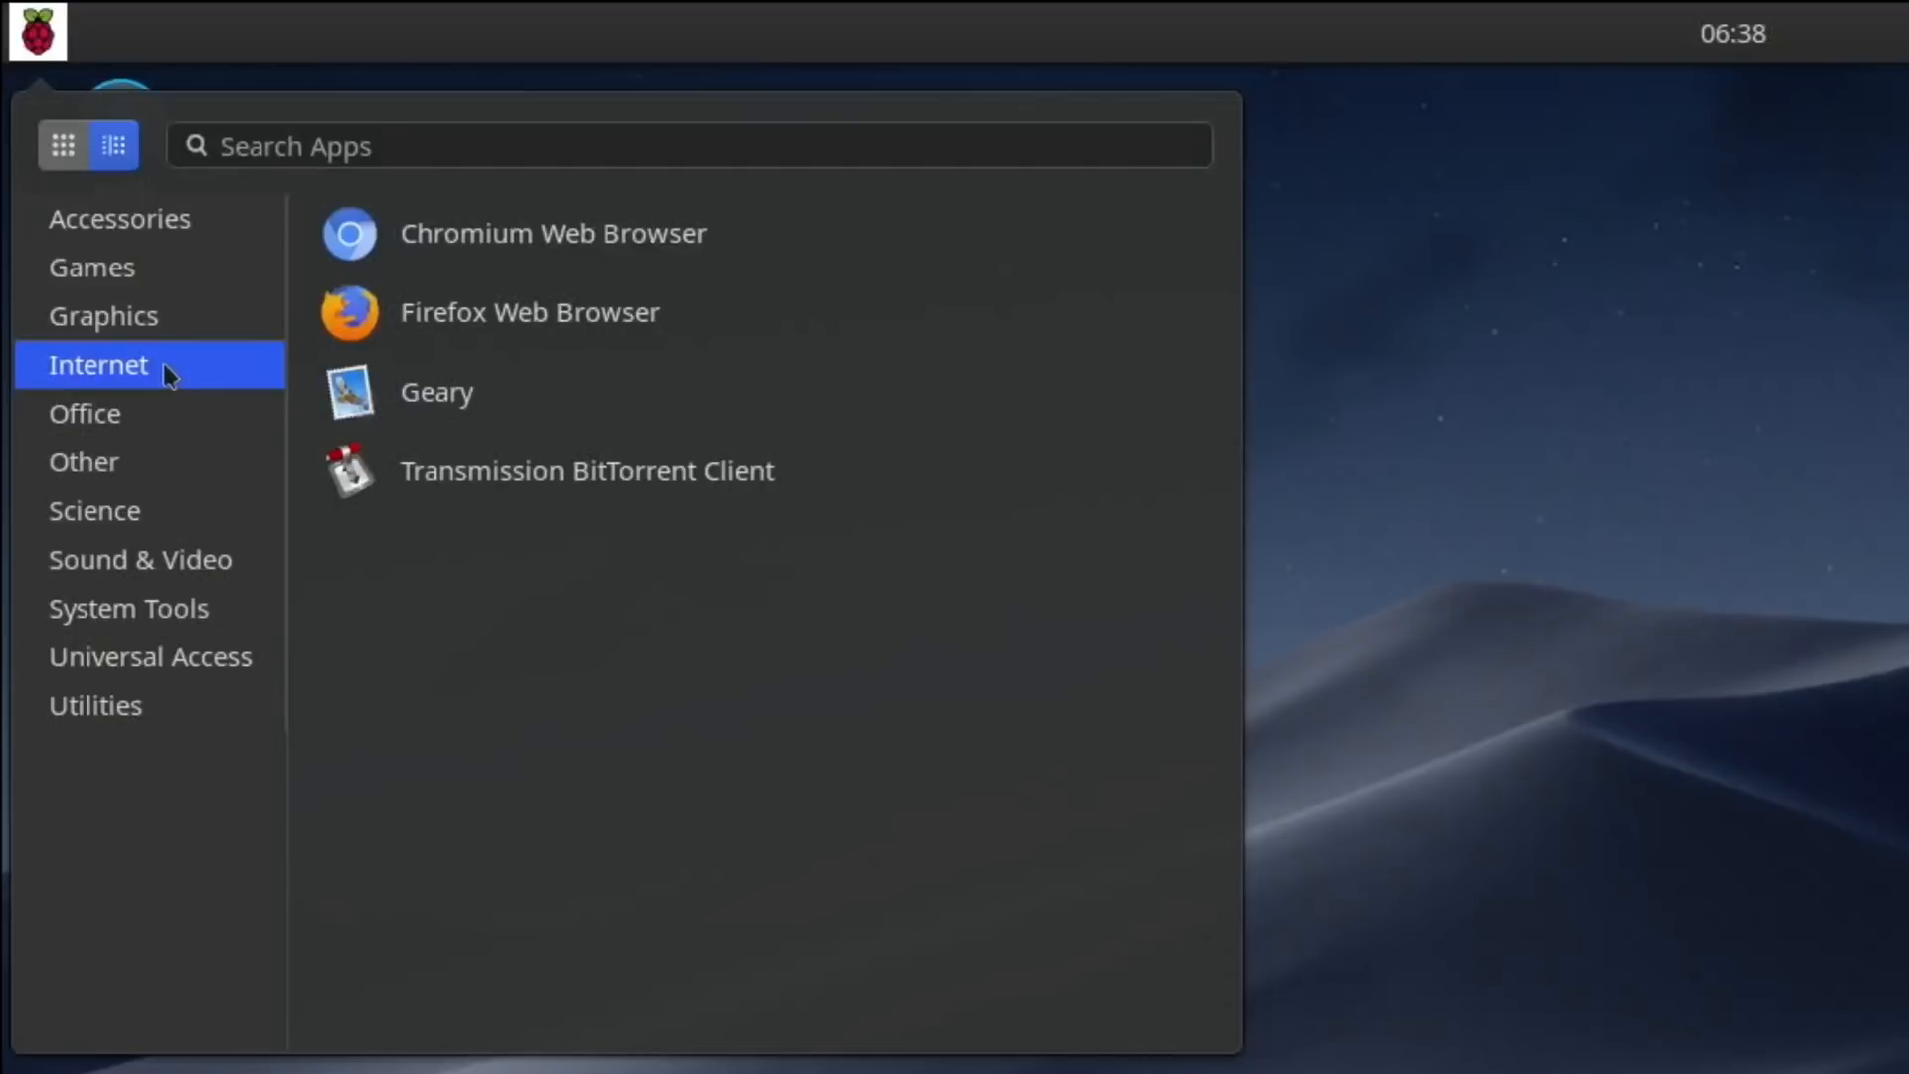
pyautogui.click(84, 413)
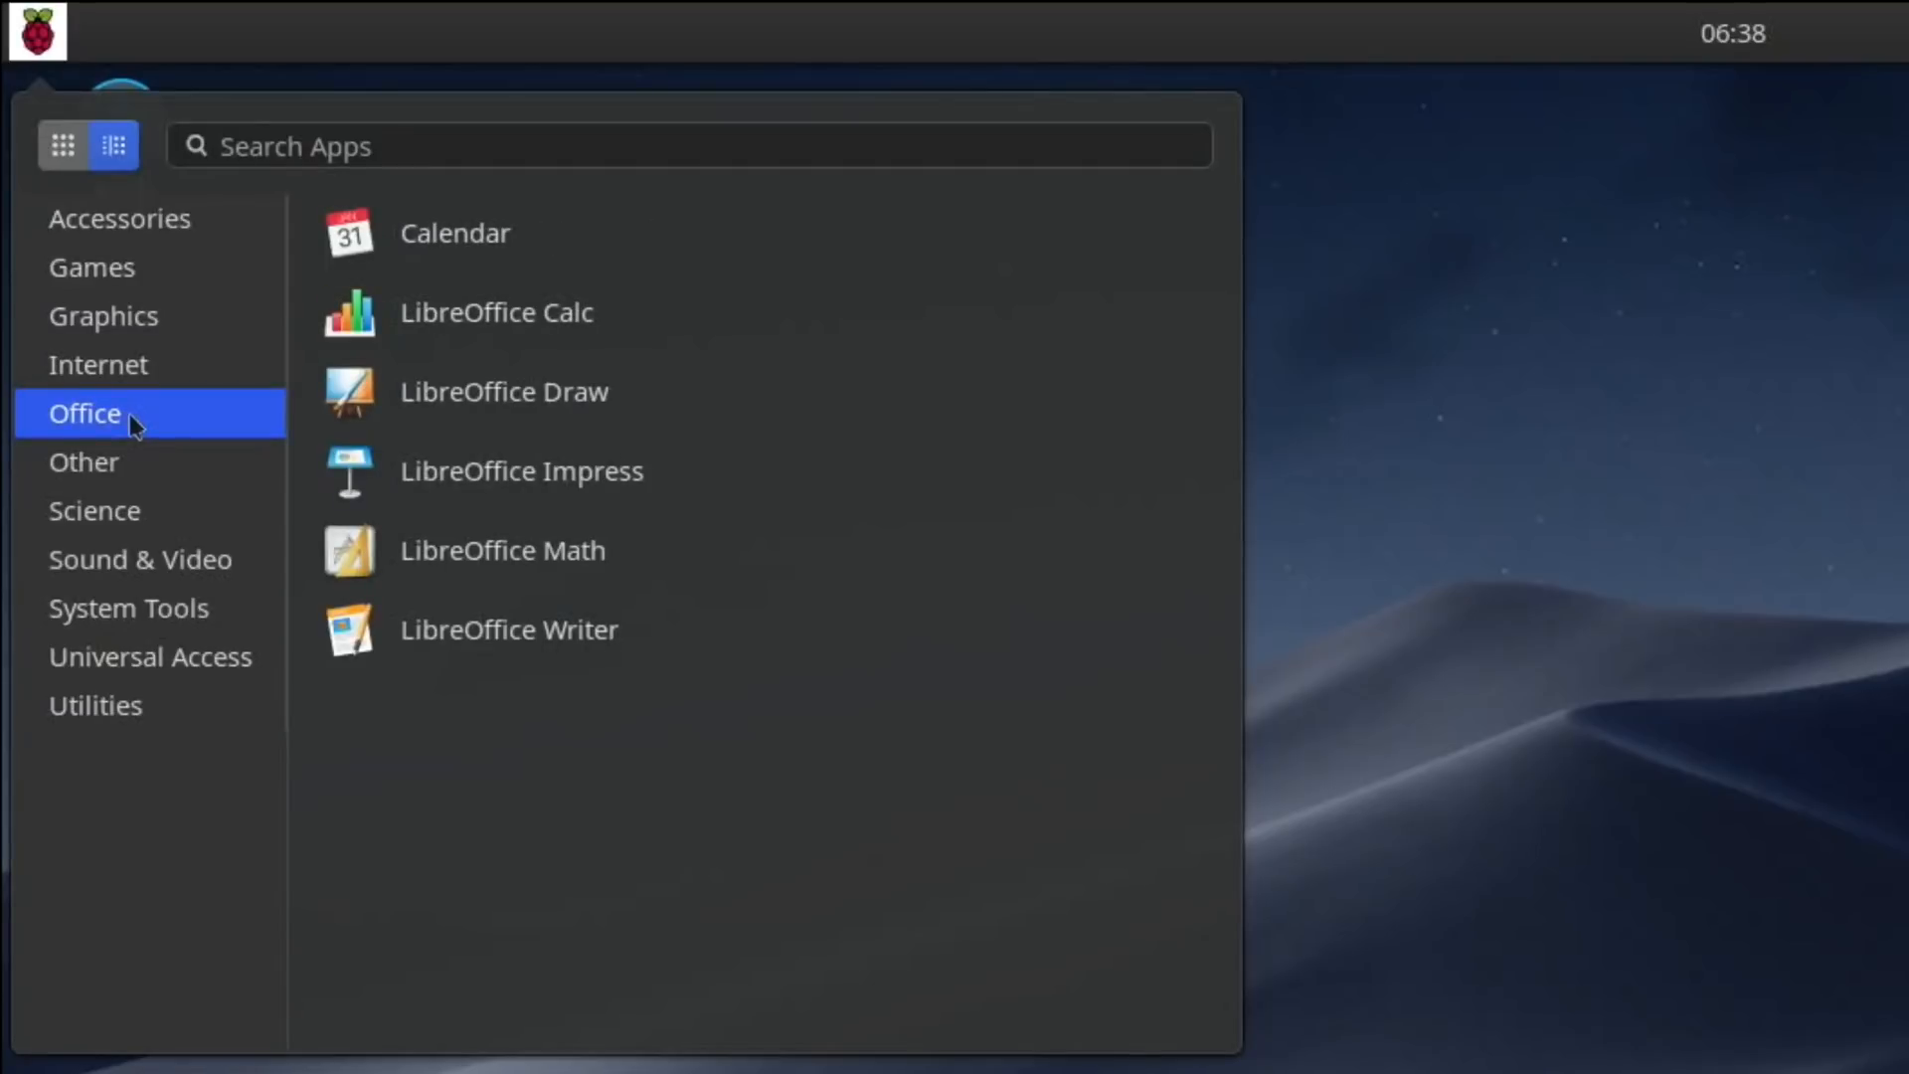
pyautogui.moveTo(130, 442)
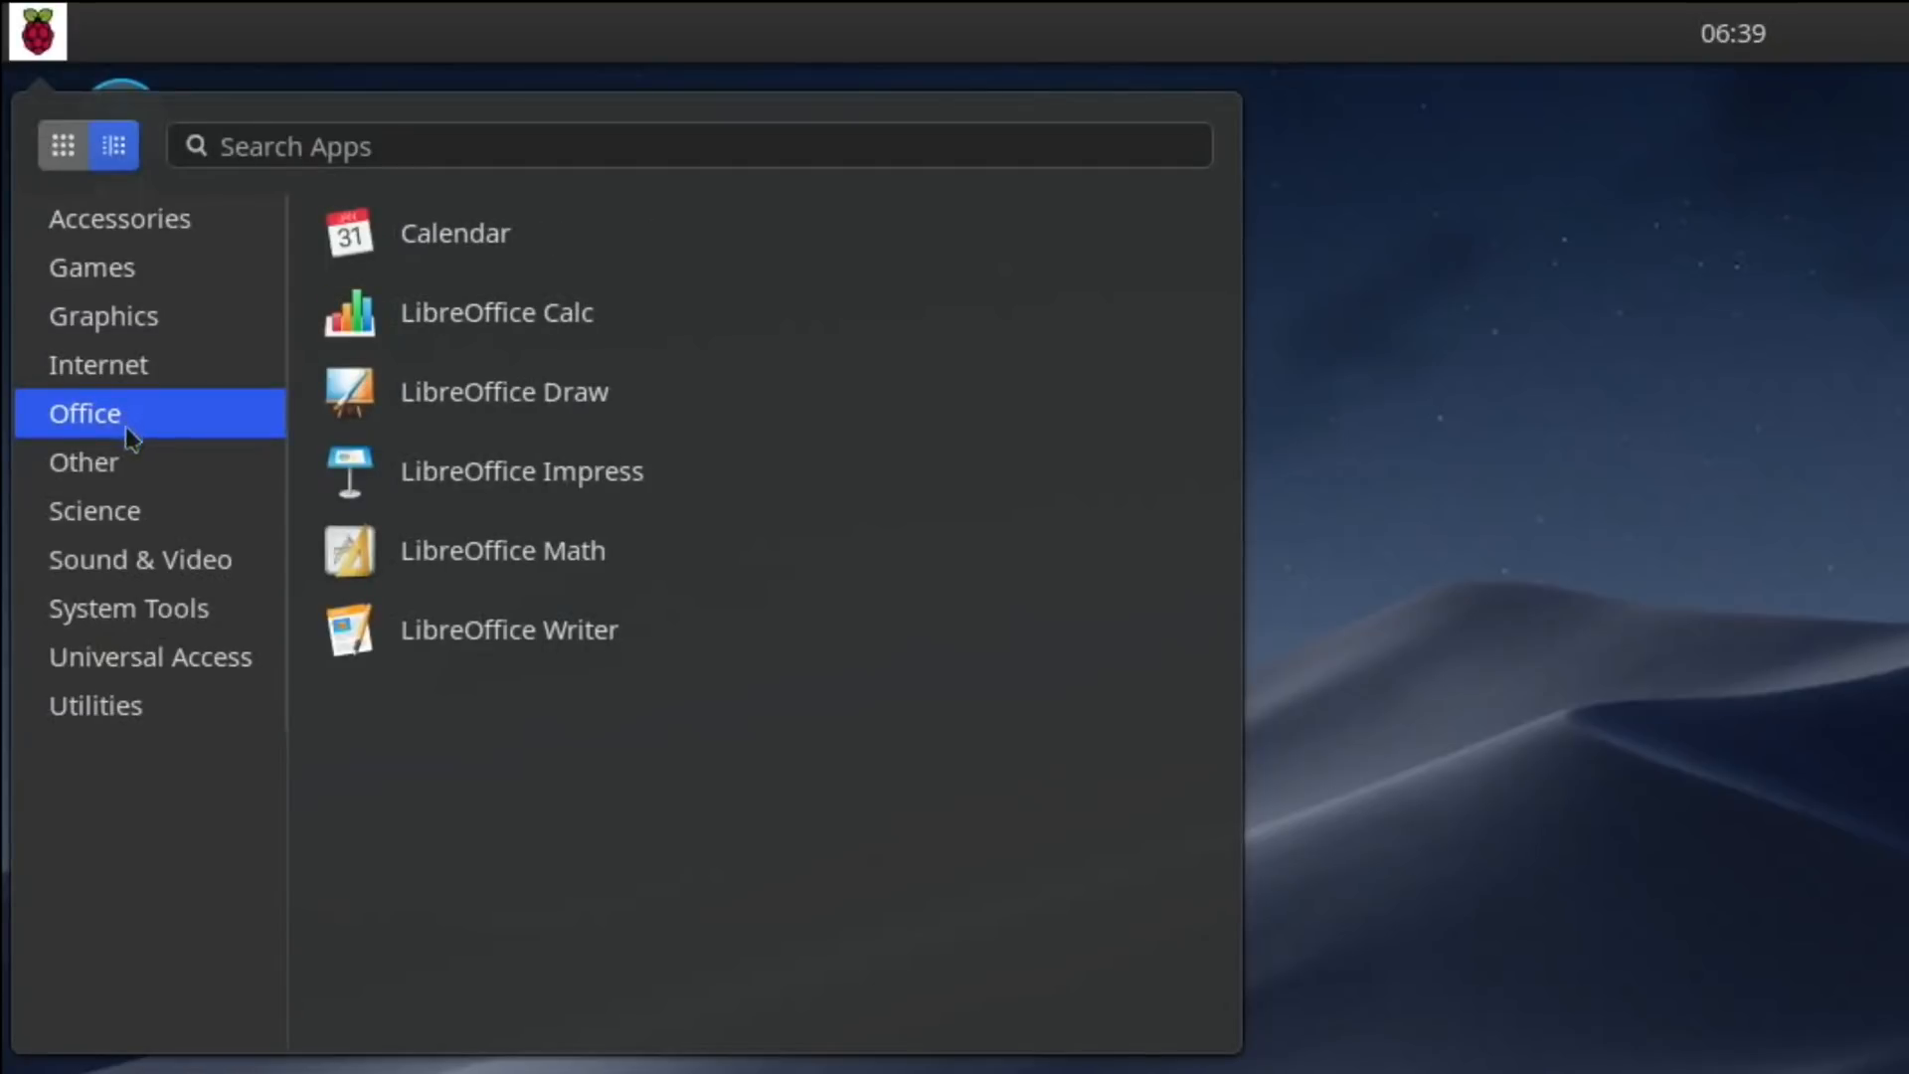
pyautogui.click(84, 461)
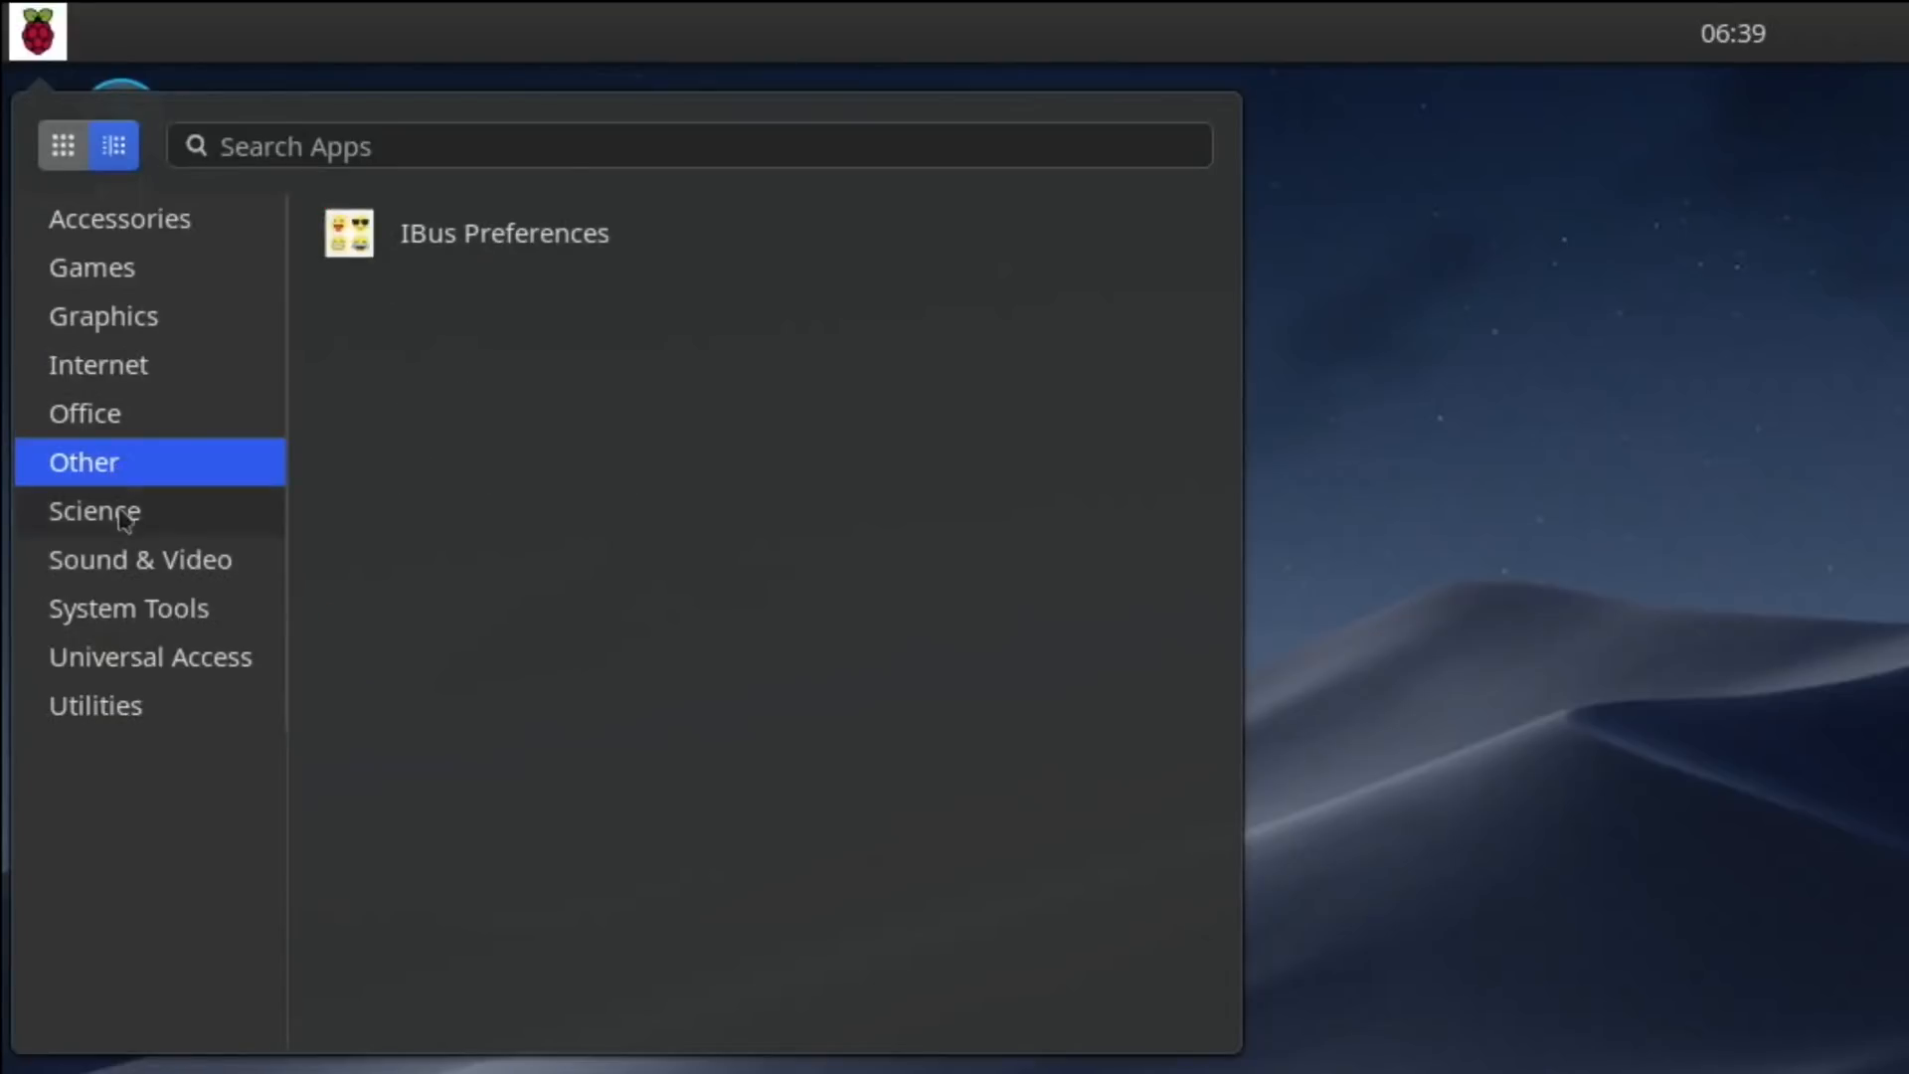
pyautogui.click(139, 559)
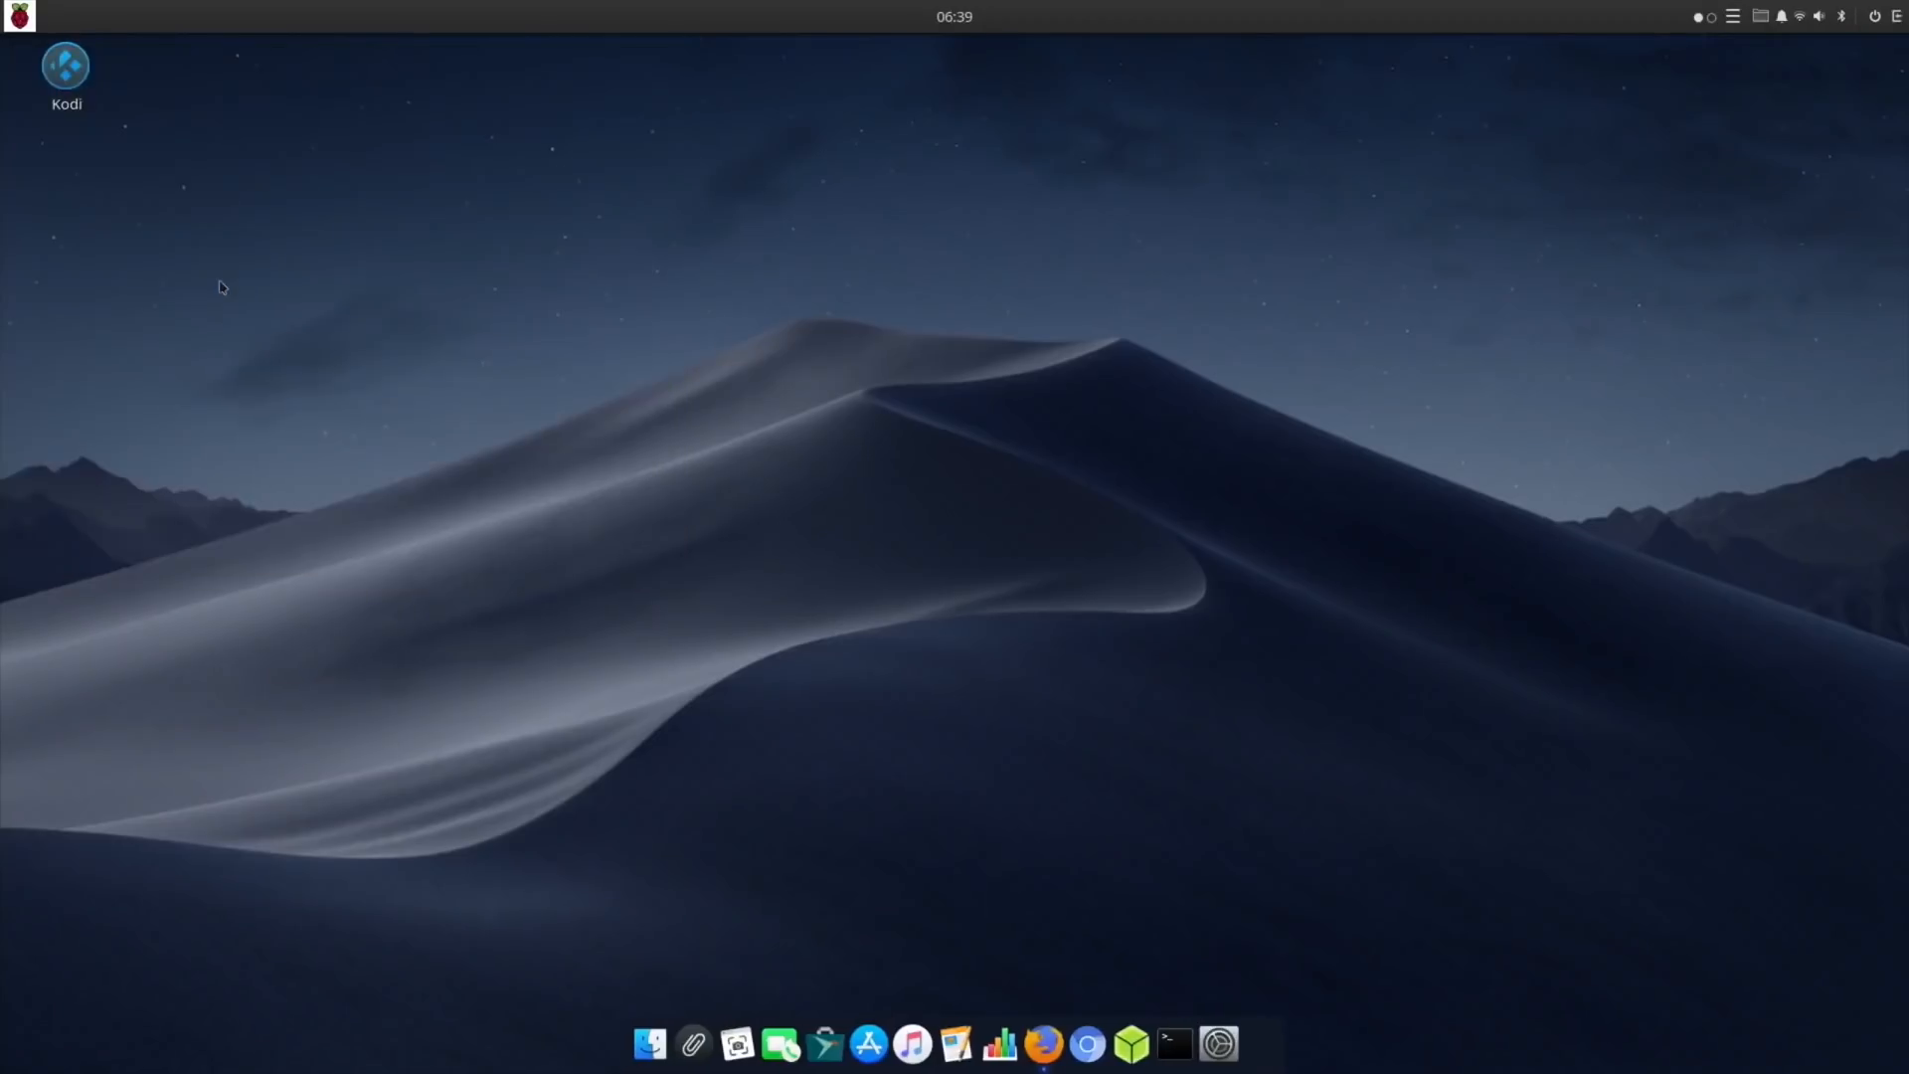
# Launch the PiKISS setup tool from the dock into a Terminal window.
pyautogui.click(1176, 1038)
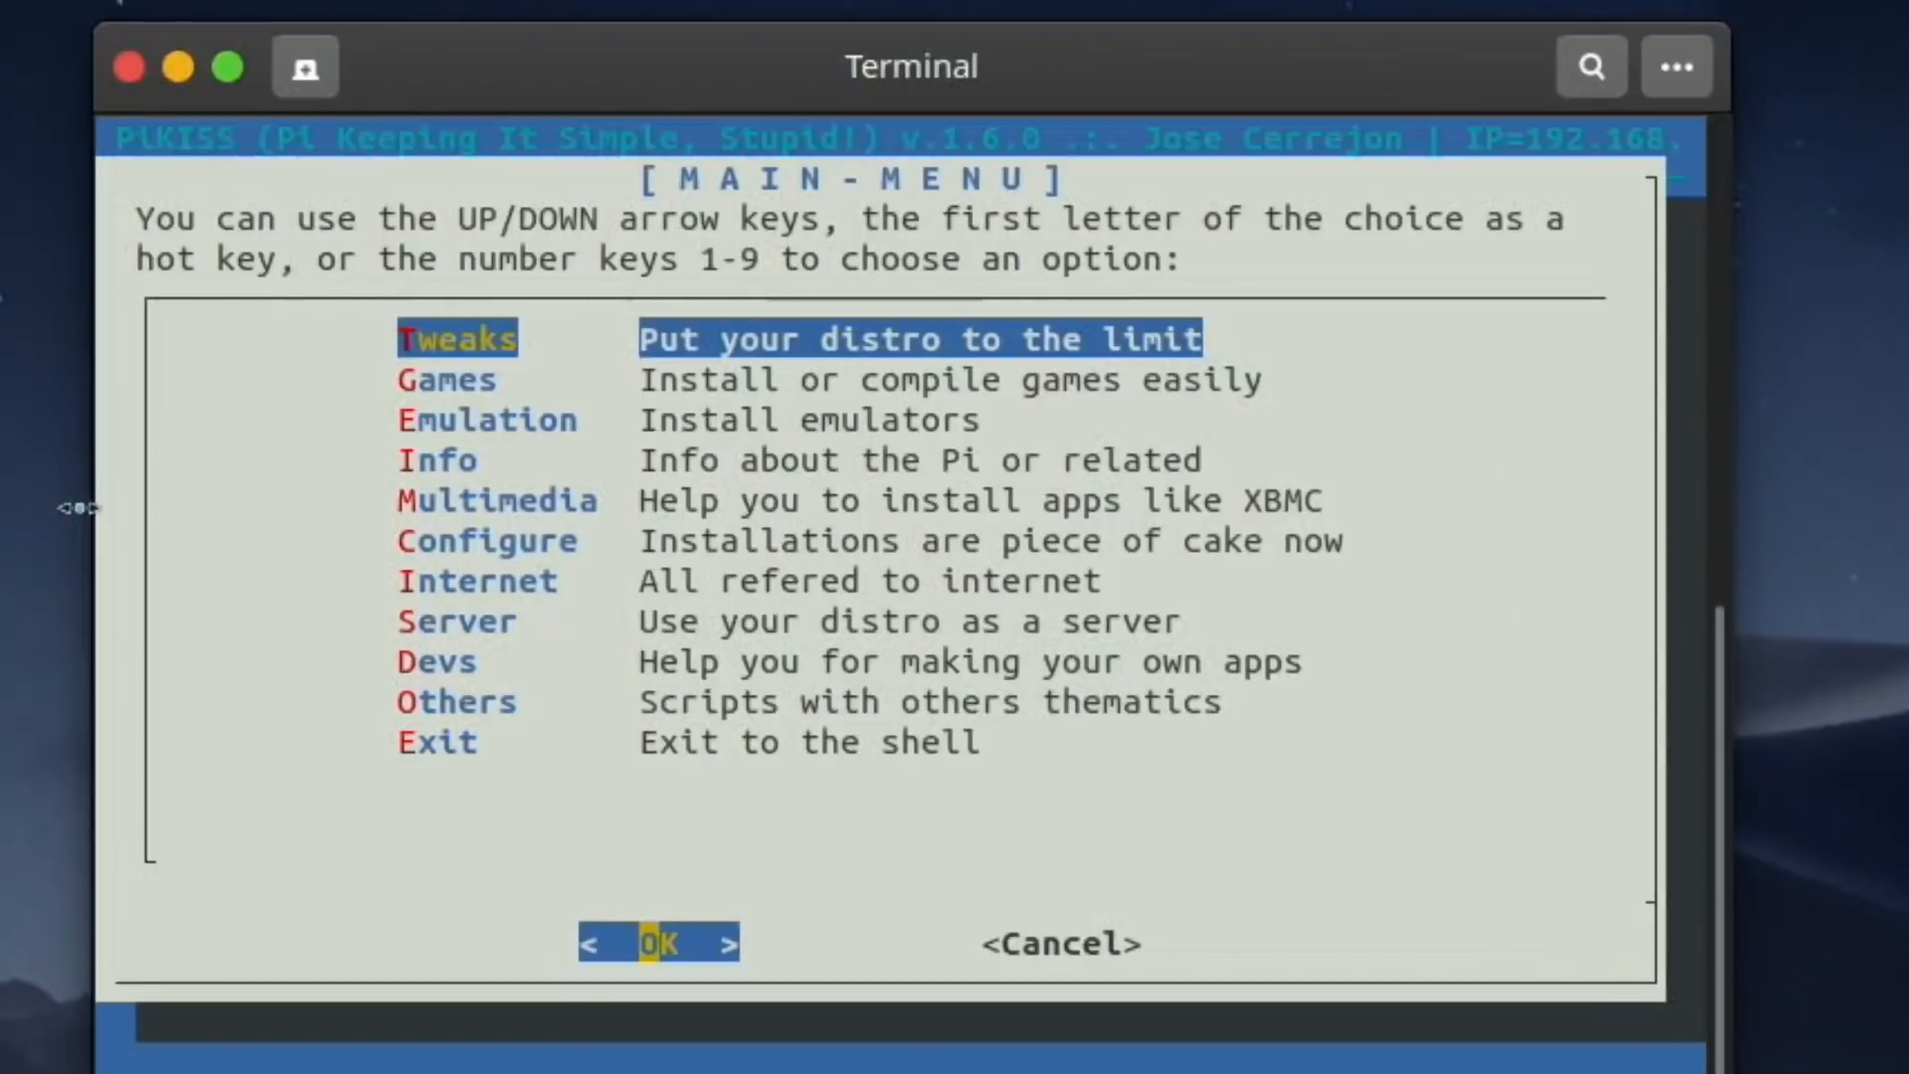
# Enter PiKISS's Games list and move between Xump and SMario64.
pyautogui.press('Down')
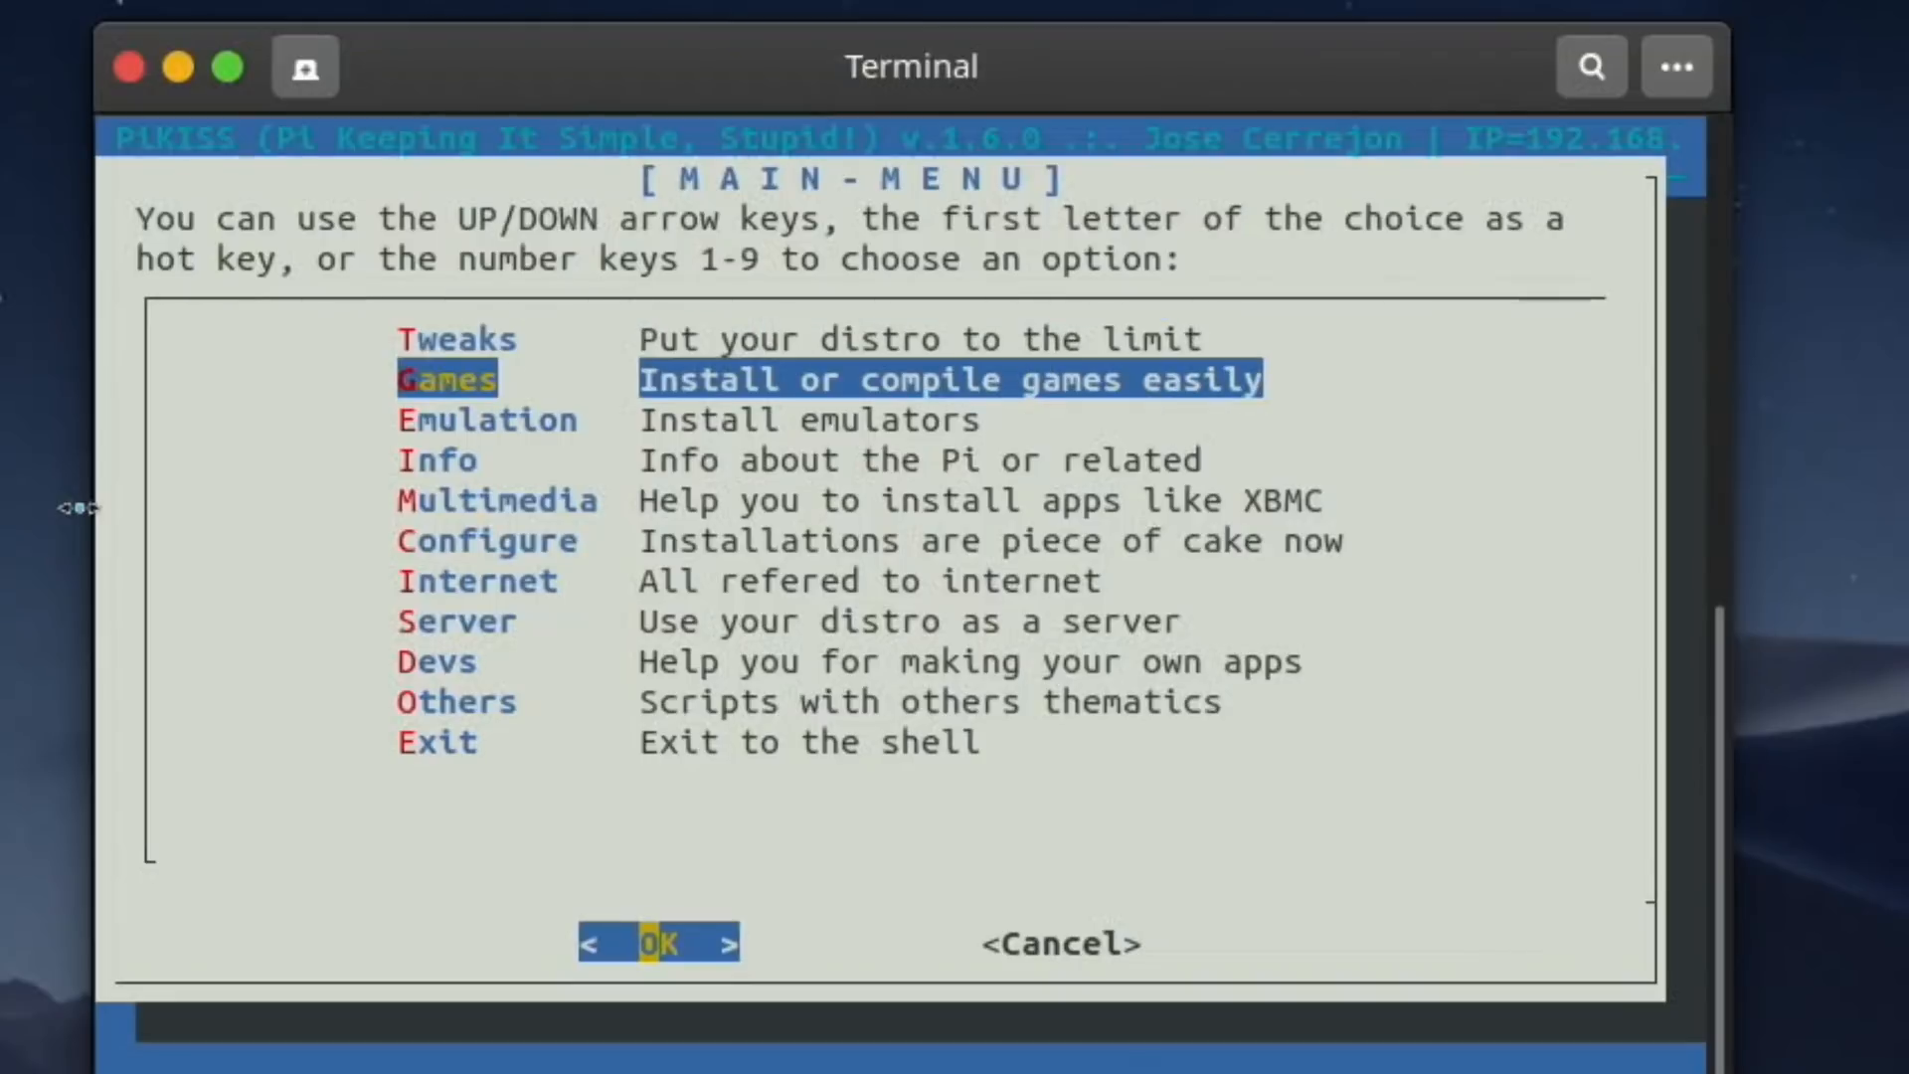
pyautogui.click(658, 943)
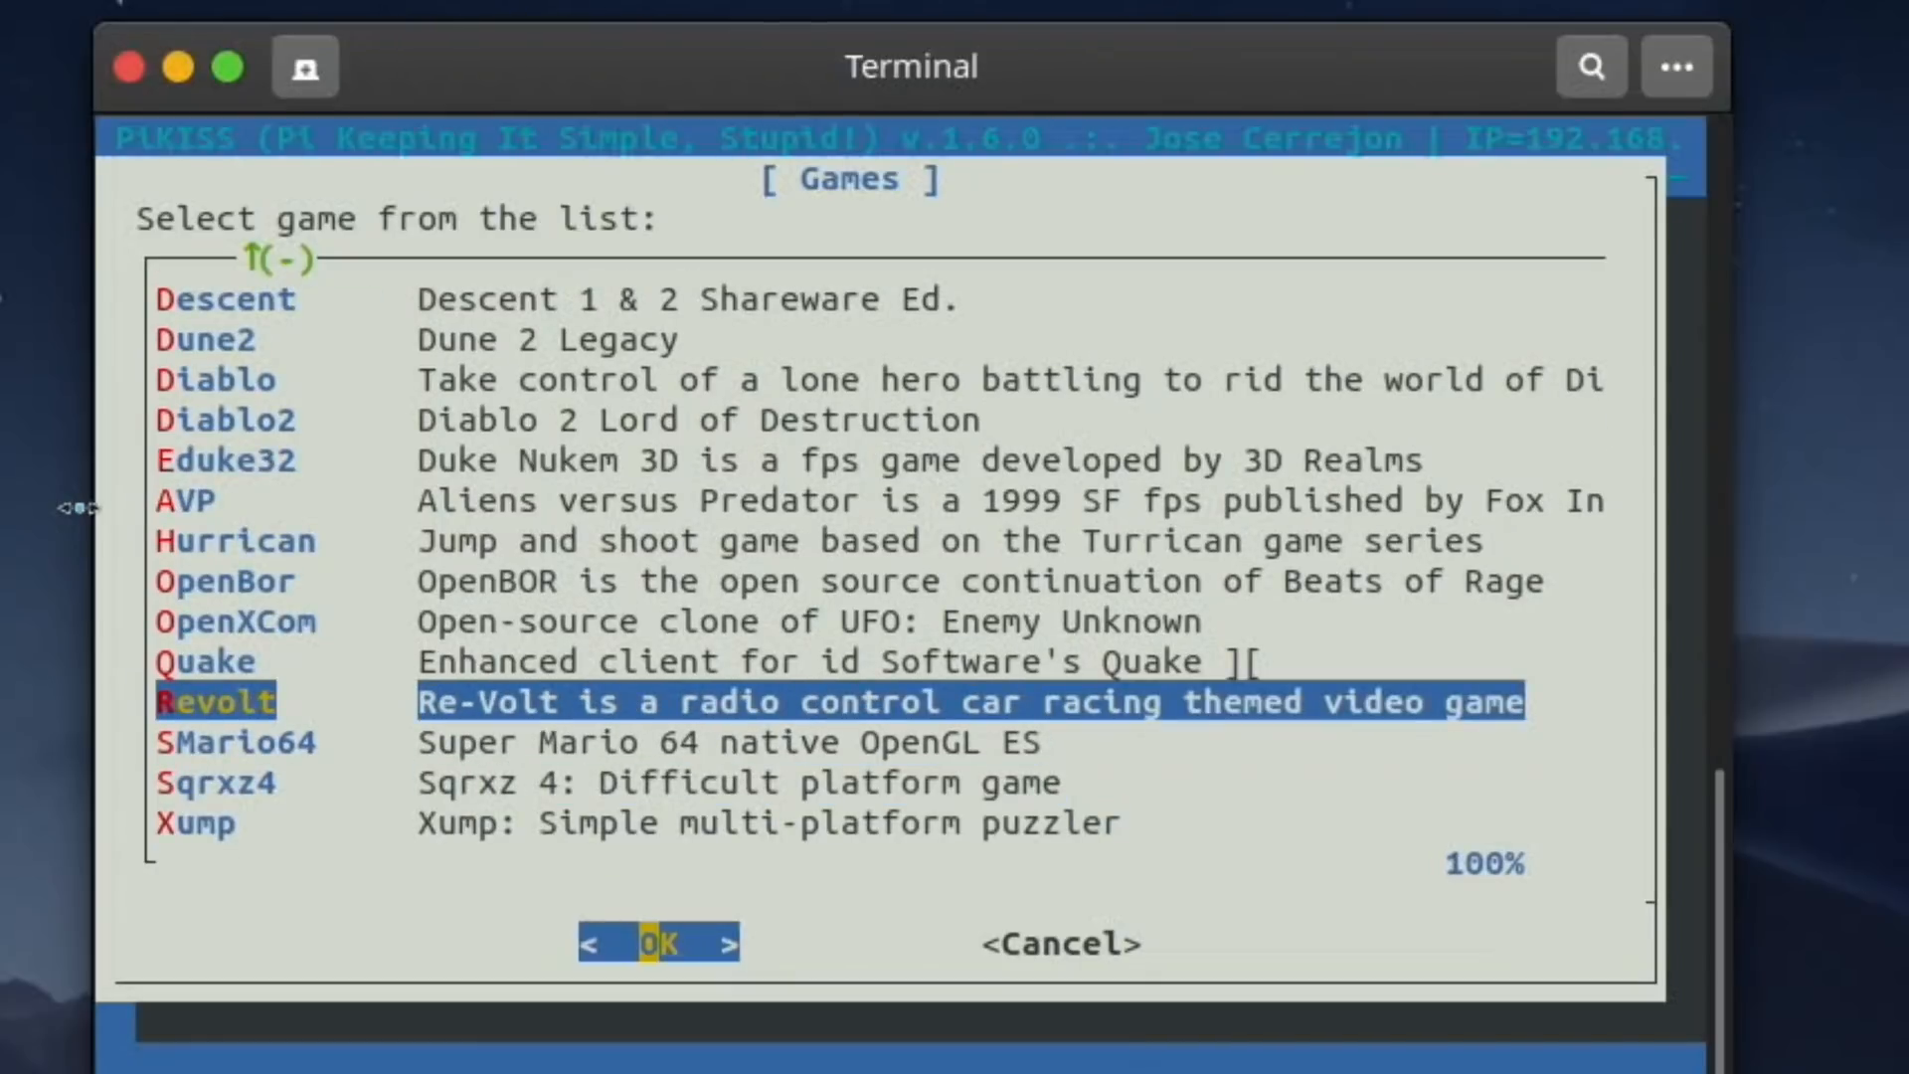
pyautogui.press('Down')
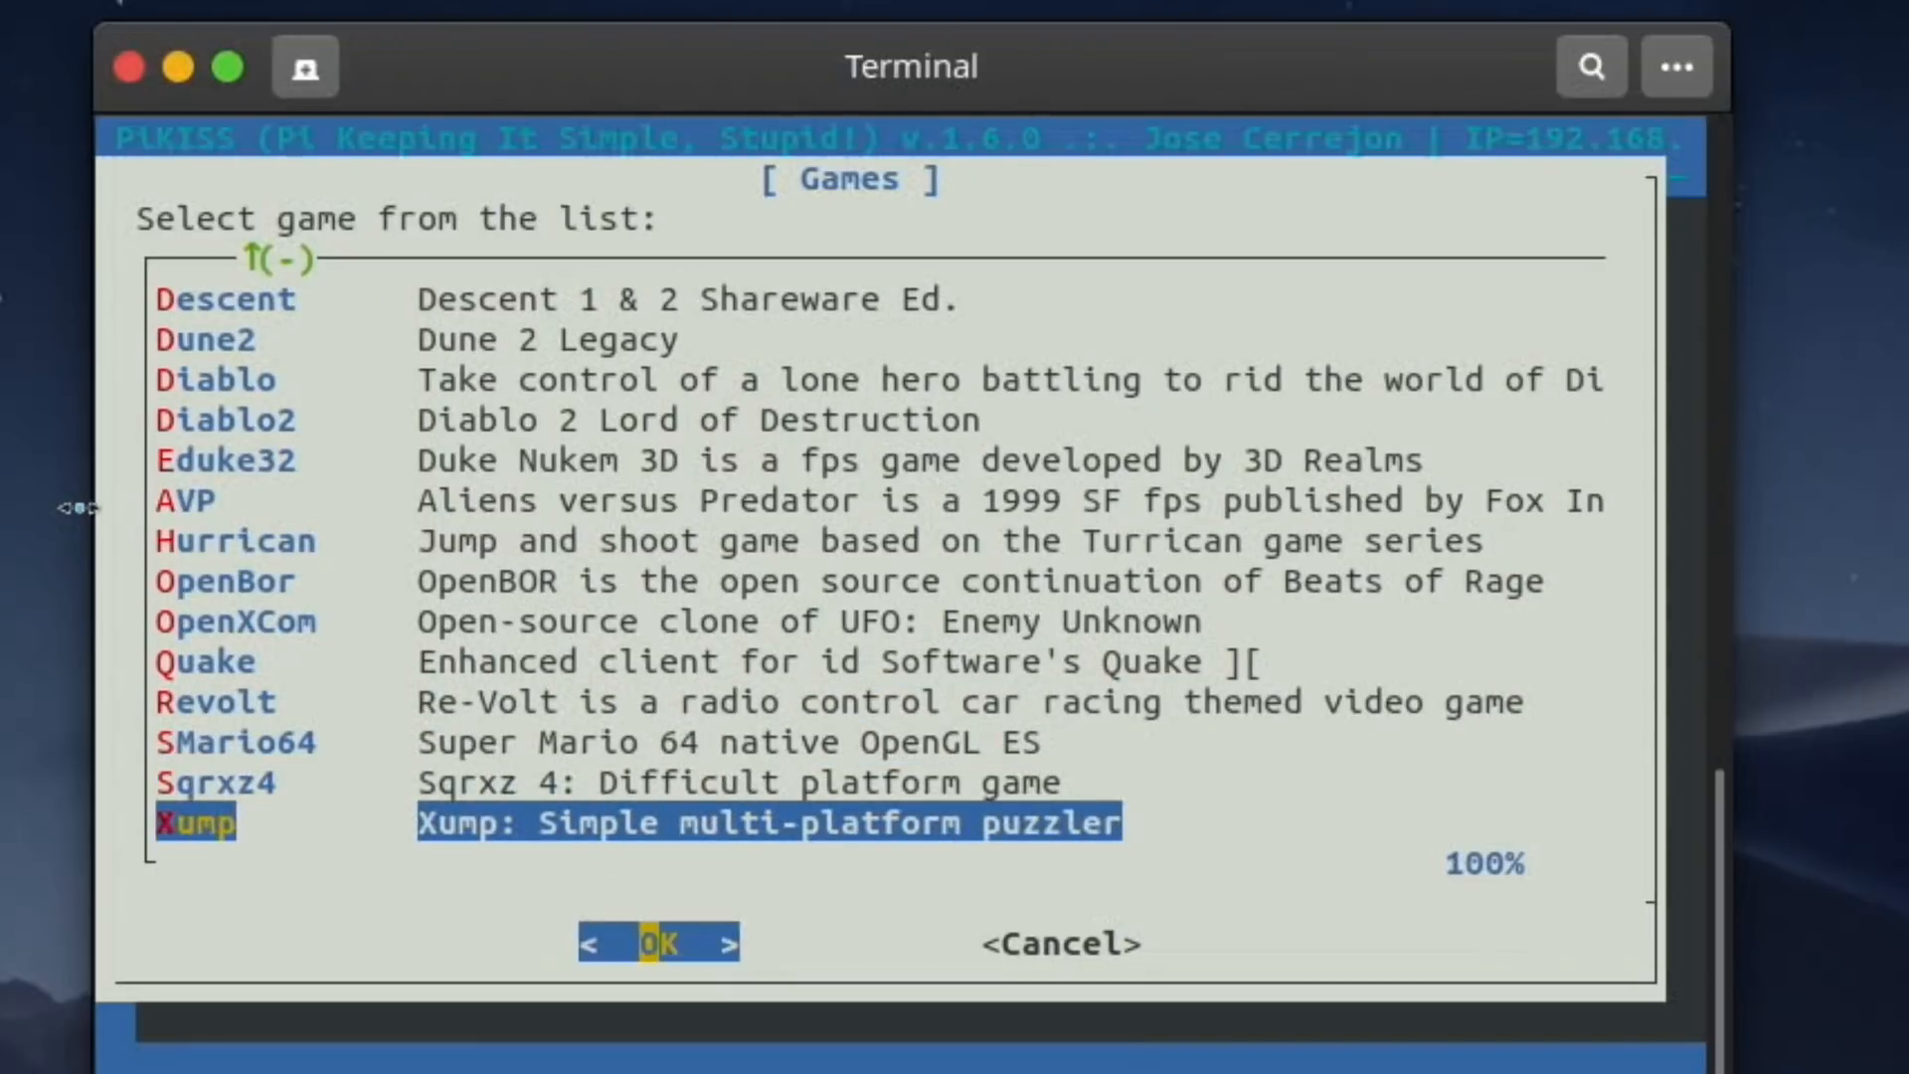
pyautogui.press('Up')
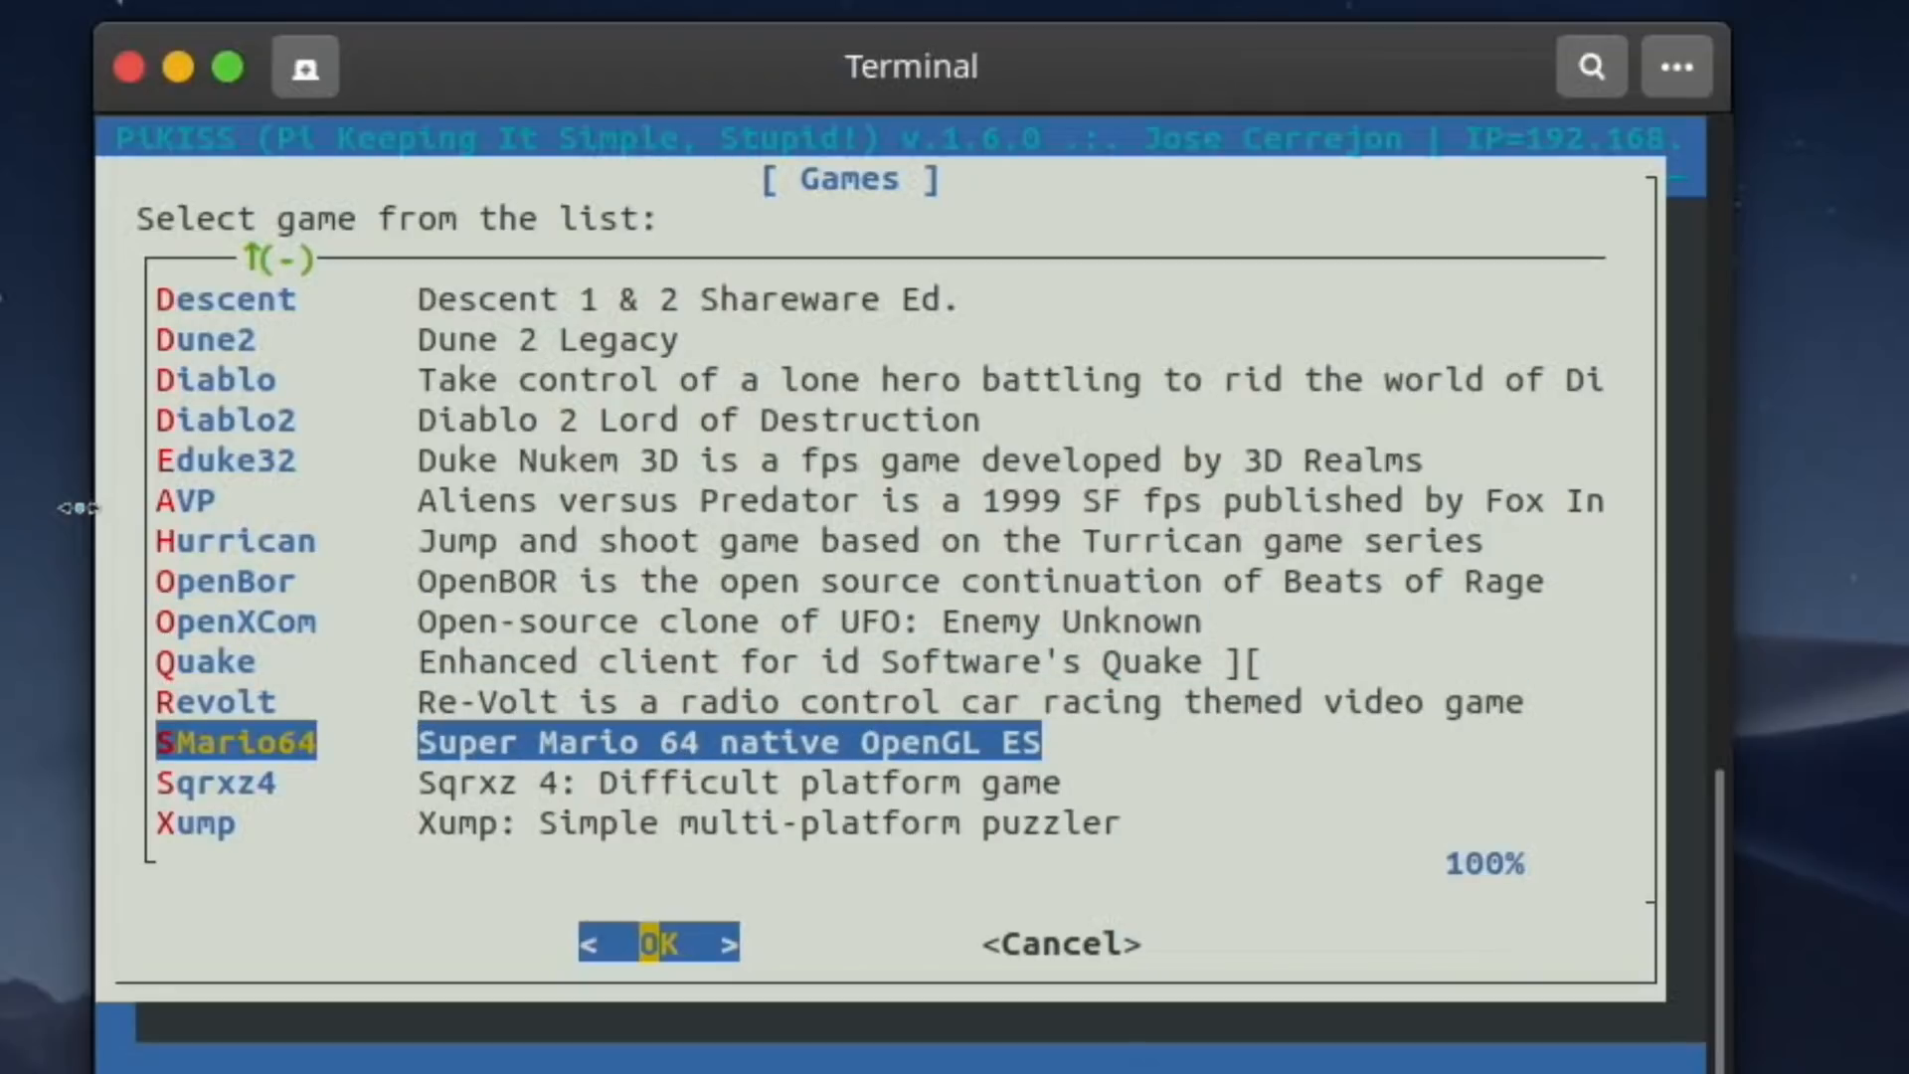
pyautogui.moveTo(396, 187)
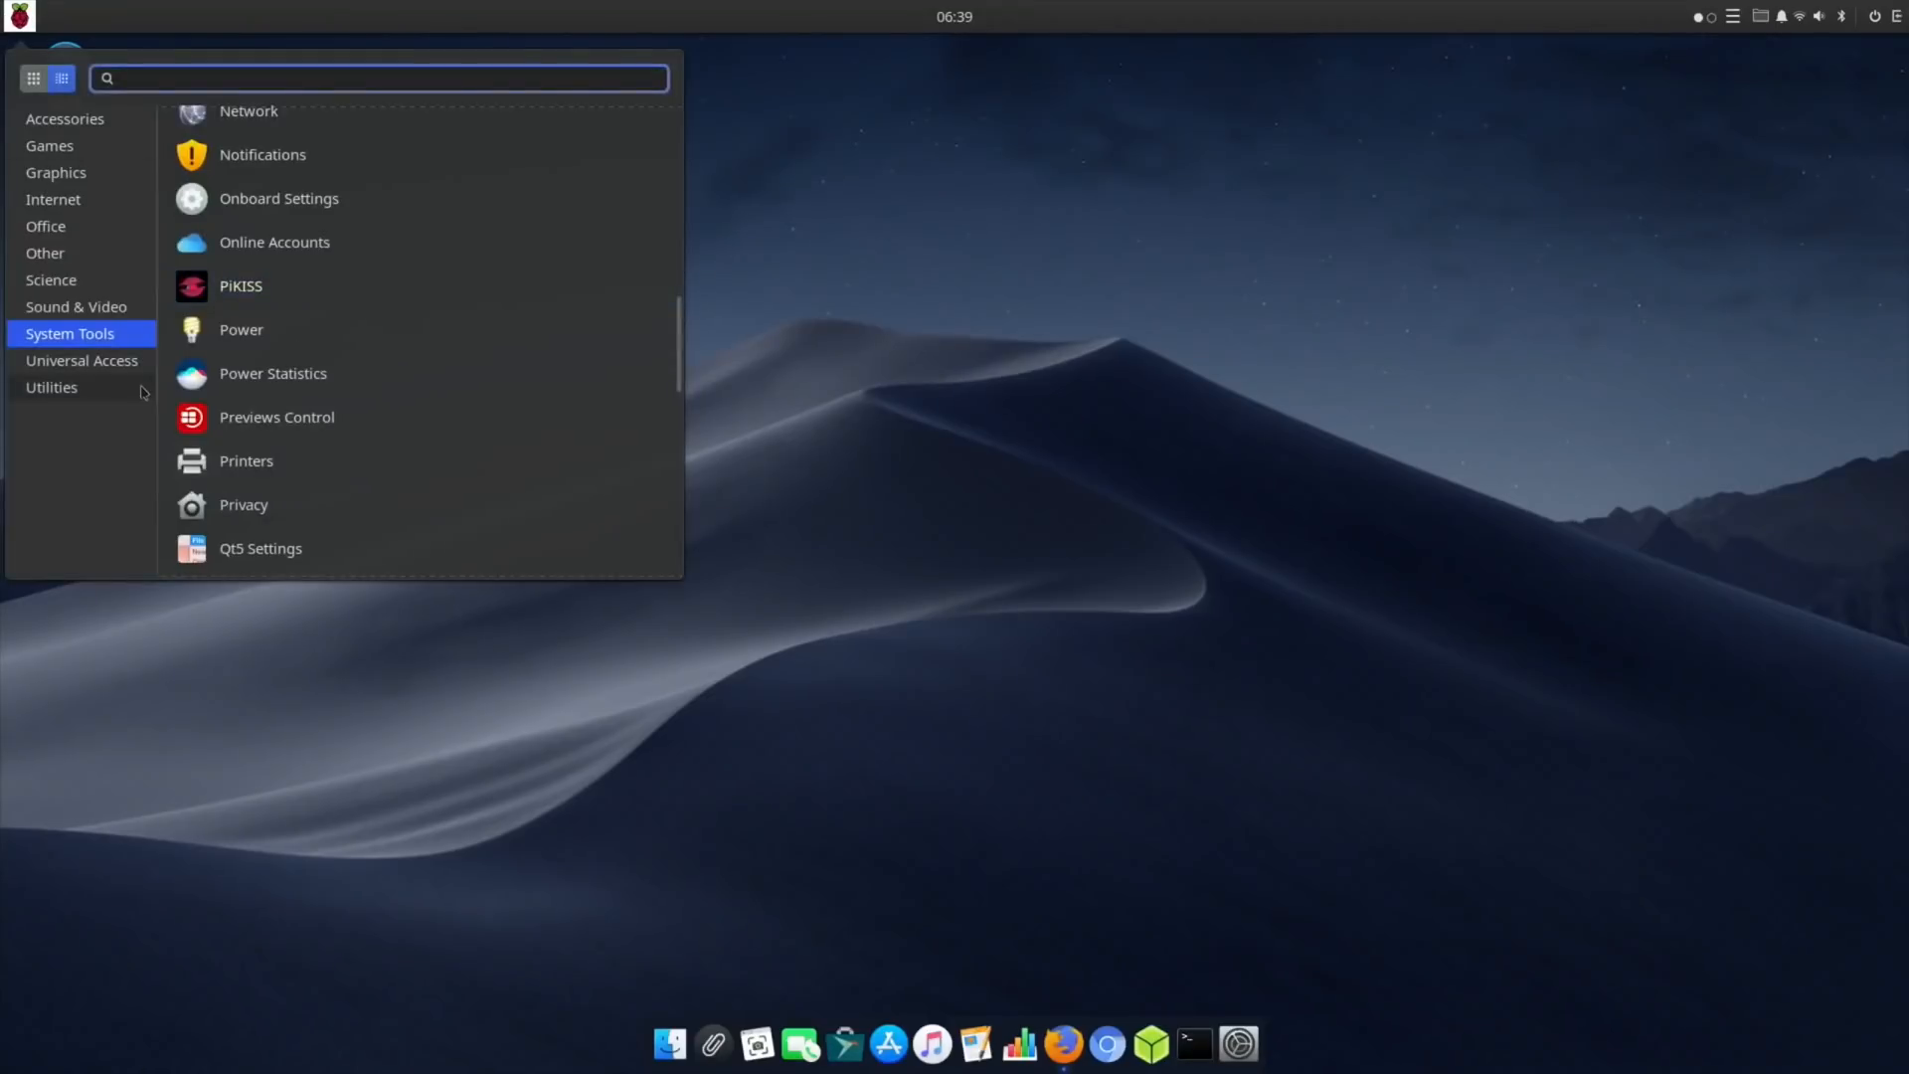
pyautogui.moveTo(257, 462)
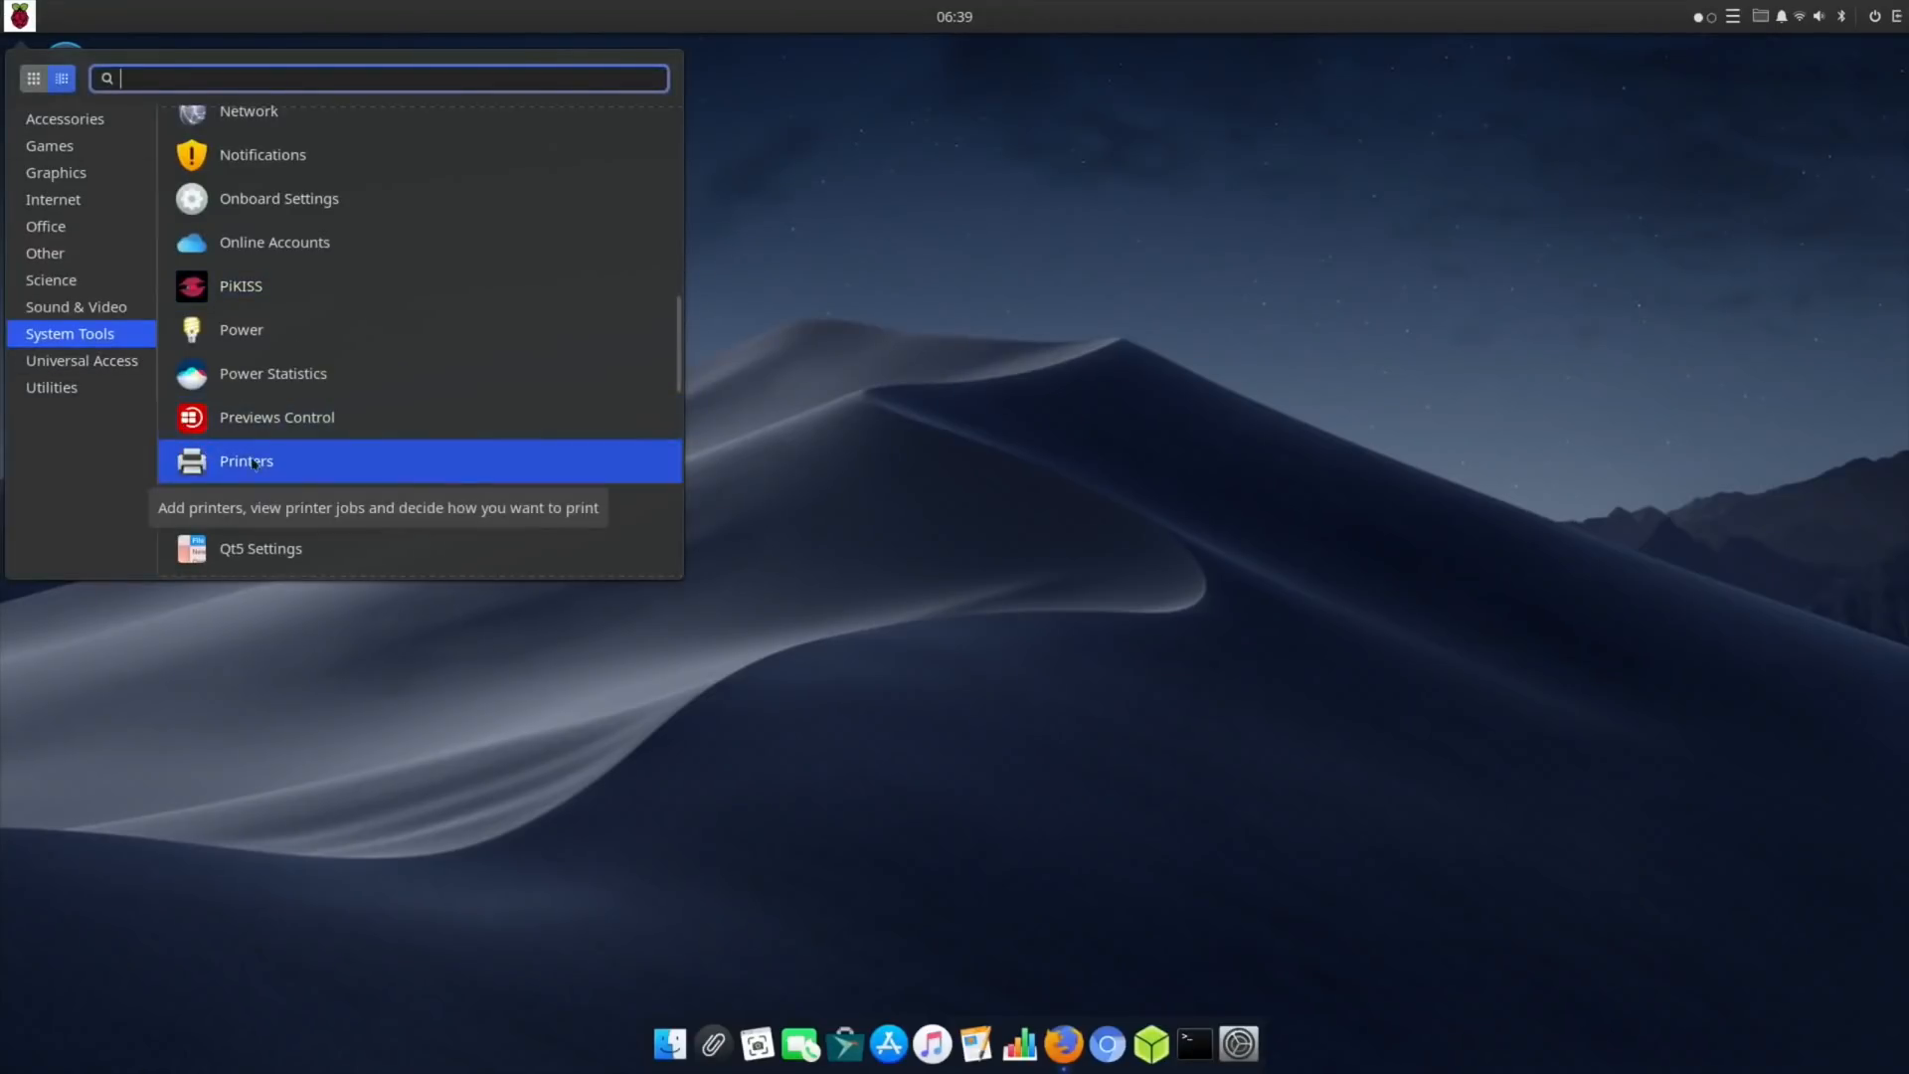
pyautogui.moveTo(309, 468)
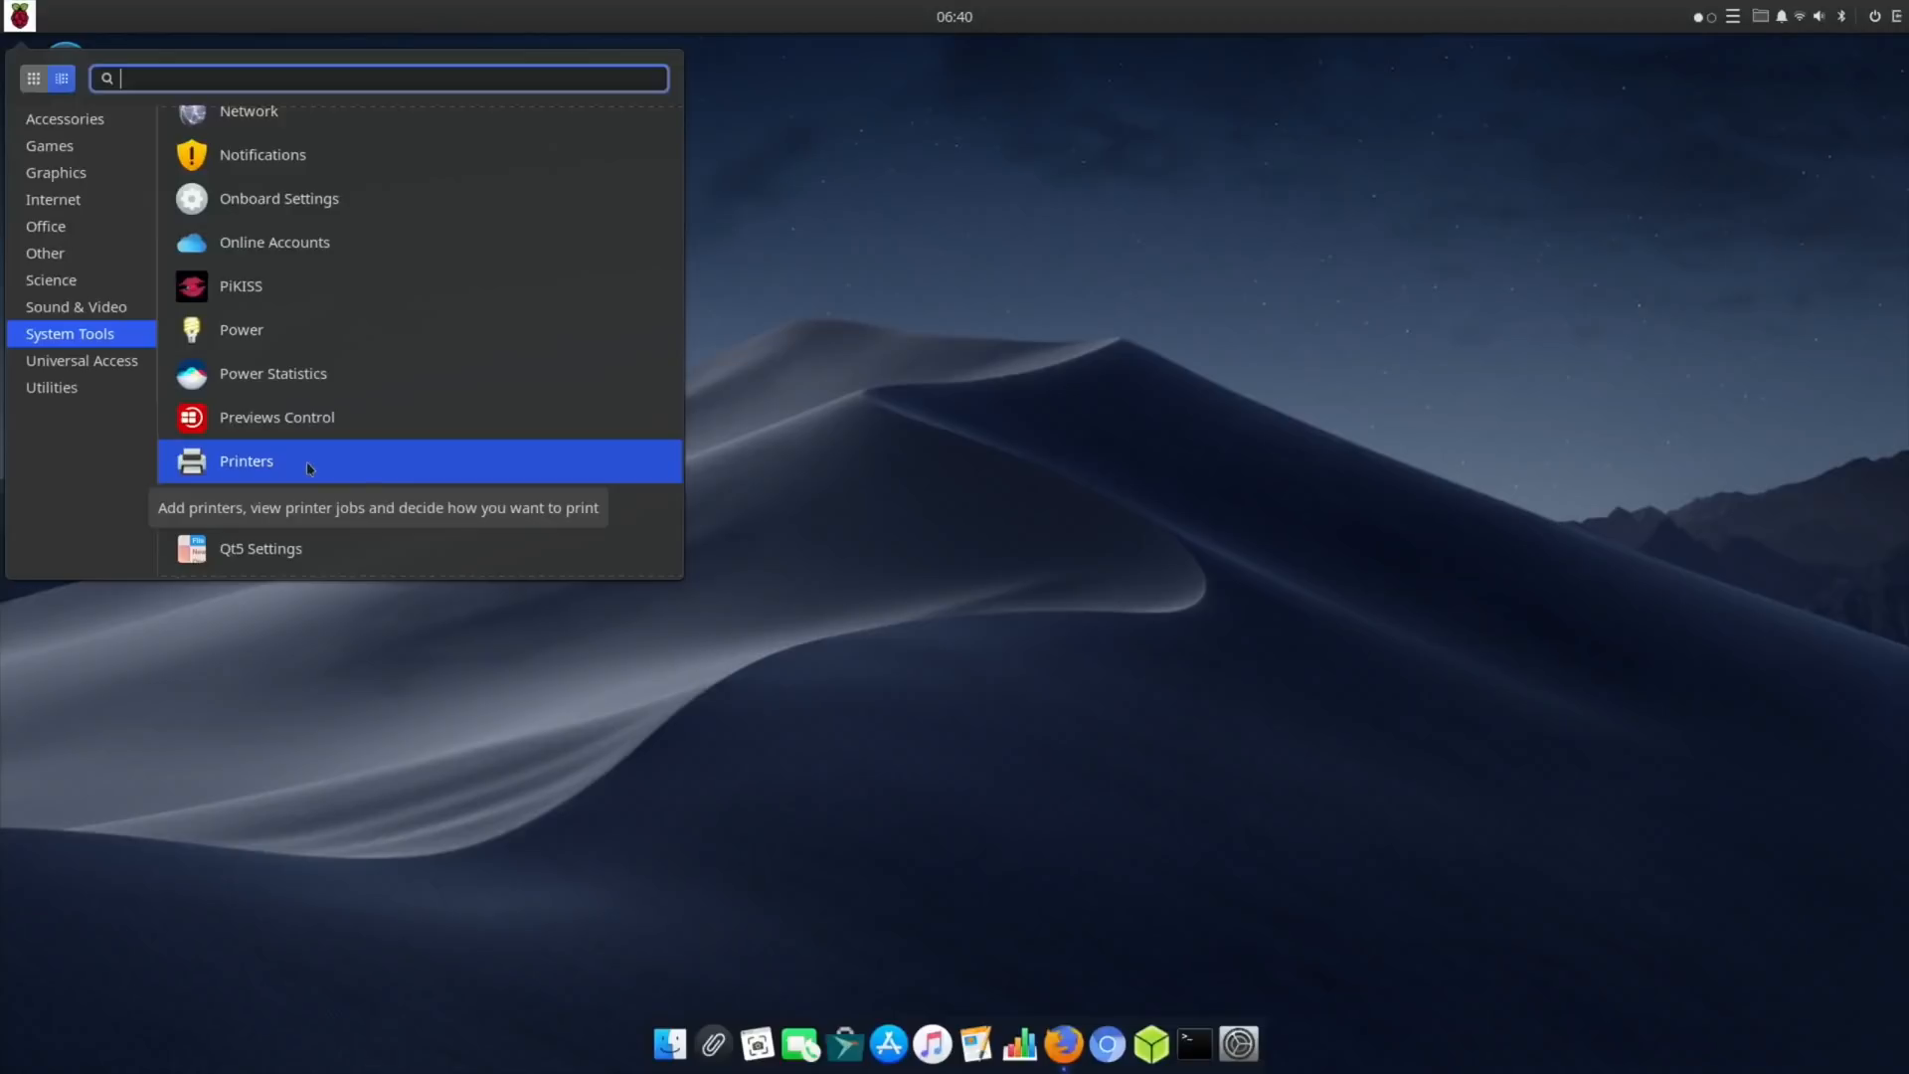
# Show the Universal Access apps, then dismiss the menu to the bare desktop.
pyautogui.click(81, 360)
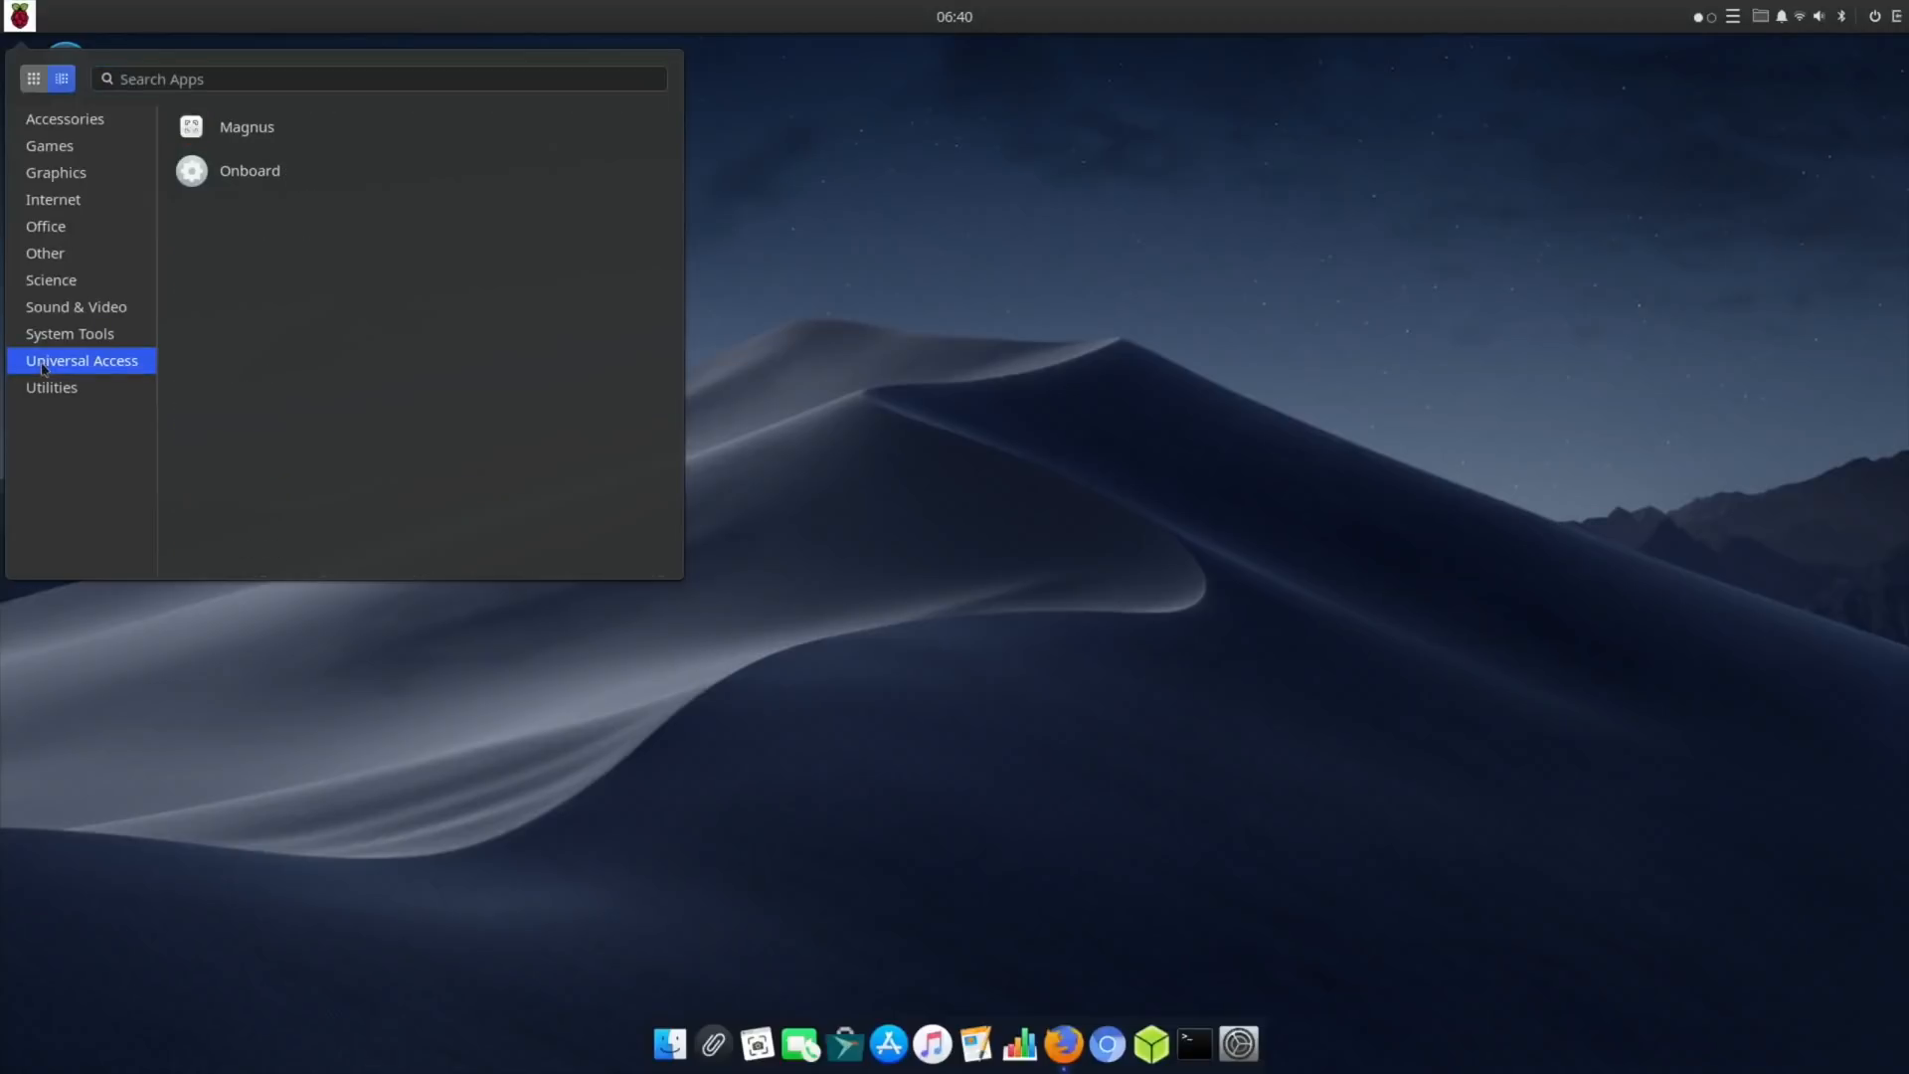
pyautogui.click(52, 385)
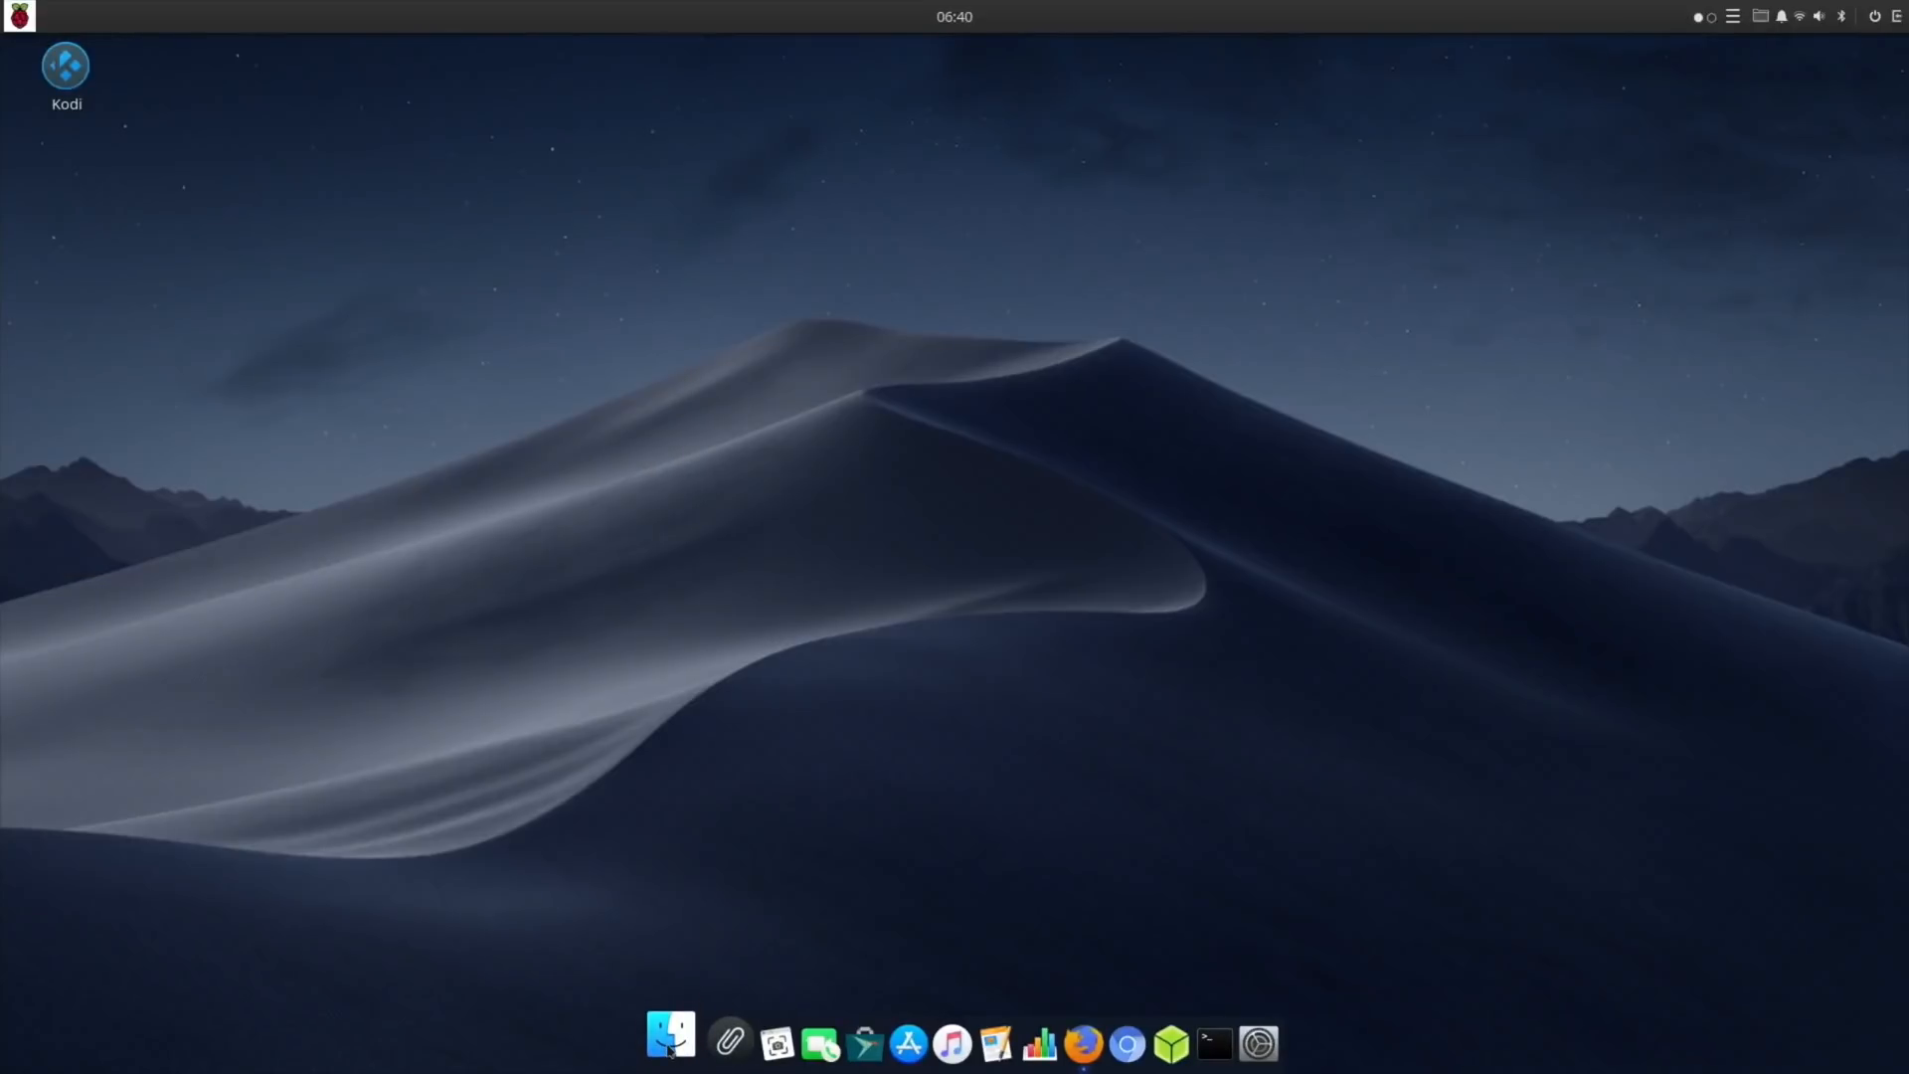
# In Nemo connect anonymously to WDMyCloud, open its Public share, then close the window.
pyautogui.click(669, 1038)
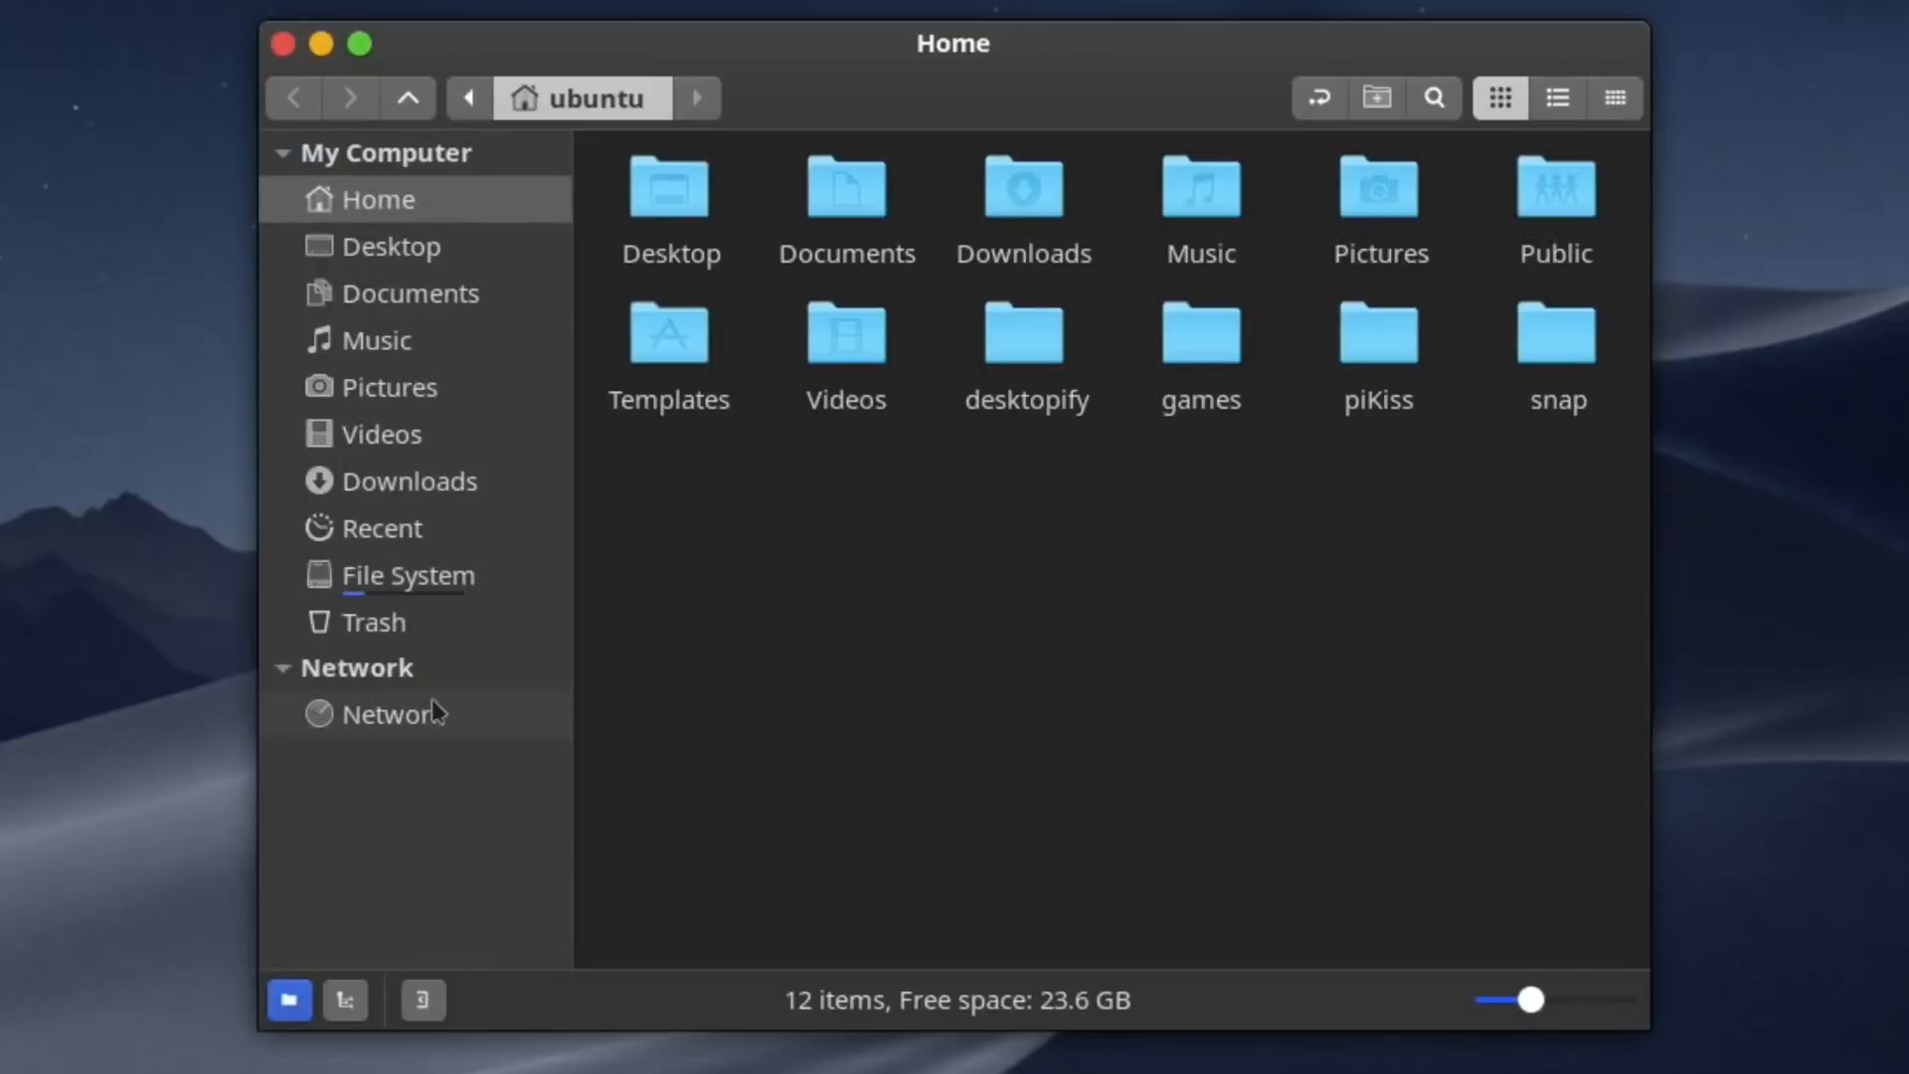
pyautogui.click(392, 714)
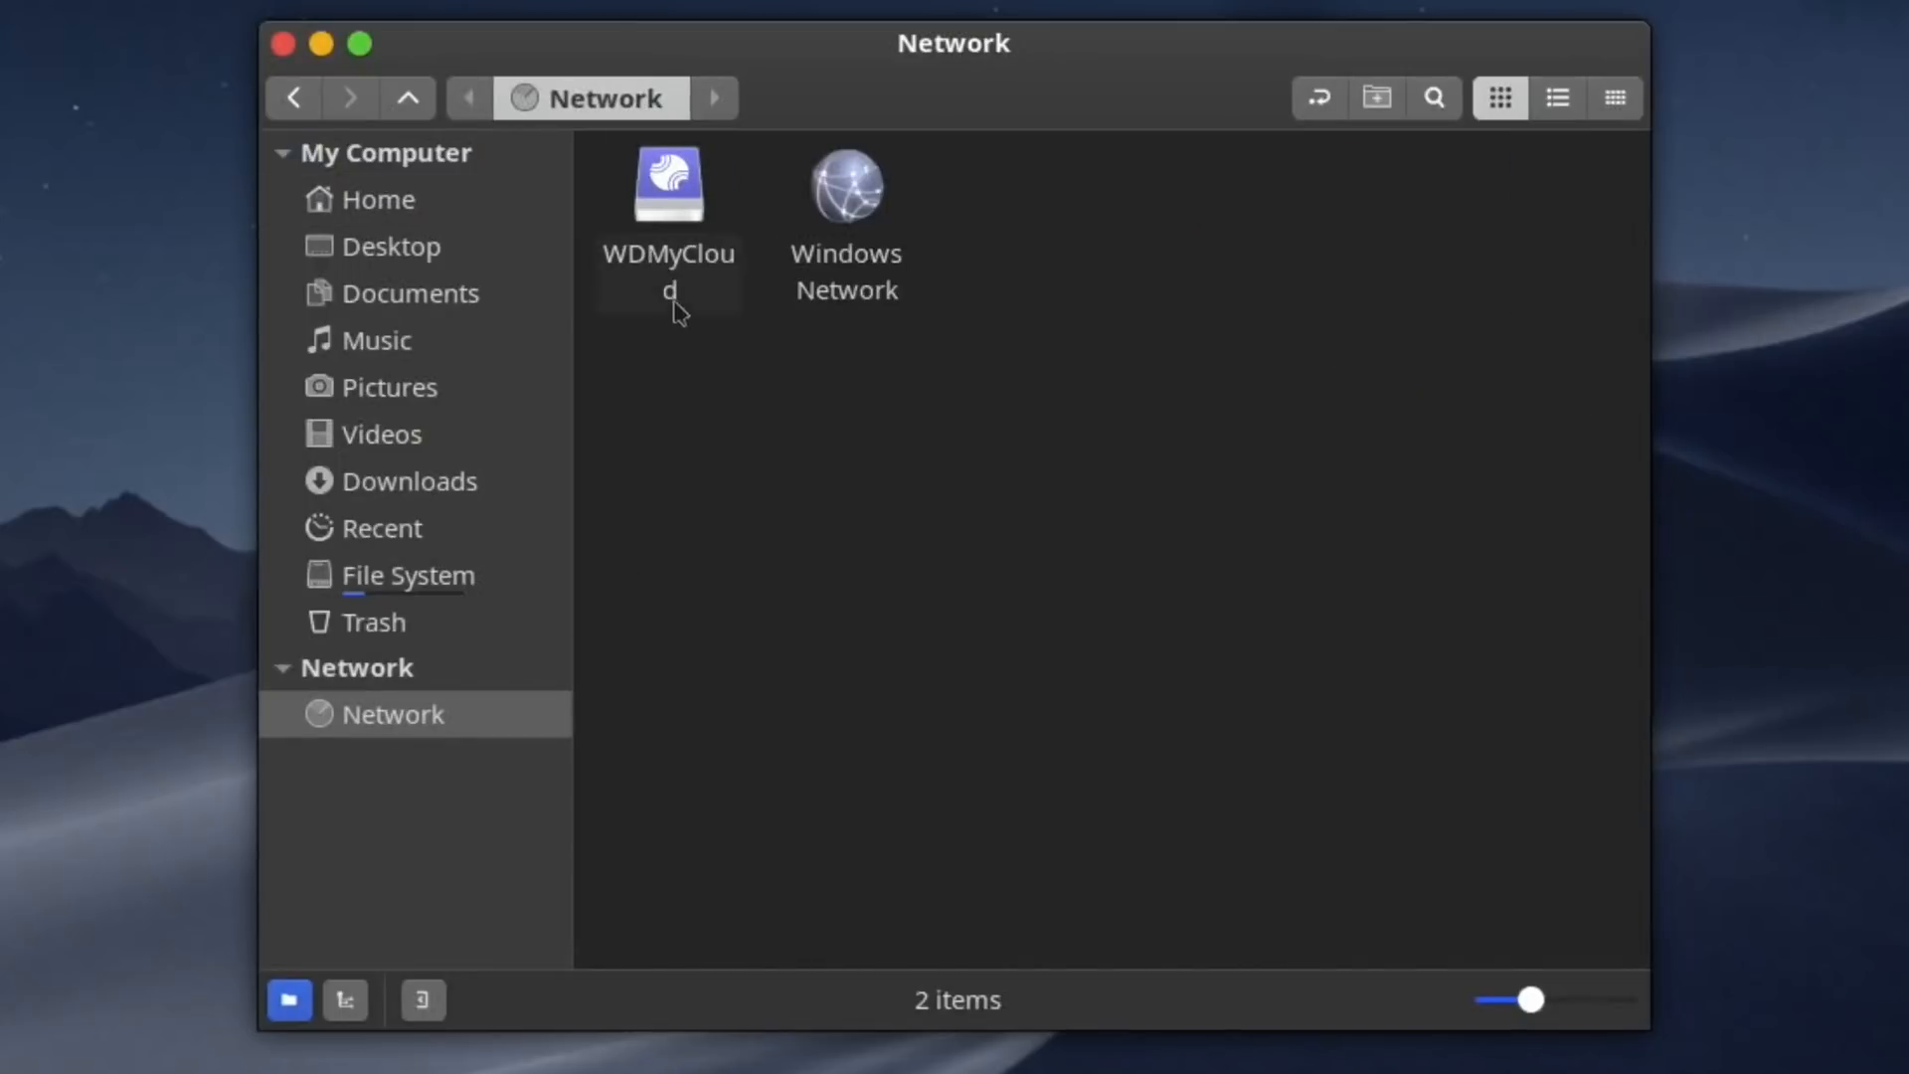
pyautogui.click(668, 187)
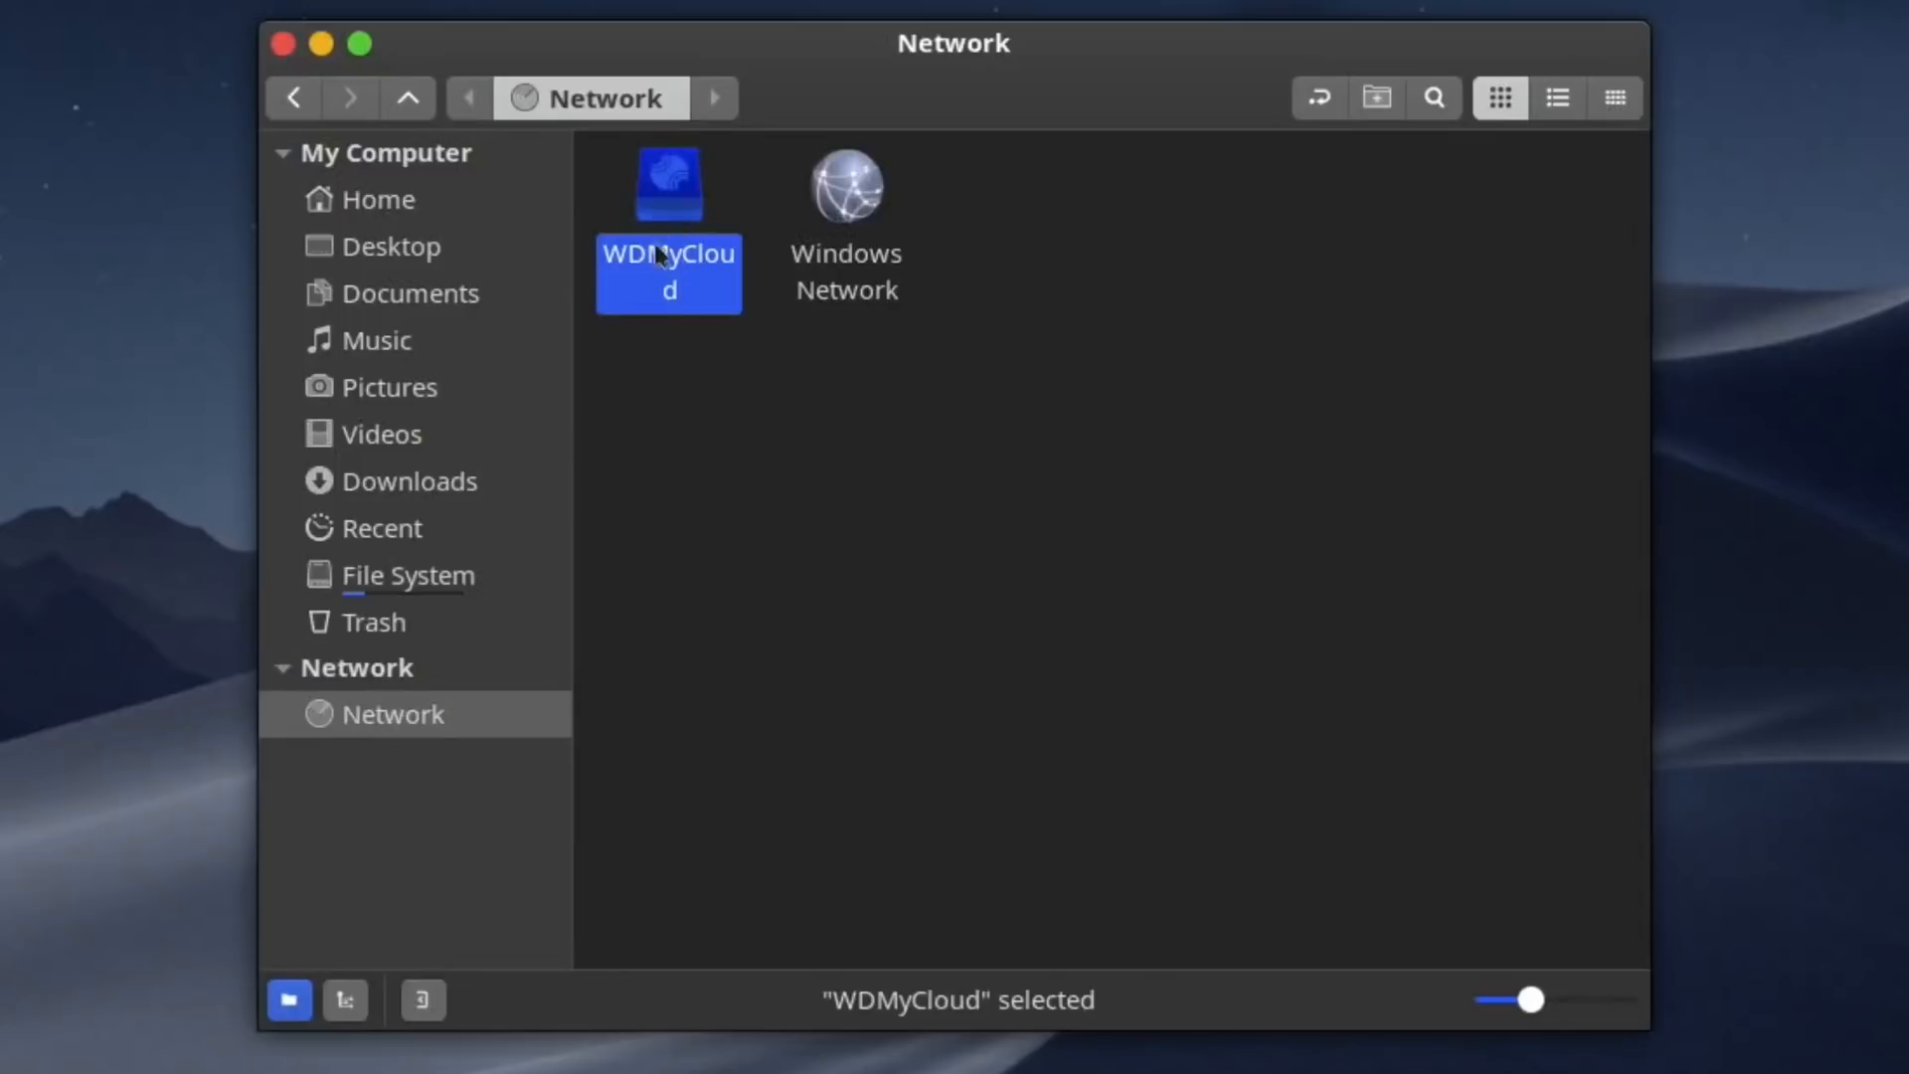
pyautogui.doubleClick(668, 183)
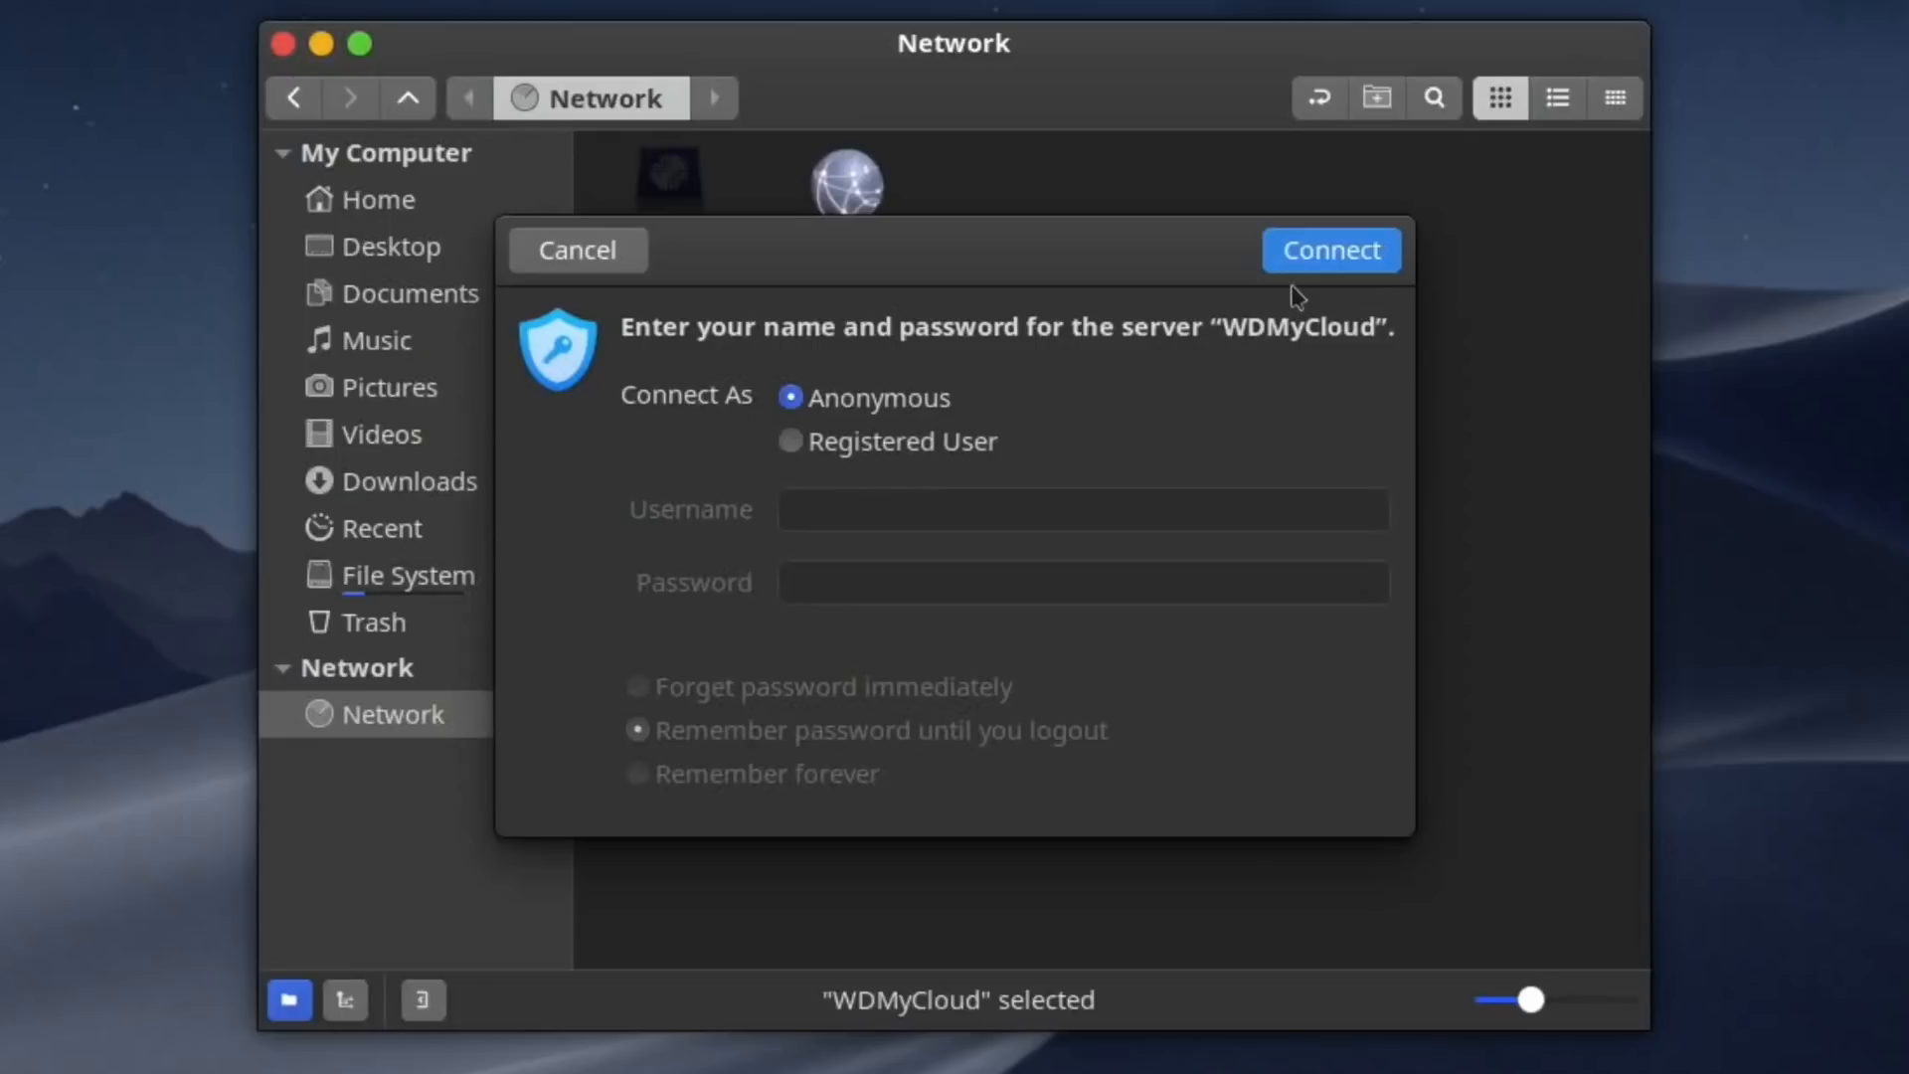
pyautogui.click(1331, 251)
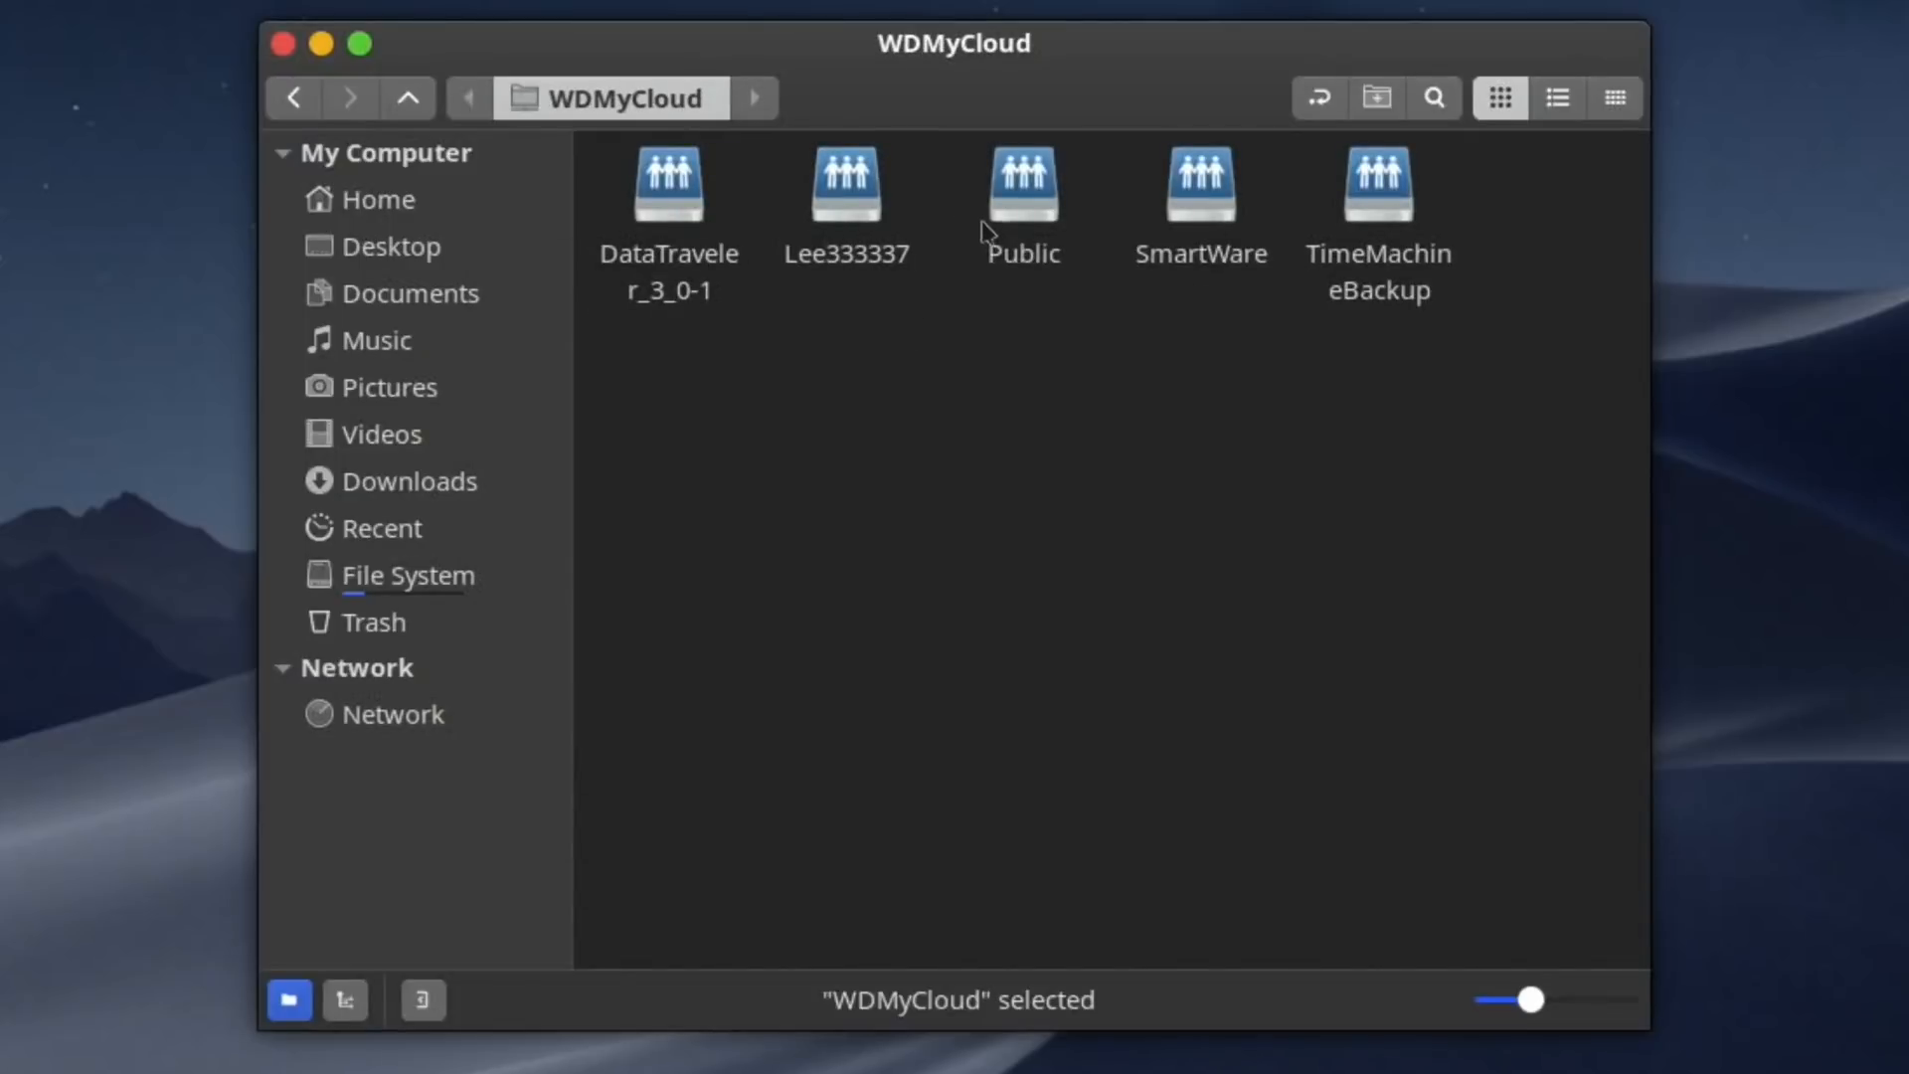
pyautogui.doubleClick(1024, 183)
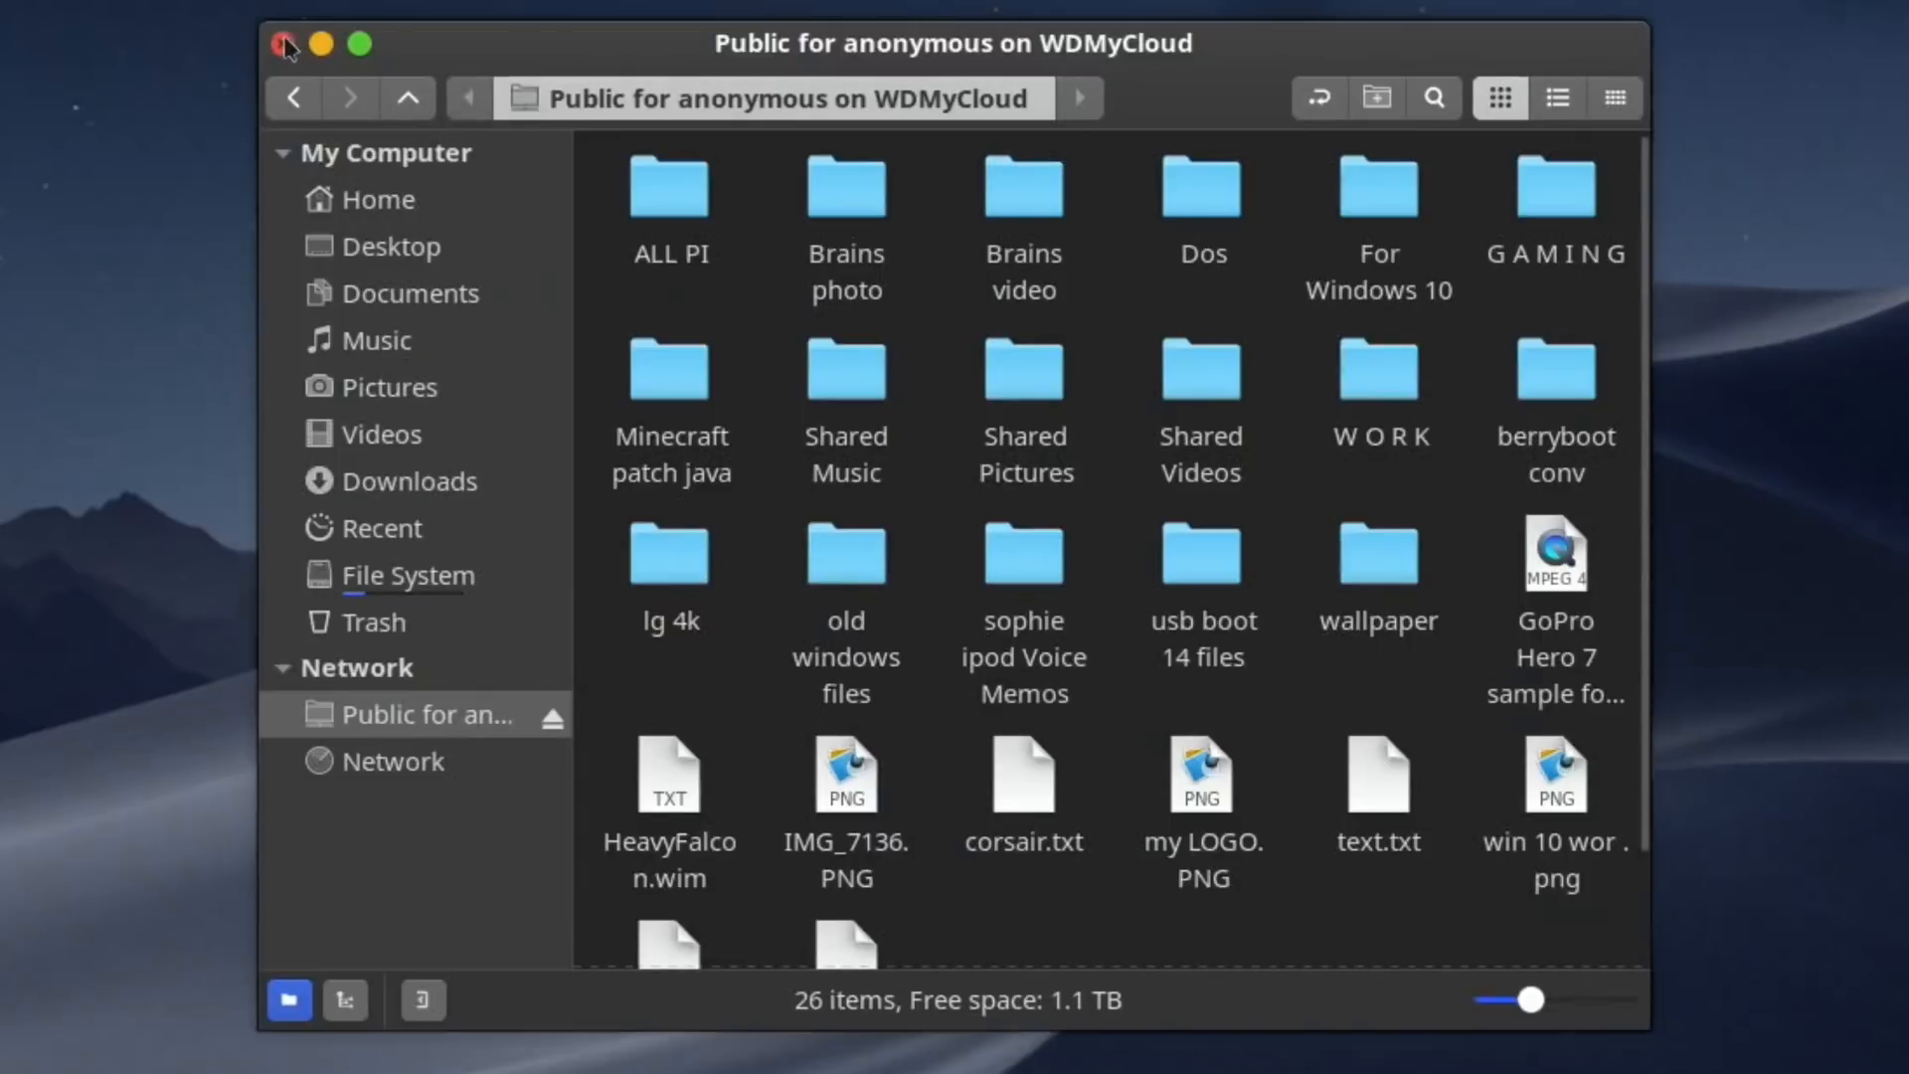
pyautogui.click(283, 47)
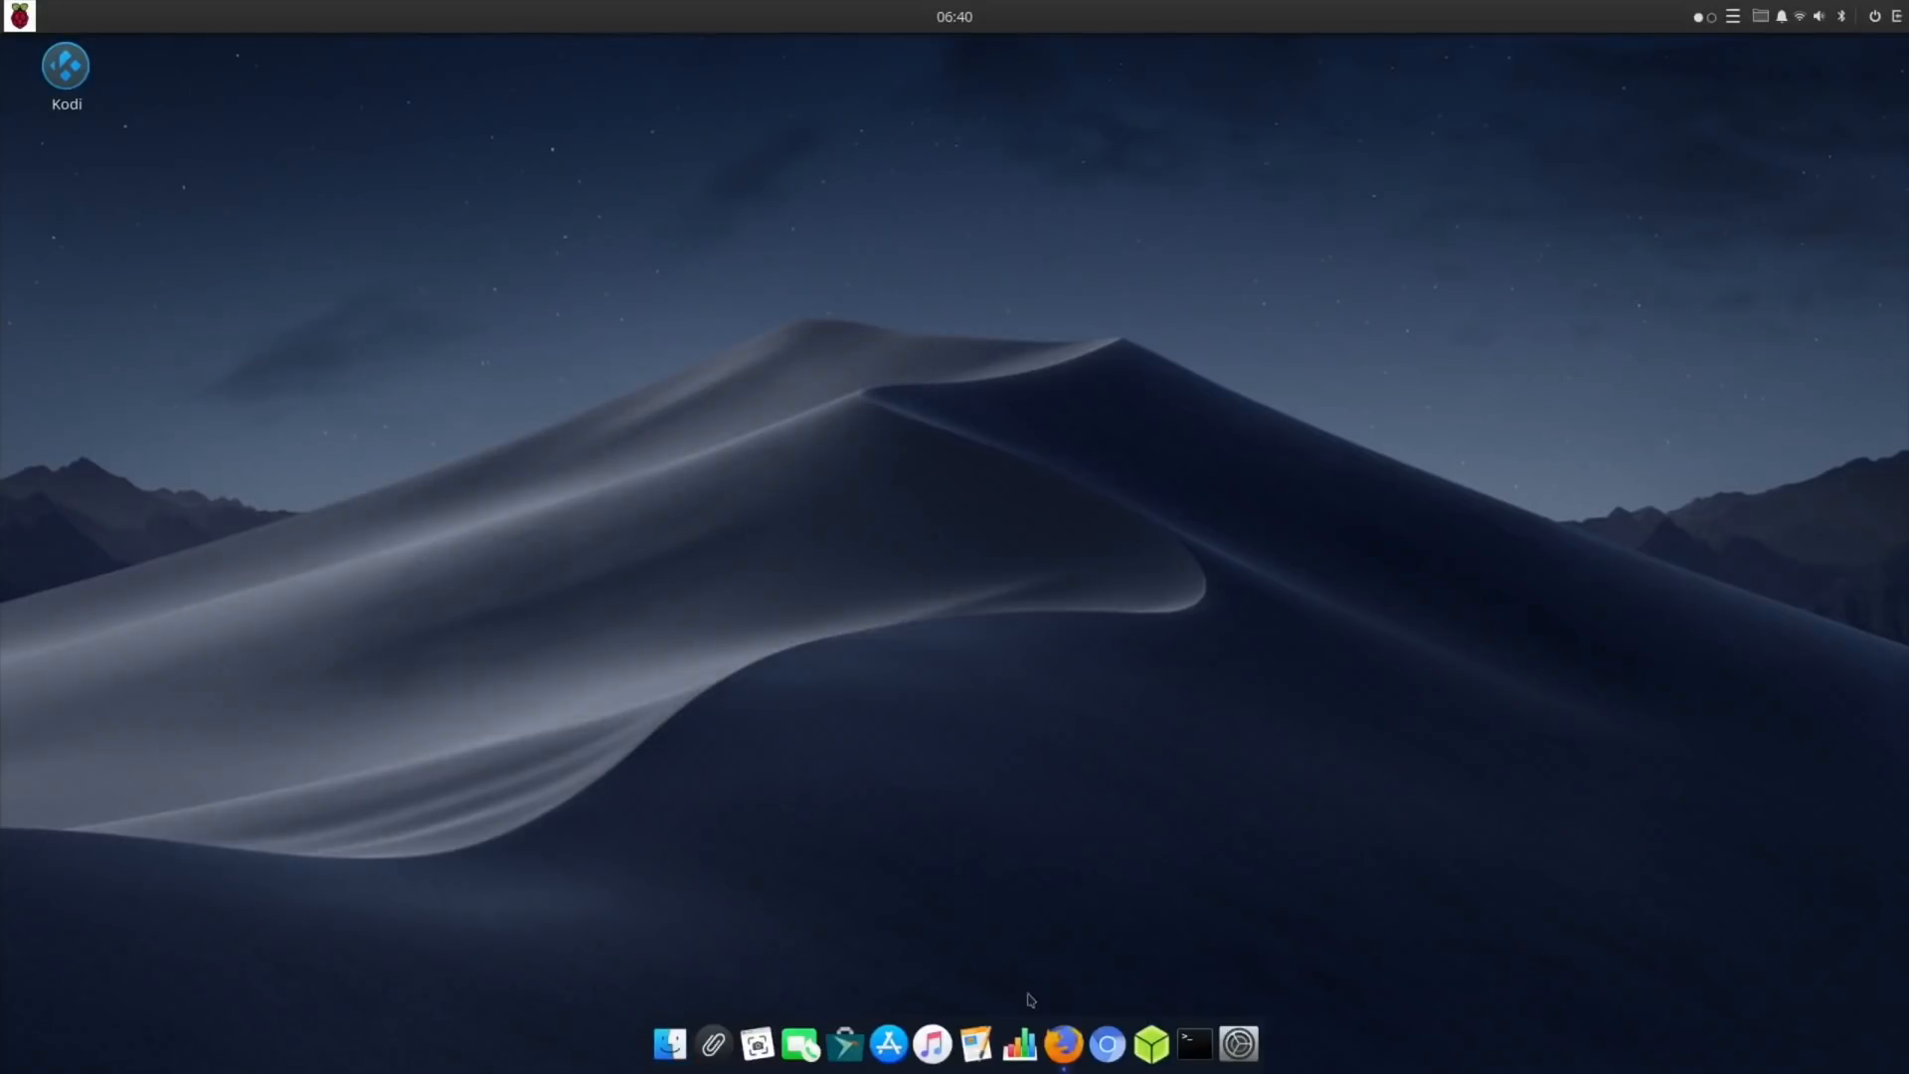
# Launch Firefox and start the 'ubuntuXP for the Pi4' video from the channel's uploads.
pyautogui.click(1072, 1035)
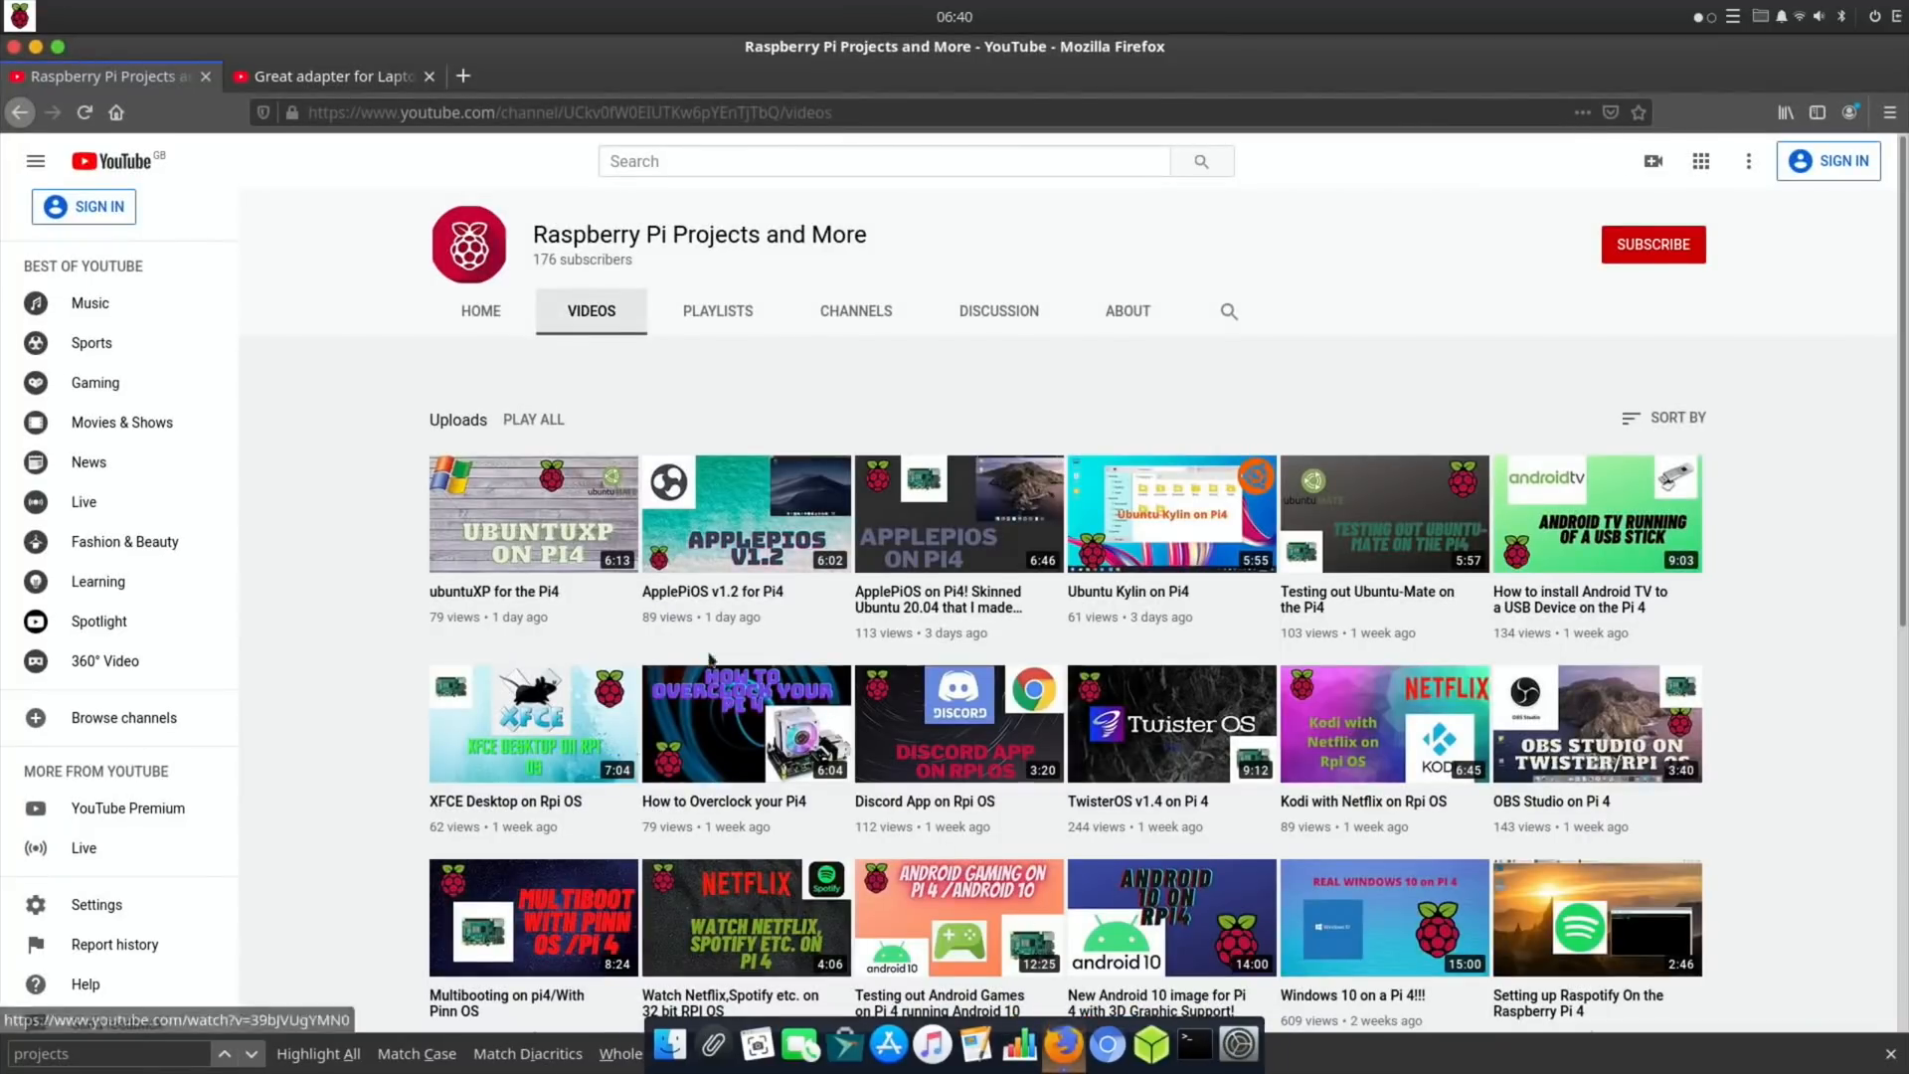
pyautogui.click(533, 513)
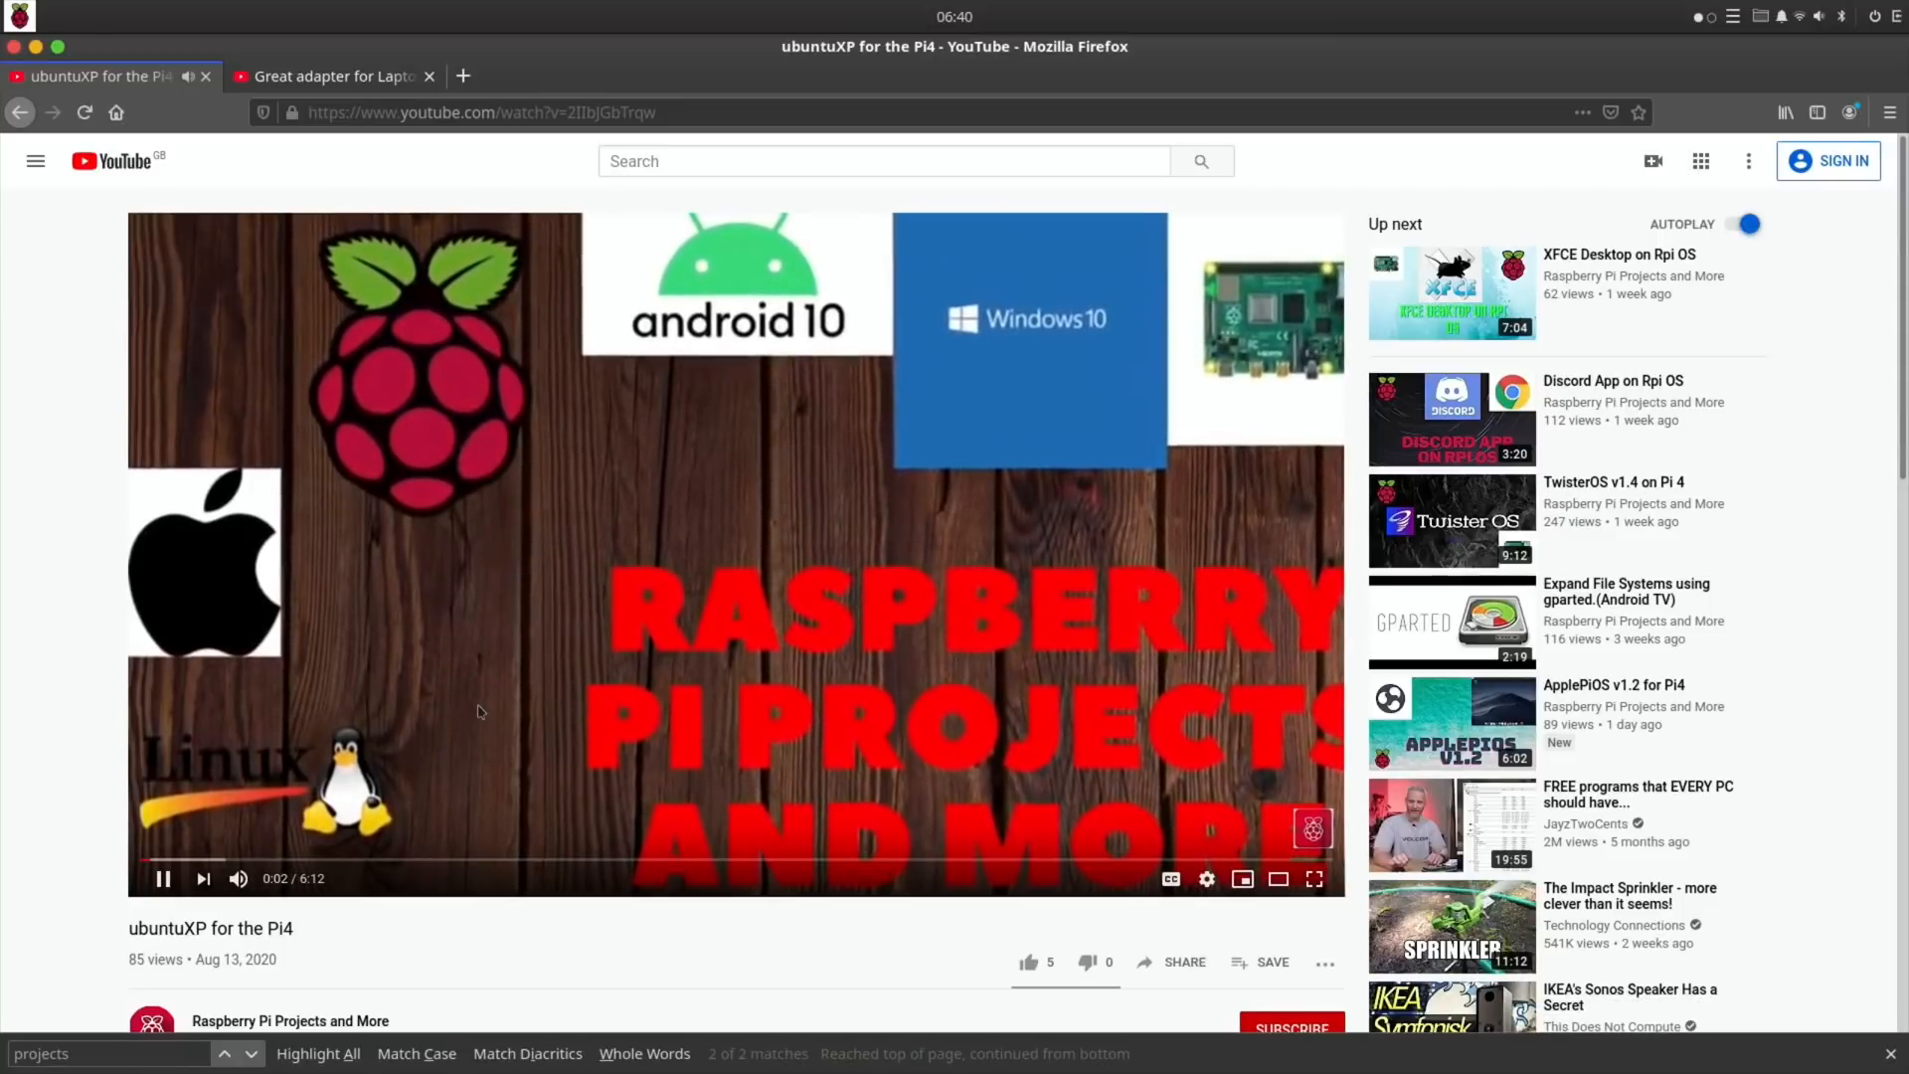
pyautogui.moveTo(482, 713)
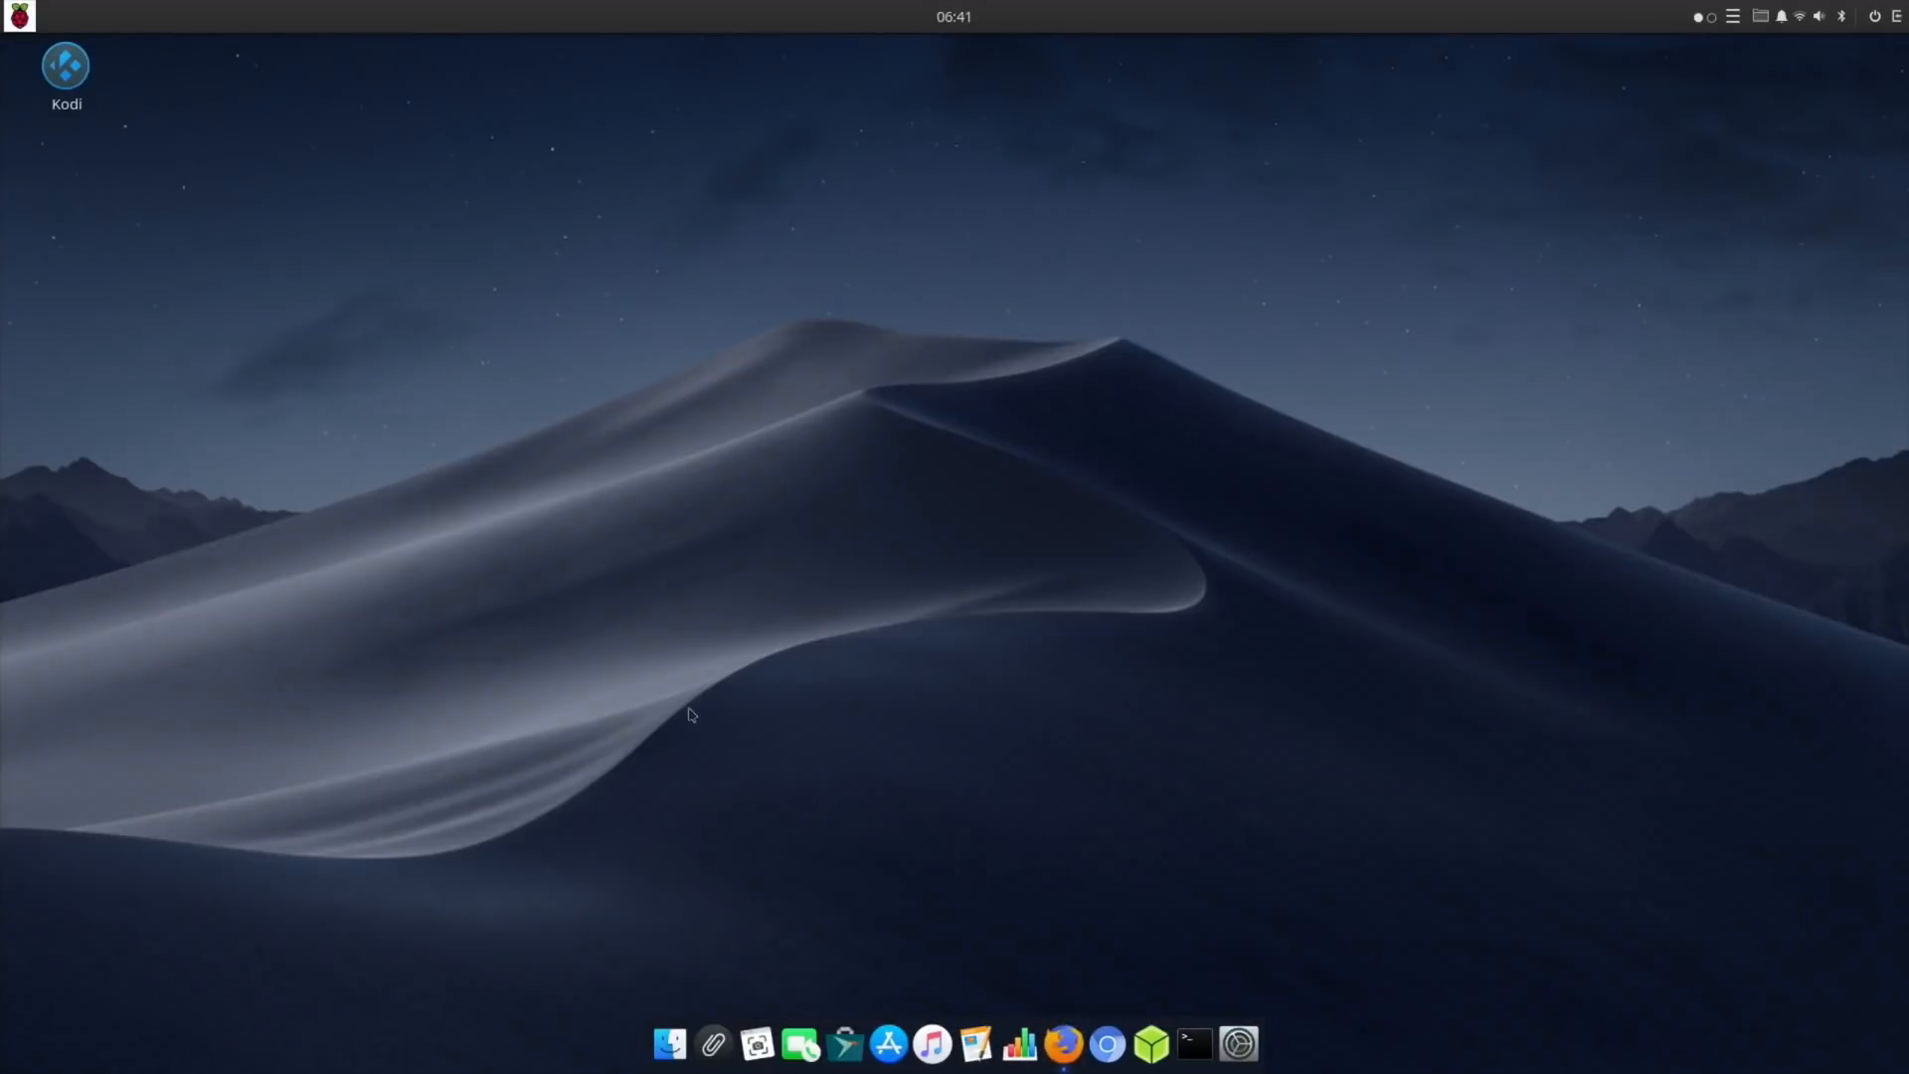
pyautogui.moveTo(692, 486)
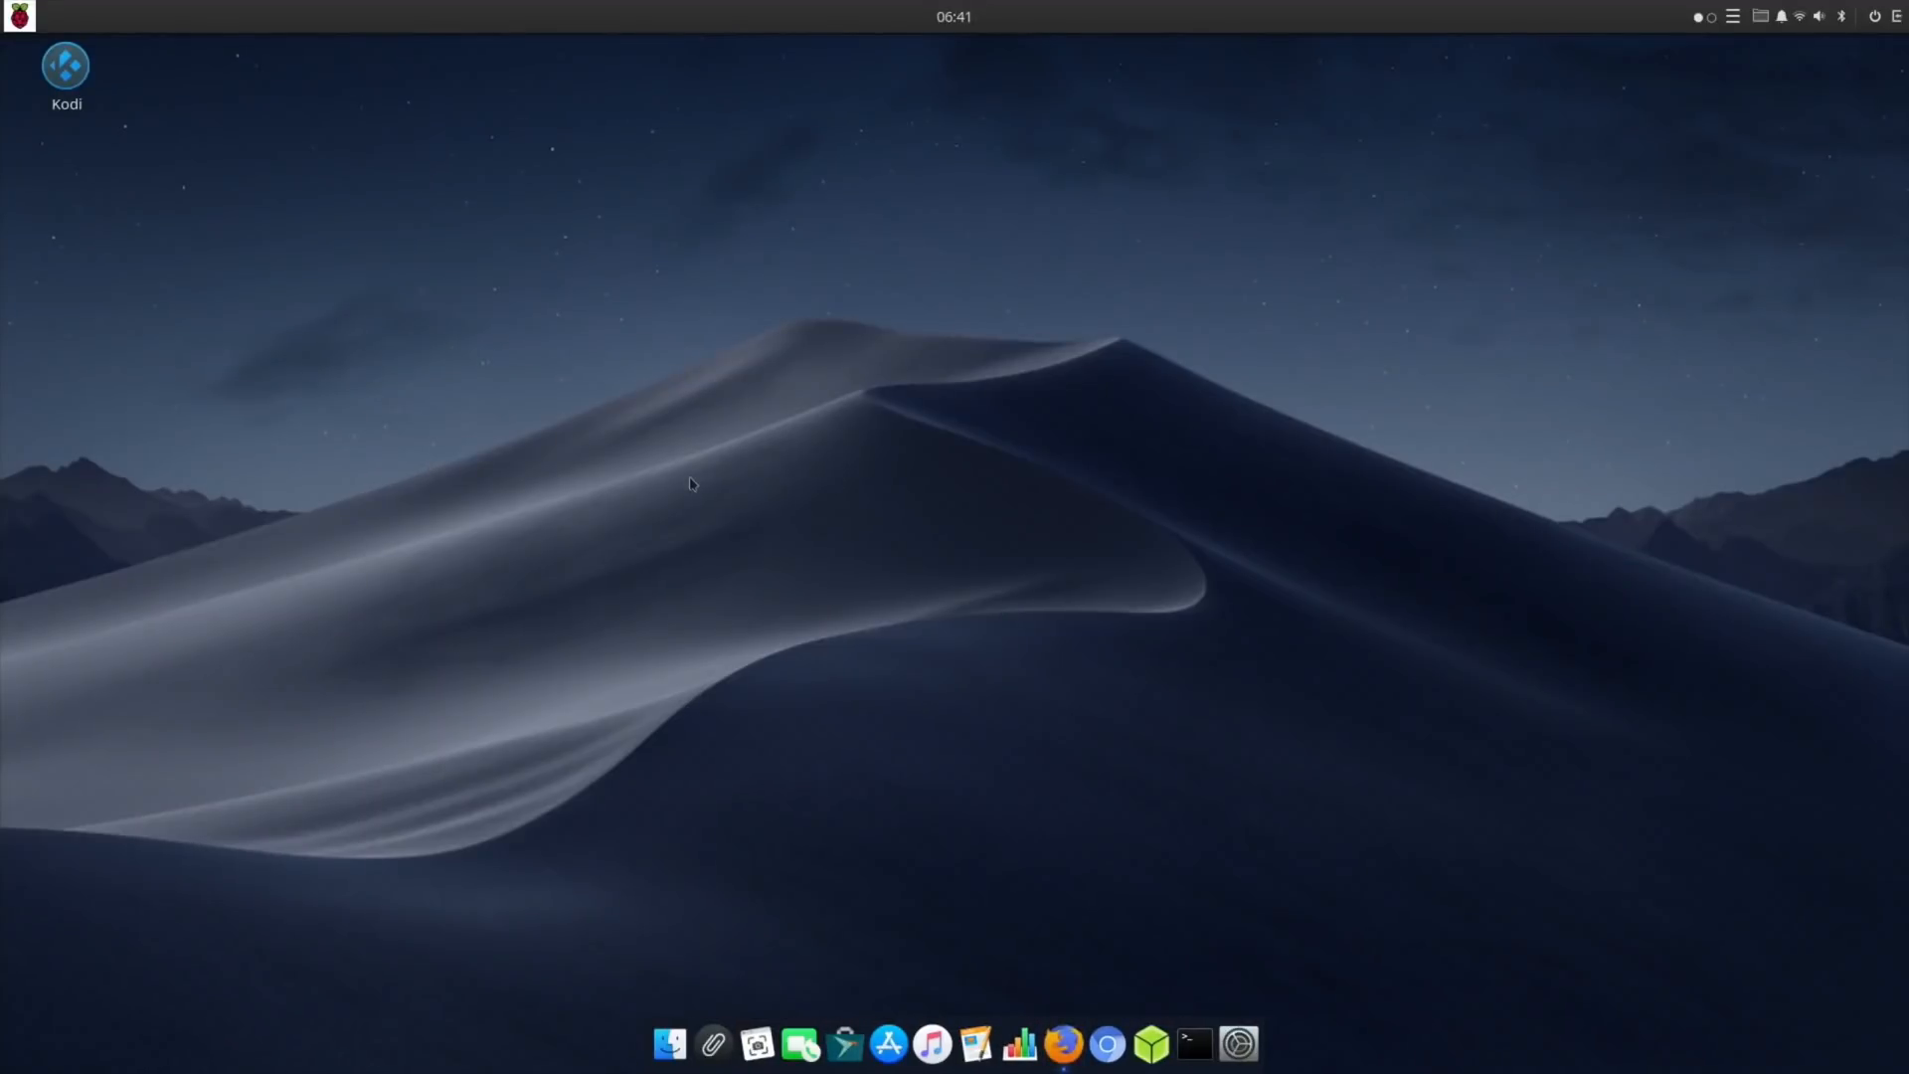
pyautogui.moveTo(394, 728)
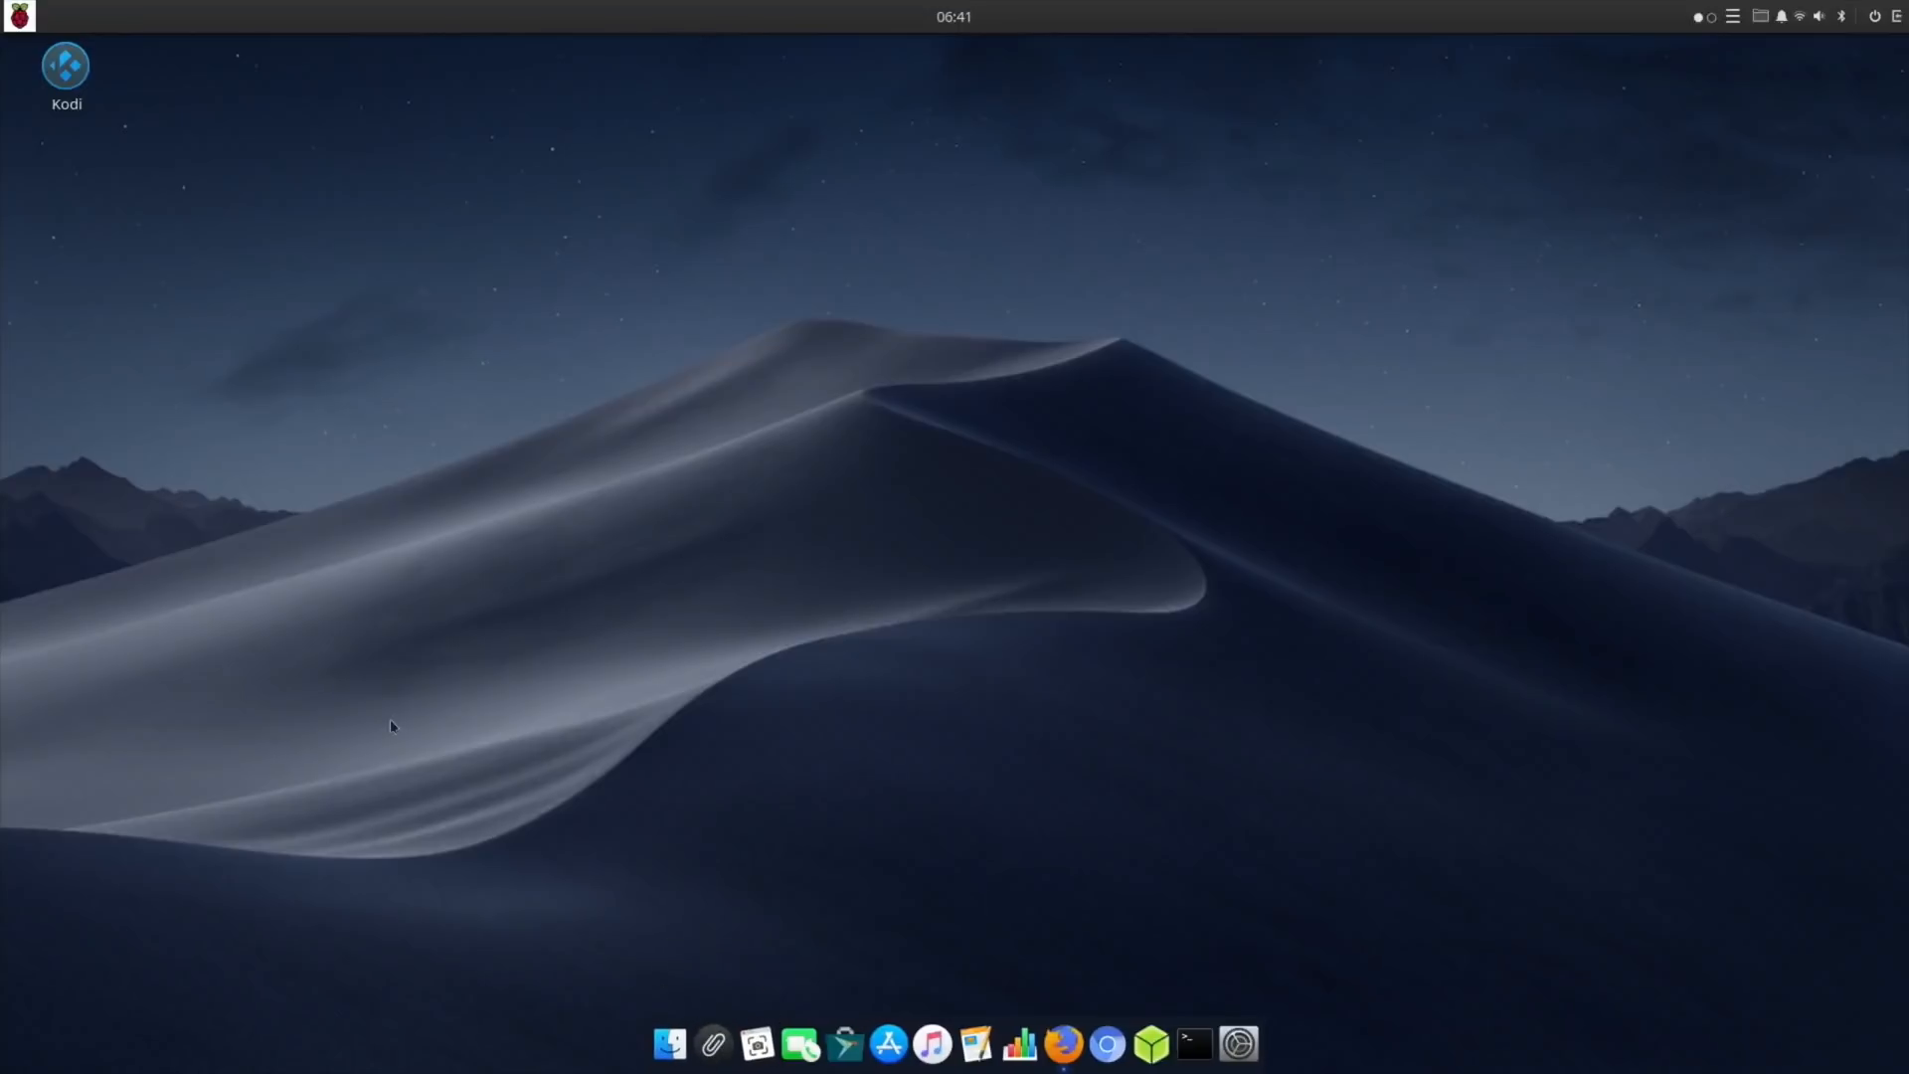
pyautogui.moveTo(607, 398)
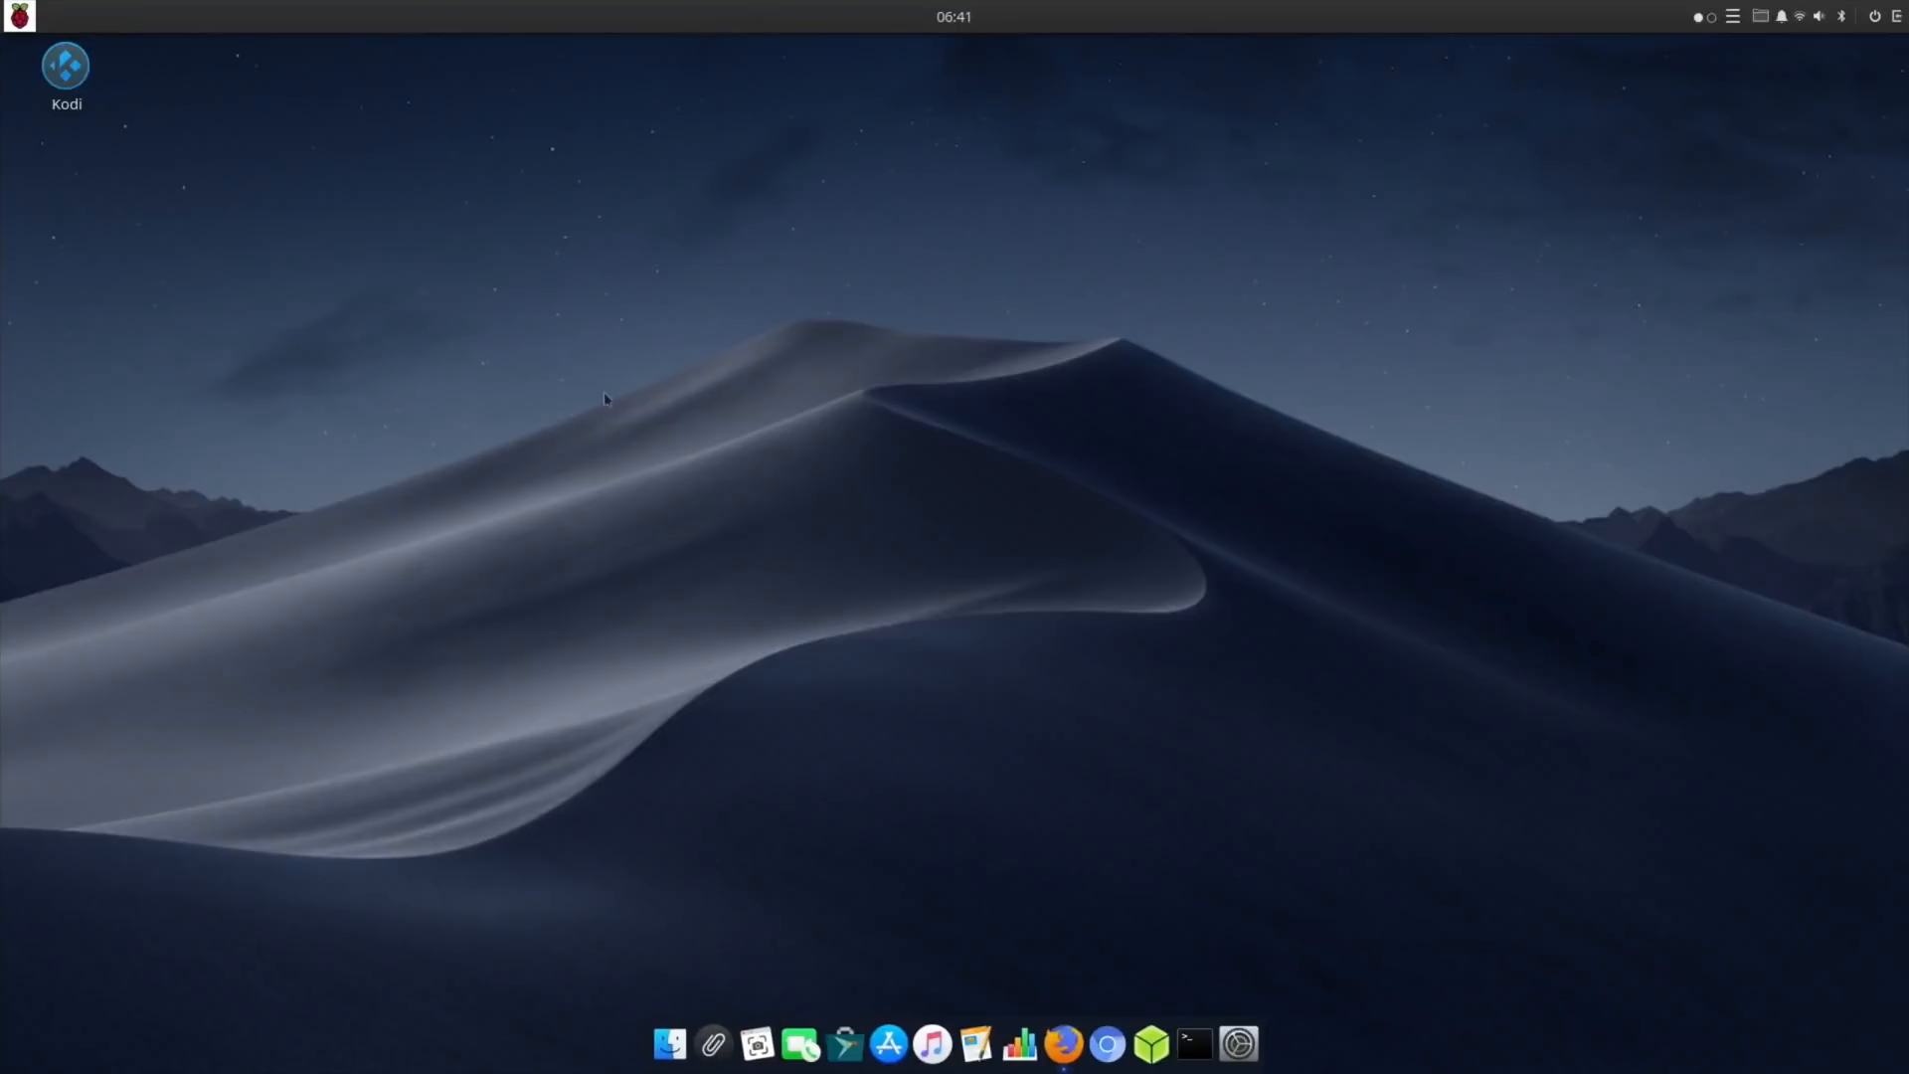
pyautogui.moveTo(527, 501)
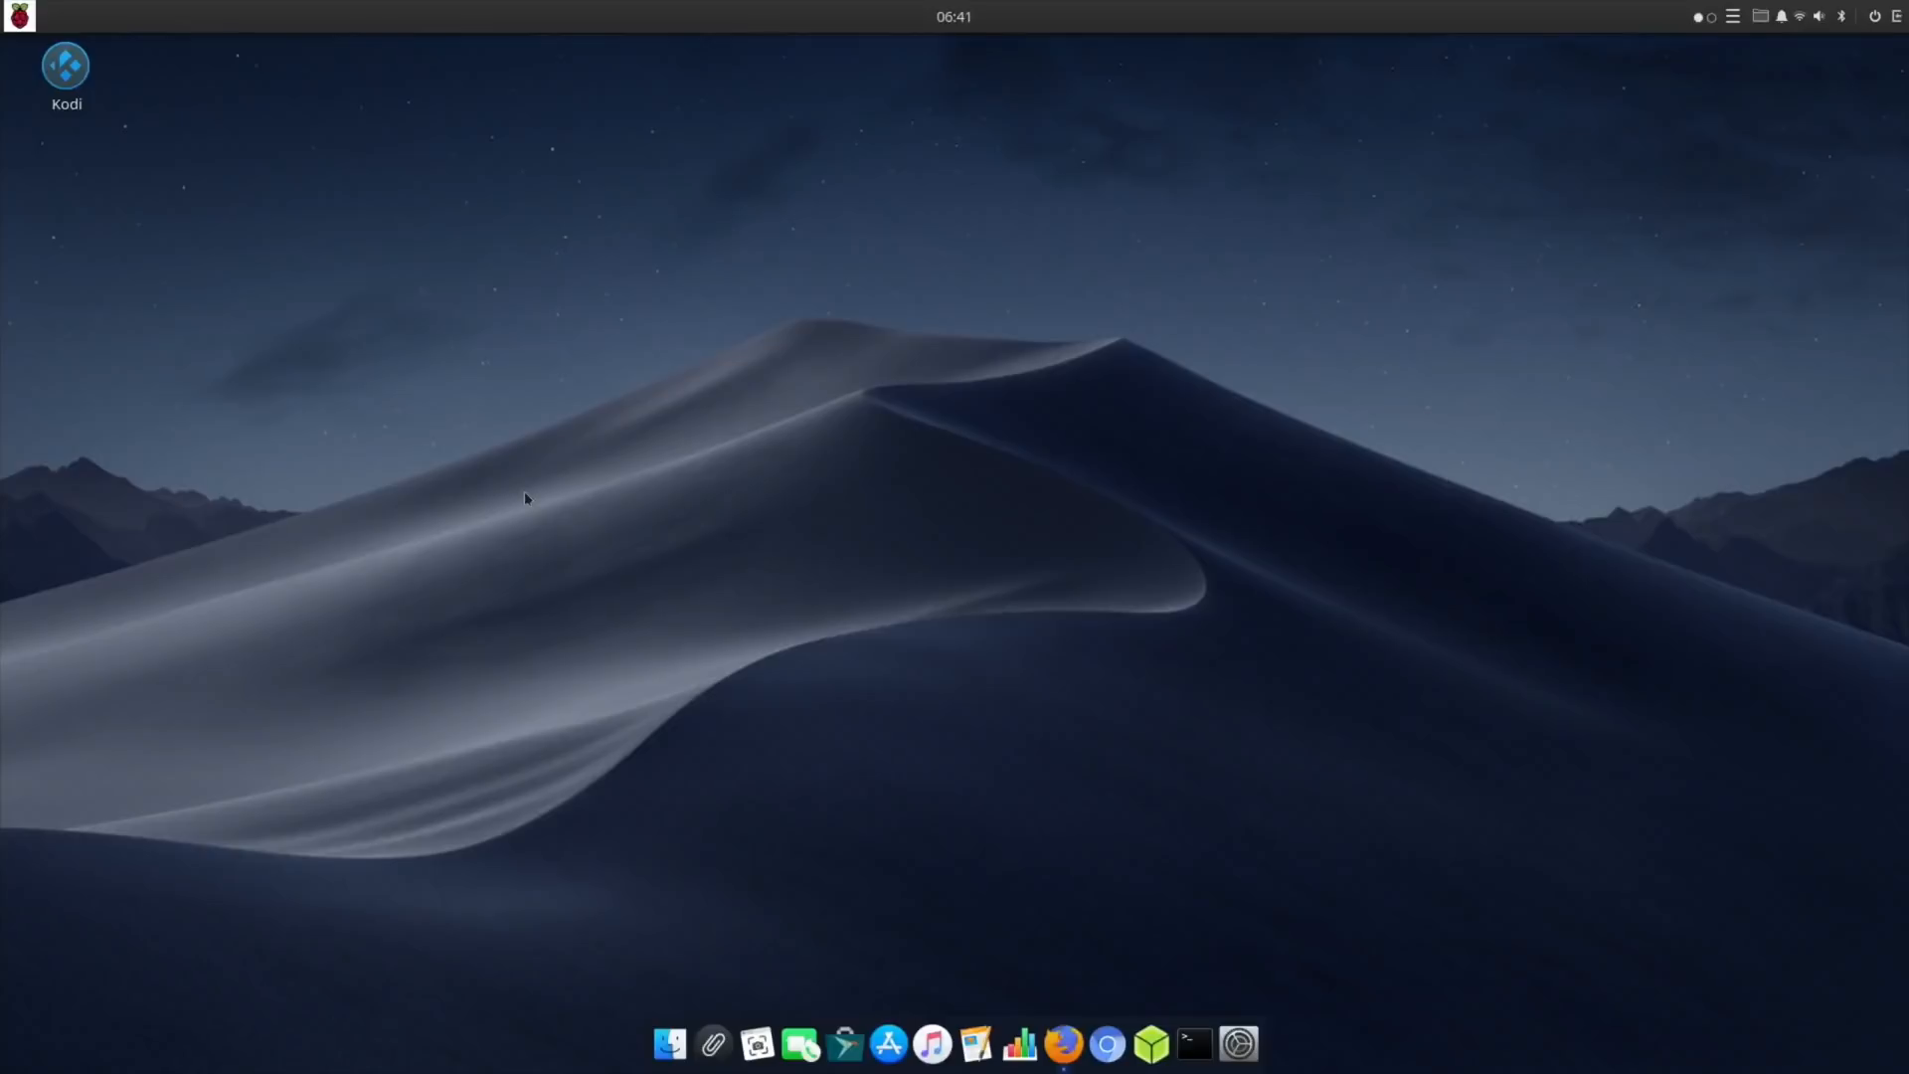